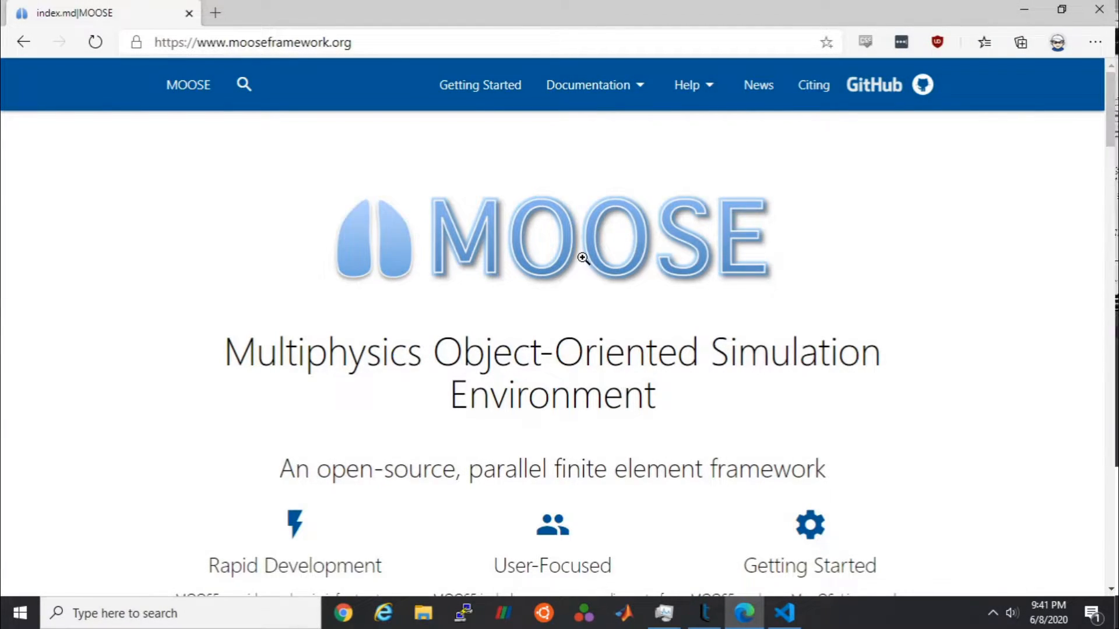
Step: Go to the Windows 10 installation instructions via the Getting Started page
scroll(down, 3)
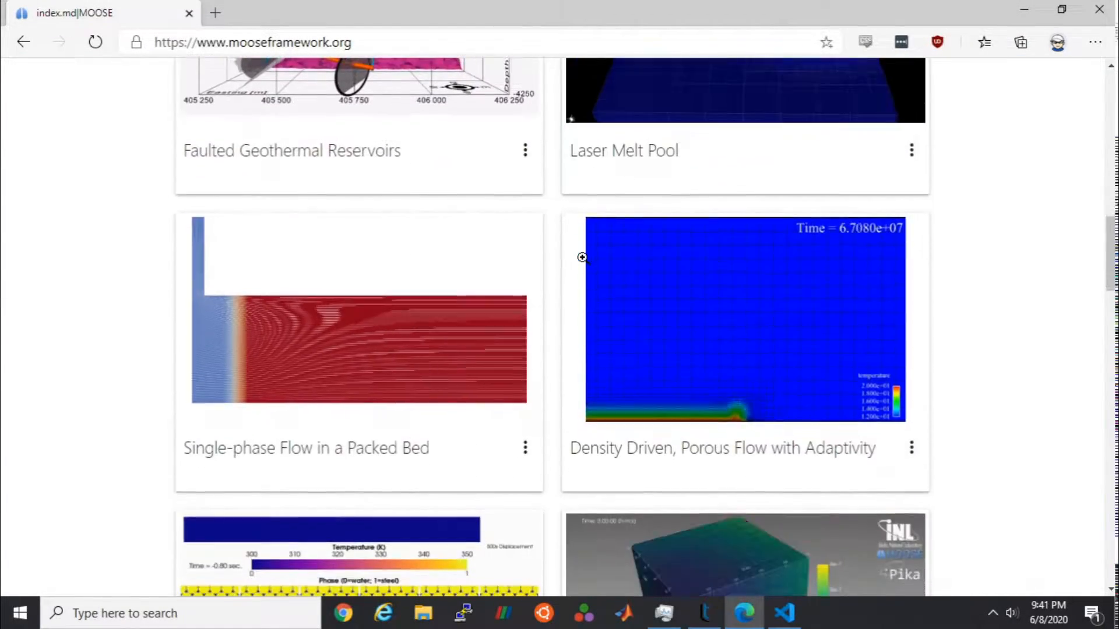
scroll(up, 3)
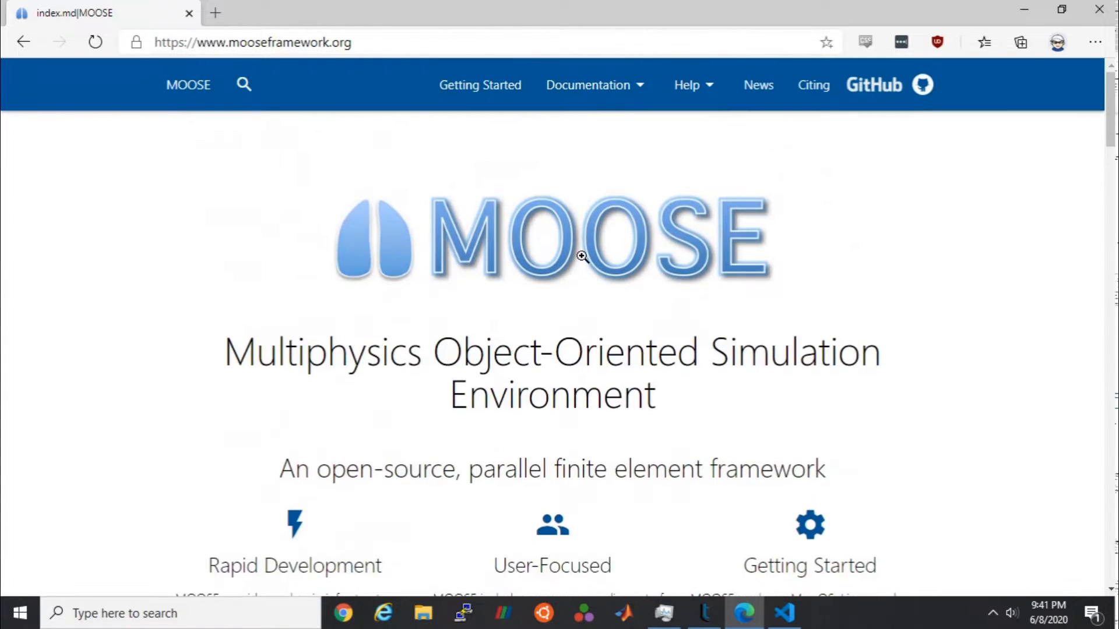
mouse_move(479, 85)
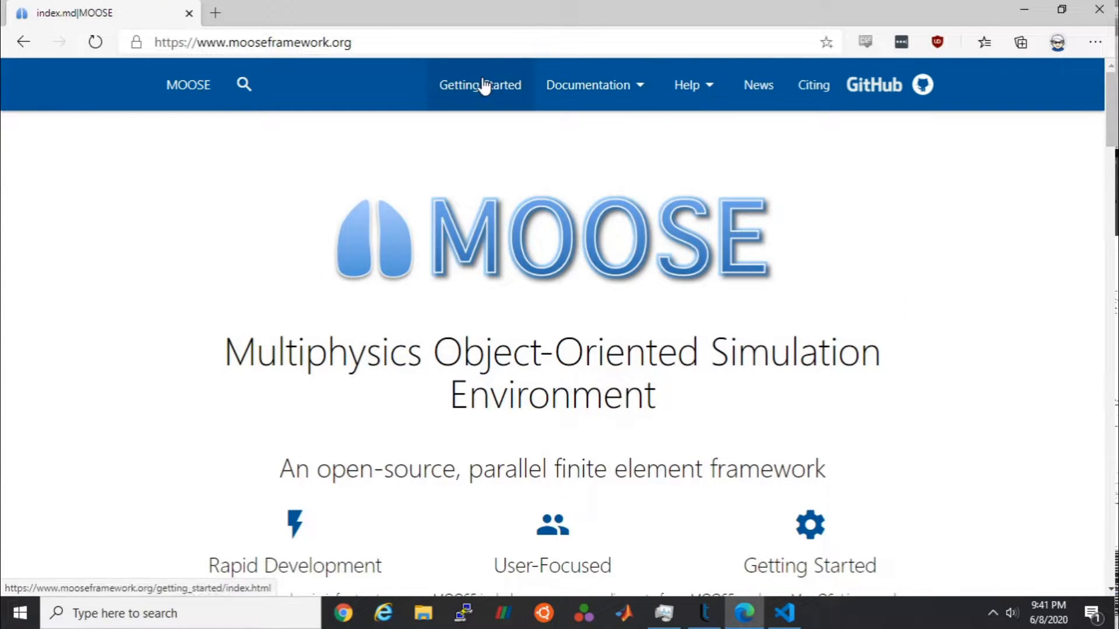
click(479, 84)
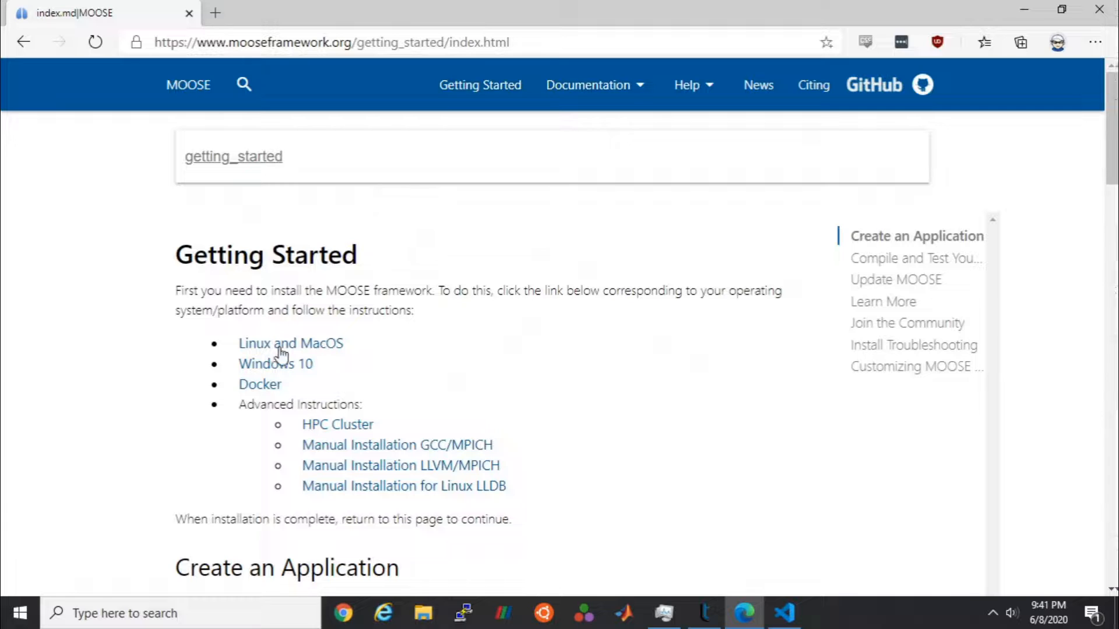
mouse_move(276, 364)
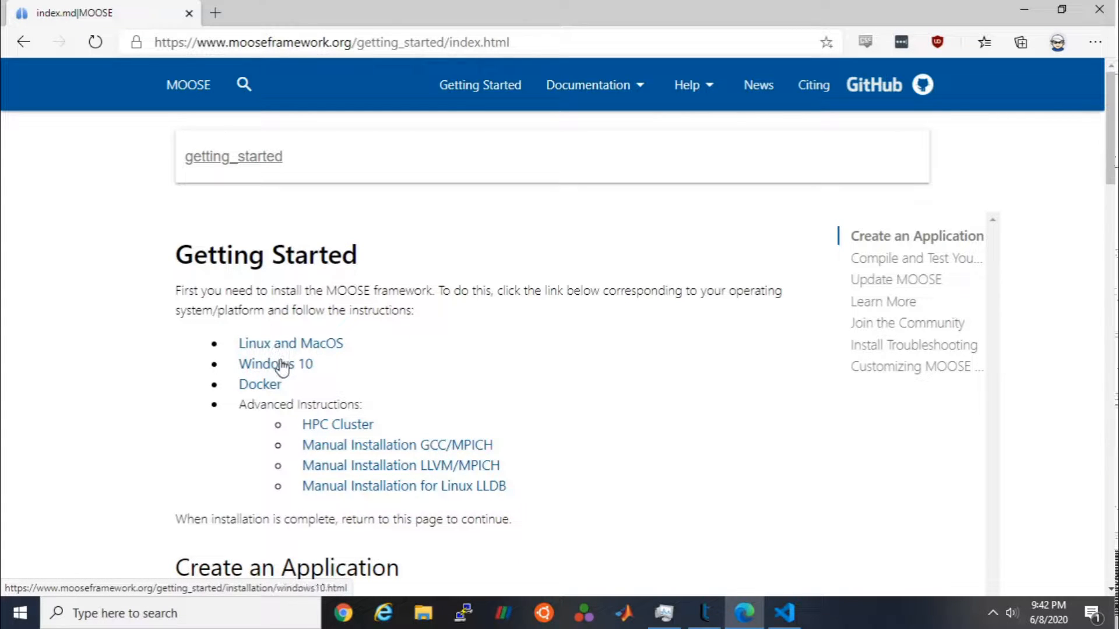
click(275, 364)
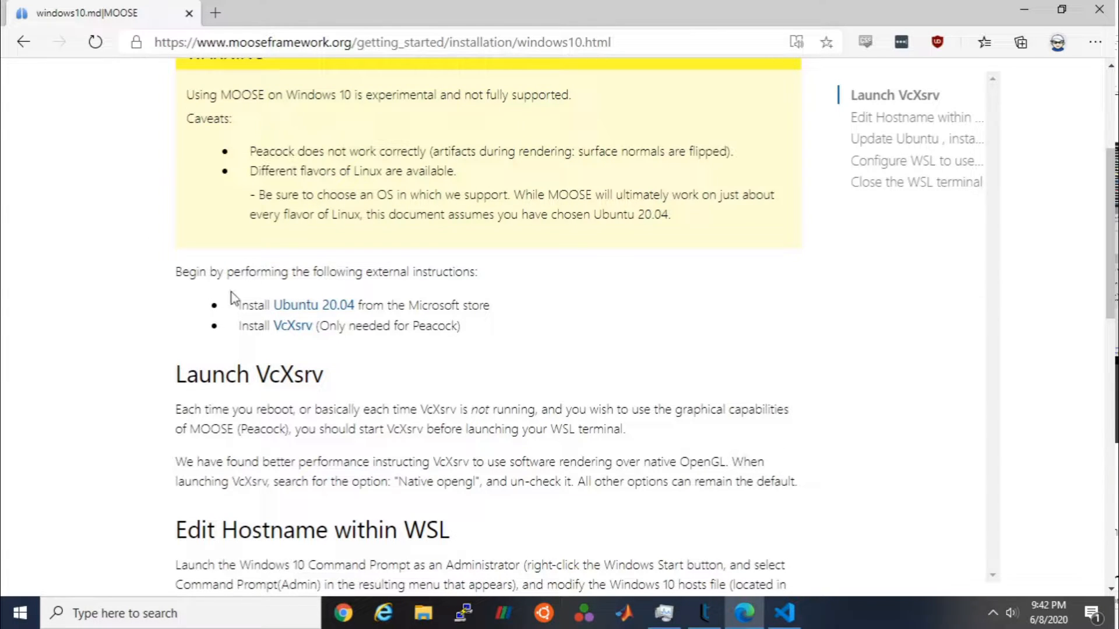
Step: Review the Windows 10 instructions and the Conda install page's Miniconda section
scroll(down, 3)
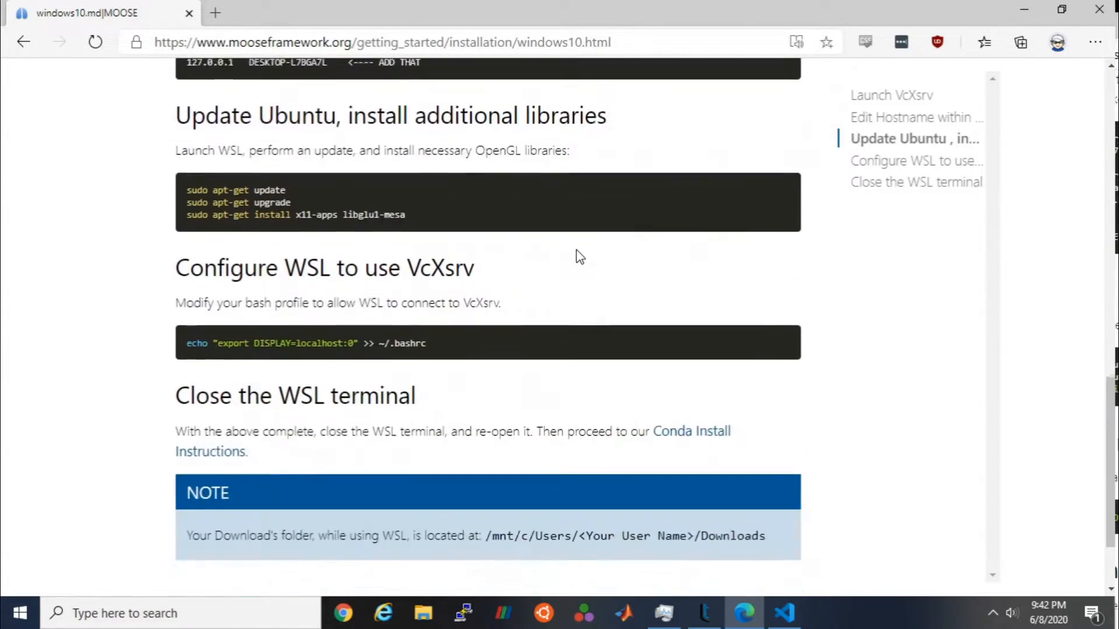
scroll(down, 3)
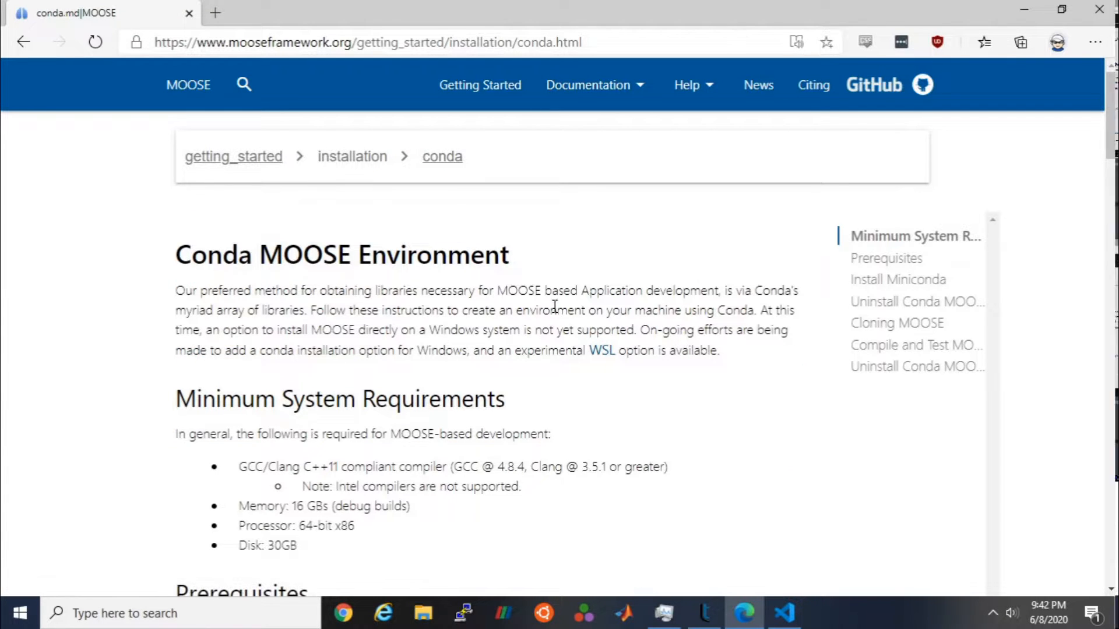
scroll(down, 3)
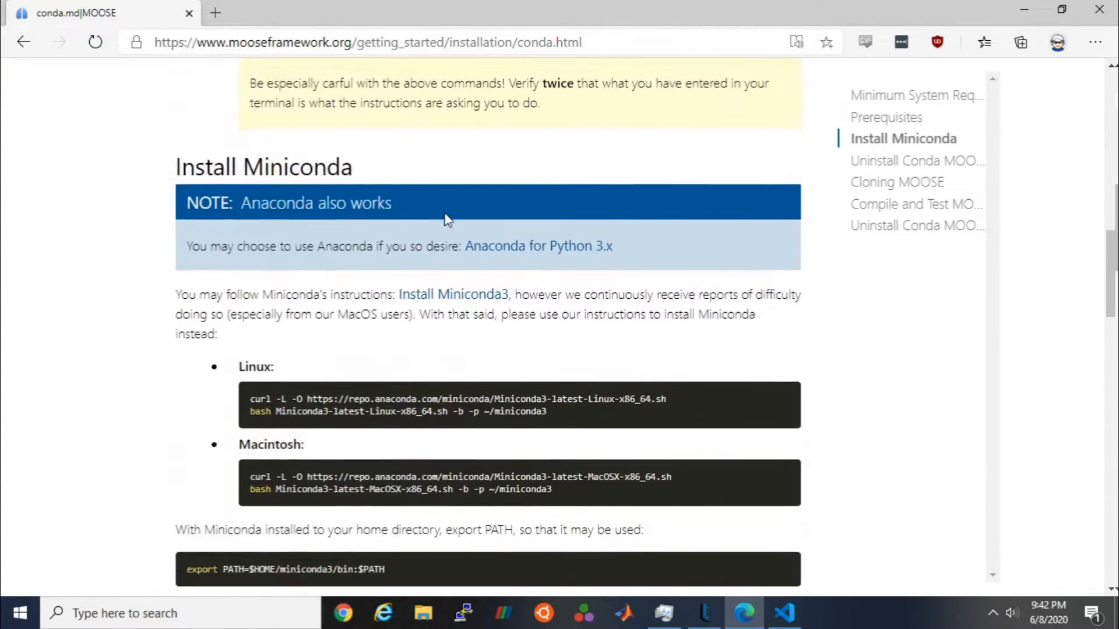
scroll(down, 3)
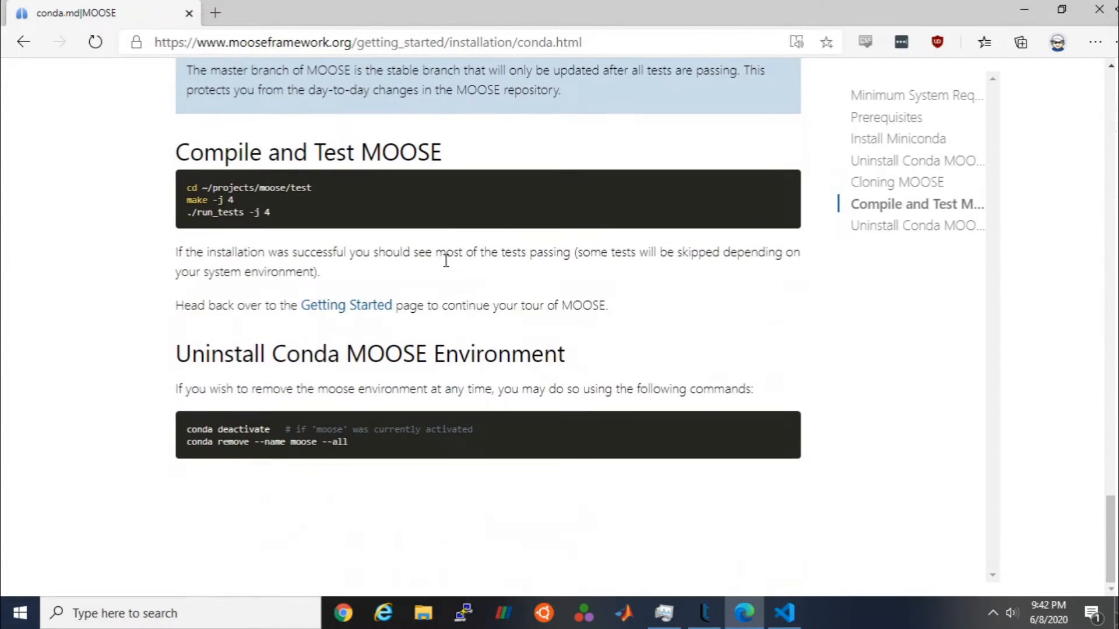
scroll(up, 3)
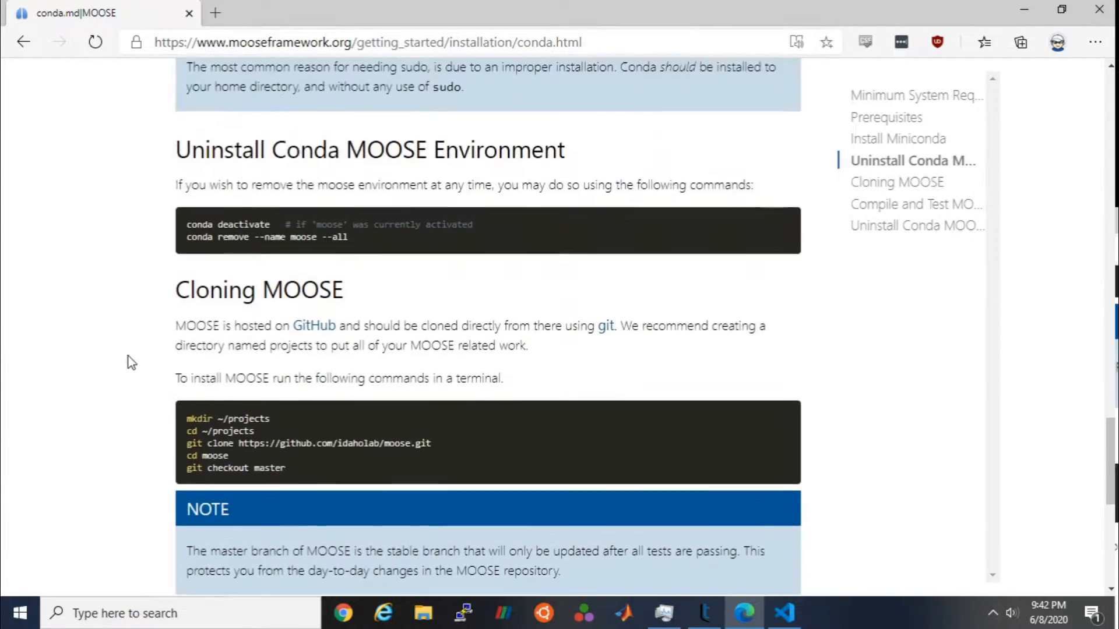
scroll(up, 3)
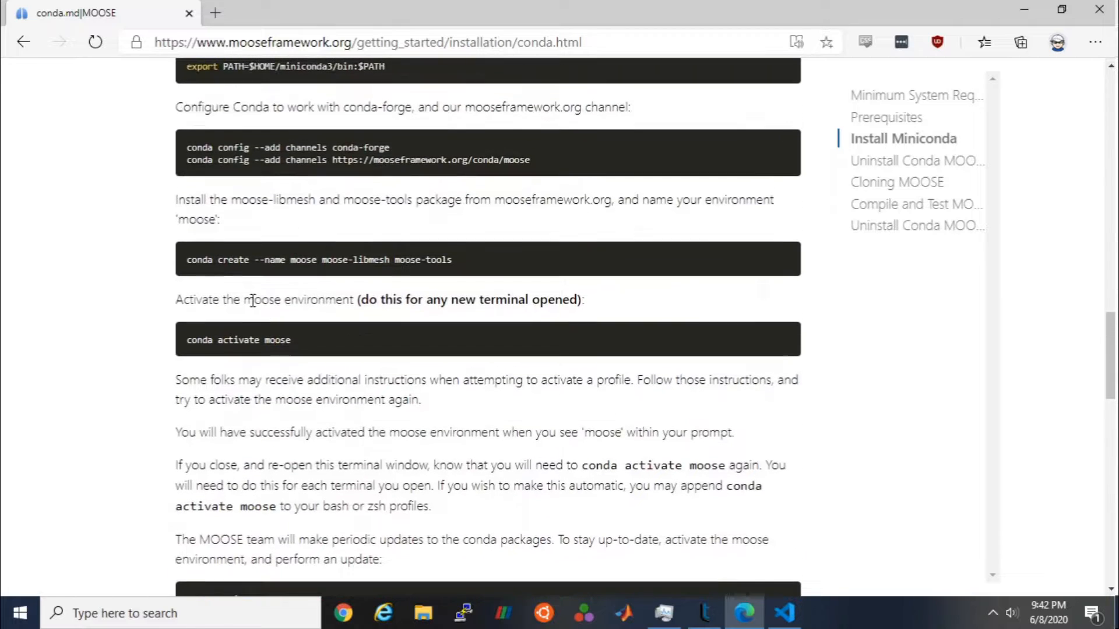
scroll(up, 3)
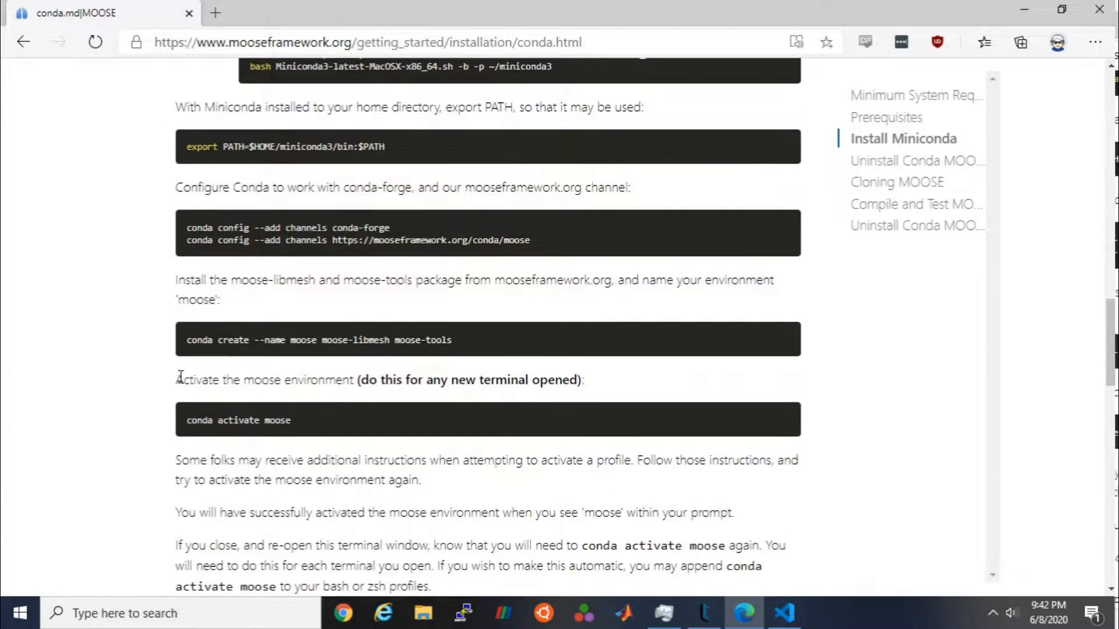
mouse_move(620, 378)
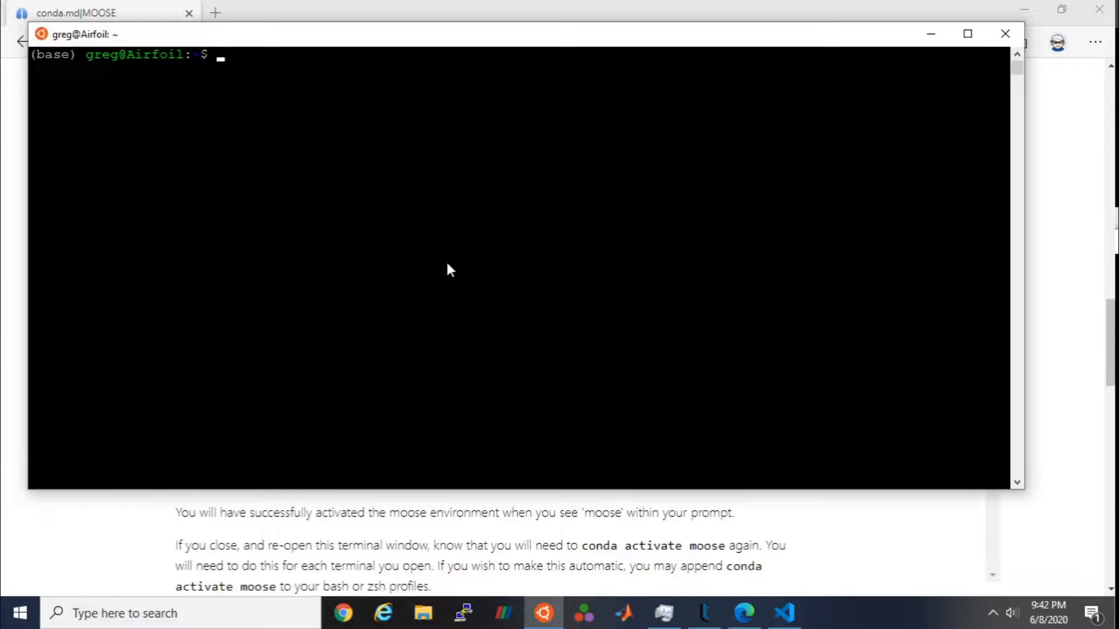
Step: Activate the moose conda environment, then return to the MOOSE conda page
text(conda activate moose)
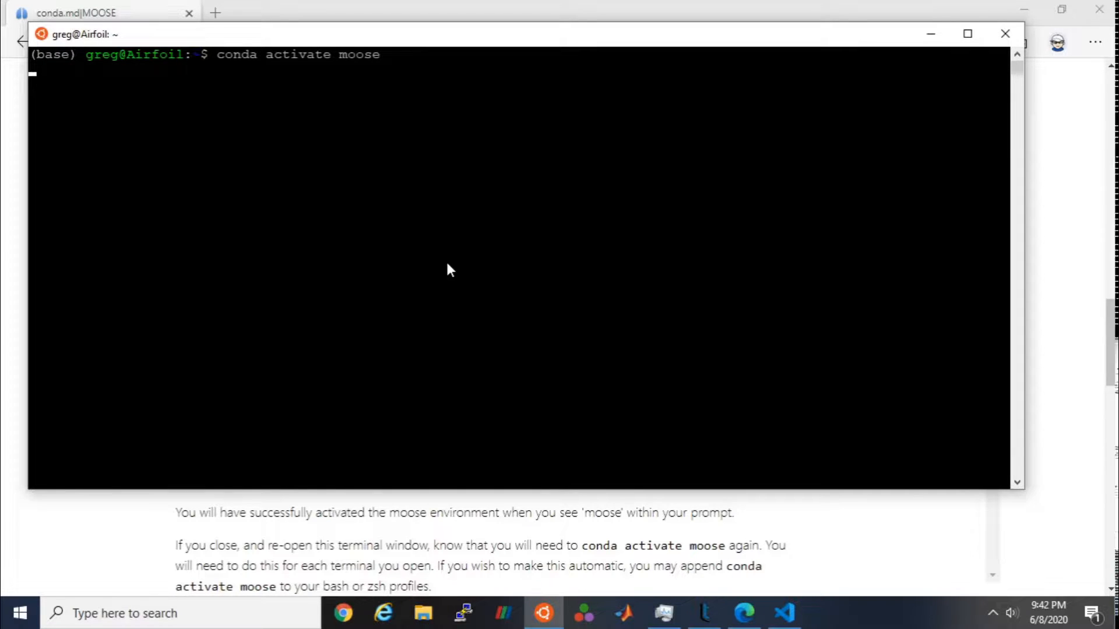
key(Return)
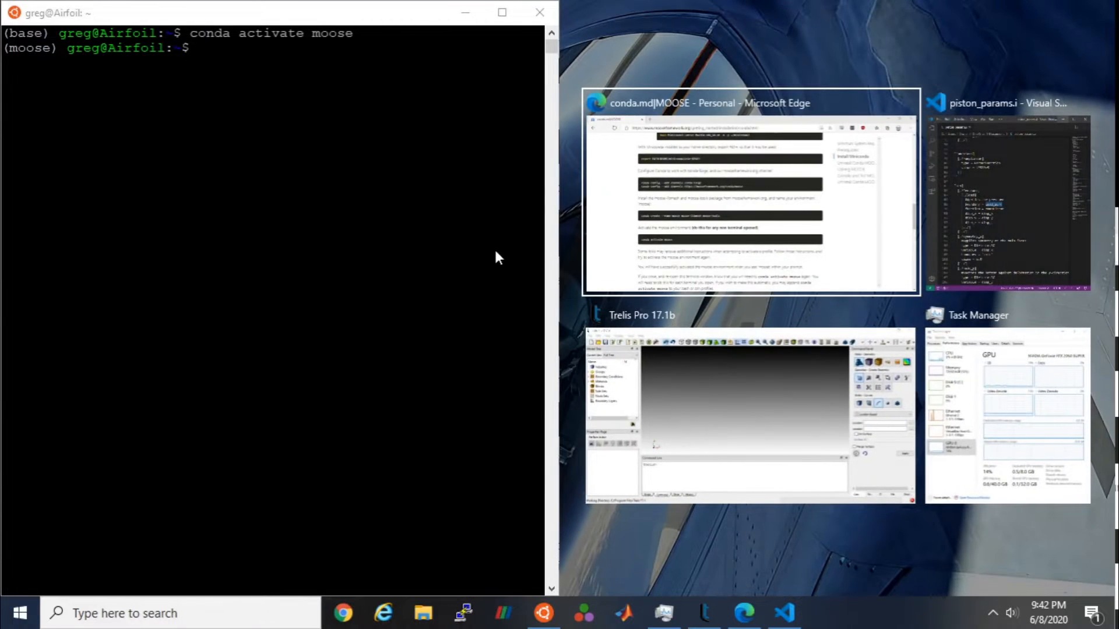
click(749, 200)
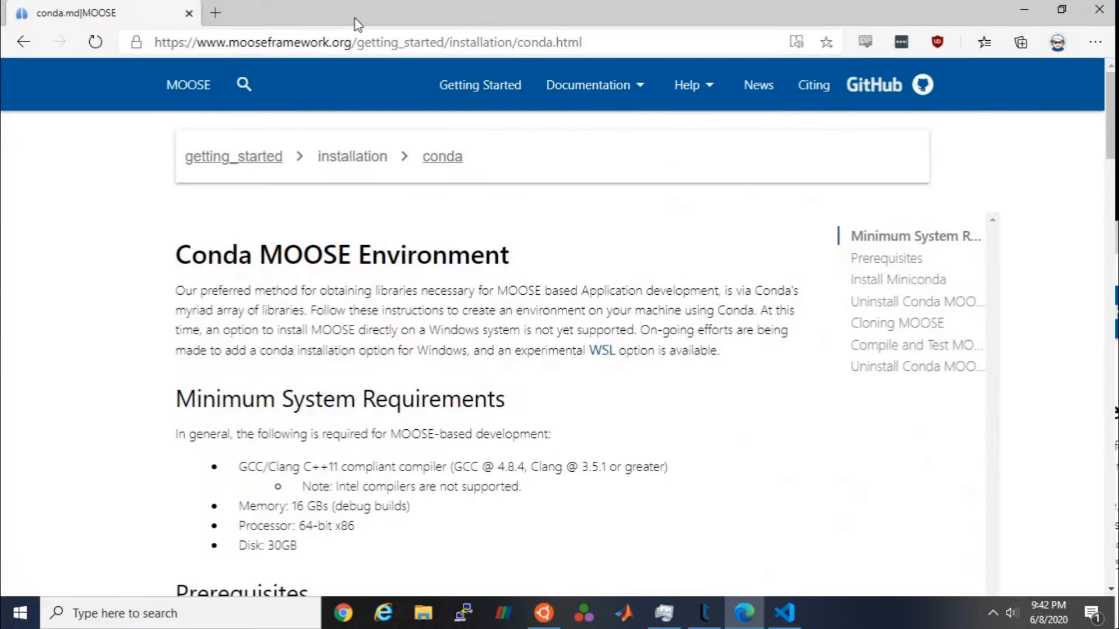
Step: Scroll Getting Started to Create an Application, then switch back to the terminal
click(480, 85)
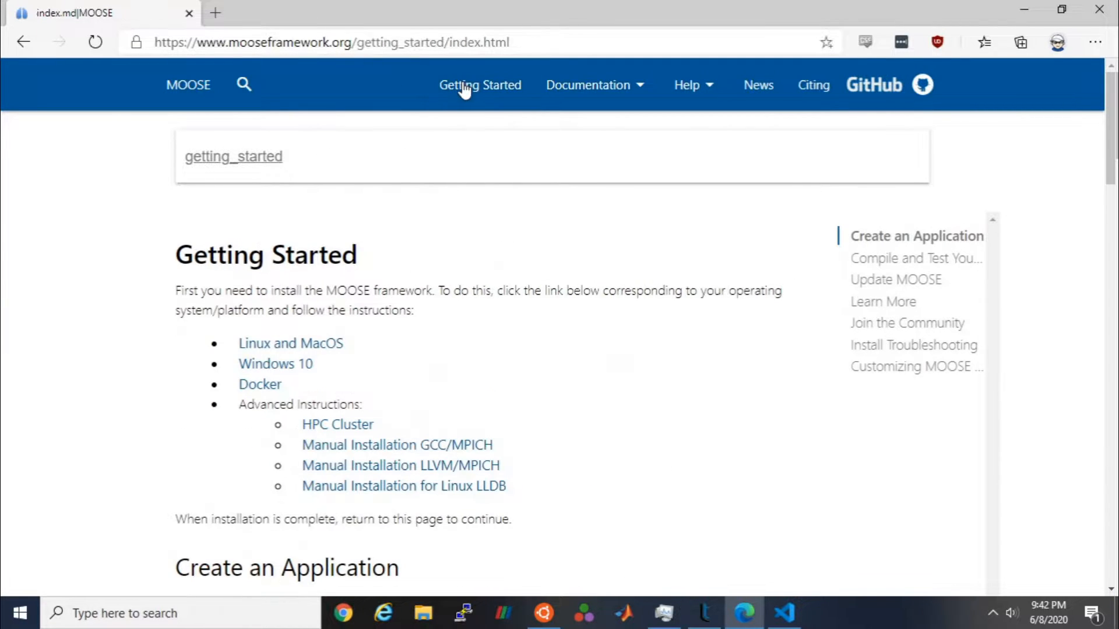
scroll(down, 3)
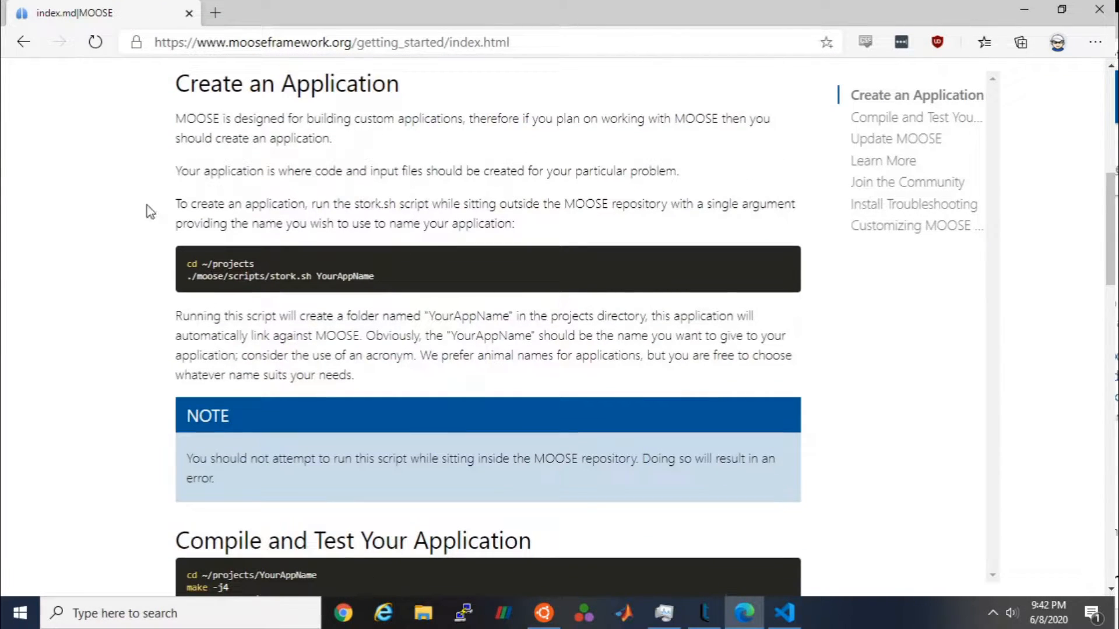
mouse_move(556, 279)
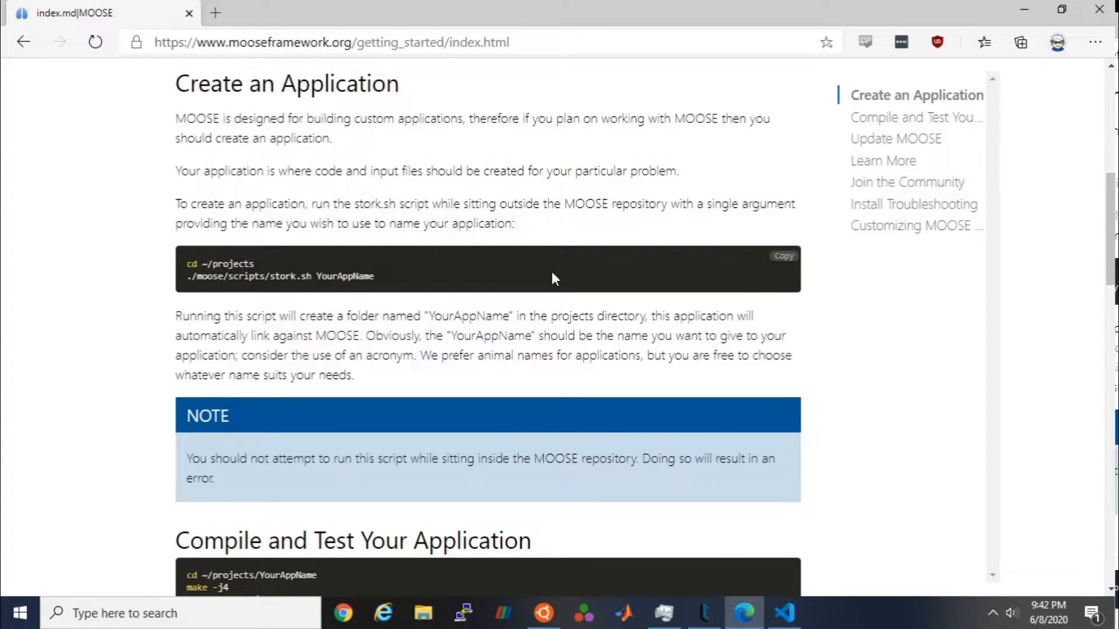
mouse_move(576, 543)
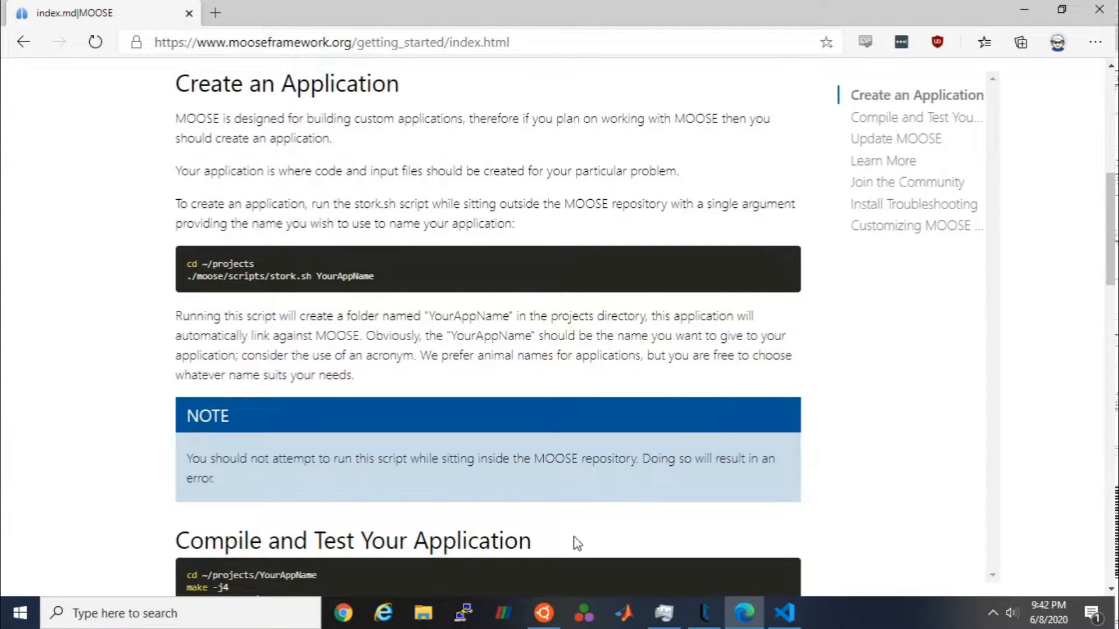
click(543, 613)
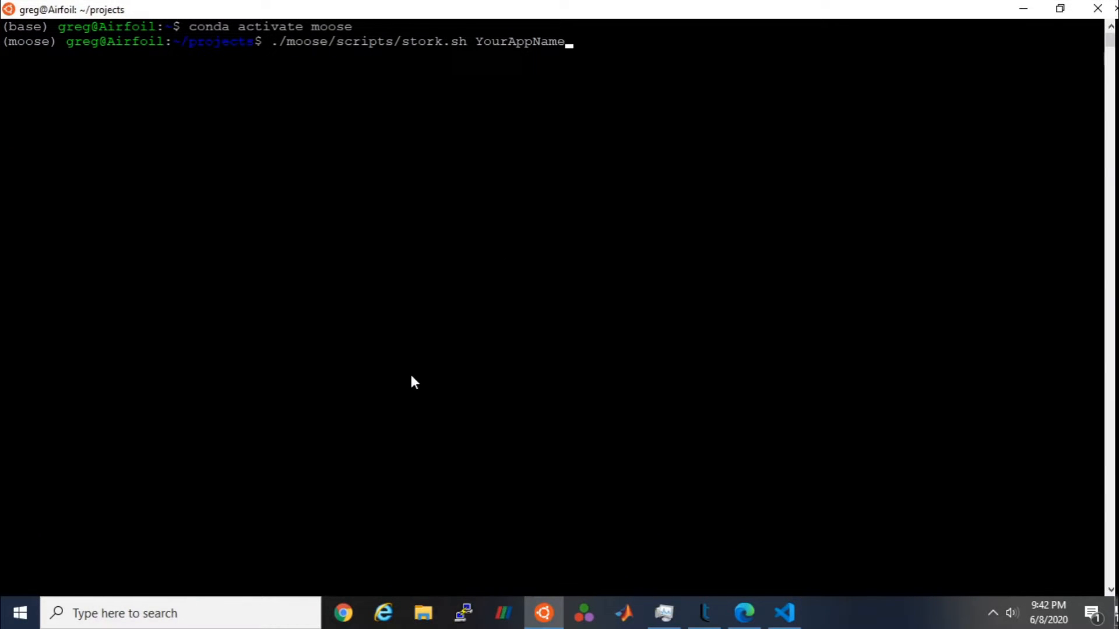
Step: Create the StructMech application with the stork.sh script
key(Backspace)
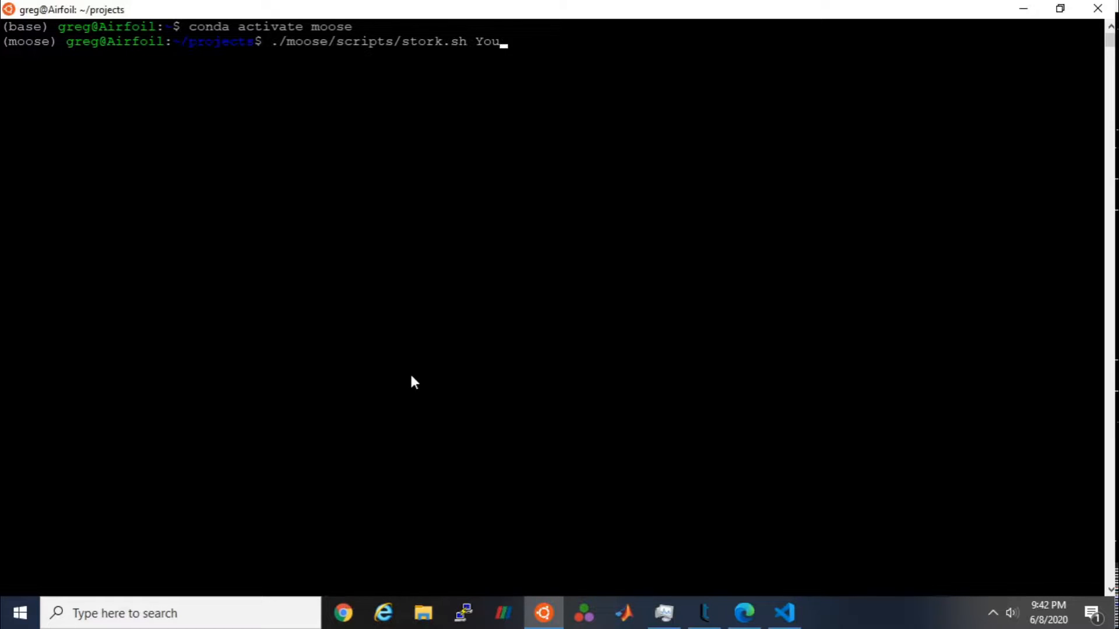
text(Struct)
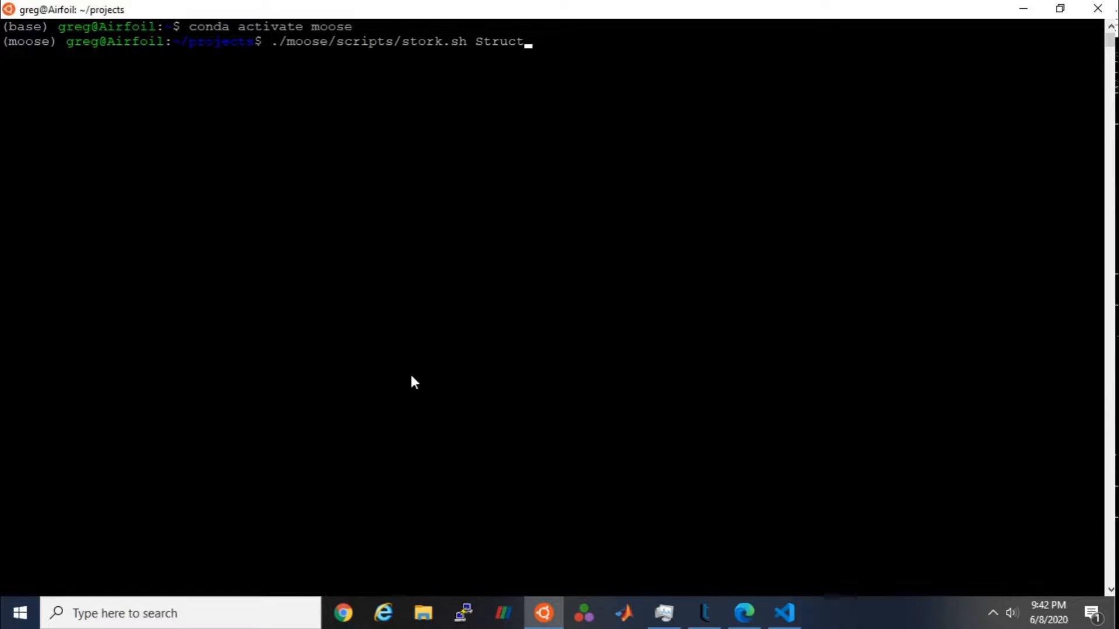
text(Mech)
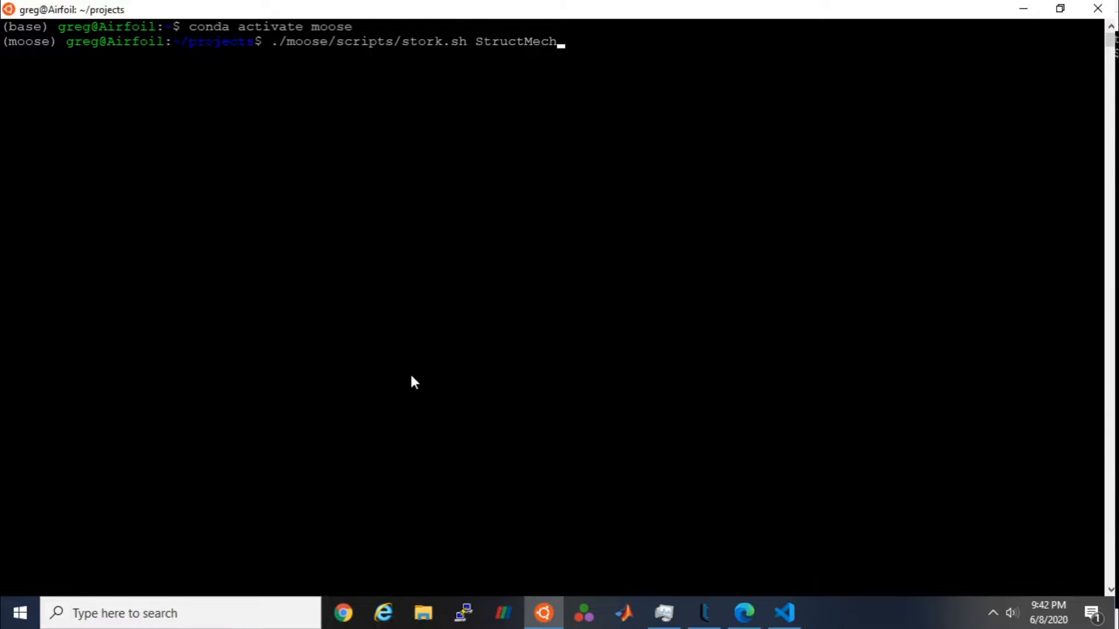
key(Return)
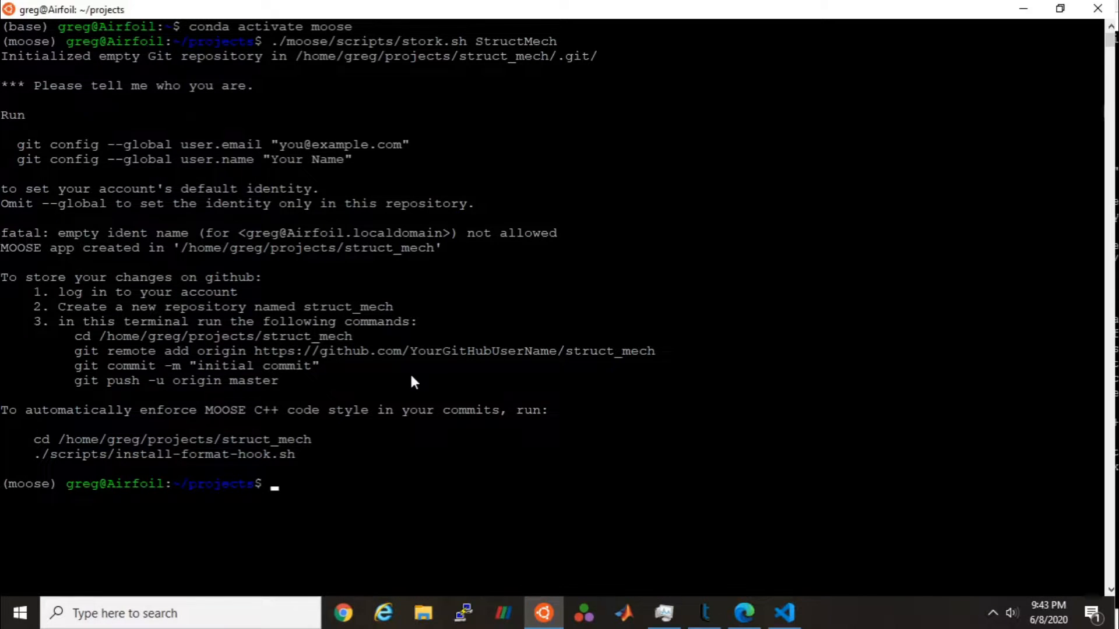
Step: Move into the struct_mech folder and open its Makefile in vi
text(cd stru)
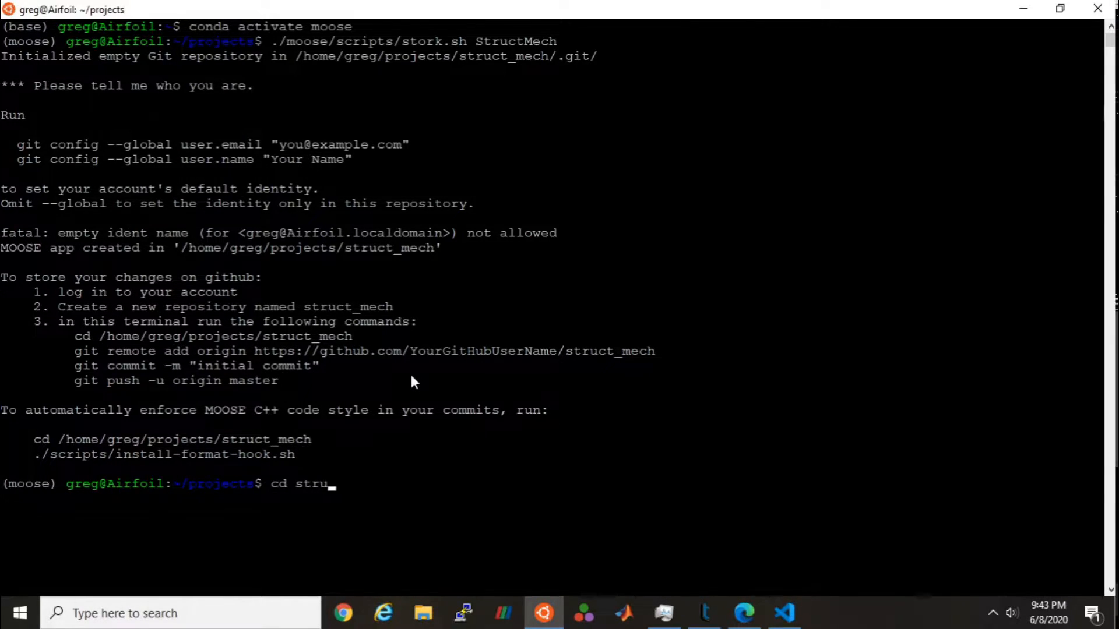
key(Return)
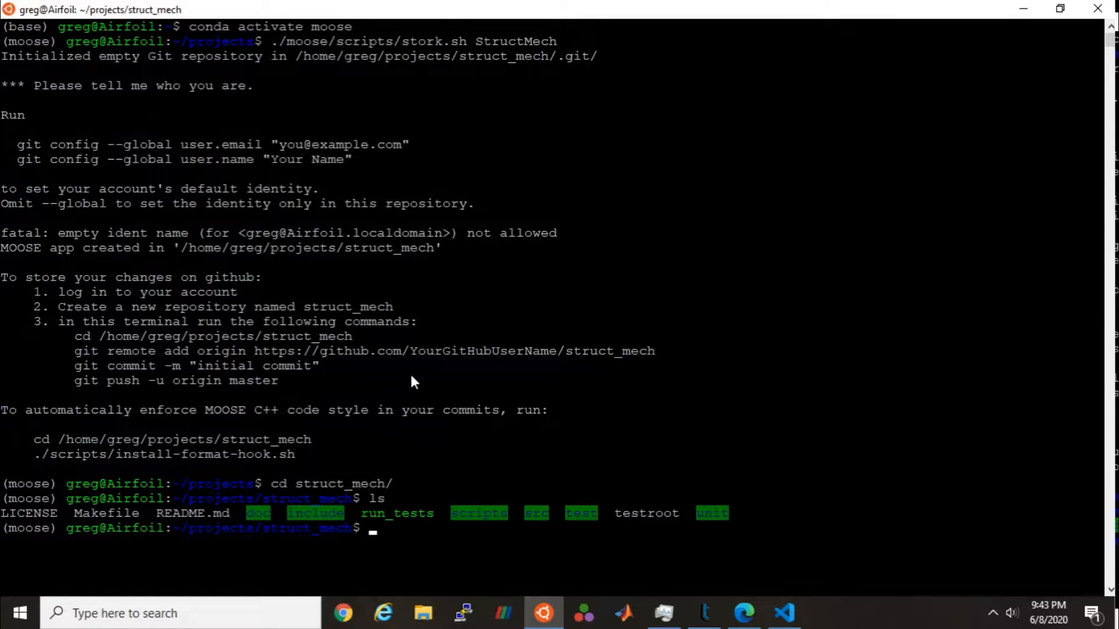
text(vi Make)
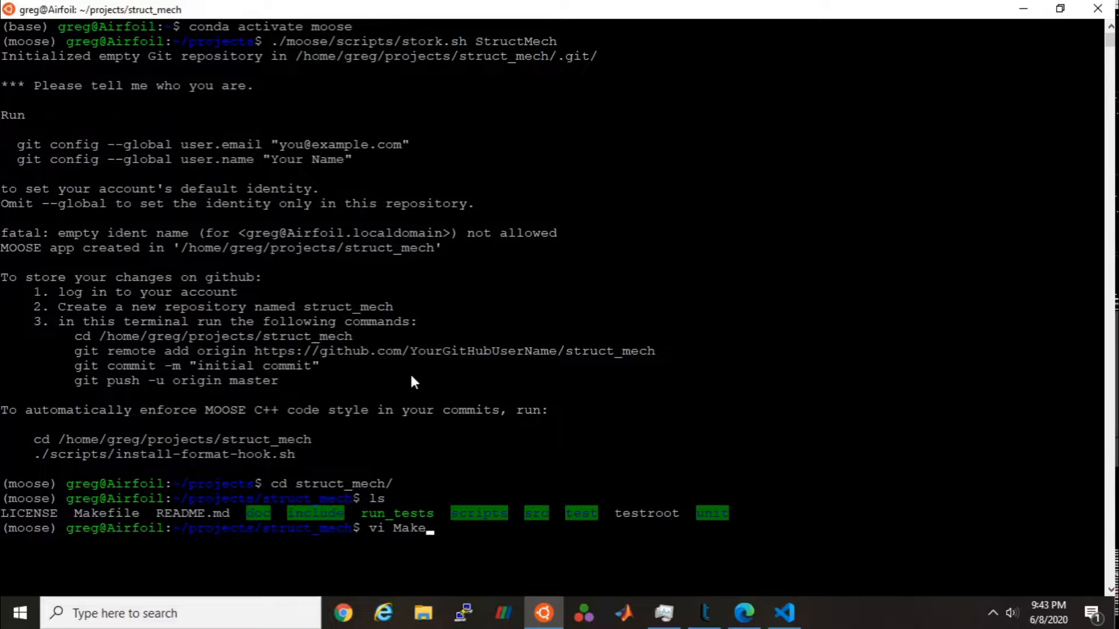
key(Return)
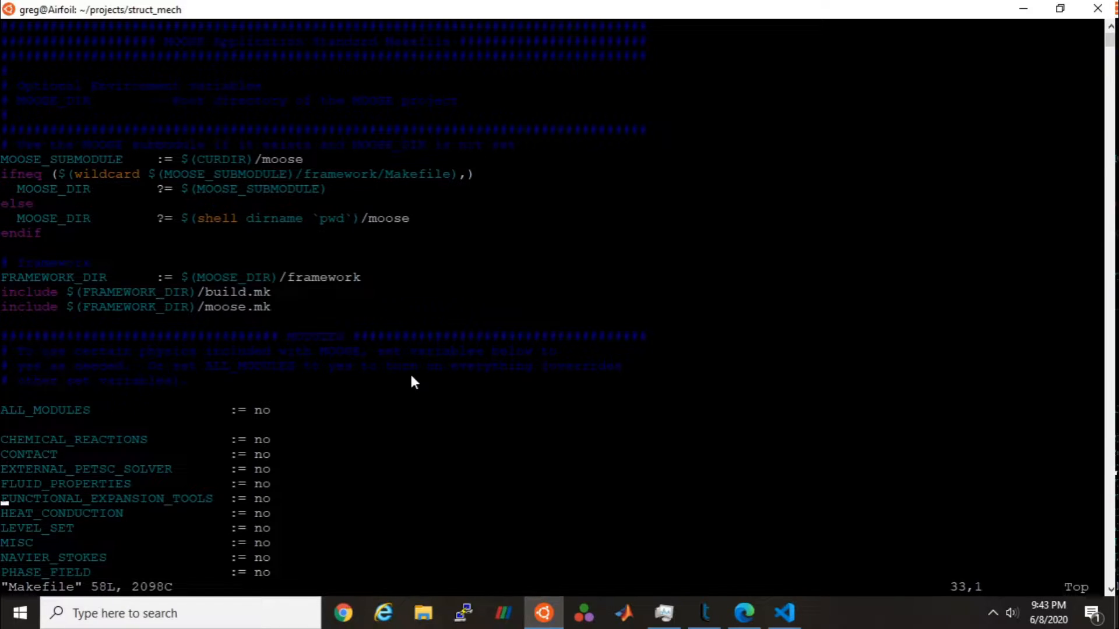
Step: Change TENSOR_MECHANICS from no to yes in the Makefile
scroll(down, 3)
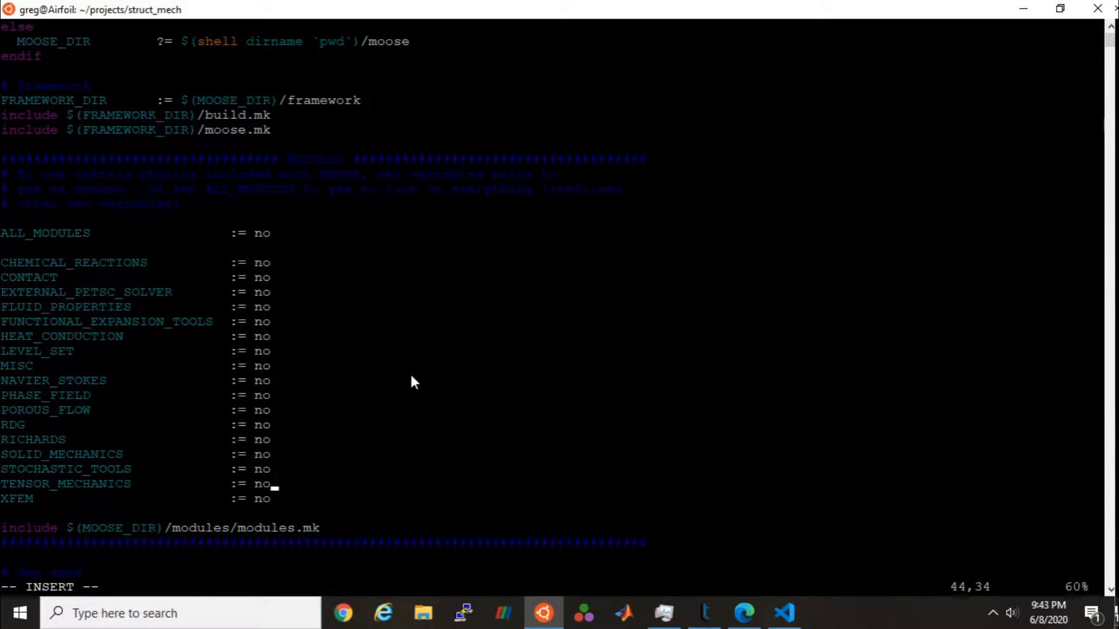
key(BackSpace)
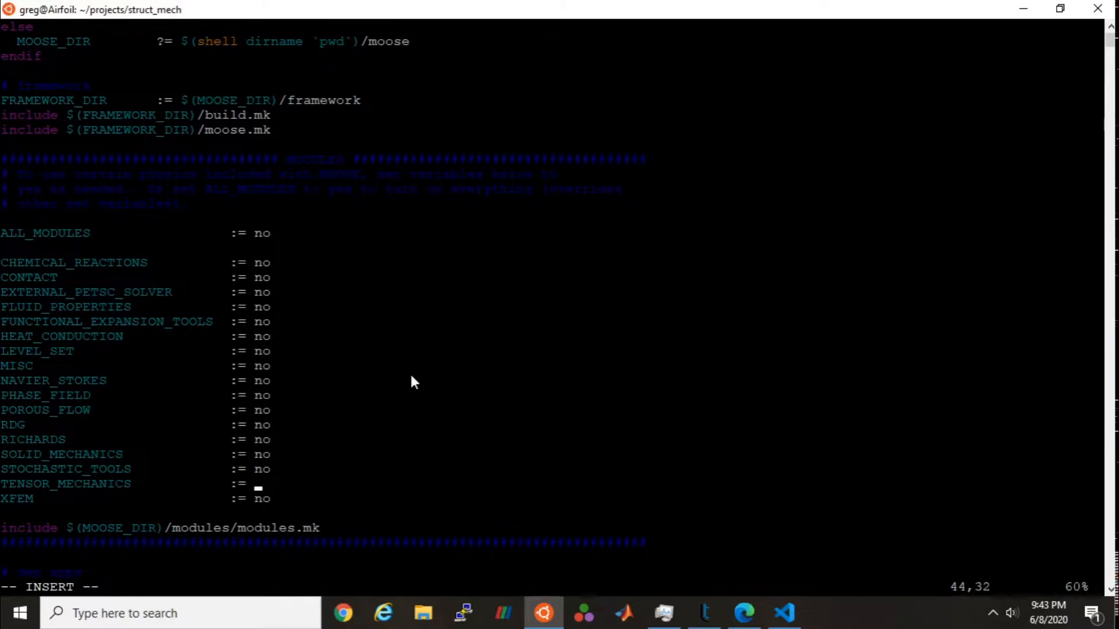
text(yes)
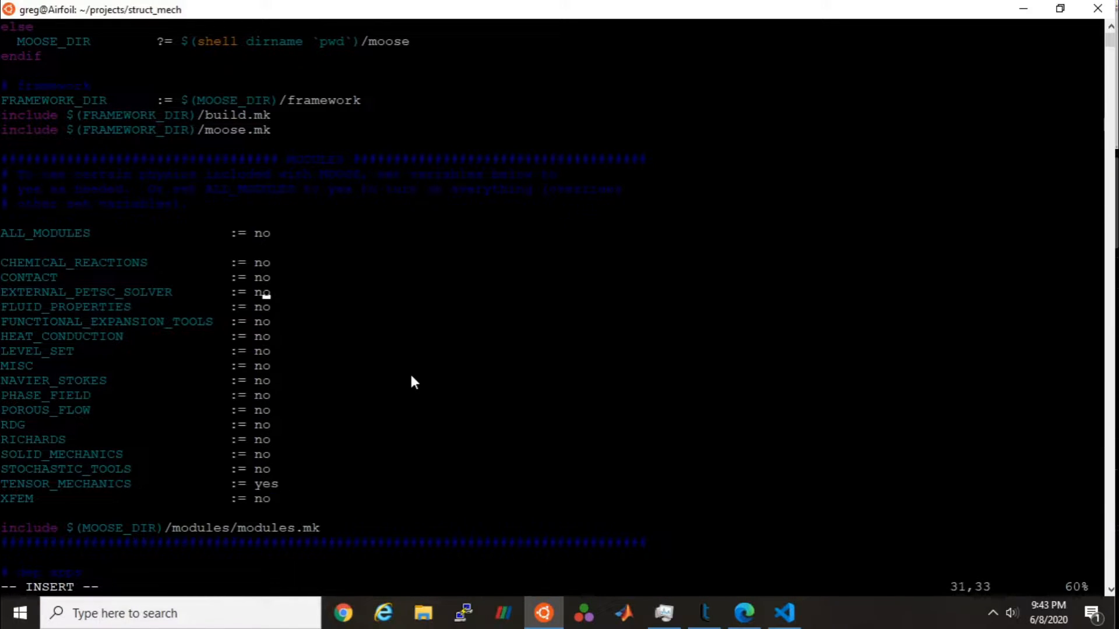
Step: Revert the accidental CONTACT edit to no, then save and quit with :wq
key(Up)
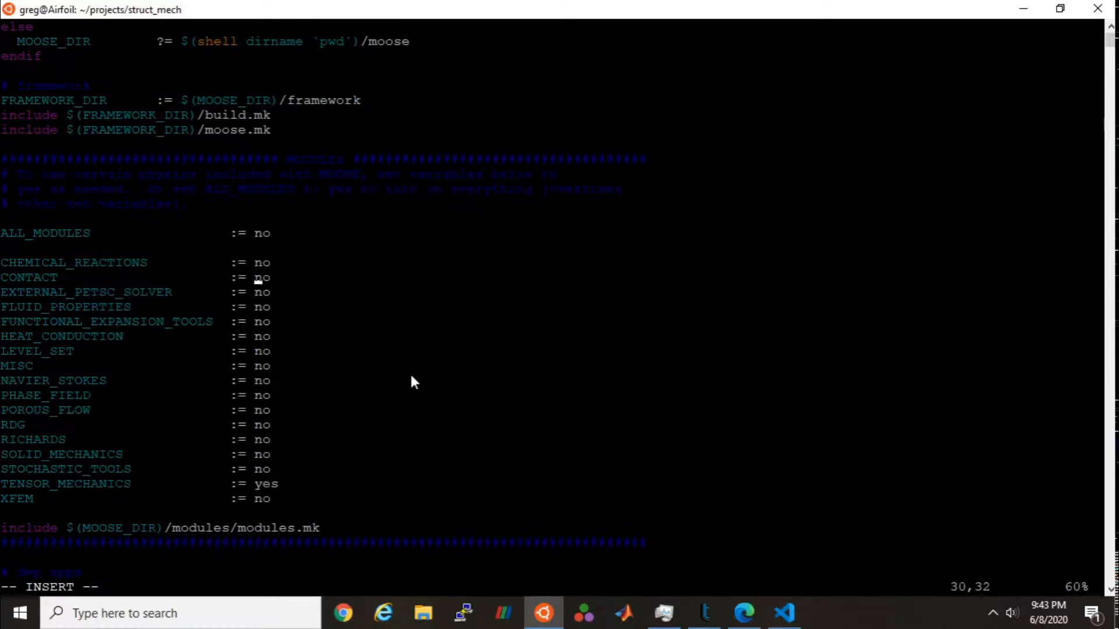
text(yes)
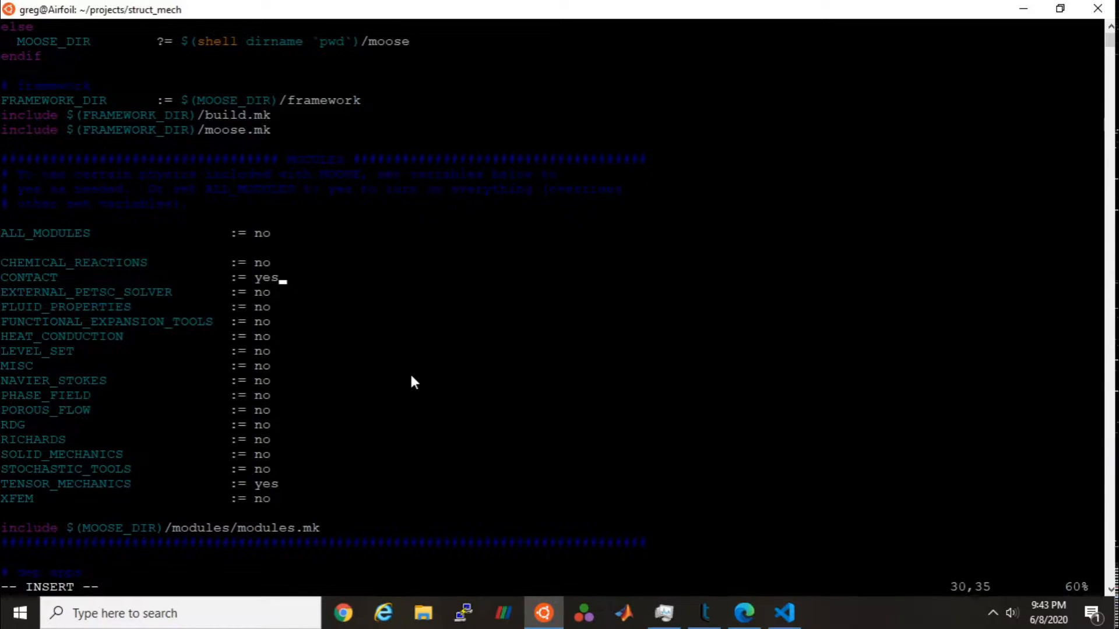
key(BackSpace)
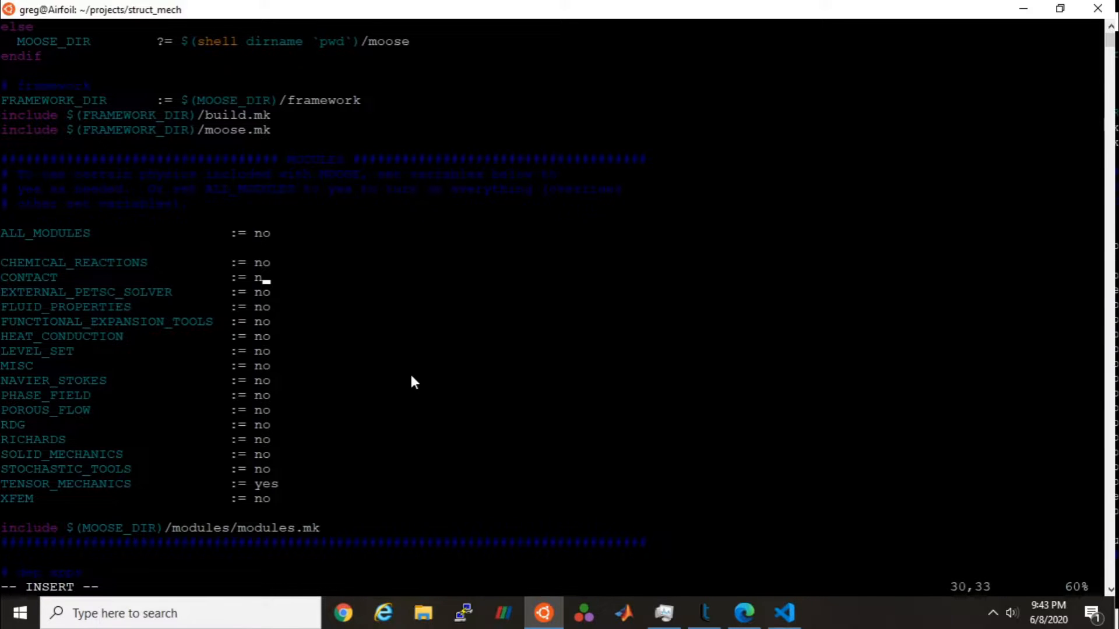
text(o)
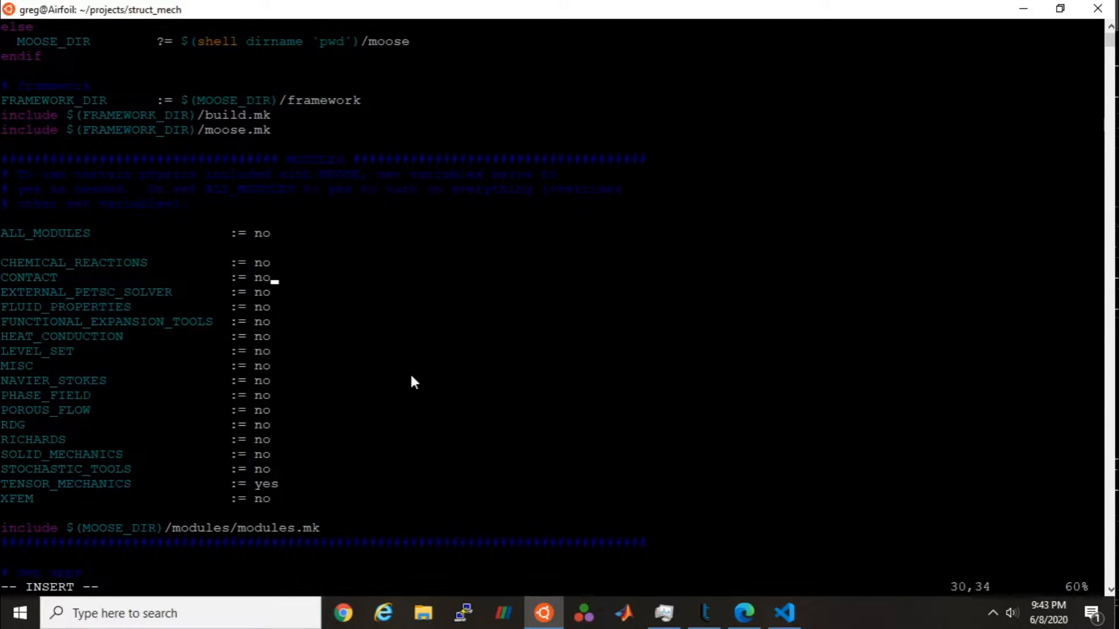
key(Left)
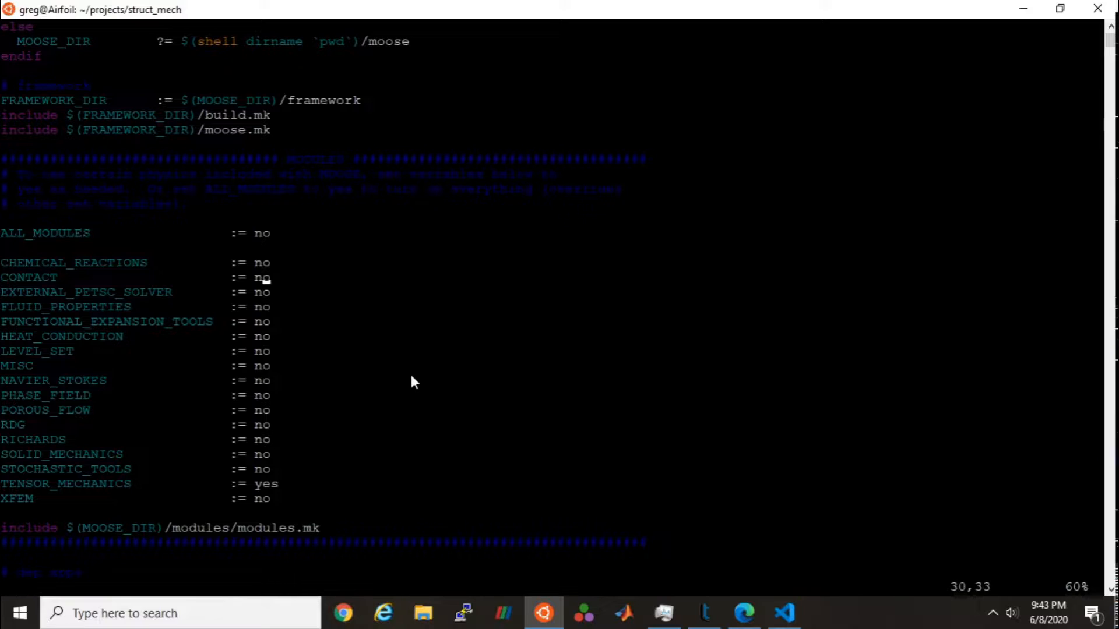
text(:wq)
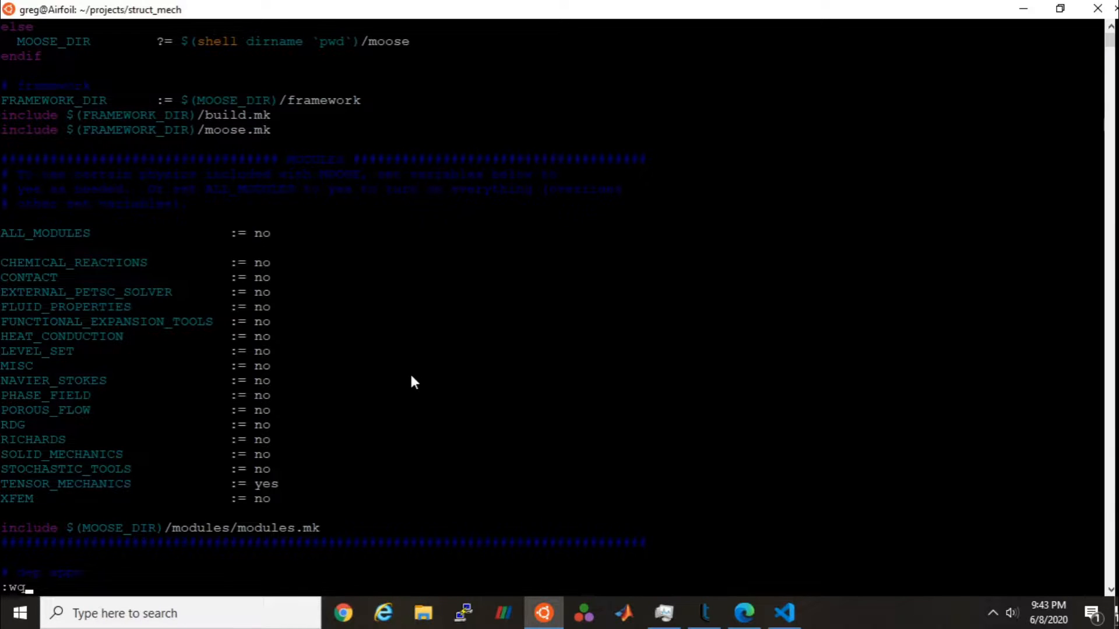
key(Return)
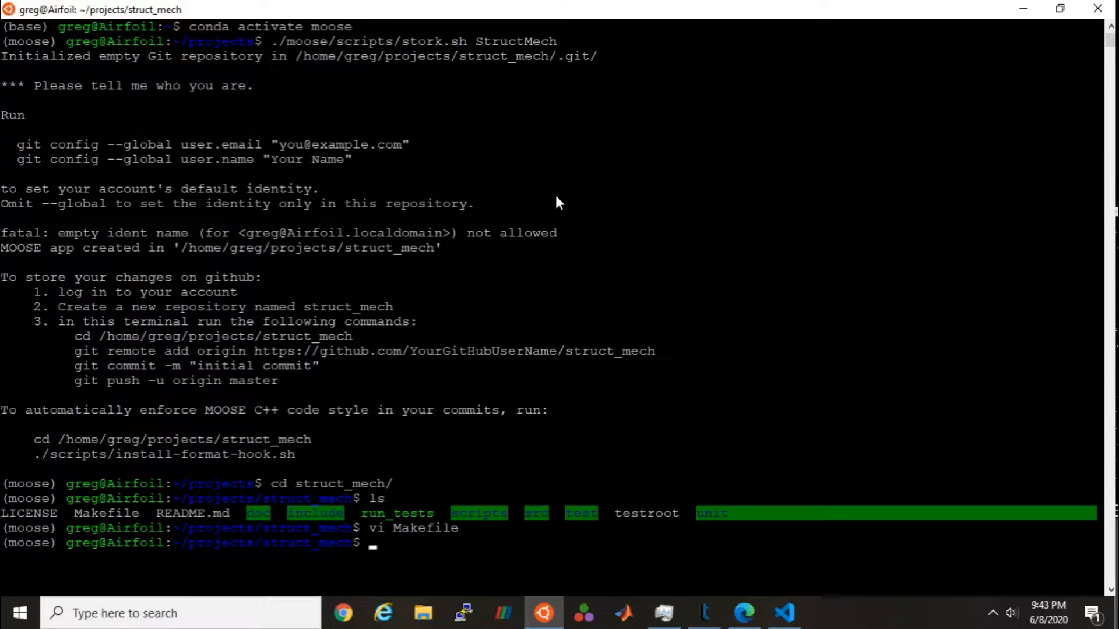
Step: Create a problems folder inside the struct_mech app
text(cd)
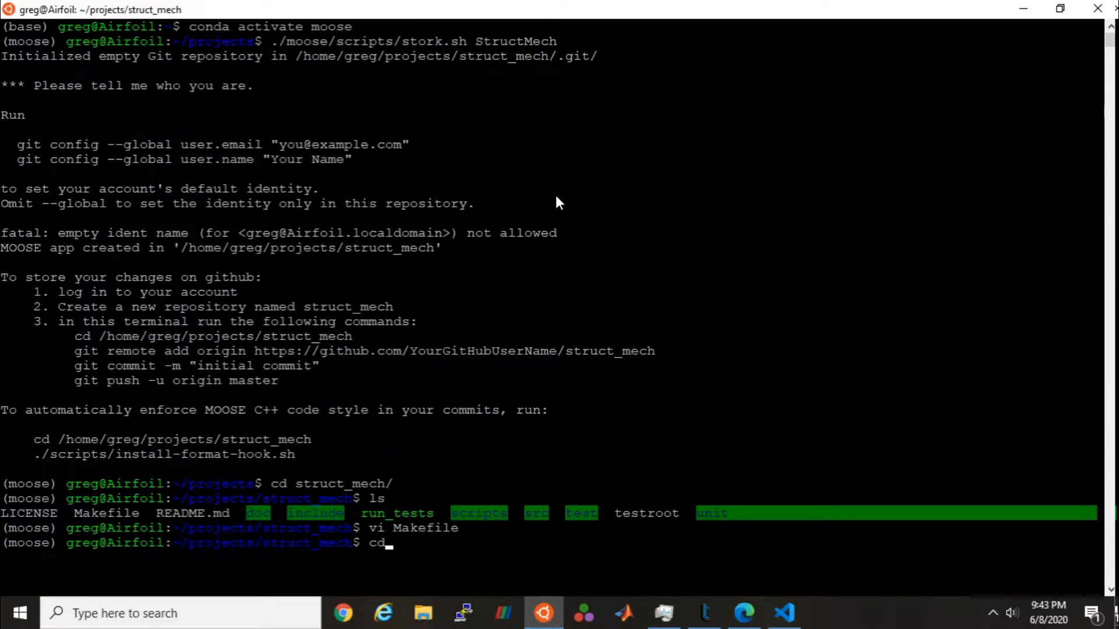
text(mkdir)
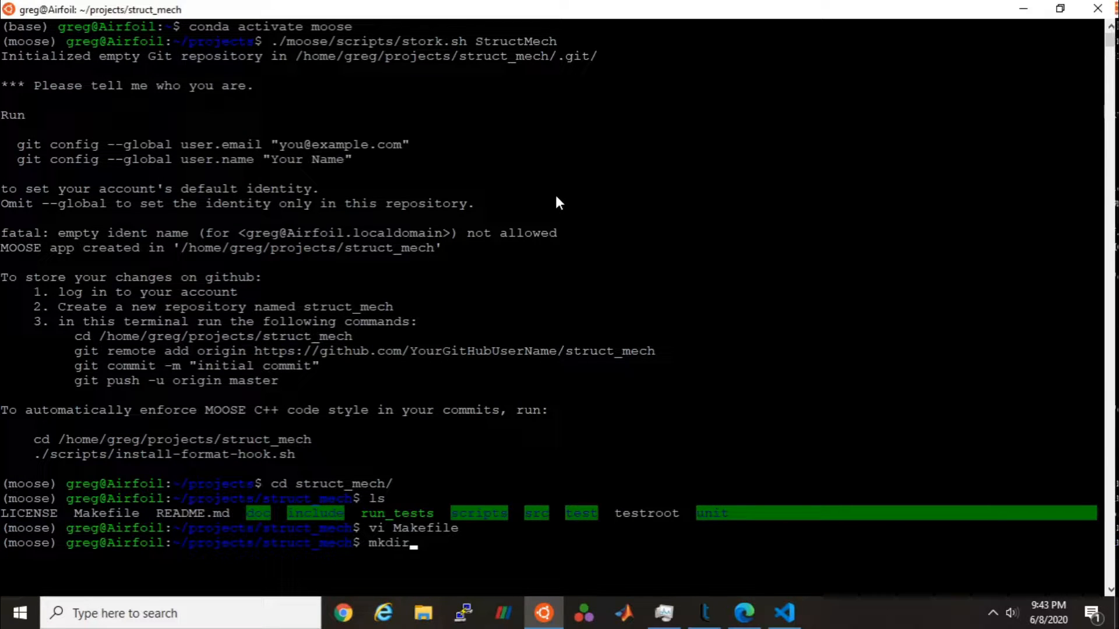
text(probl)
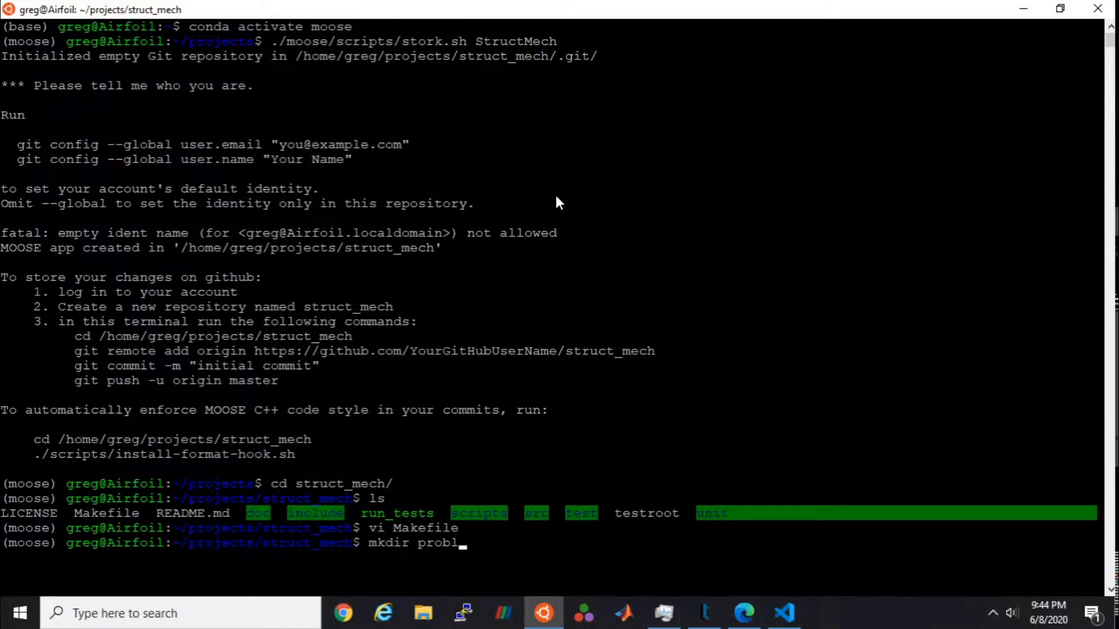
key(Return)
text(cp)
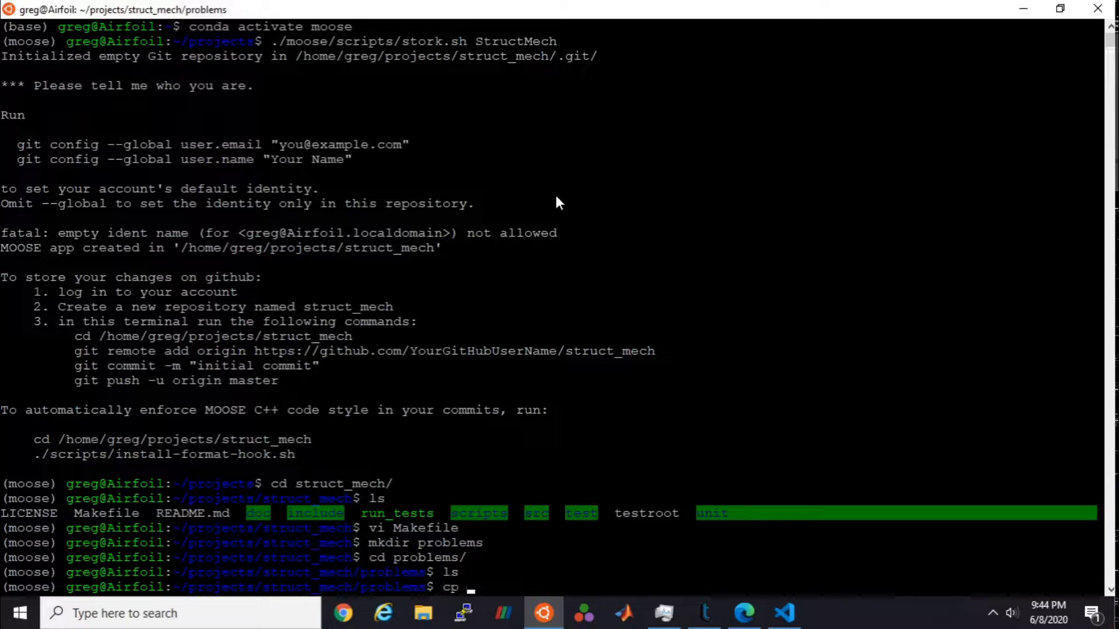
Step: Check piston_params.i in VS Code and type its /mnt/c/.../OneDrive/Documents path
text(/mnt/c)
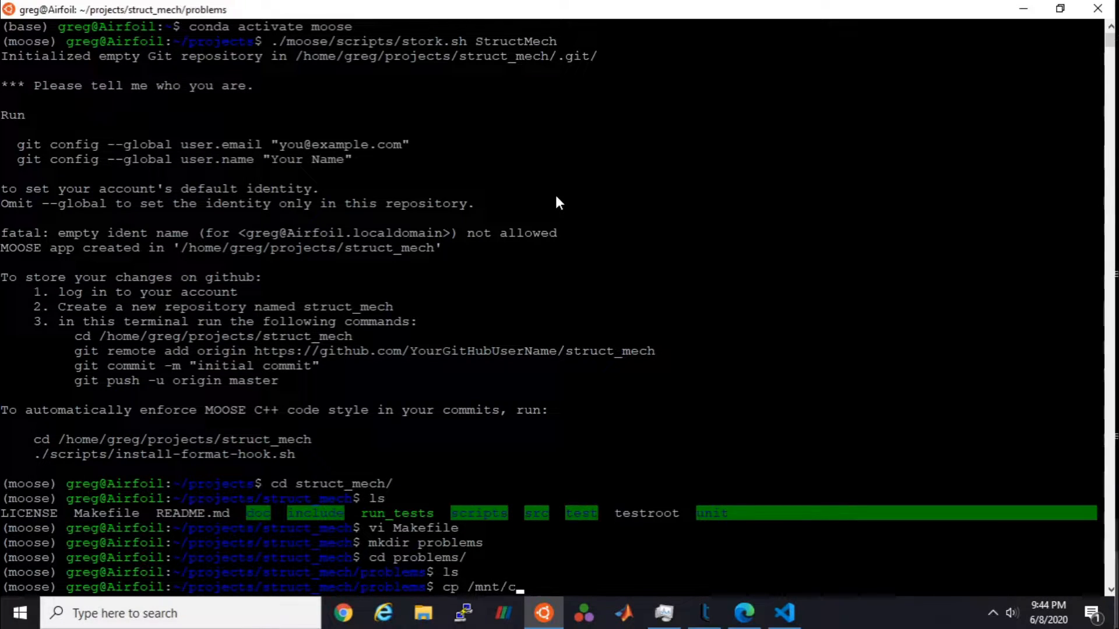
click(783, 613)
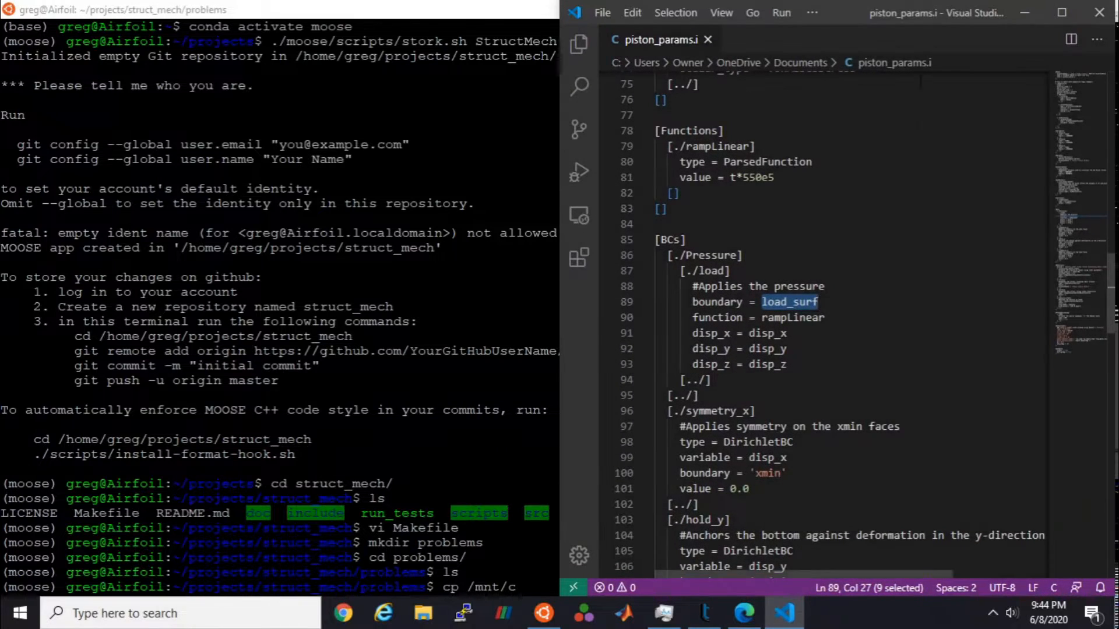
click(1061, 13)
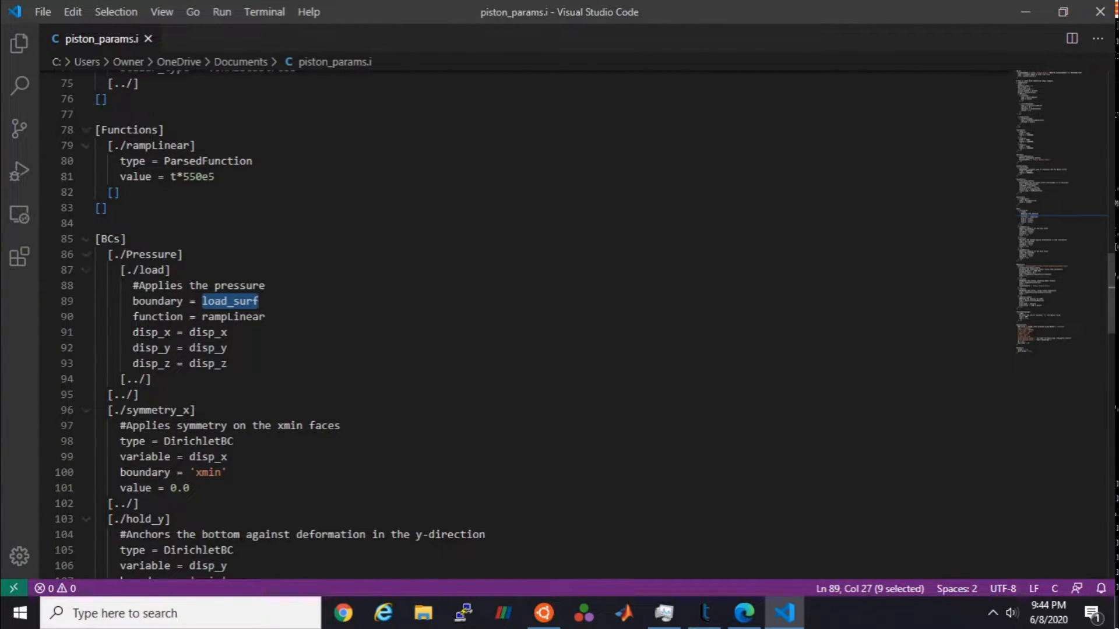
scroll(up, 3)
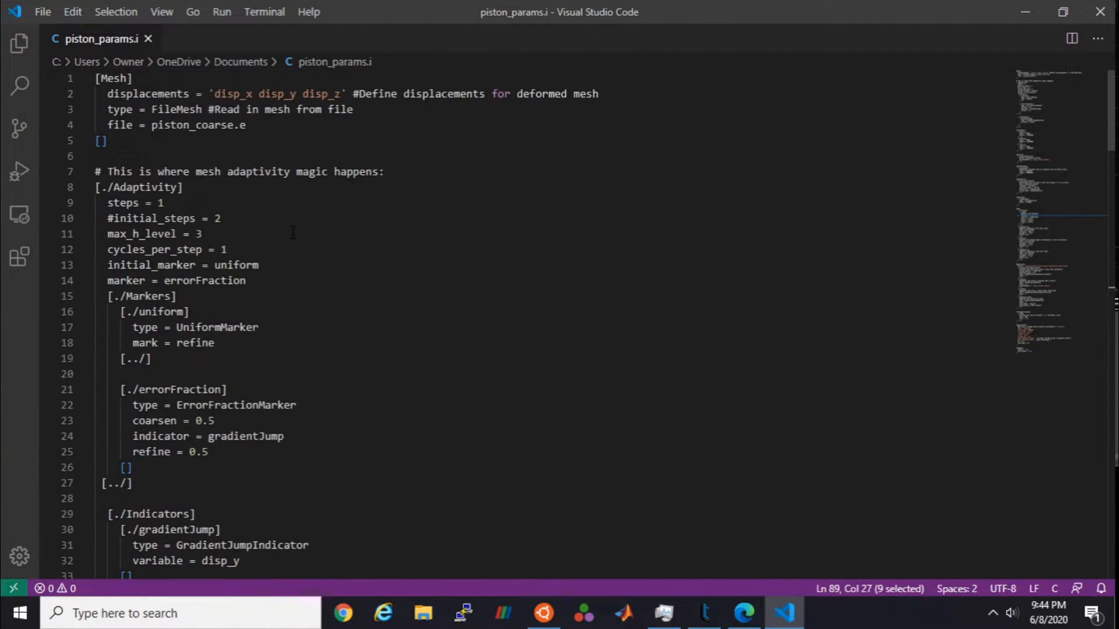
mouse_move(128, 61)
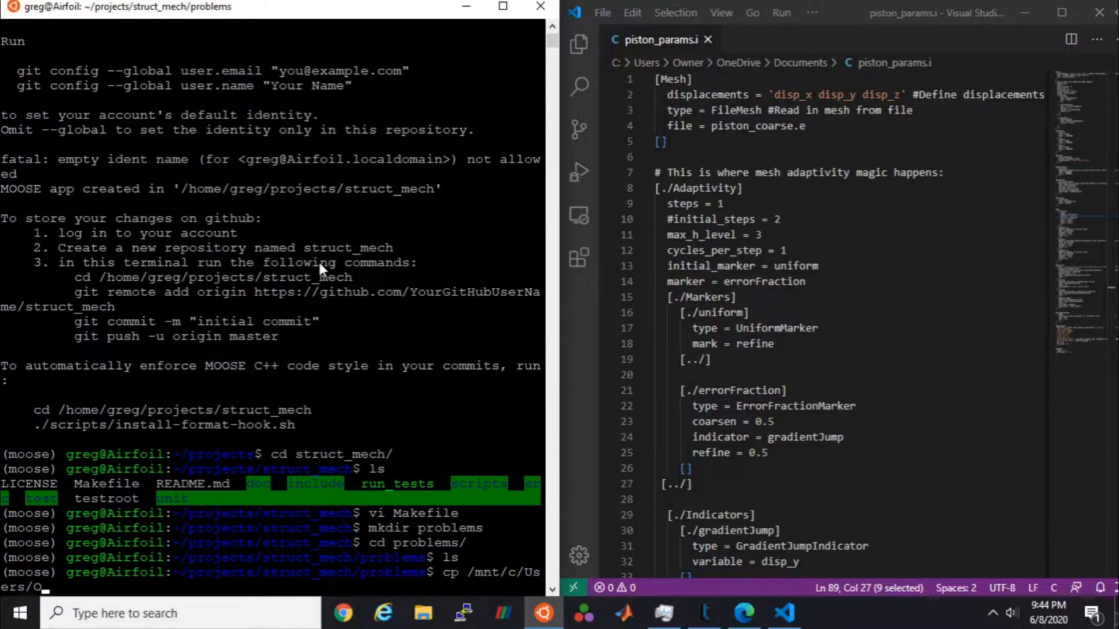
text(Owner/OneDrive/)
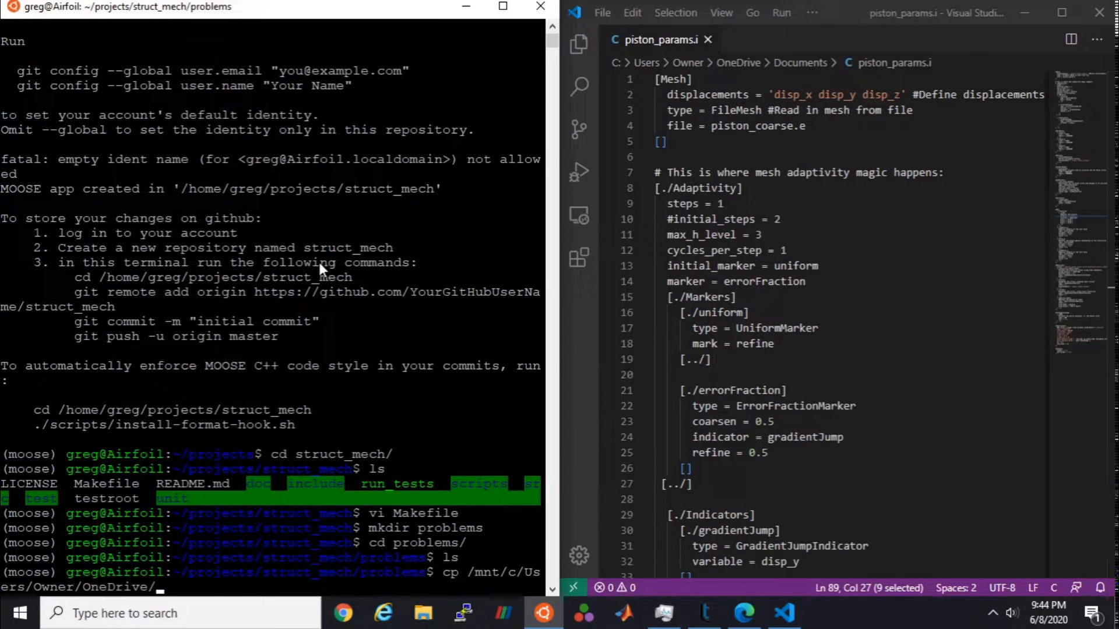
text(Documents/pis)
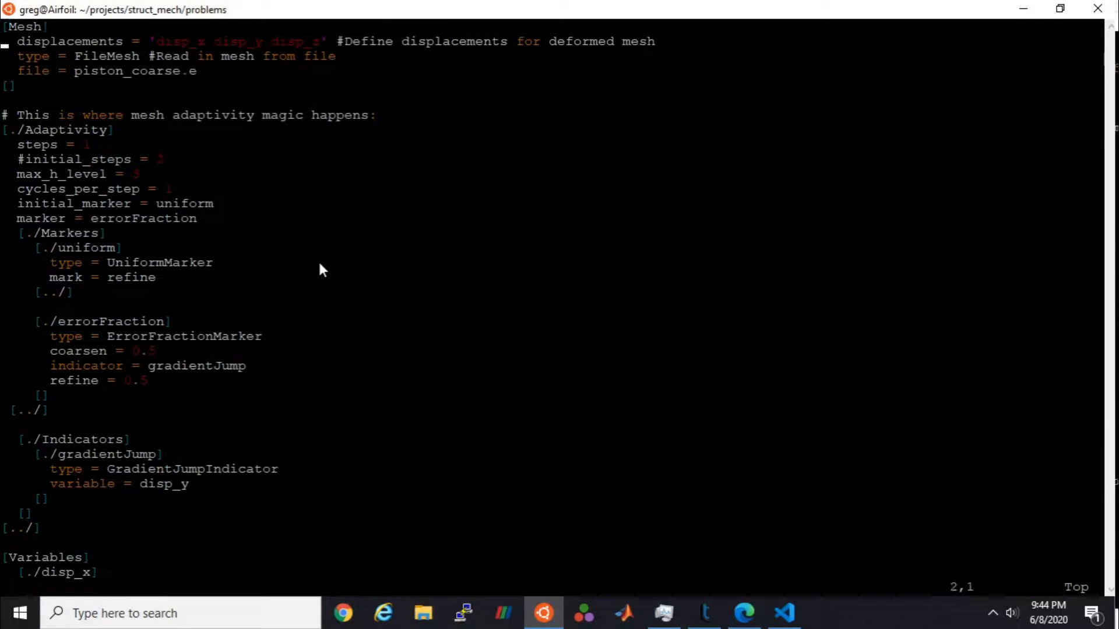
Step: Scroll through piston_params.i in vi to check mesh, adaptivity and variables
scroll(down, 3)
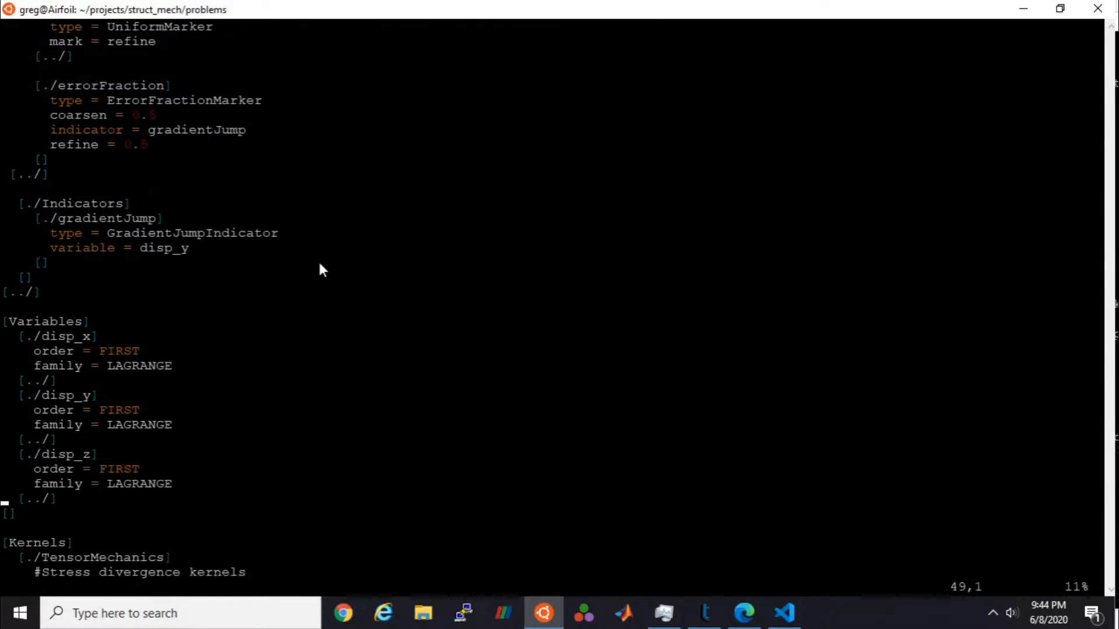
scroll(down, 3)
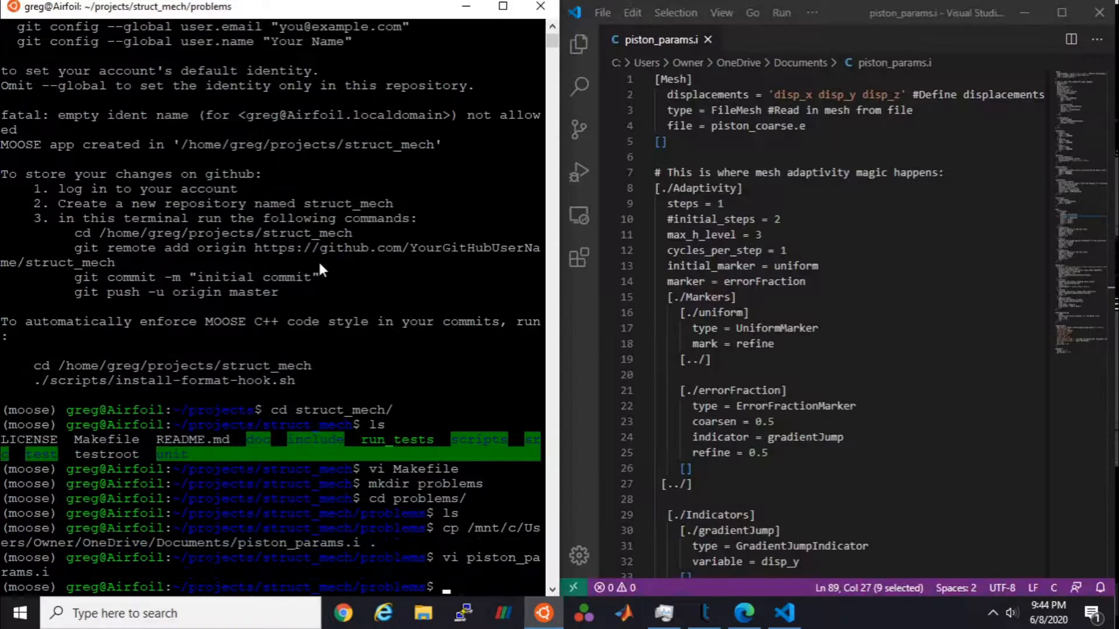
mouse_move(1027, 14)
text(cd ..)
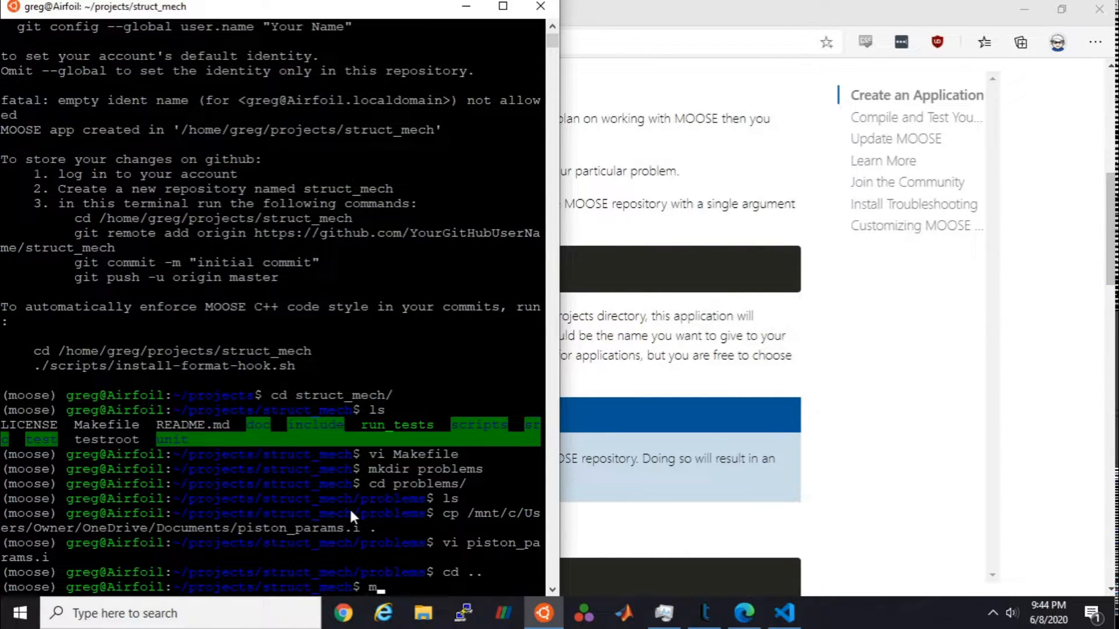
Step: Run make -j 4 in struct_mech and follow the compile output
text(ake -j 4)
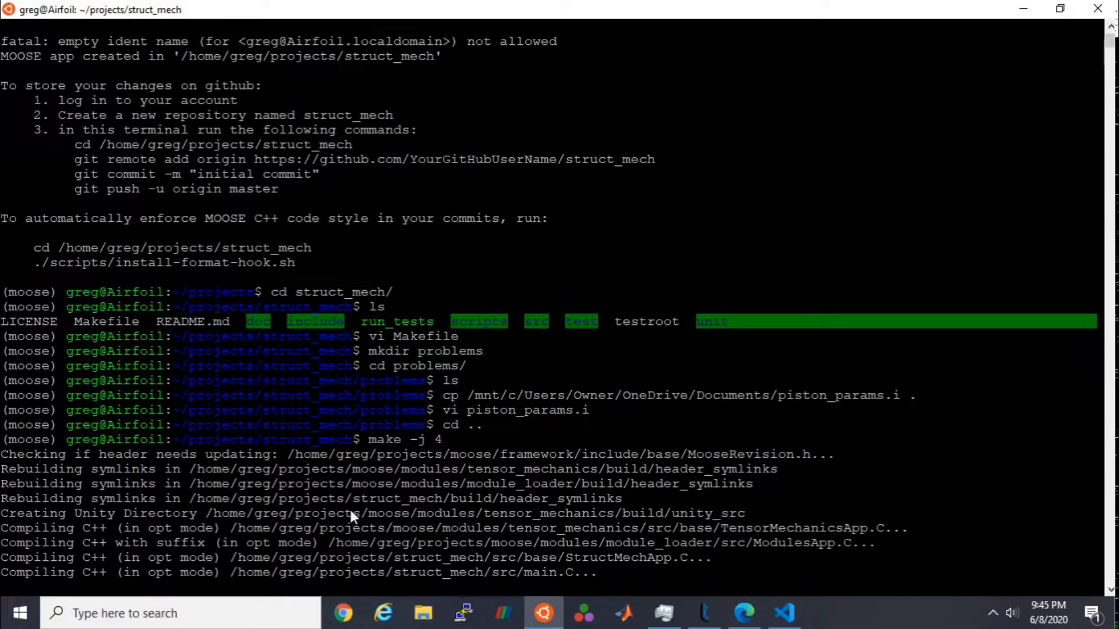
scroll(down, 3)
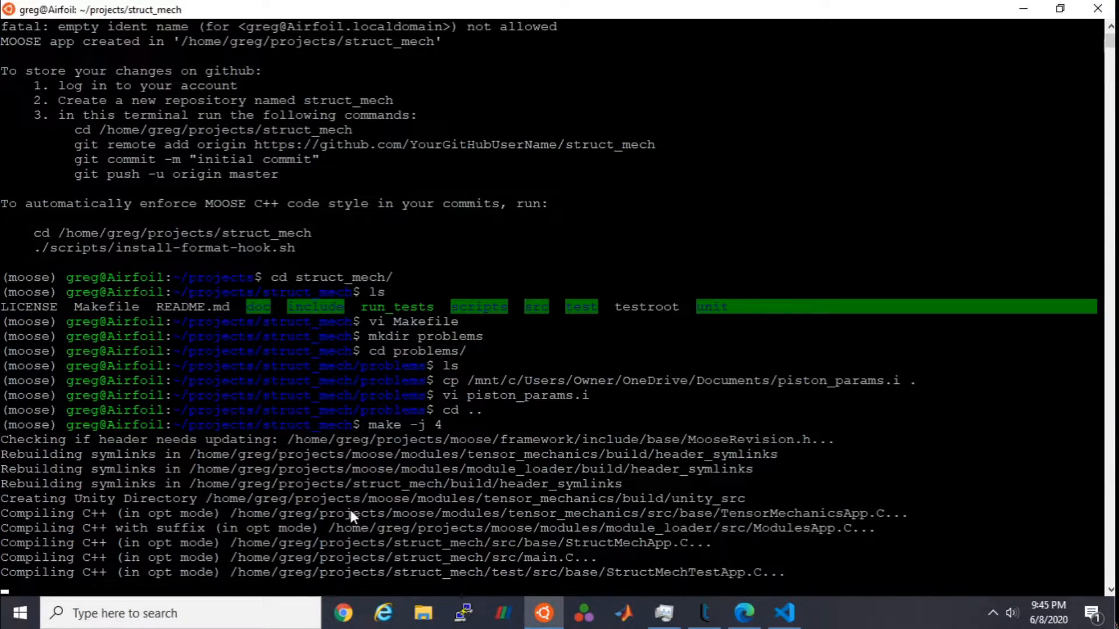
scroll(down, 3)
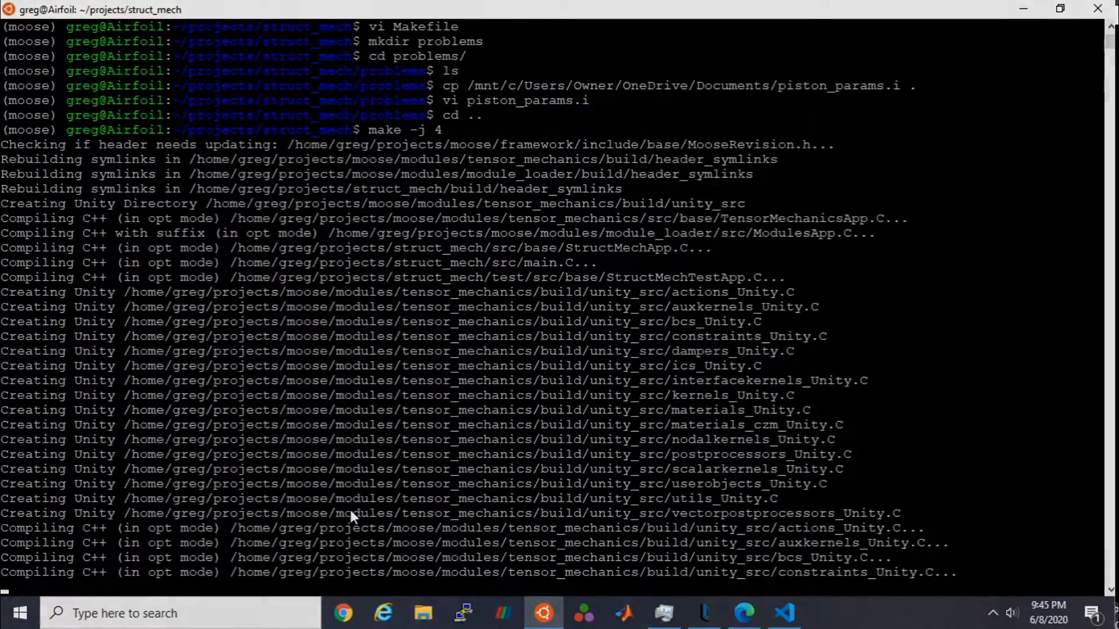
scroll(down, 3)
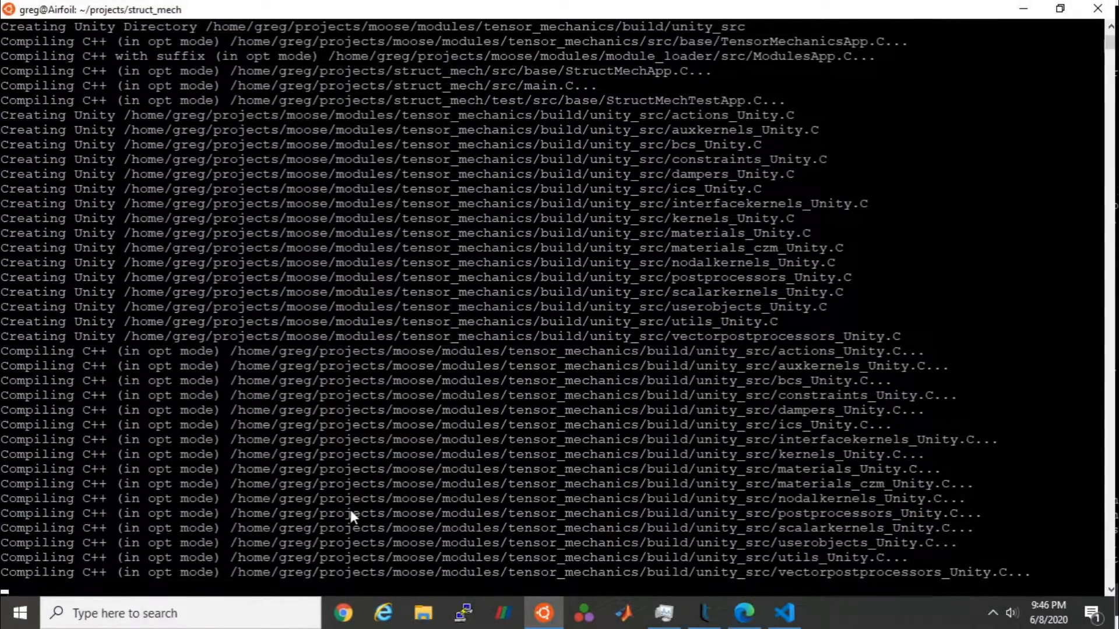
mouse_move(578, 521)
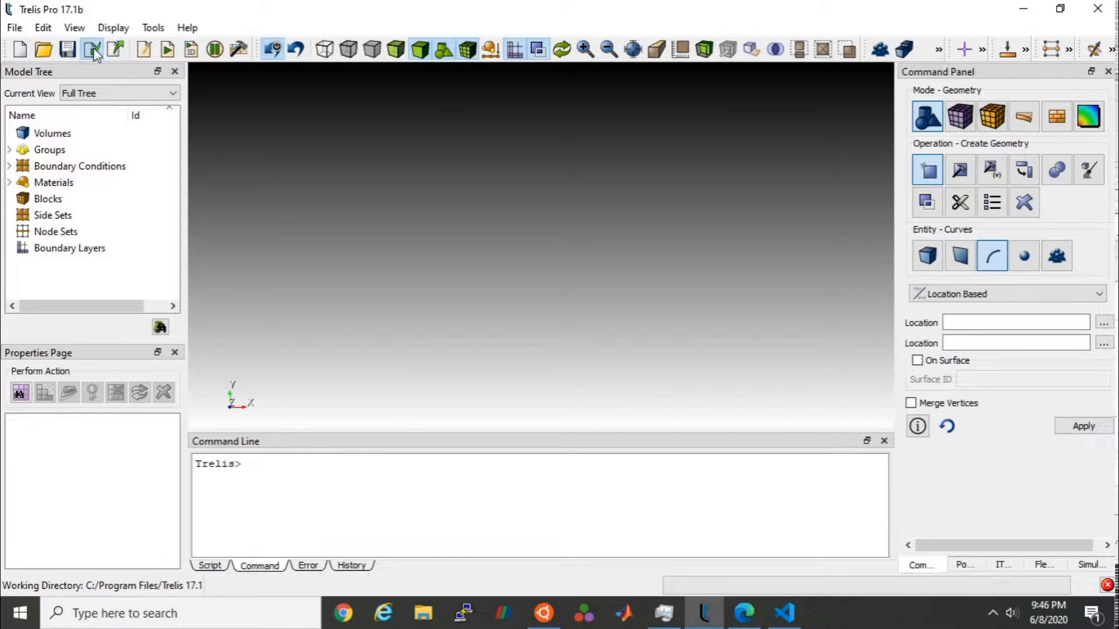
Step: Import piston.stp from the examples folder with default healing options
click(93, 49)
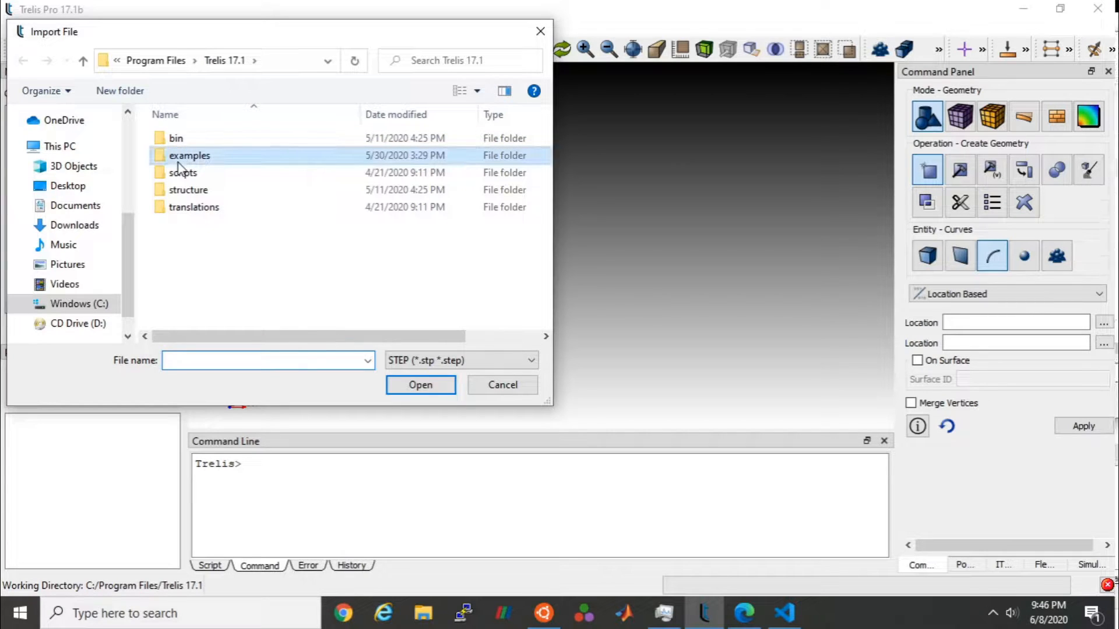
double_click(189, 155)
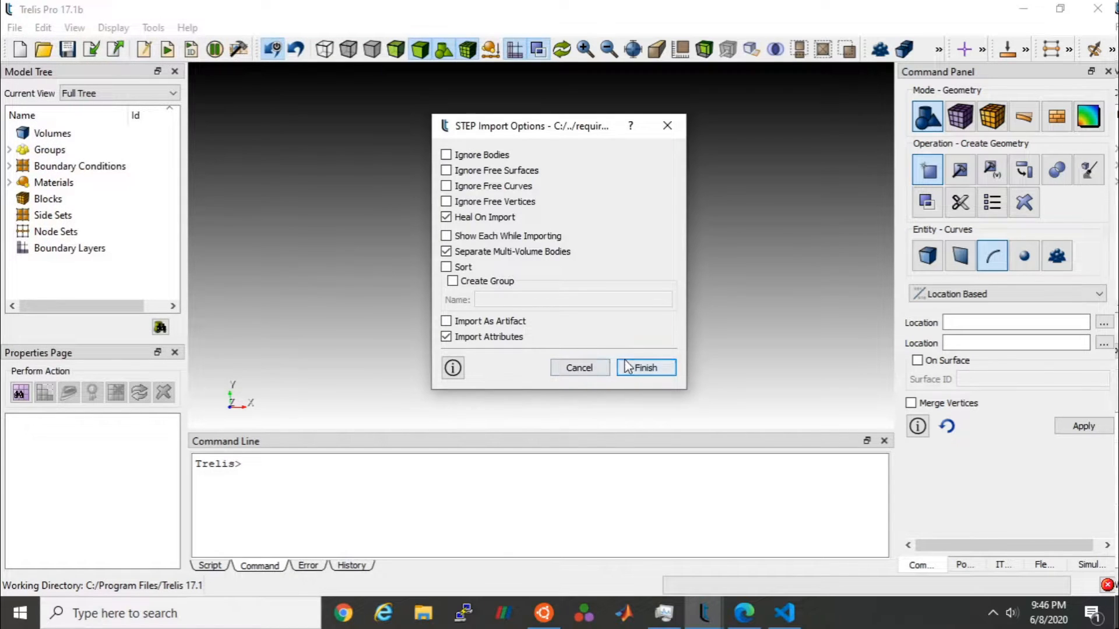
click(645, 367)
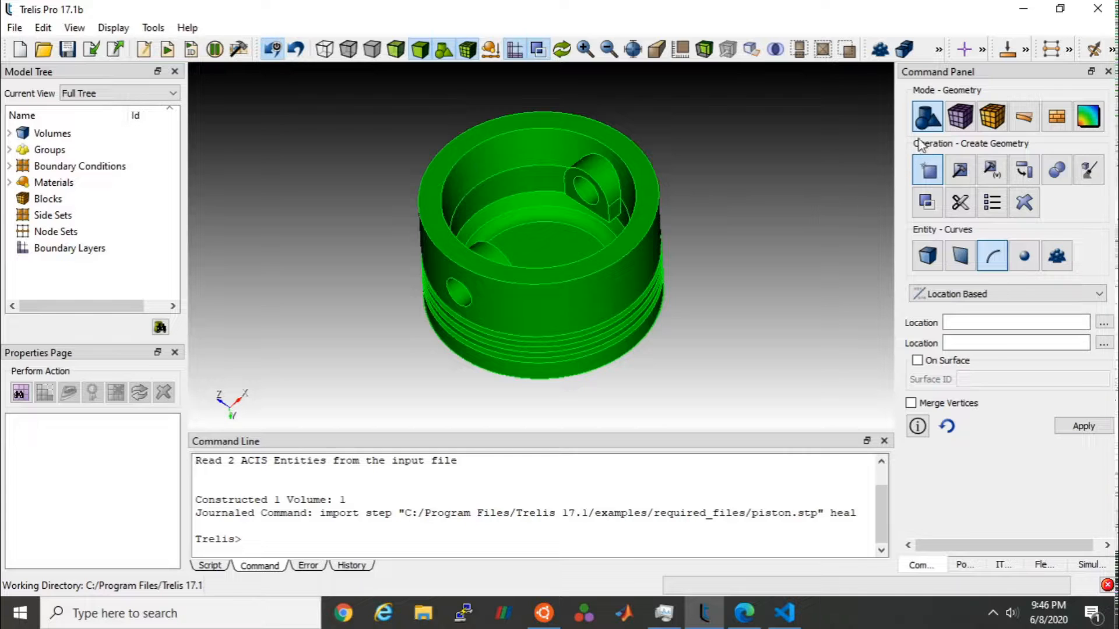
Step: Webcut all volumes on the YZ and XY coordinate planes at offset 0
click(960, 202)
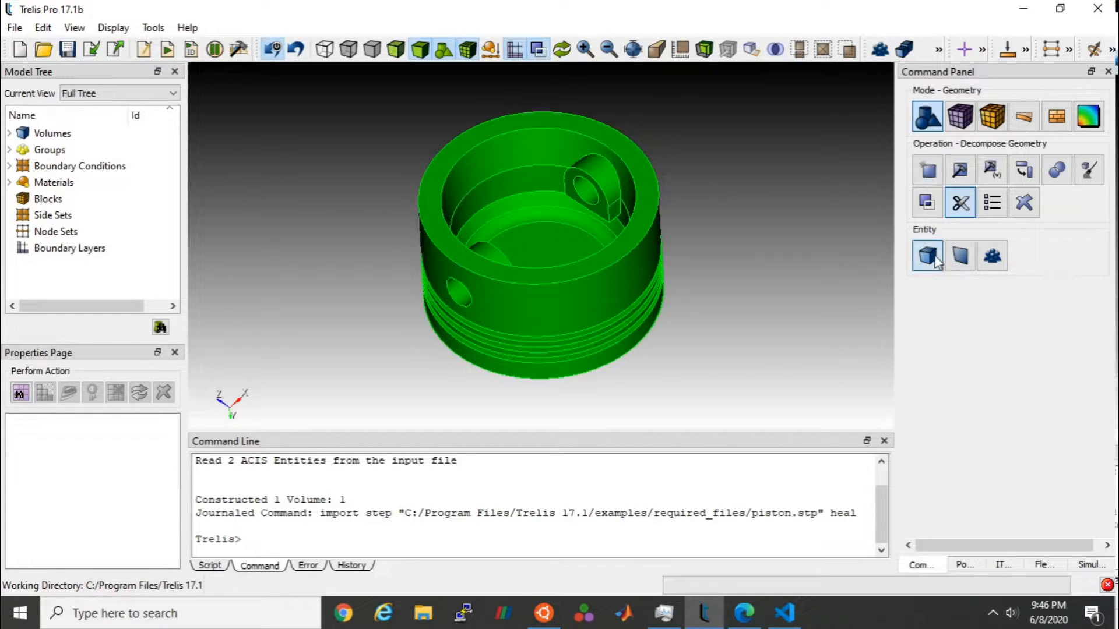
click(927, 256)
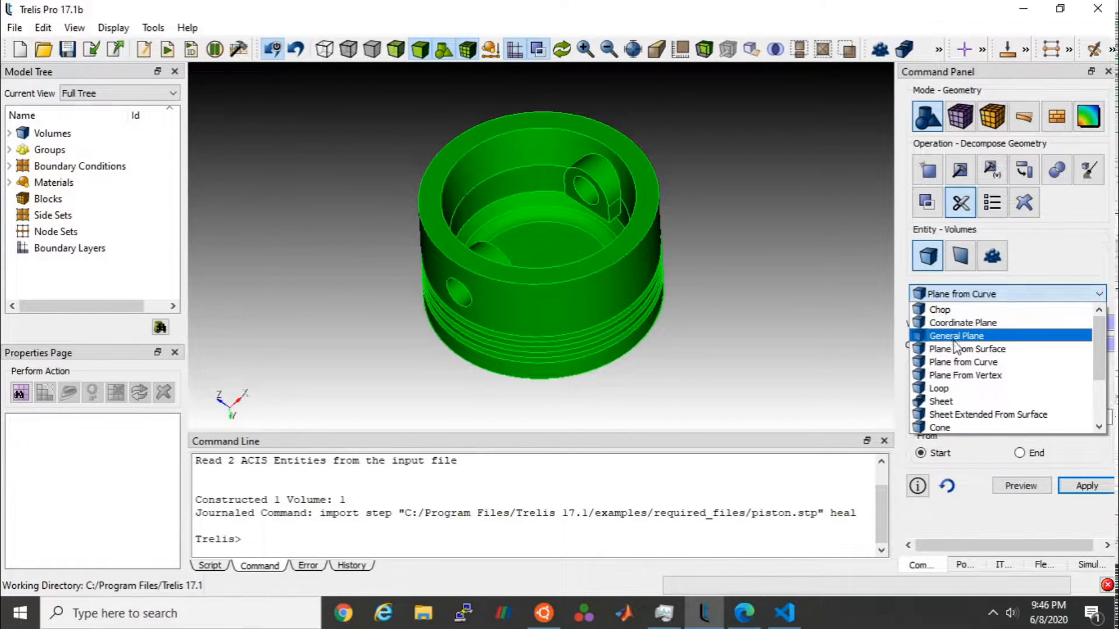
click(963, 322)
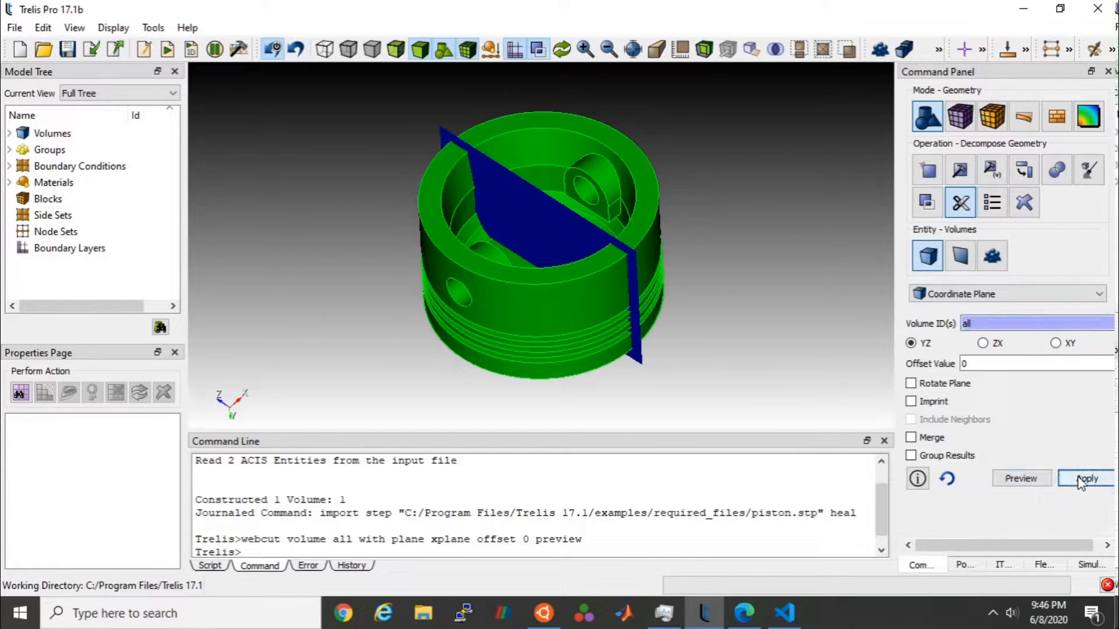
click(1084, 477)
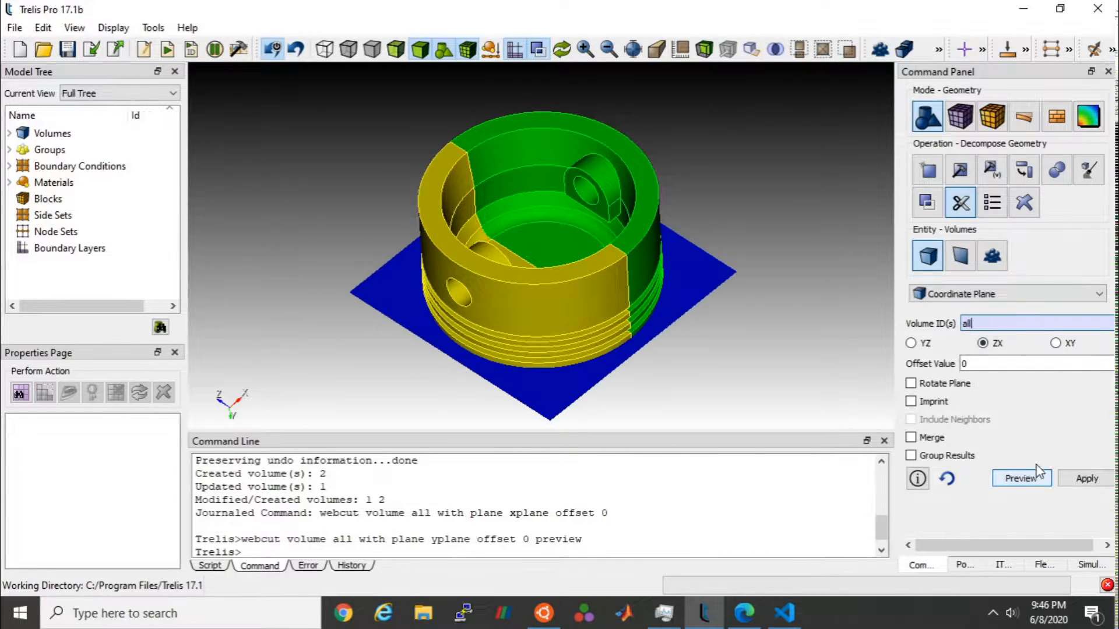
click(1021, 478)
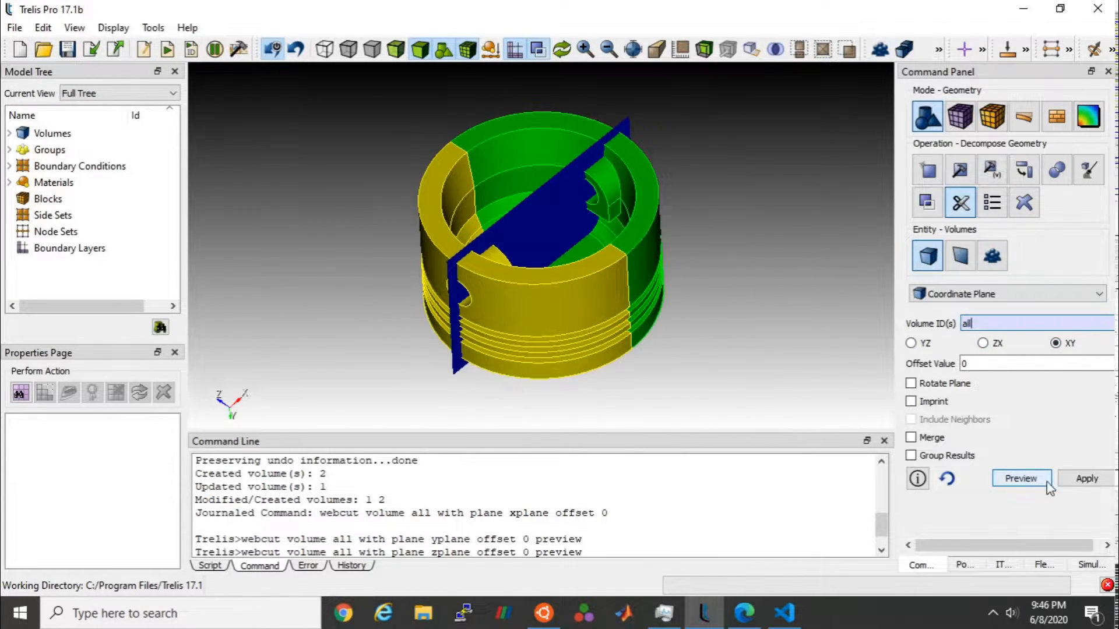
click(1085, 479)
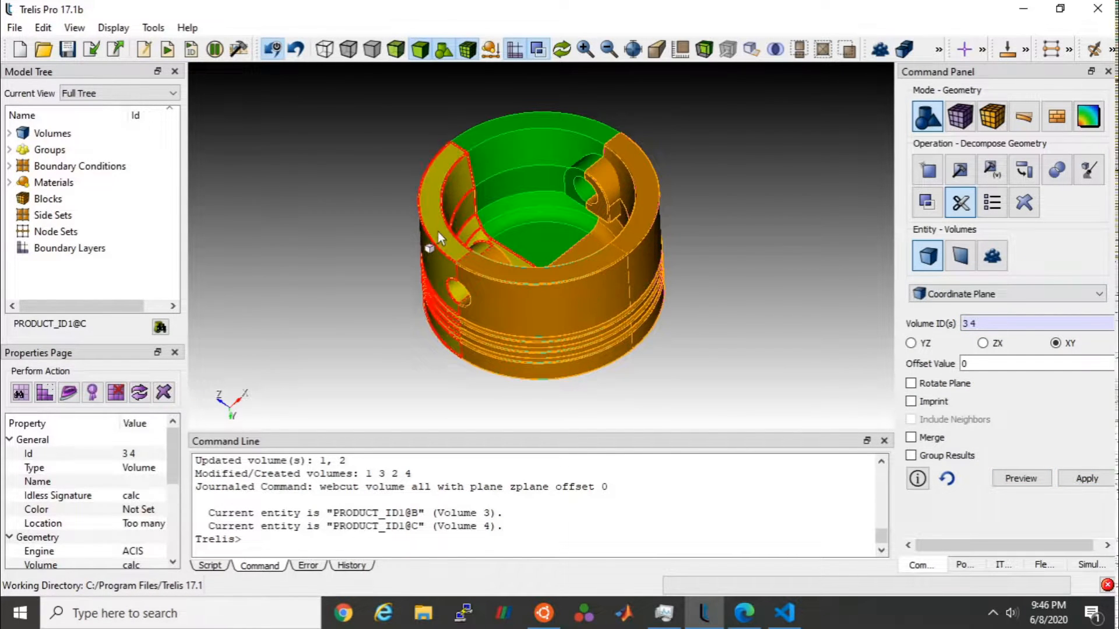
Step: Delete piston volumes 3, 4 and 2, compress the ids, and enter Analysis Groups and Materials mode
right_click(431, 242)
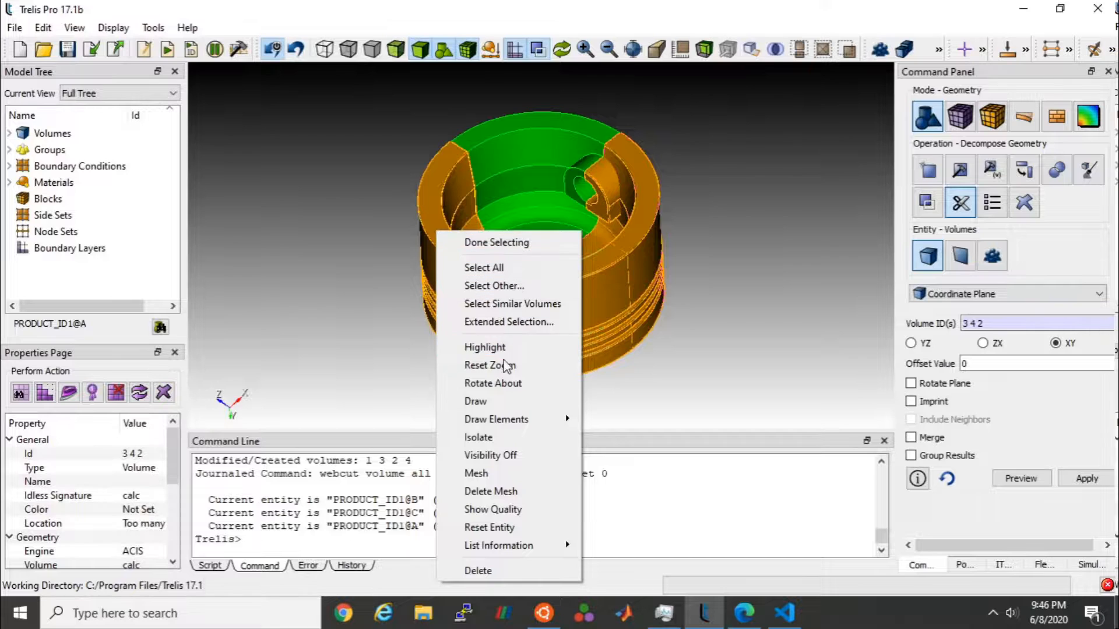
mouse_move(495, 418)
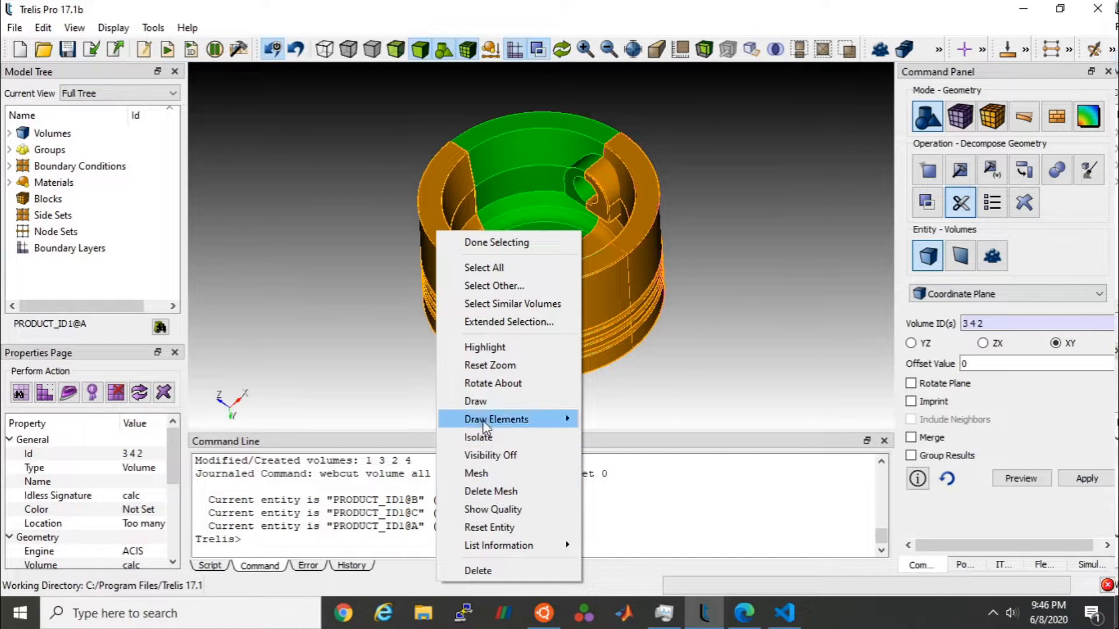
click(477, 571)
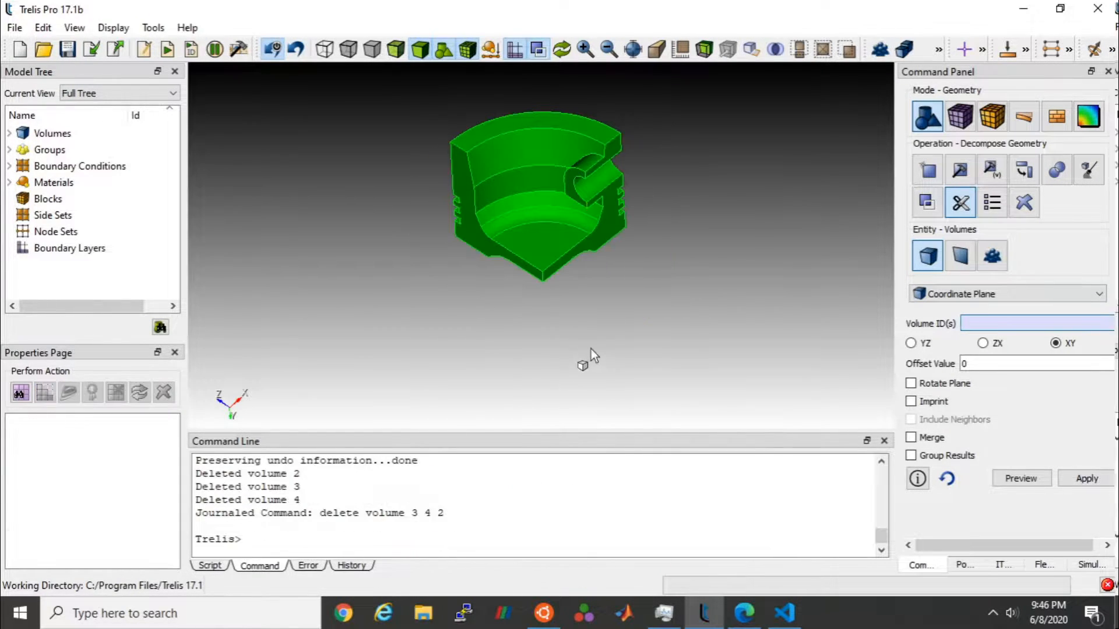
text(compress ids)
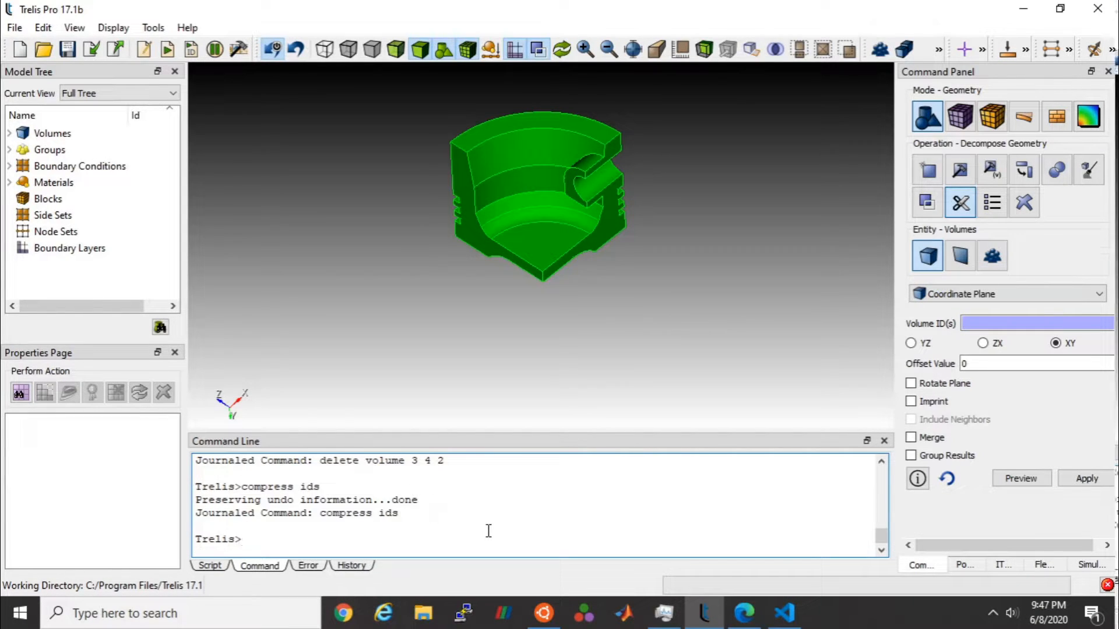
click(991, 117)
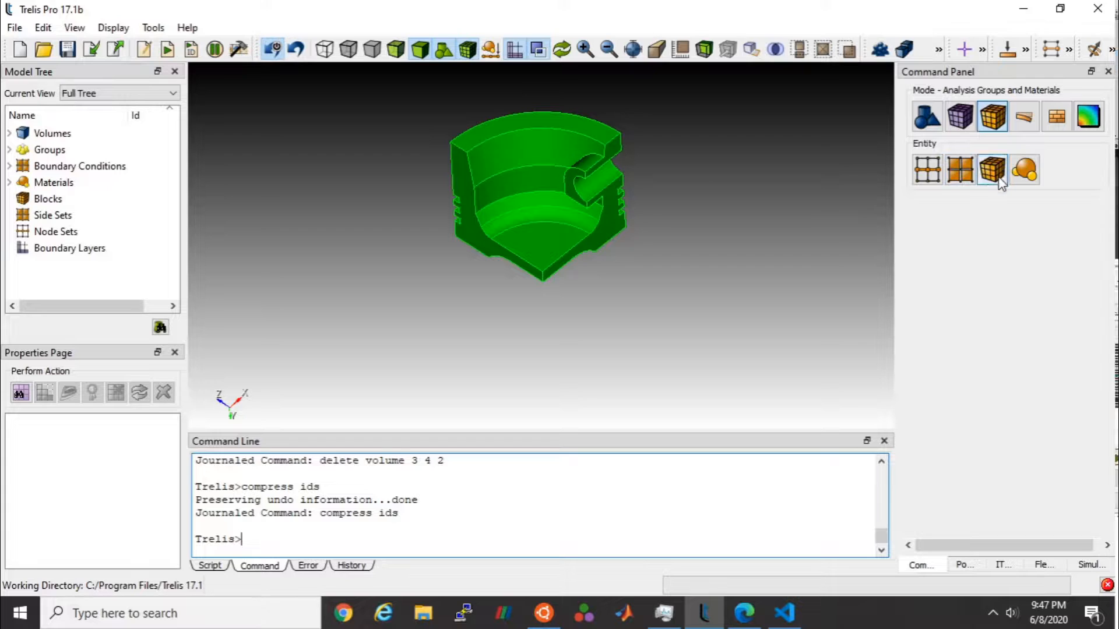
Step: Create block 1 named 'piston' and assign volume 1 to it
click(991, 169)
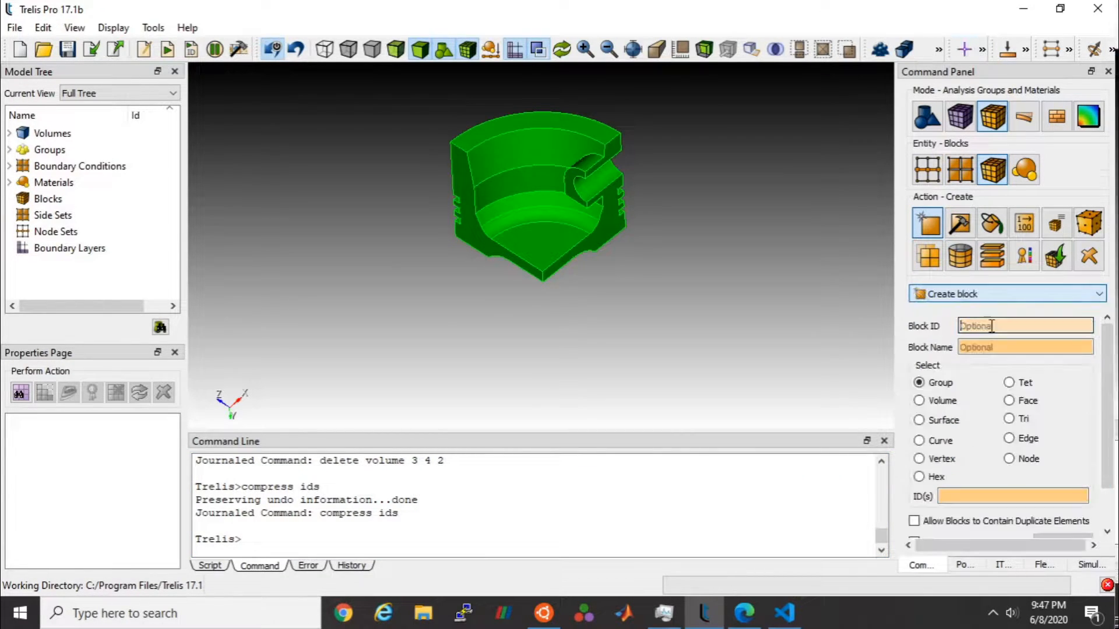
text(1)
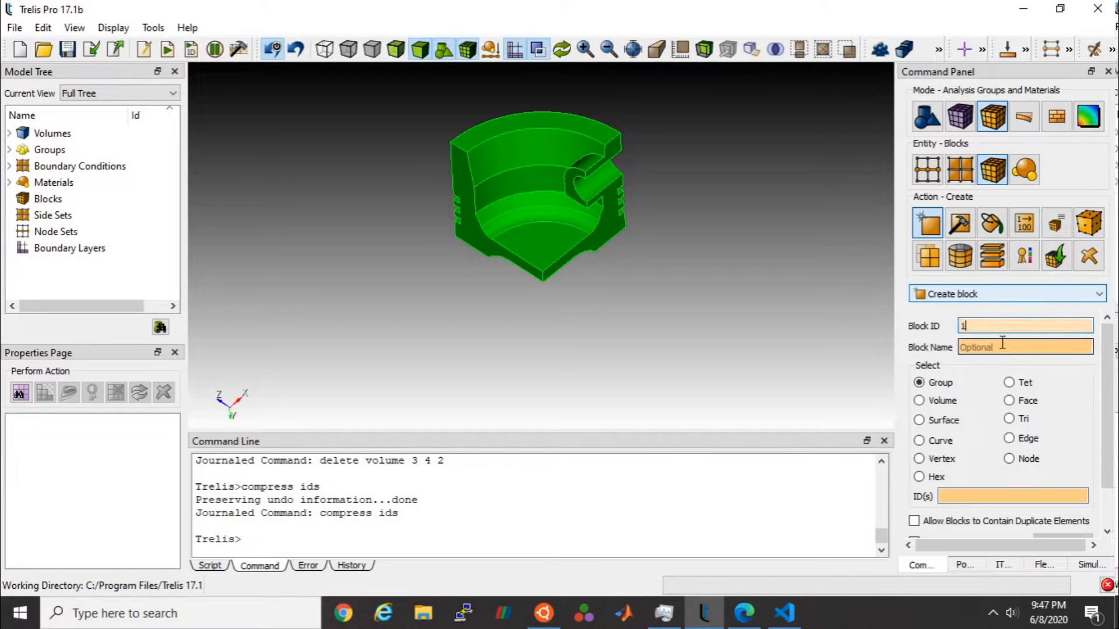
text(pisto)
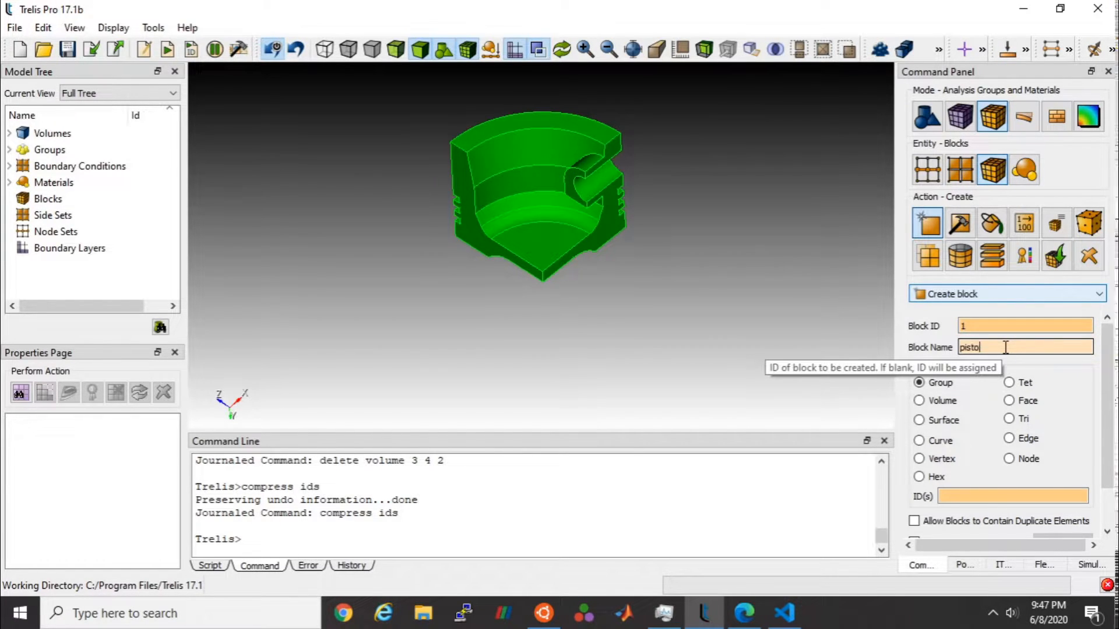
click(920, 400)
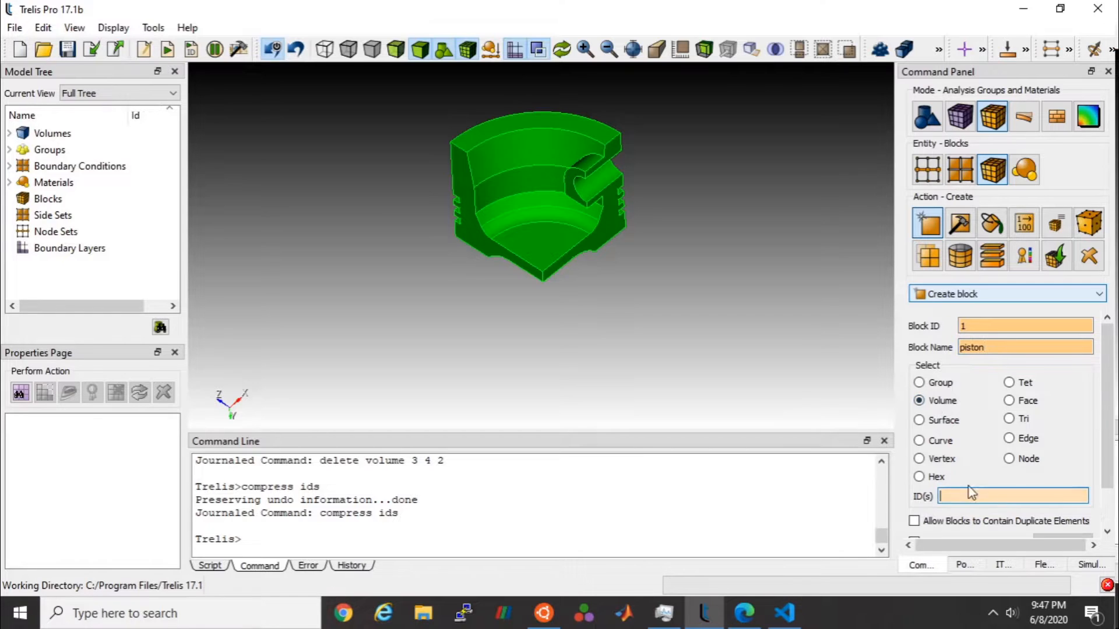
click(539, 193)
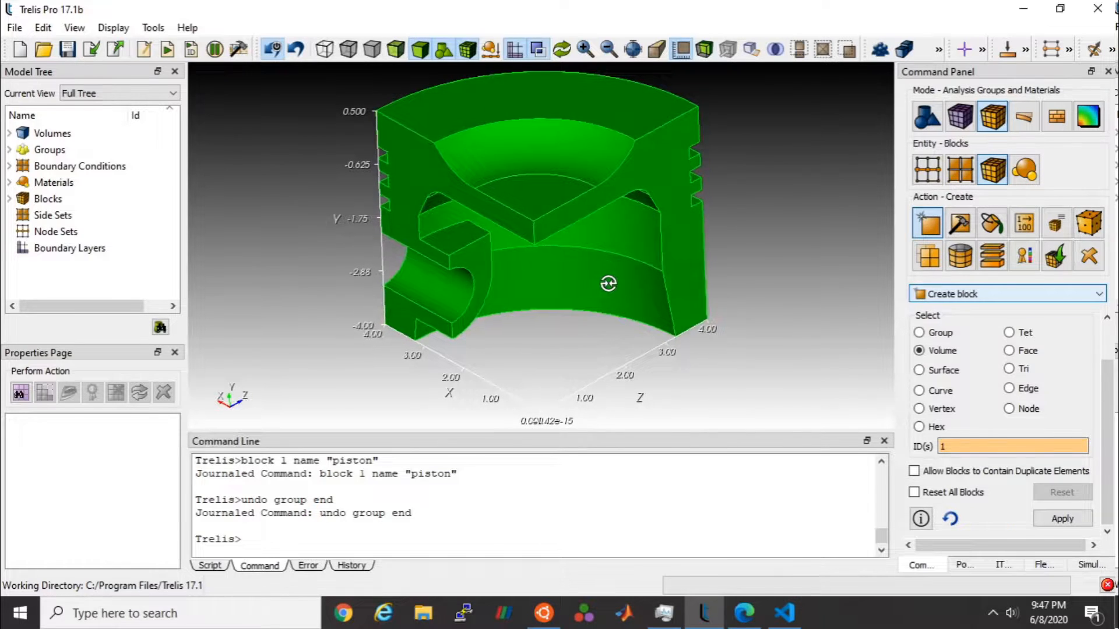
Step: Begin side set 1 named 'xmin', then bring up piston_params.i in VS Code
click(960, 169)
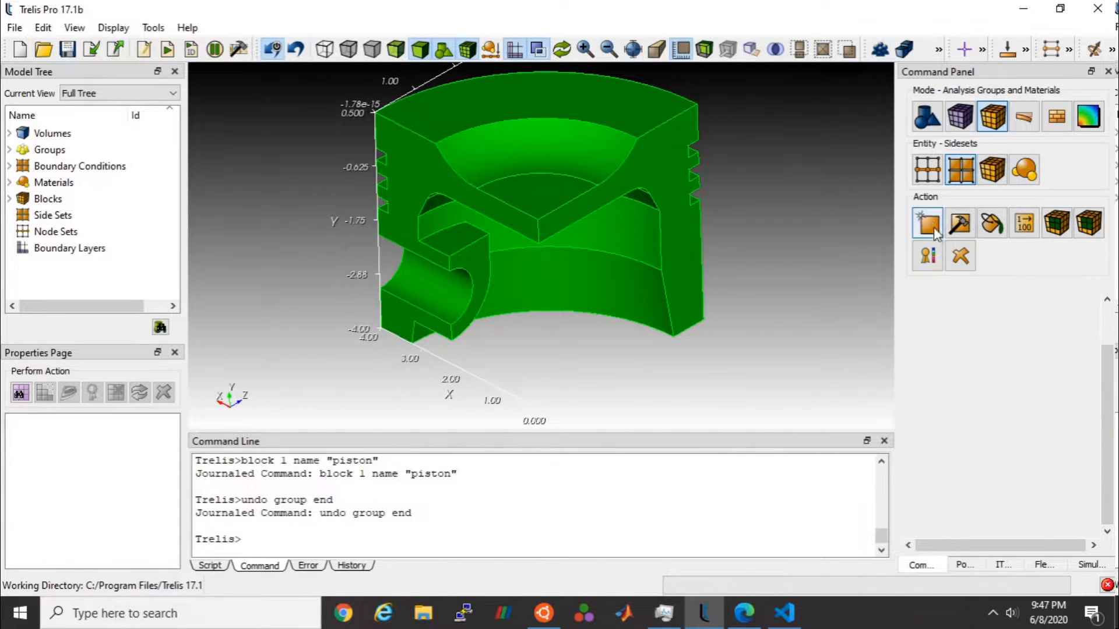
click(927, 223)
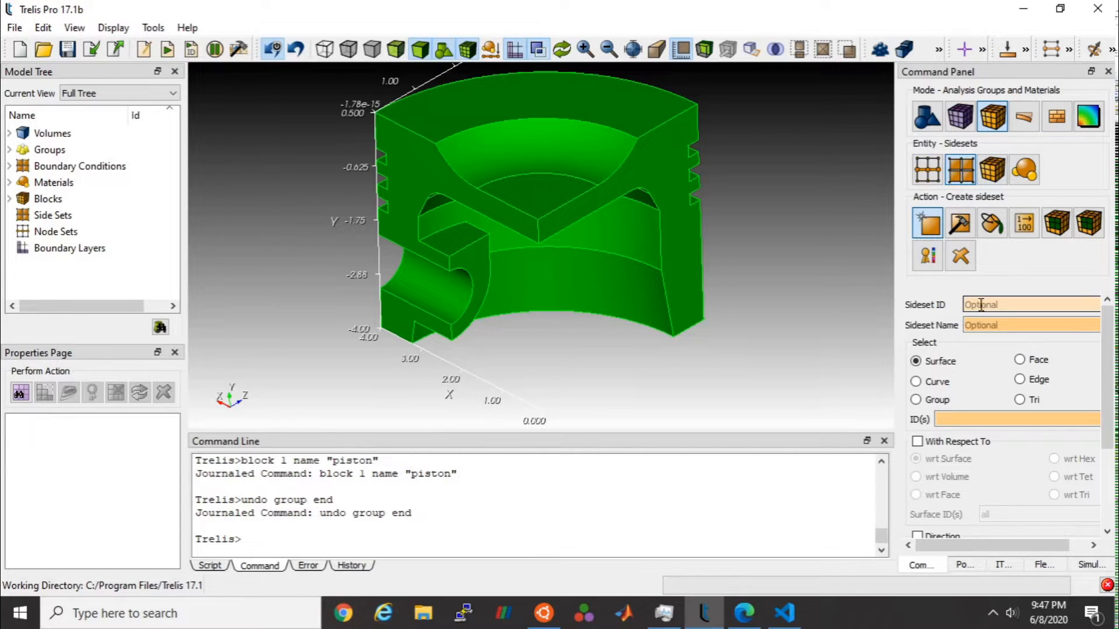
text(1)
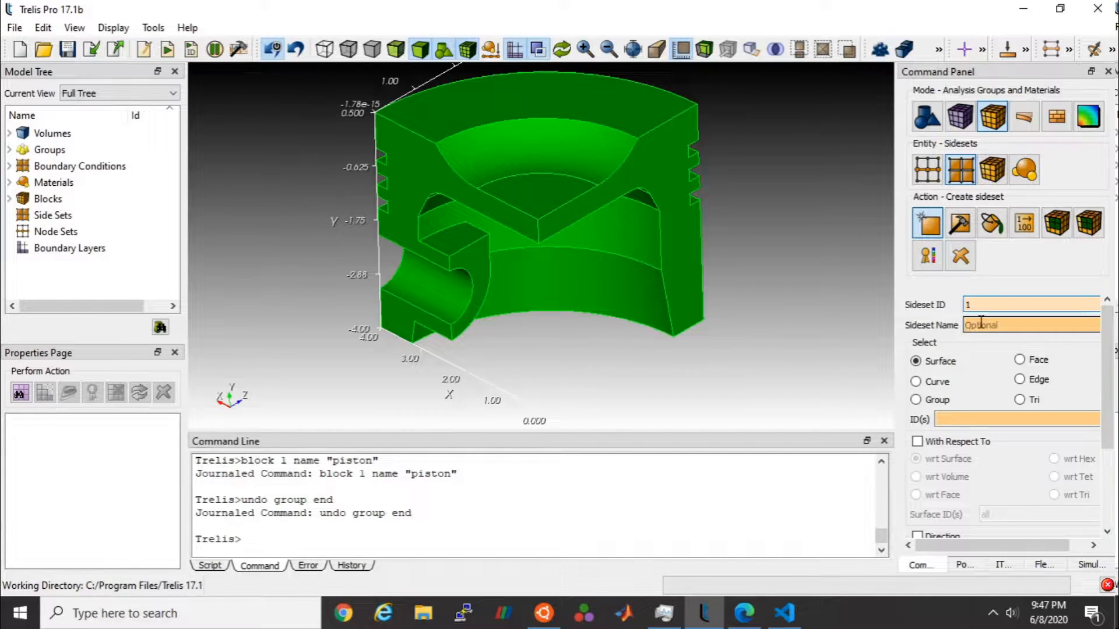
text(xmin)
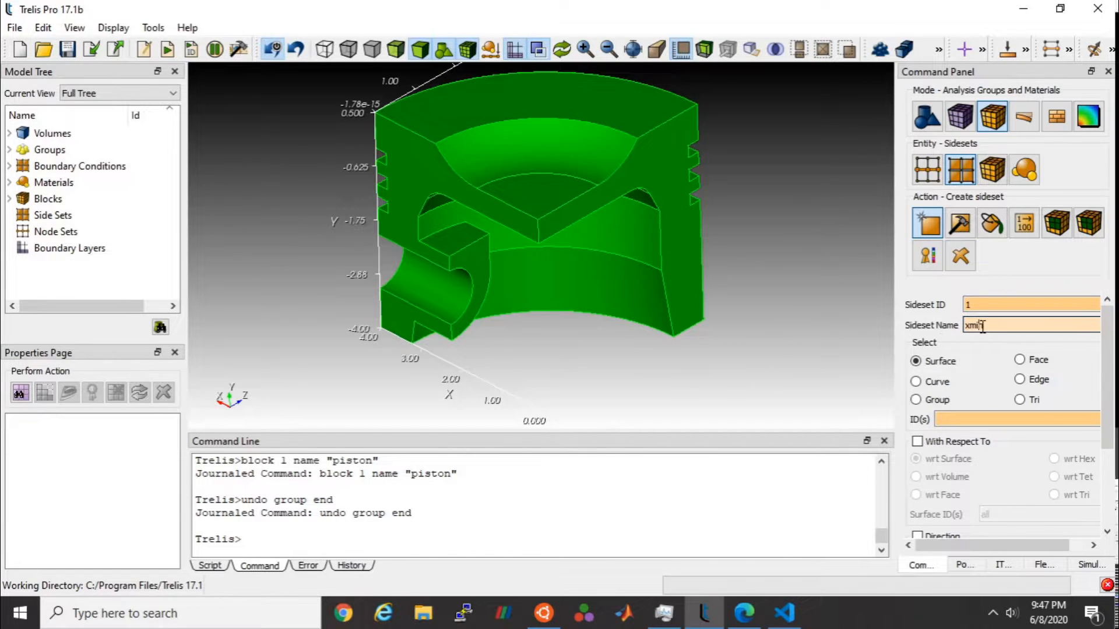
click(782, 613)
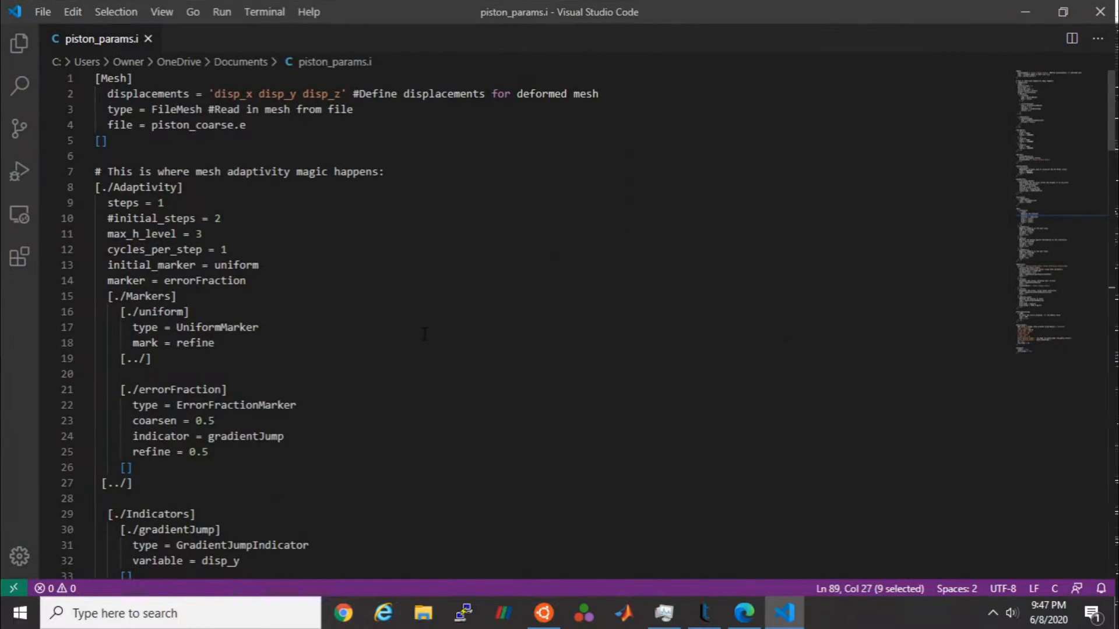
Step: Check the xmin boundary name in piston_params.i's BCs section, then minimize VS Code
scroll(down, 3)
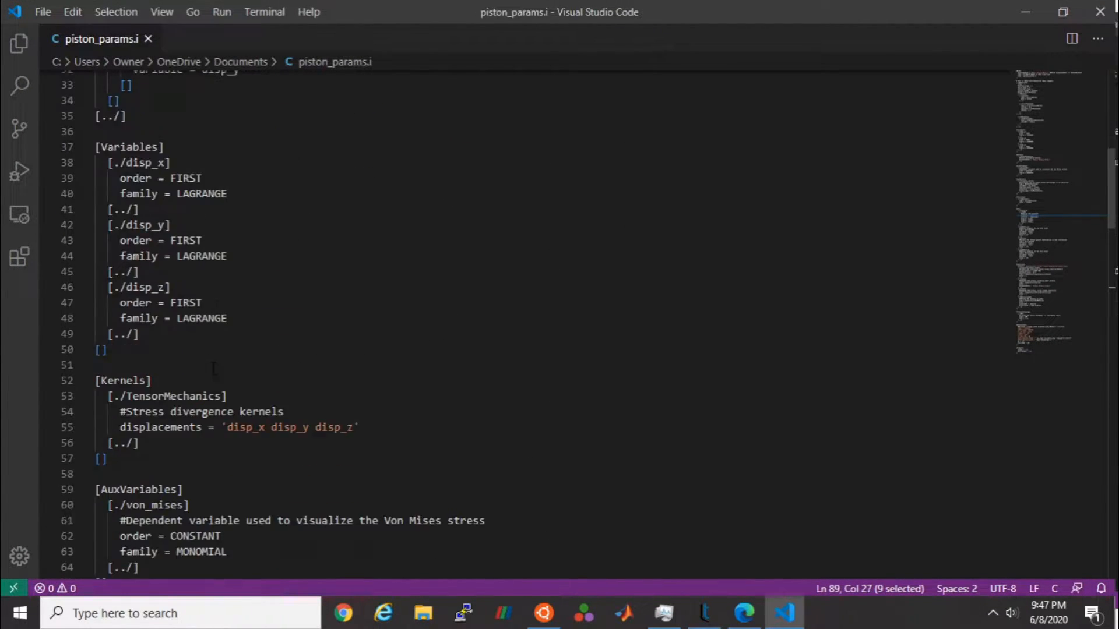
scroll(down, 3)
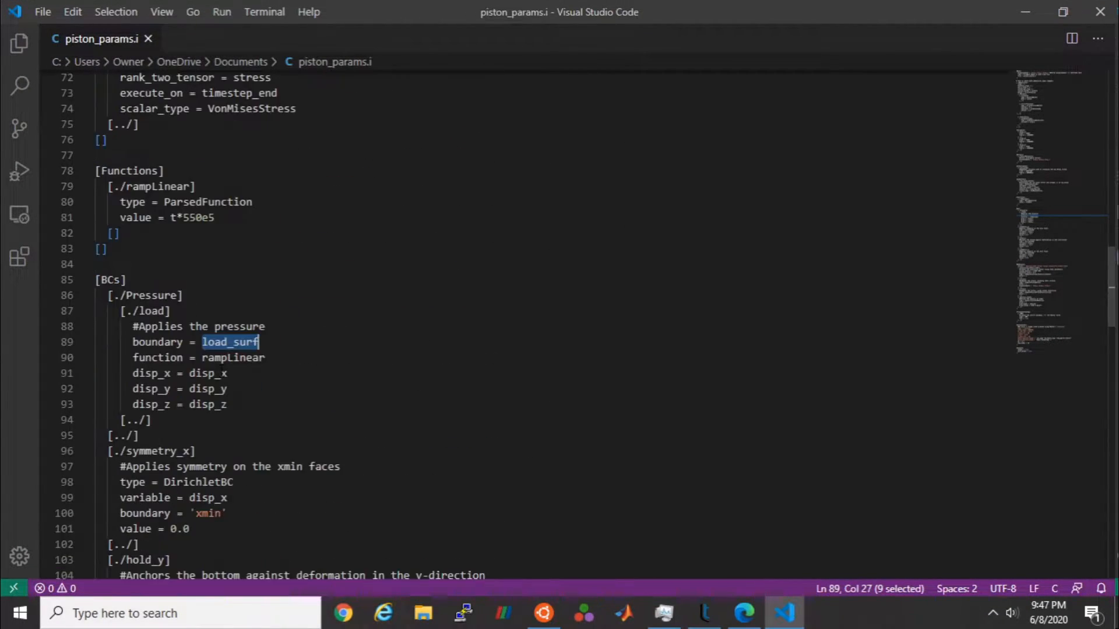
scroll(down, 3)
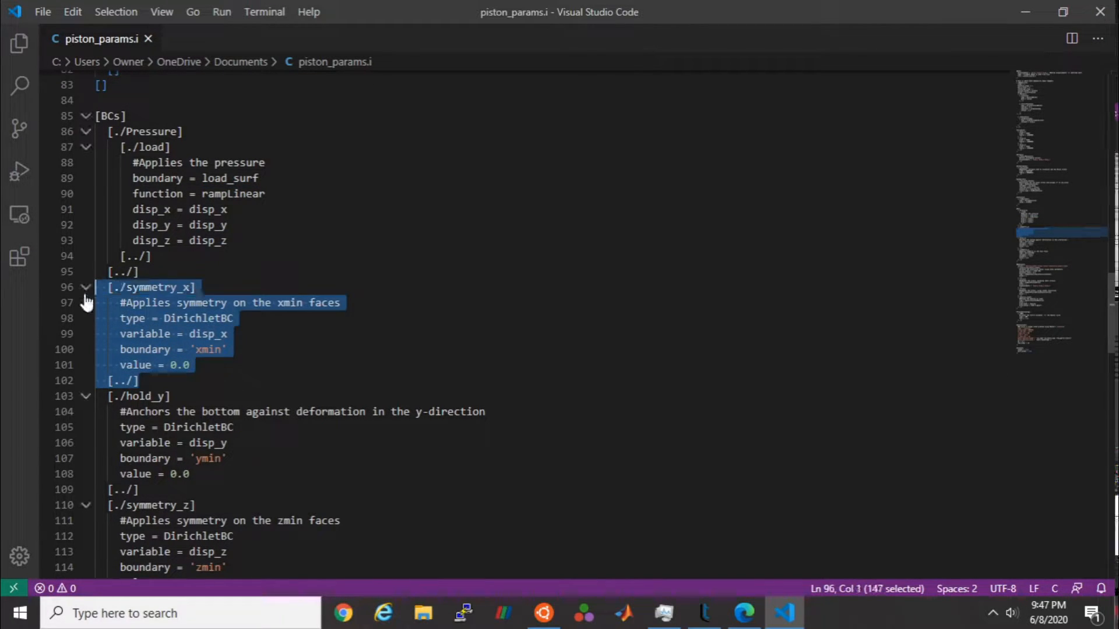
double_click(208, 349)
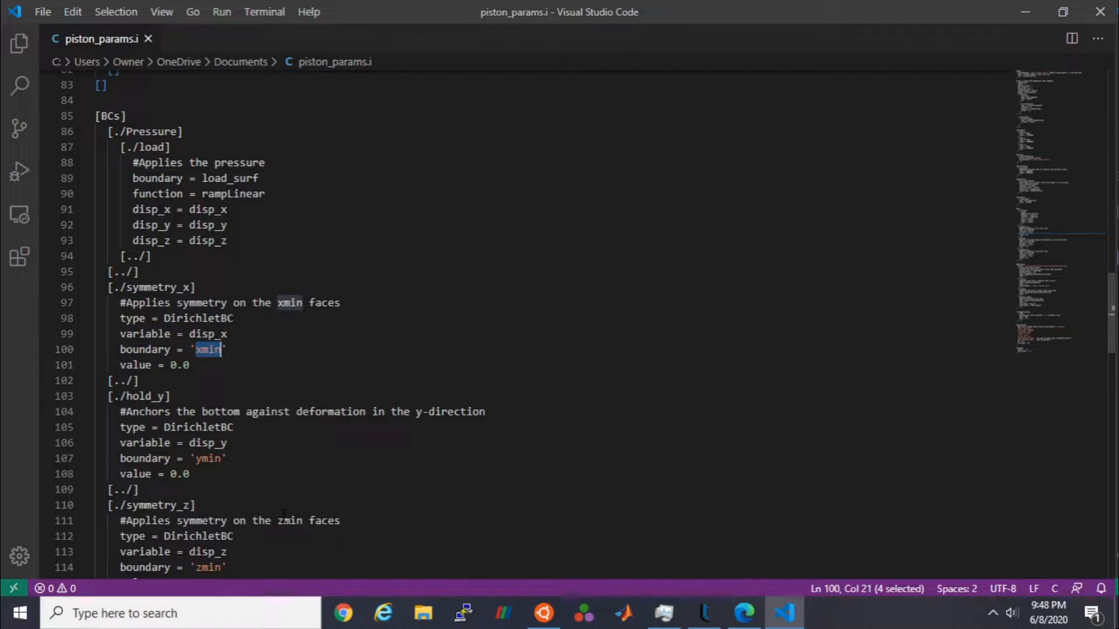
mouse_move(1026, 12)
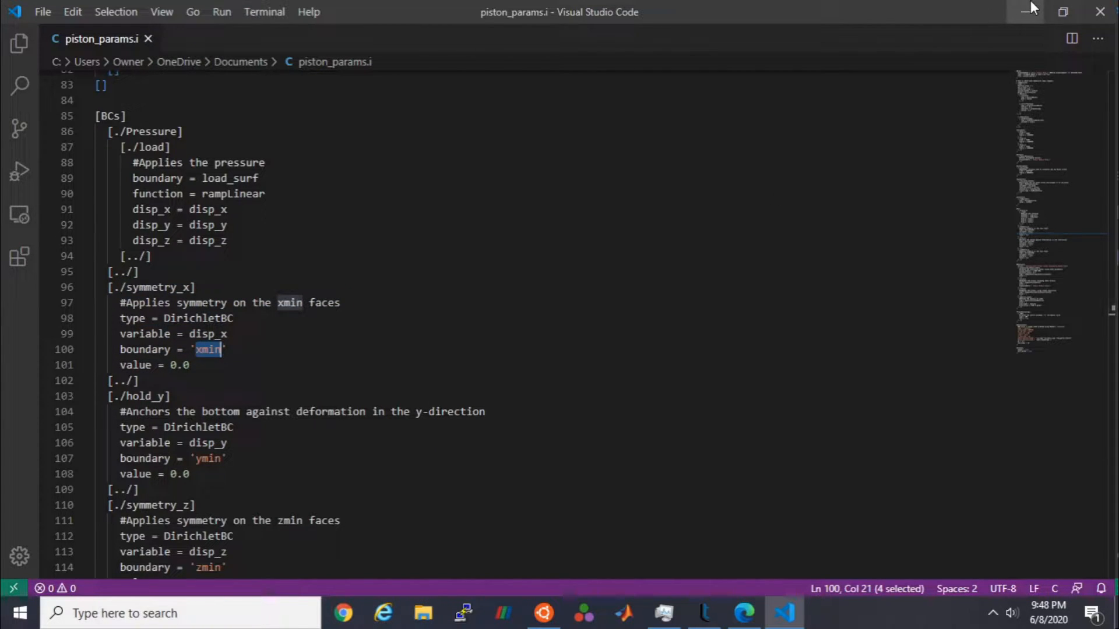
click(705, 613)
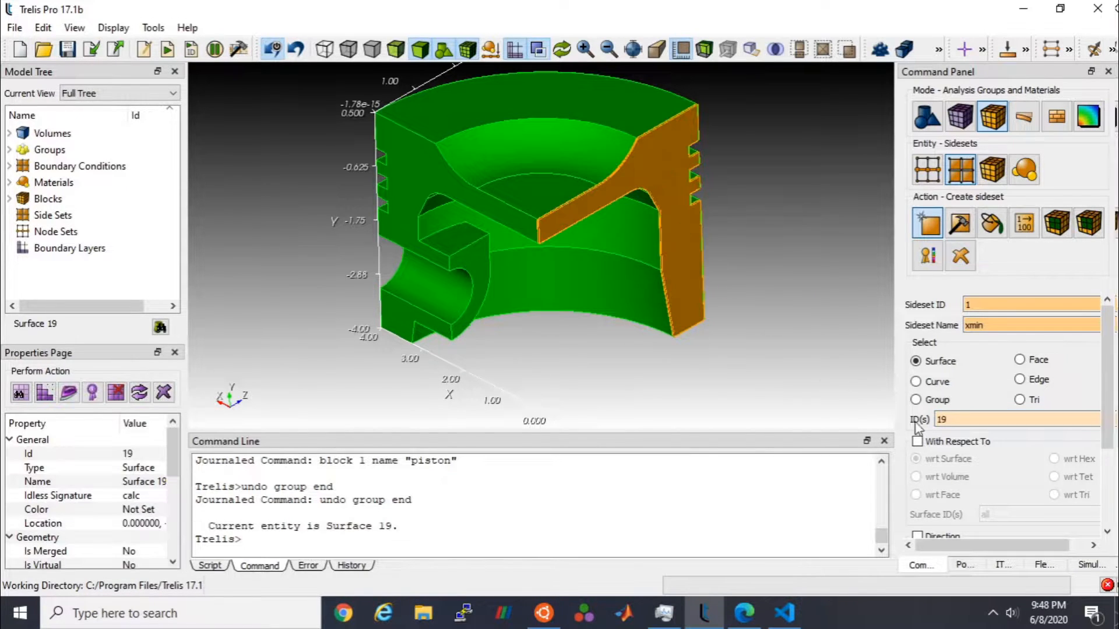
Step: Create side set xmin on surface 19 and side set ymin on surface 18
scroll(down, 3)
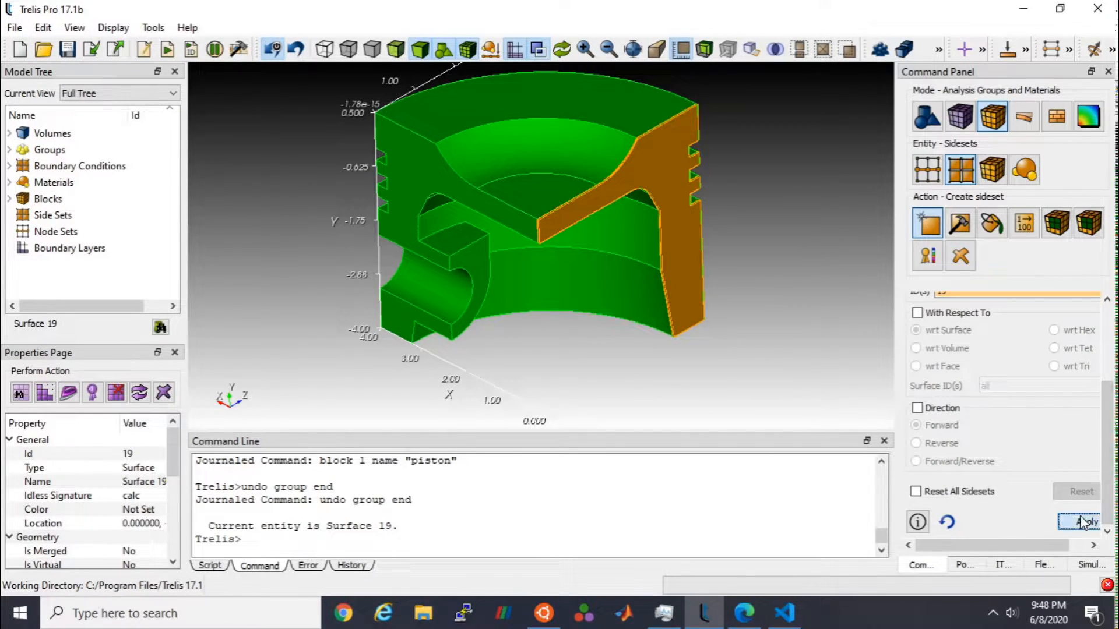
click(1080, 522)
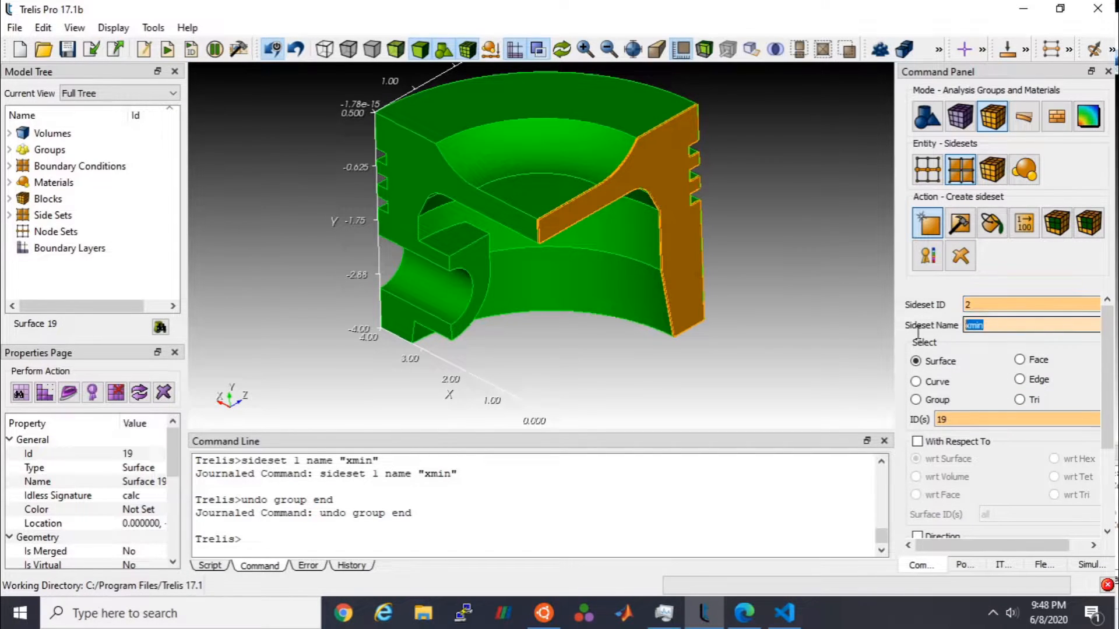
text(ymin)
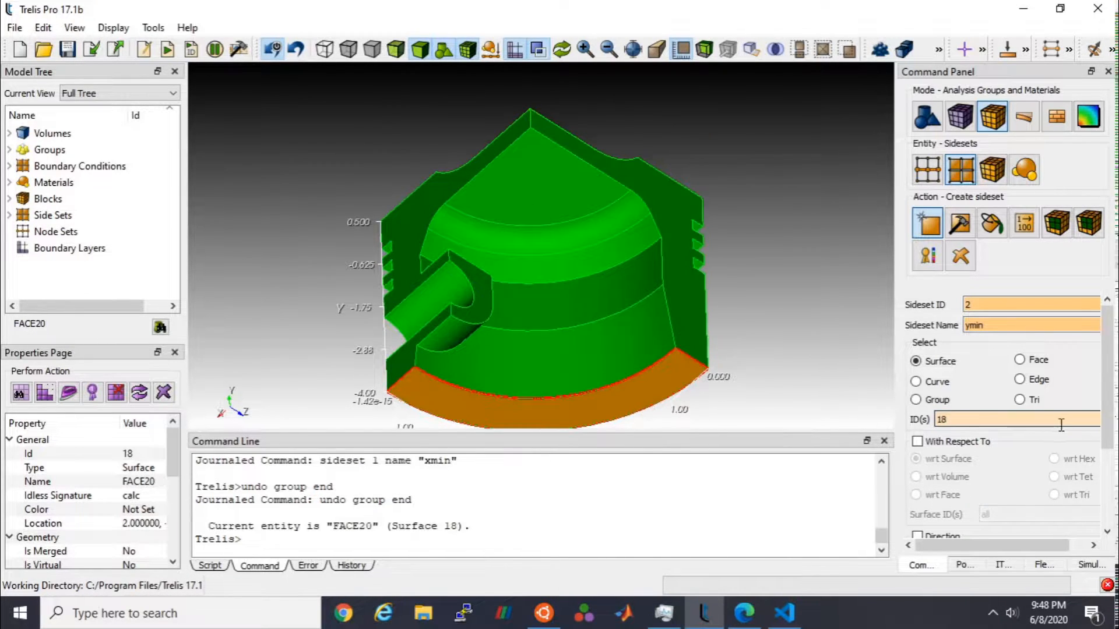
click(1085, 522)
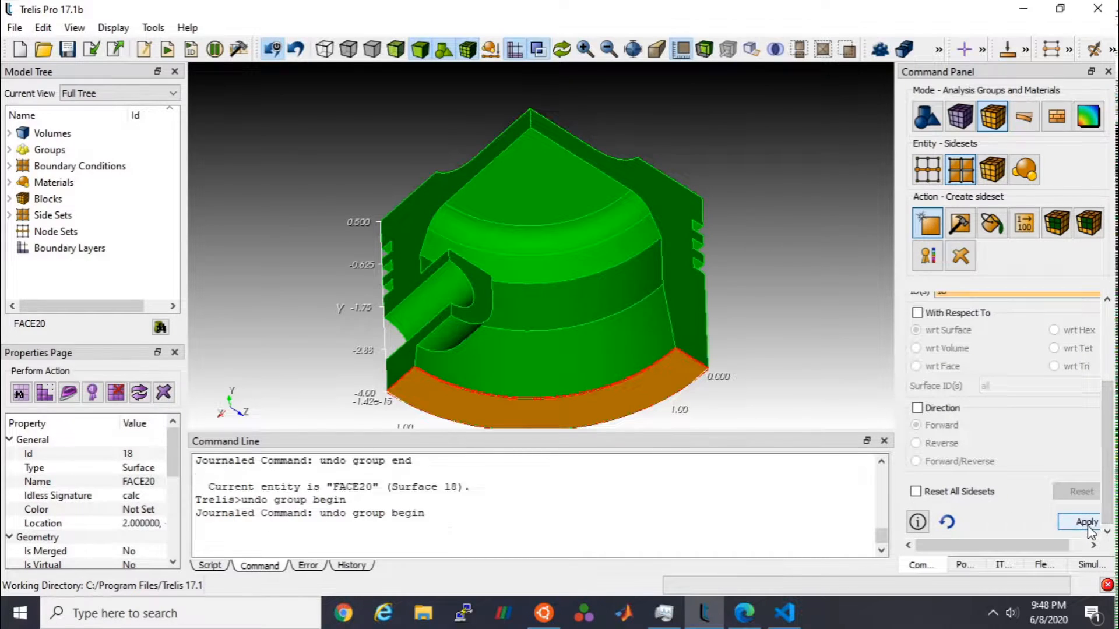
Step: Name side set 3 'zmin' on back surfaces 3 and 2, then return to piston_params.i
click(1084, 522)
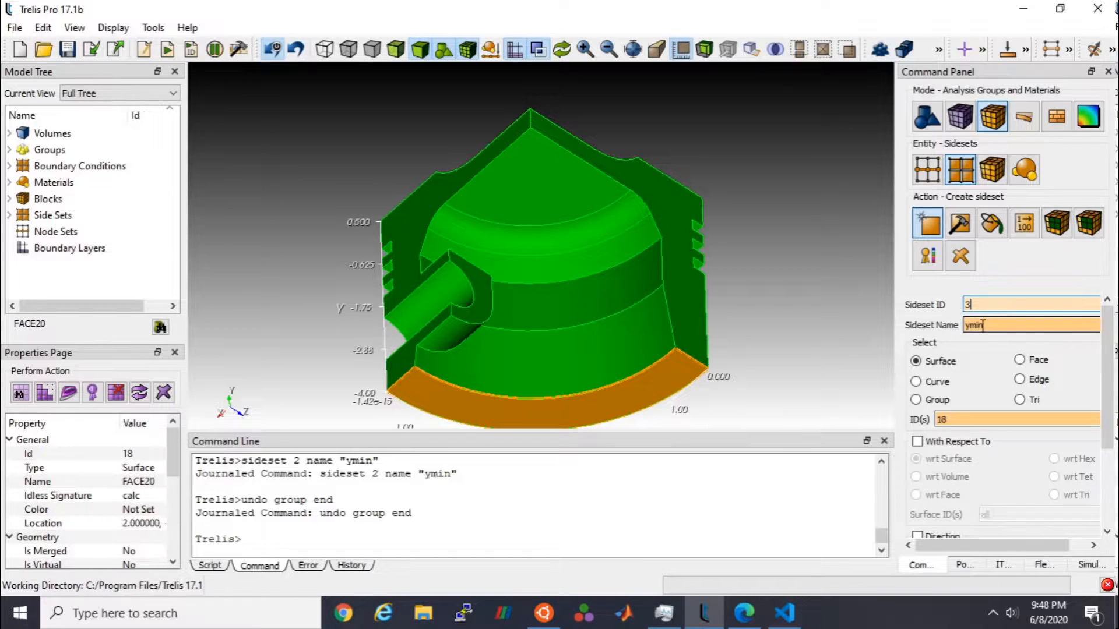
text(zm)
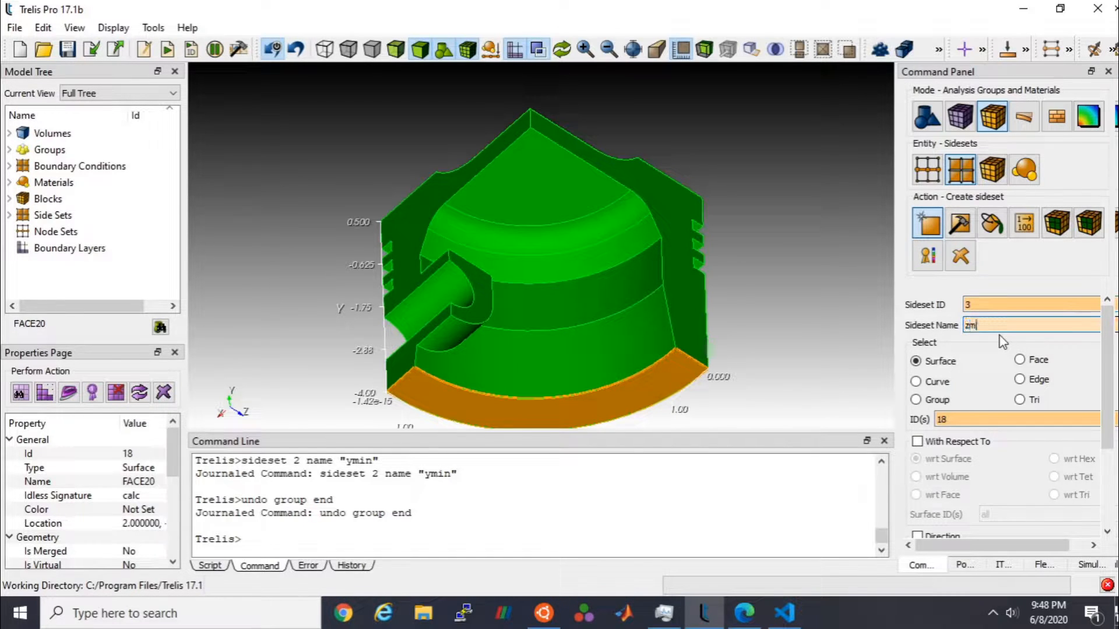
text(in)
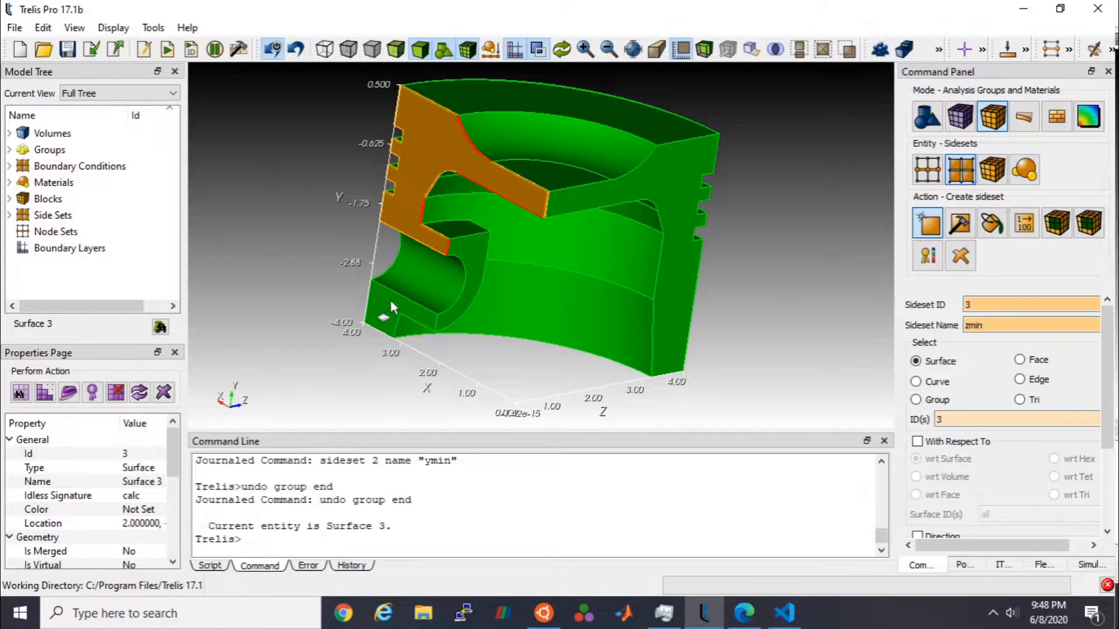
click(385, 317)
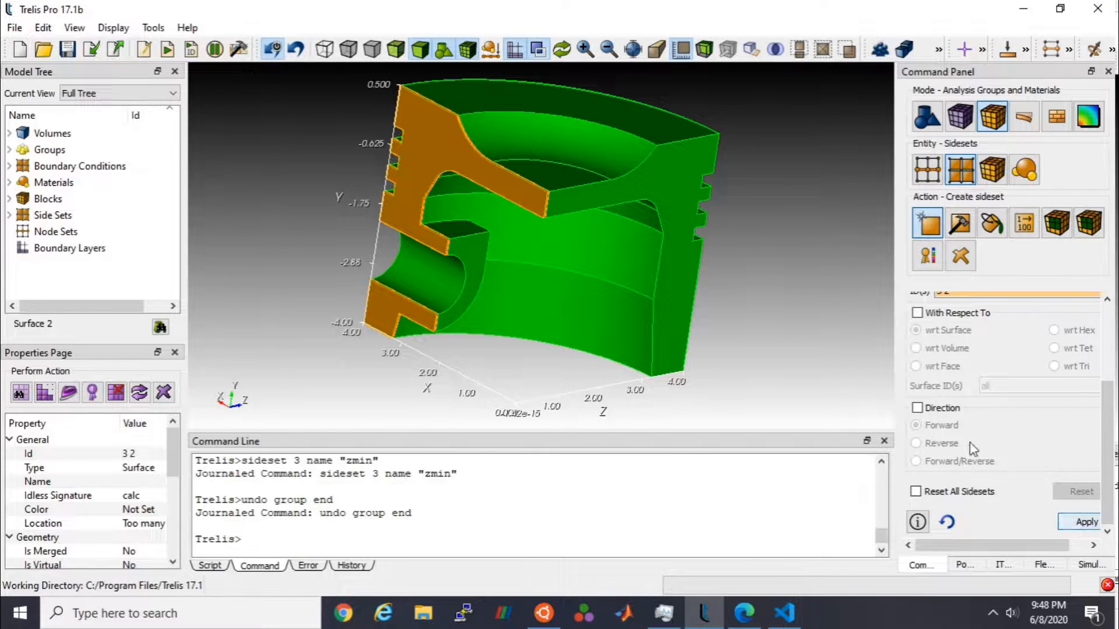
click(607, 318)
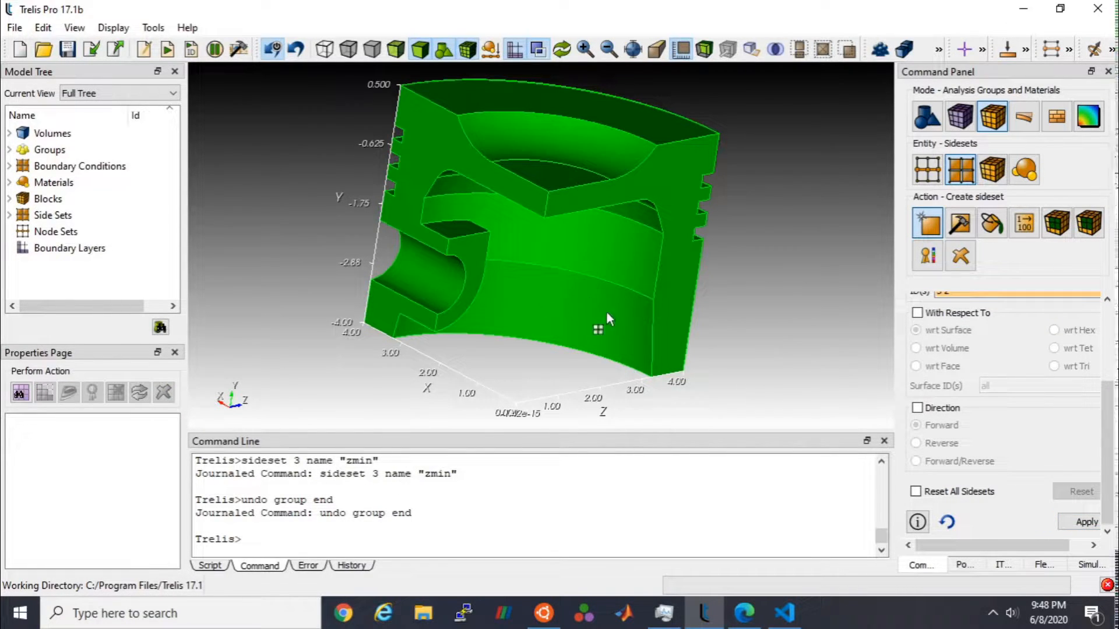
click(782, 613)
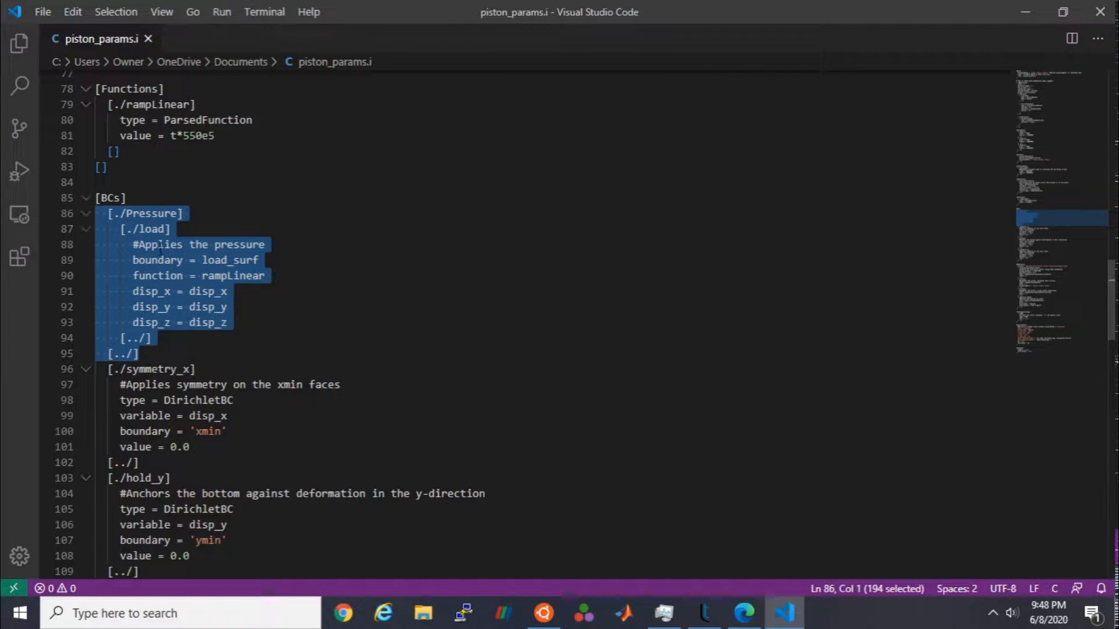
double_click(230, 259)
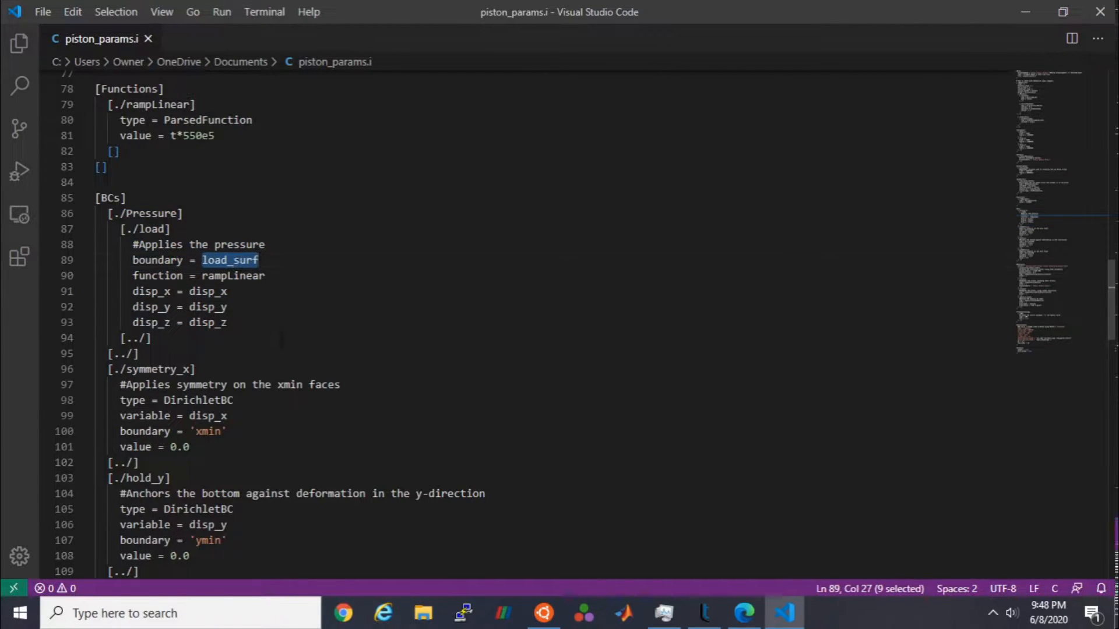
mouse_move(467, 276)
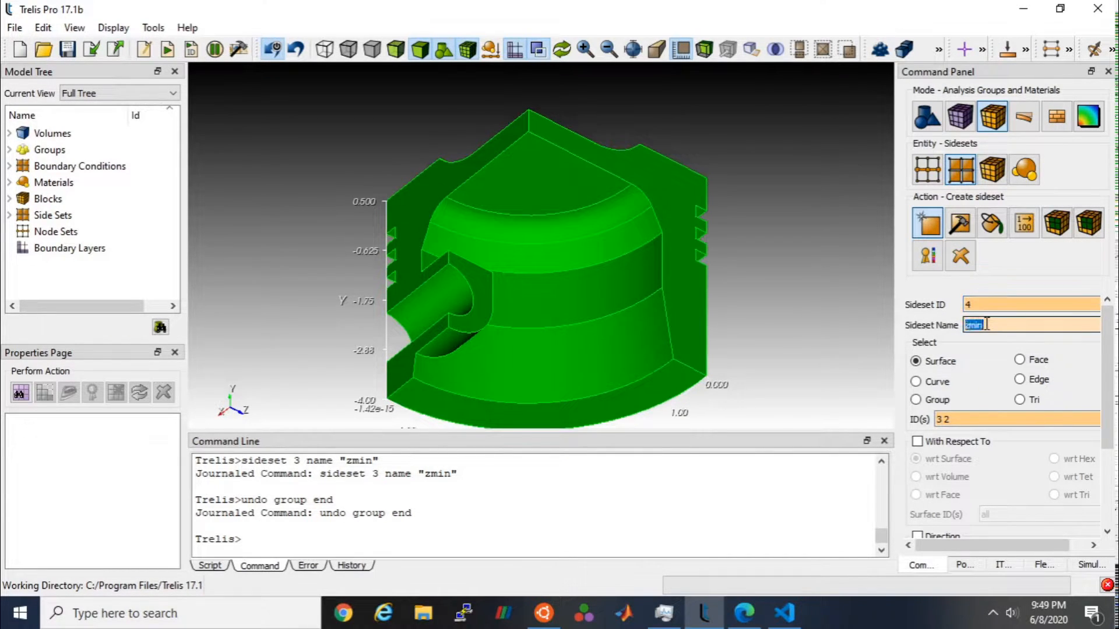
Step: Create side set 4 'load_surf' on the piston's top surface 23
text(load_surf)
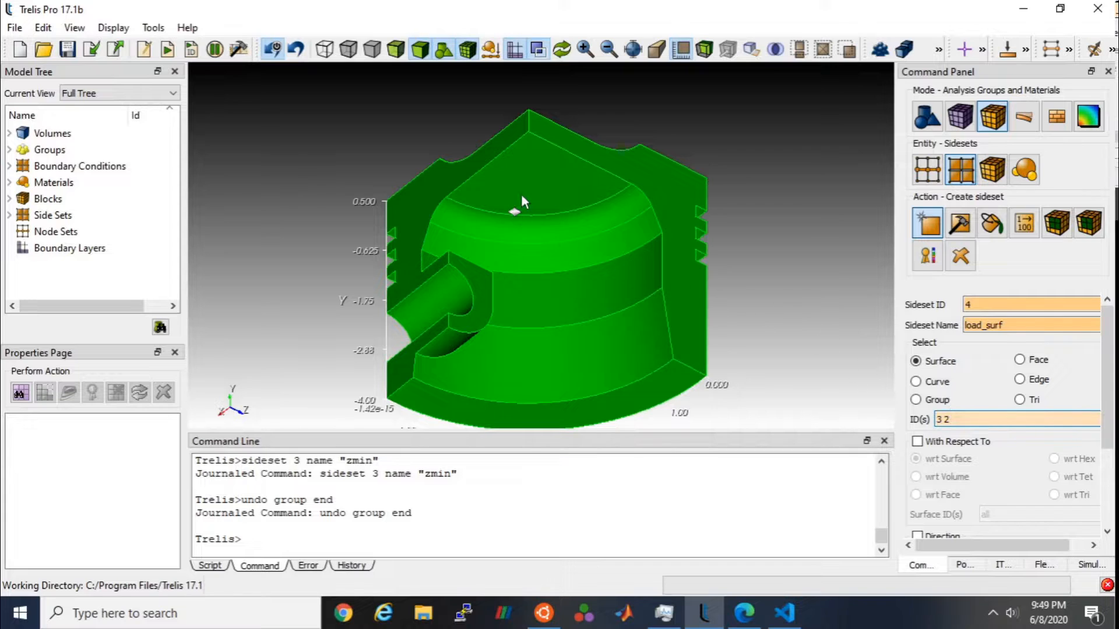
click(525, 164)
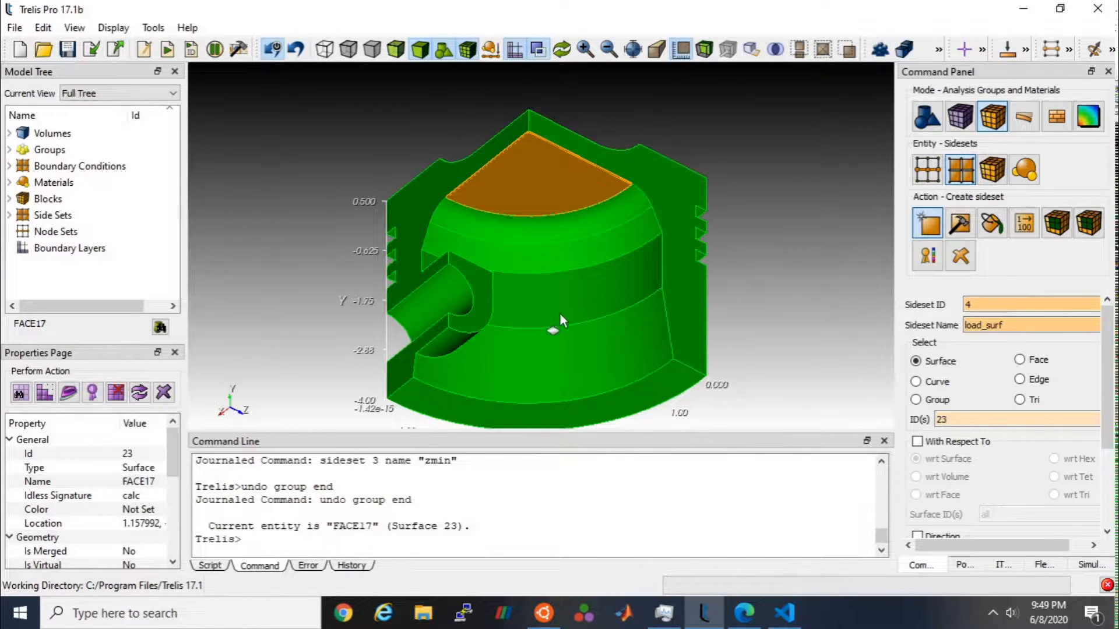
scroll(down, 3)
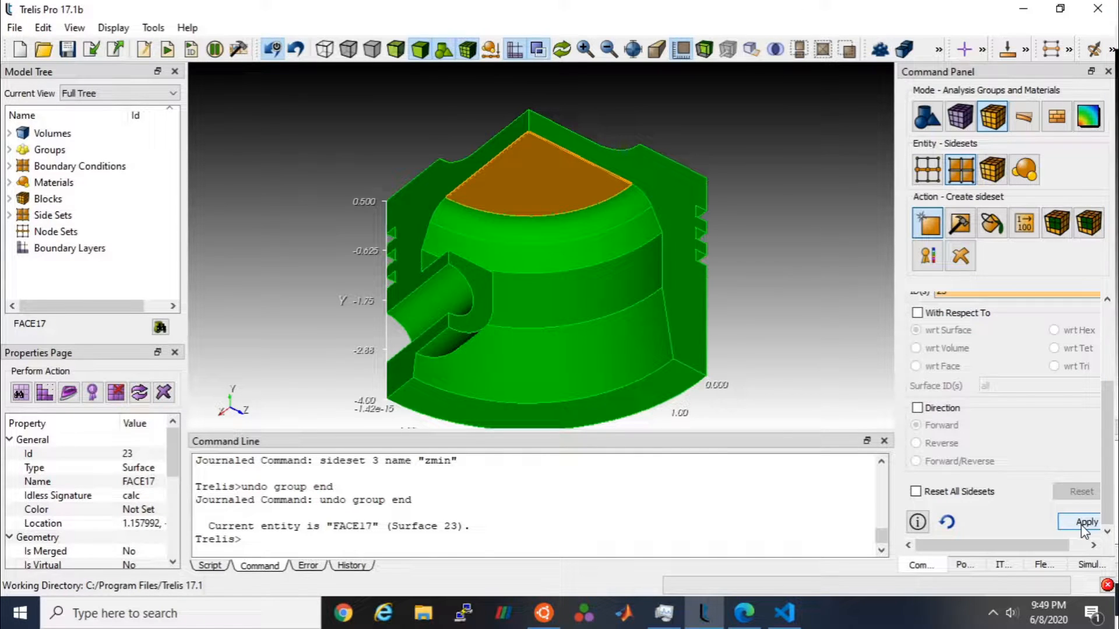
click(1085, 521)
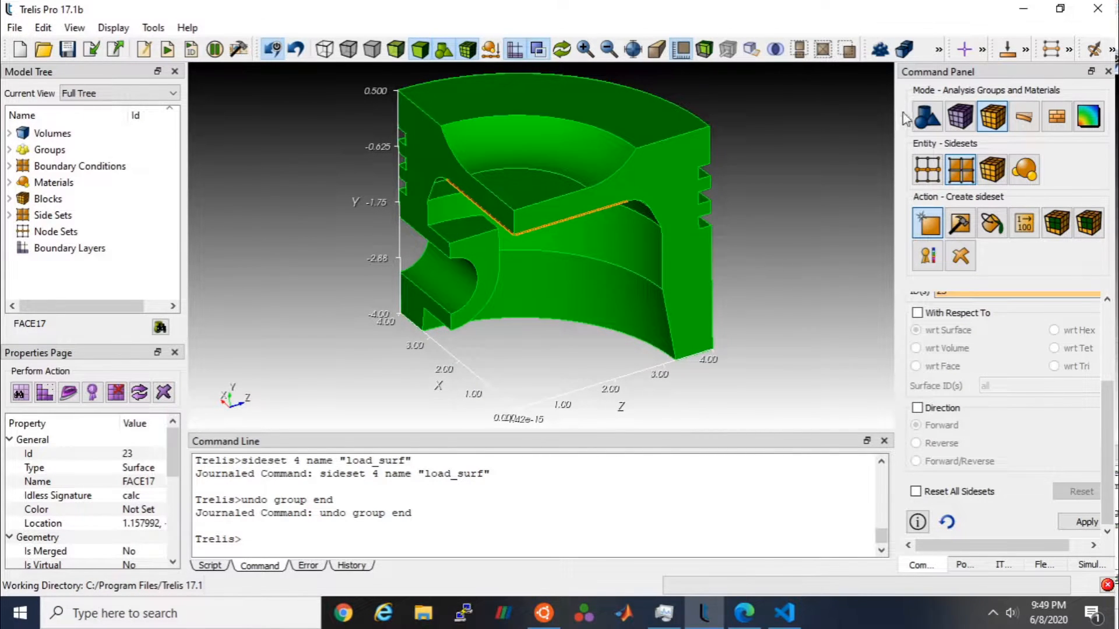
Step: Apply the automatic scheme and mesh to all volumes, getting a volume 1 warning
click(960, 116)
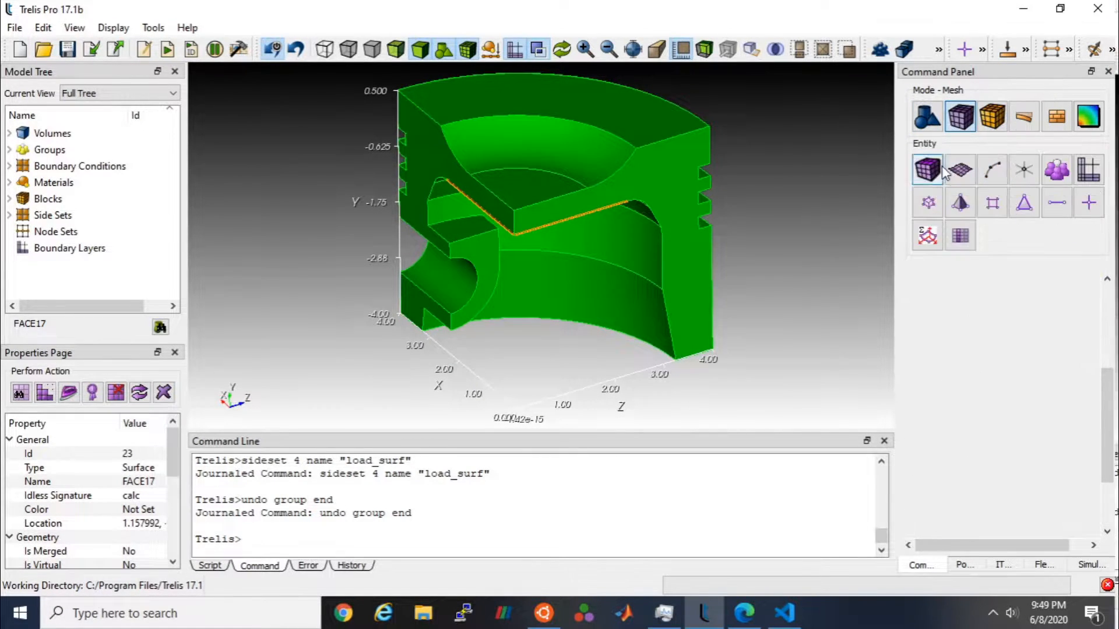
click(927, 169)
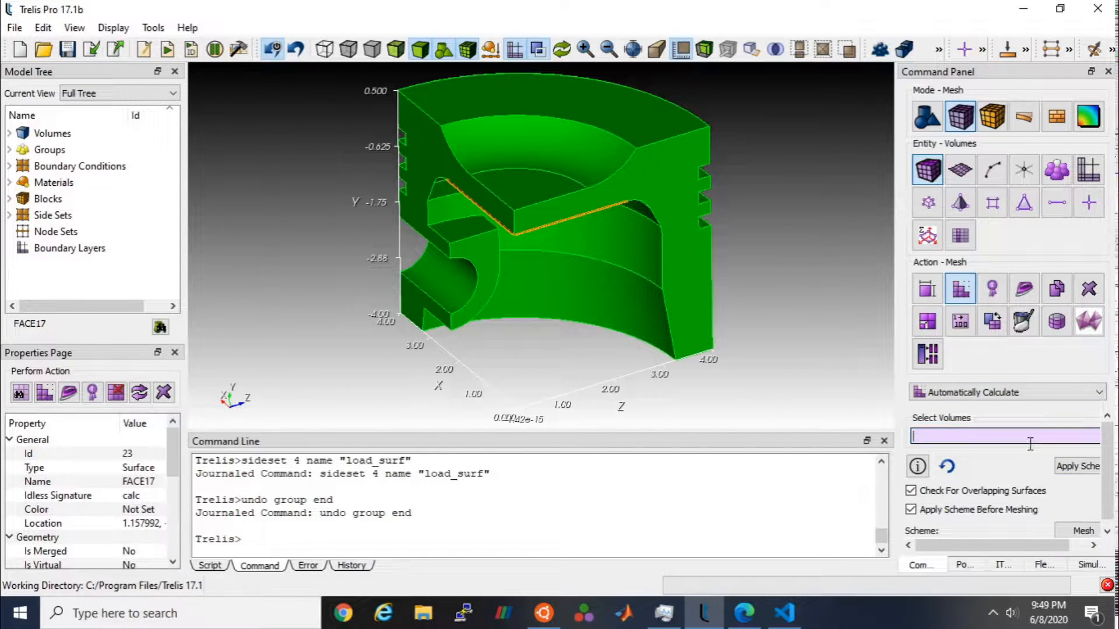
text(all)
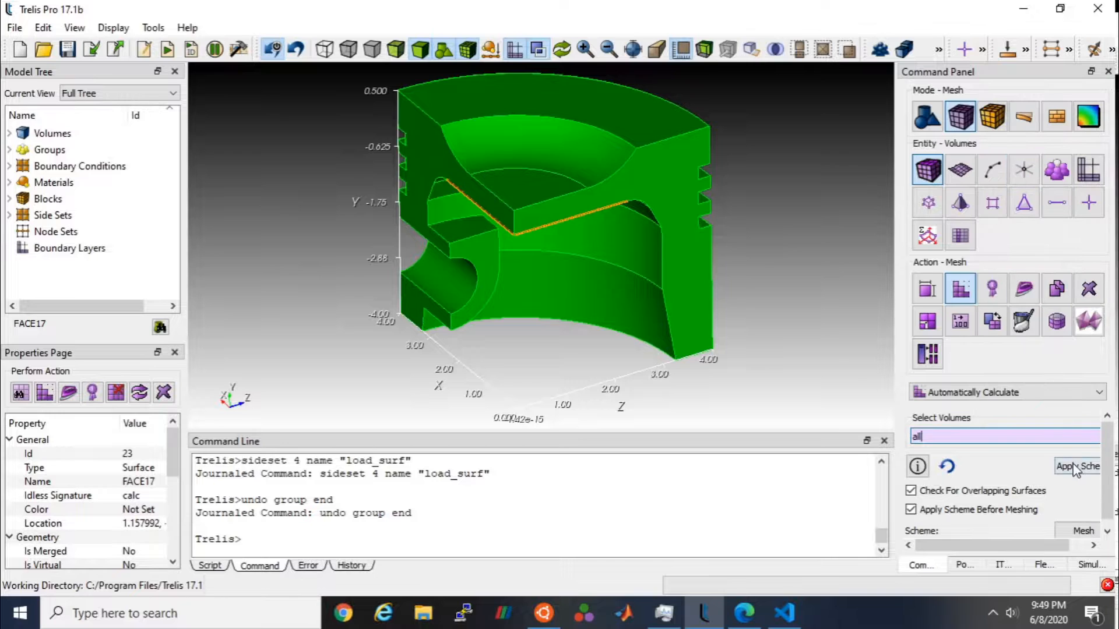
click(1077, 466)
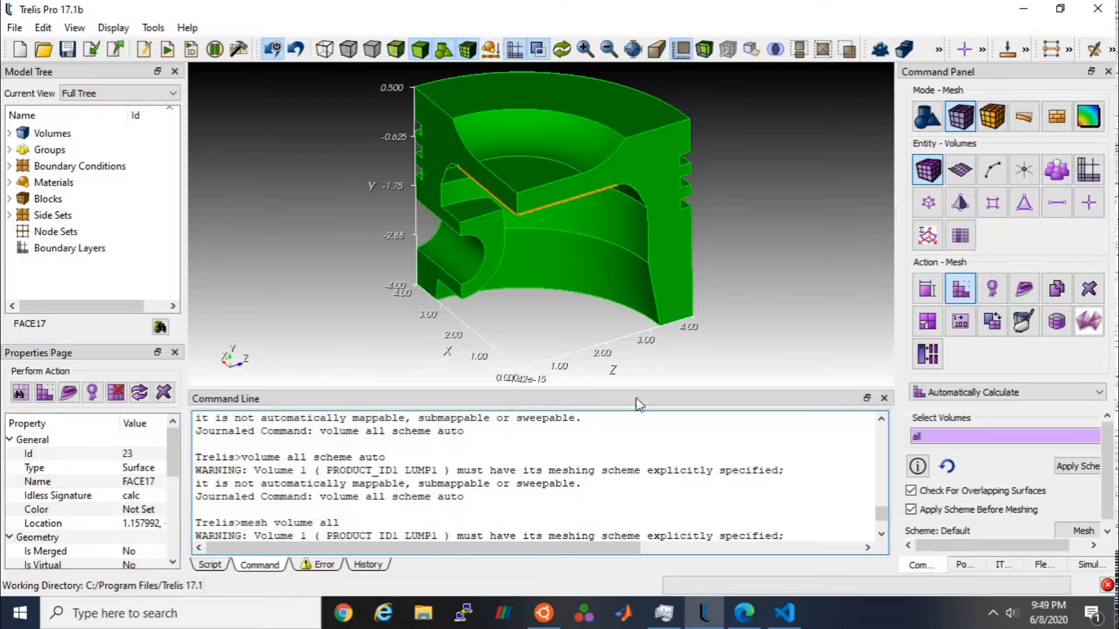
Step: Open volume decomposition, browse the cutting methods, and select piston volume 1
click(927, 117)
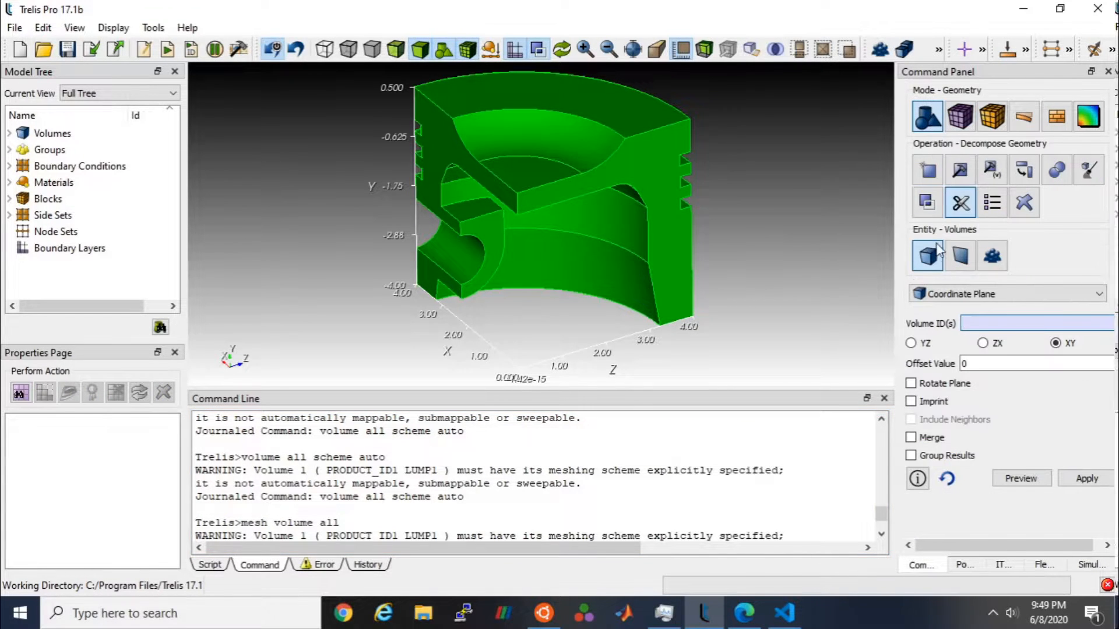
click(1007, 293)
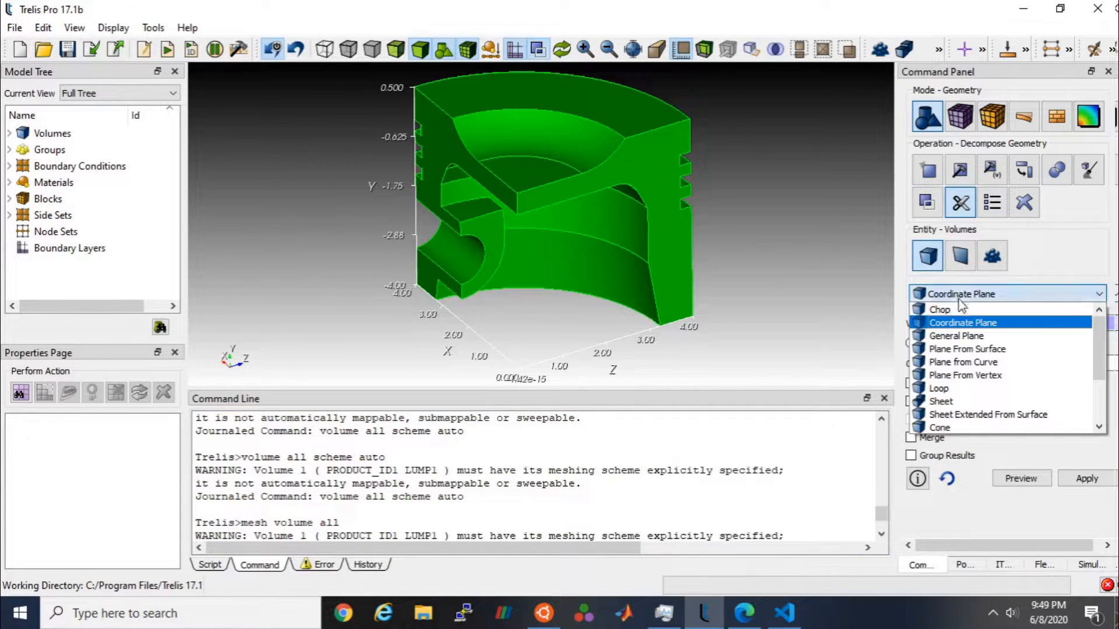
mouse_move(967, 349)
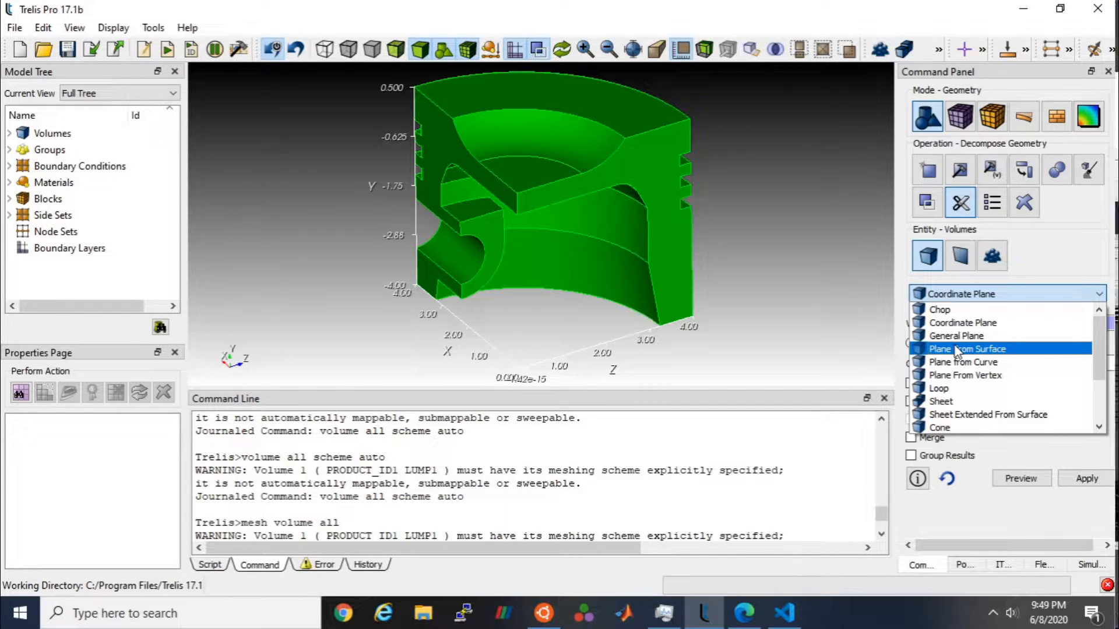
mouse_move(967, 349)
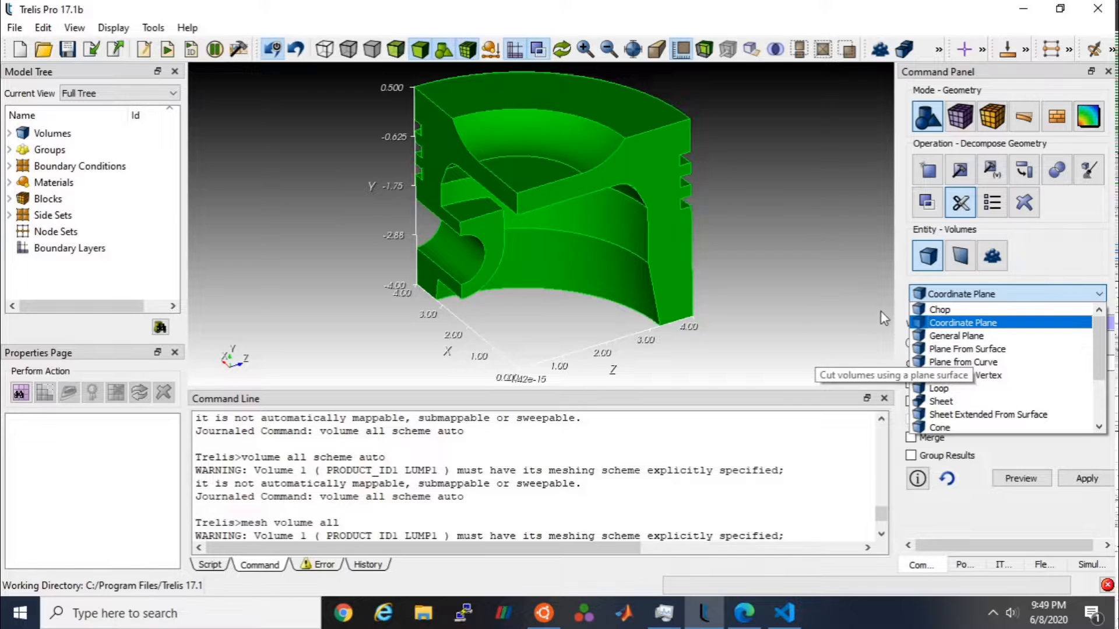
click(963, 322)
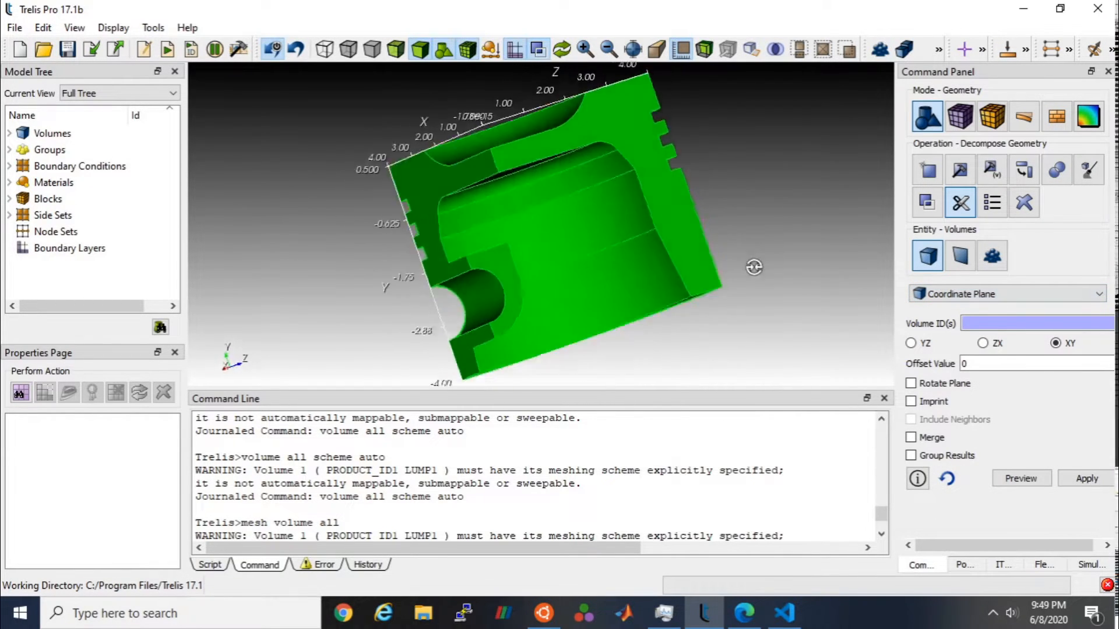
click(1097, 294)
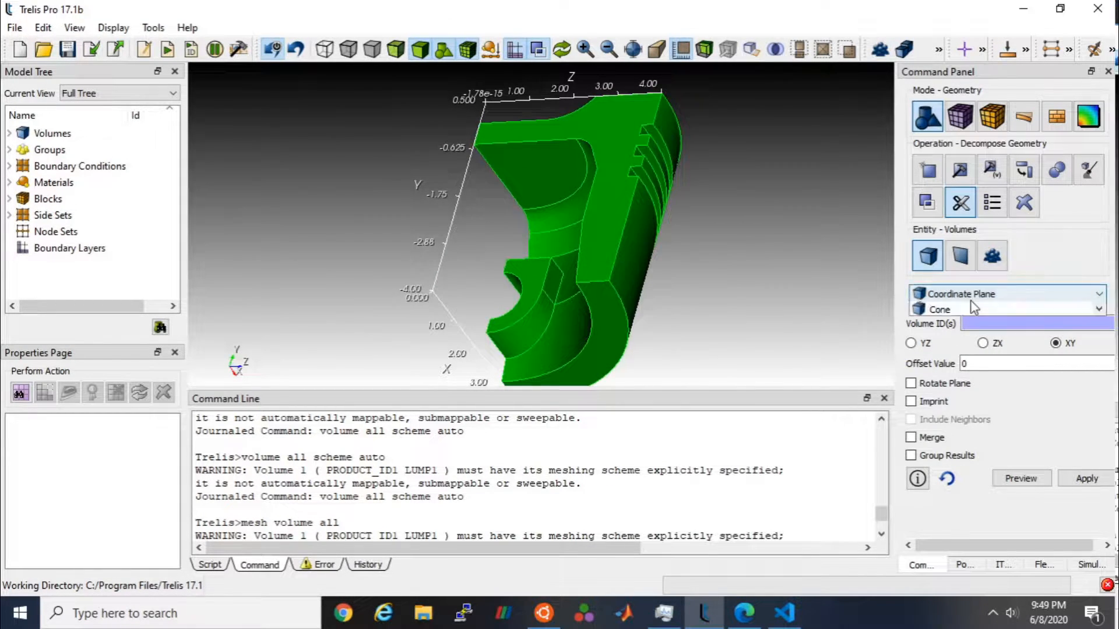
click(1006, 293)
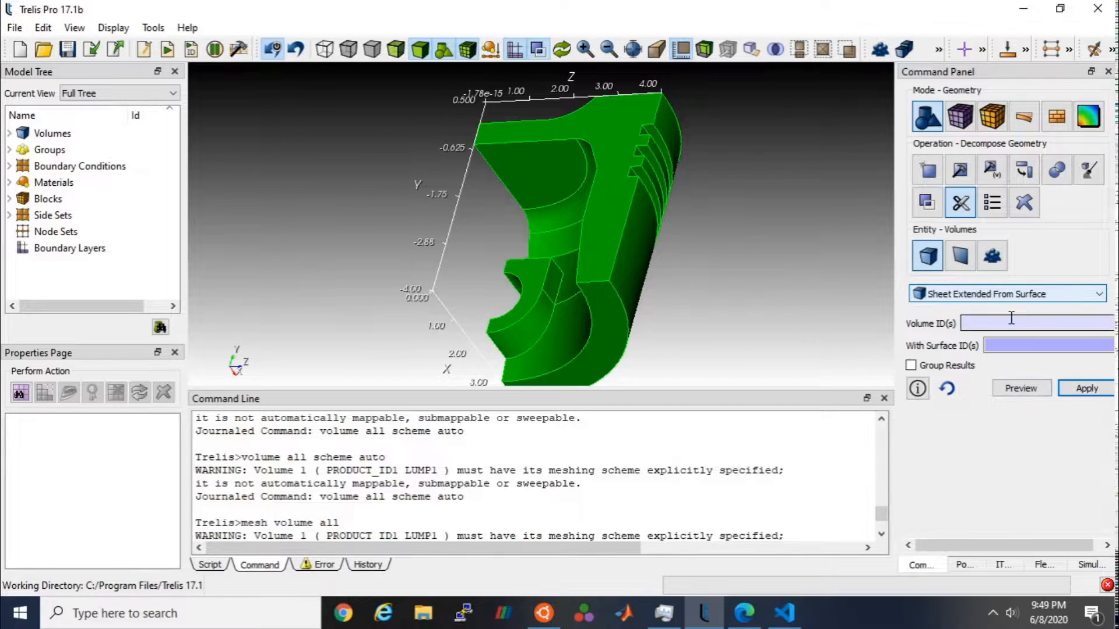
click(610, 283)
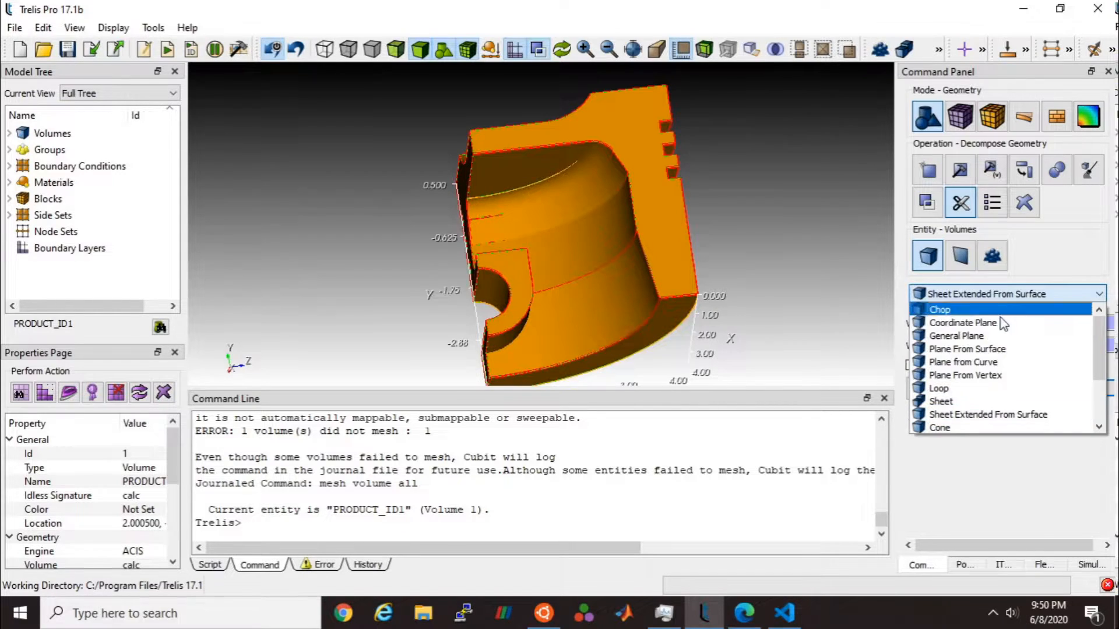
mouse_move(956, 335)
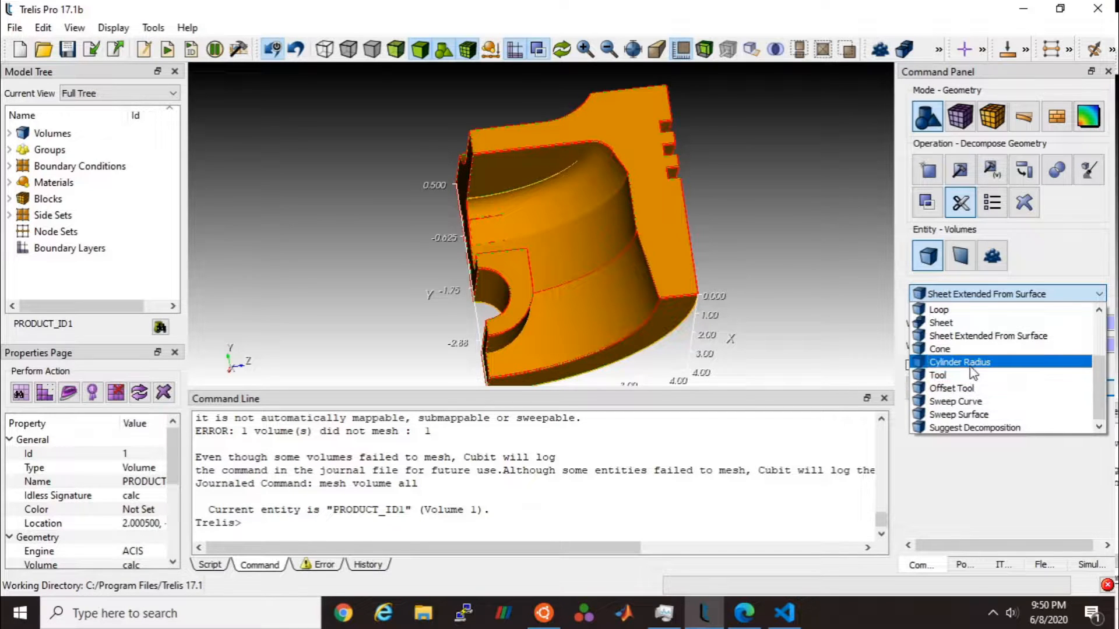
Step: Webcut volume 1 with a Y-axis cylinder sized from existing arc 69, creating volume 2
click(959, 362)
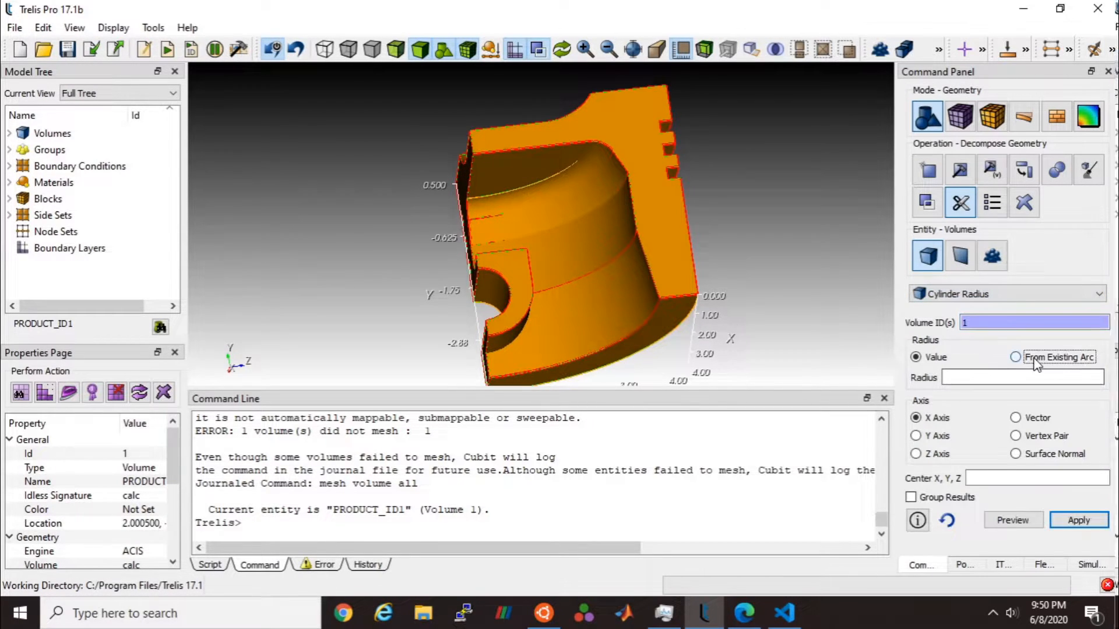
click(1015, 356)
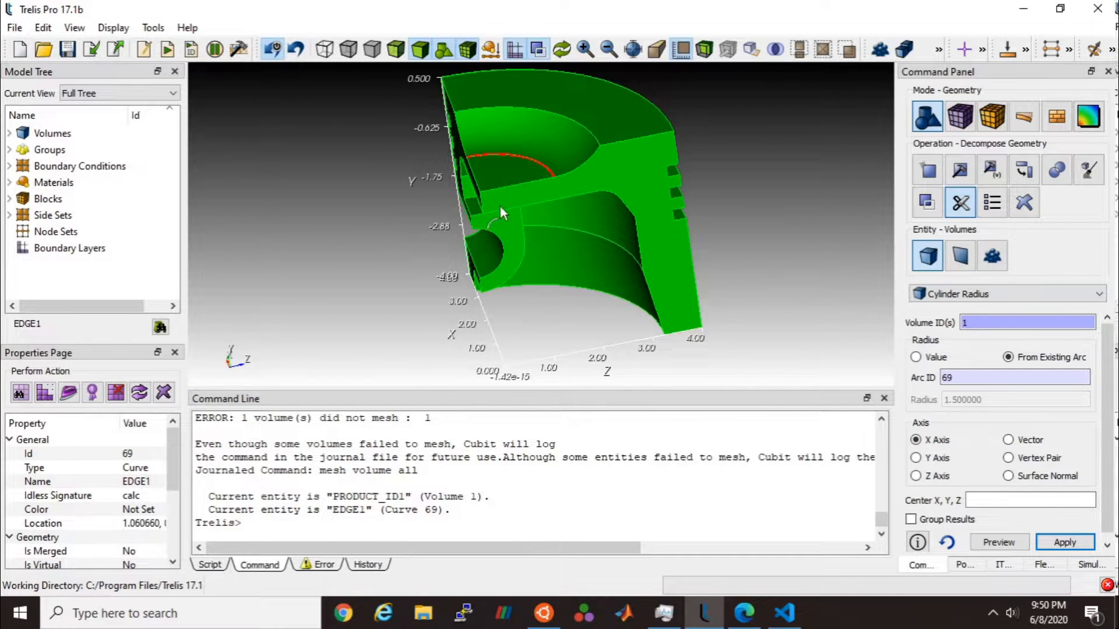
click(998, 543)
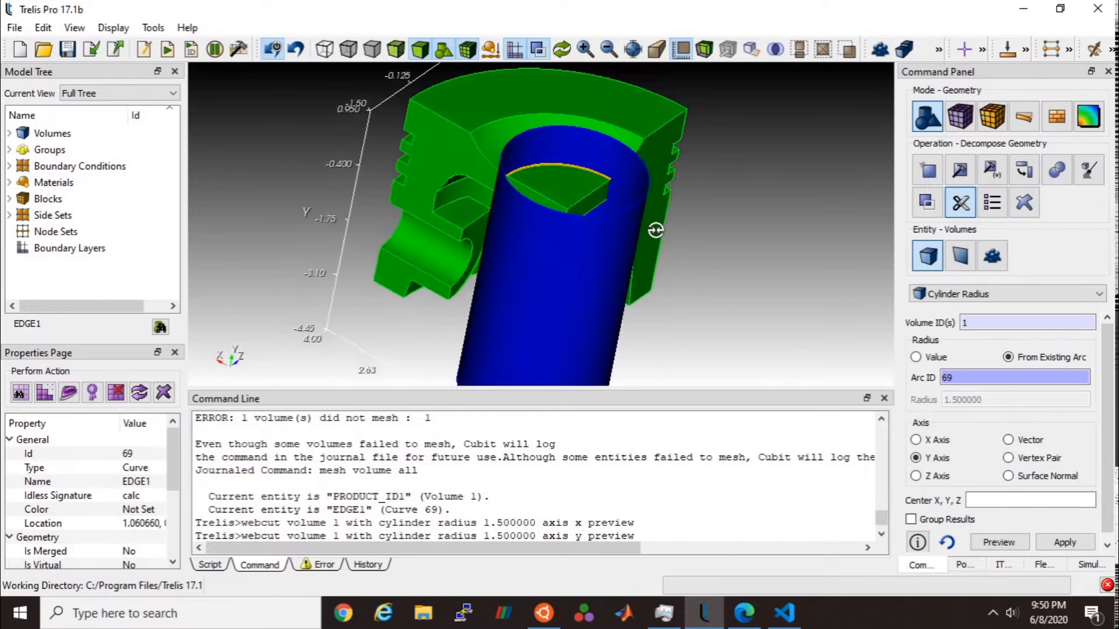
click(1064, 542)
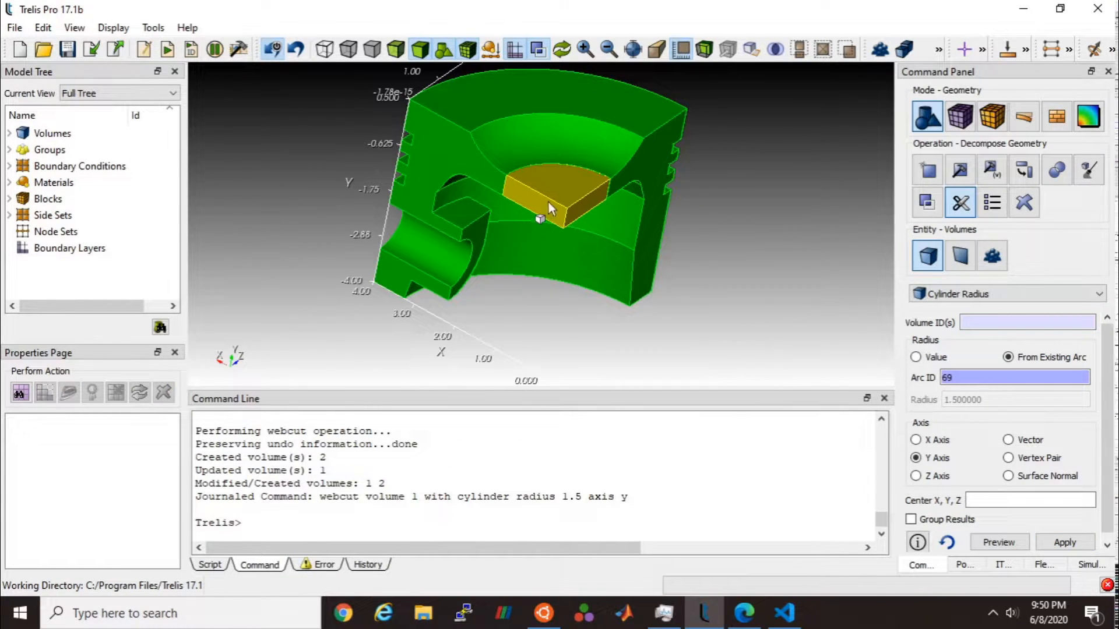
click(549, 207)
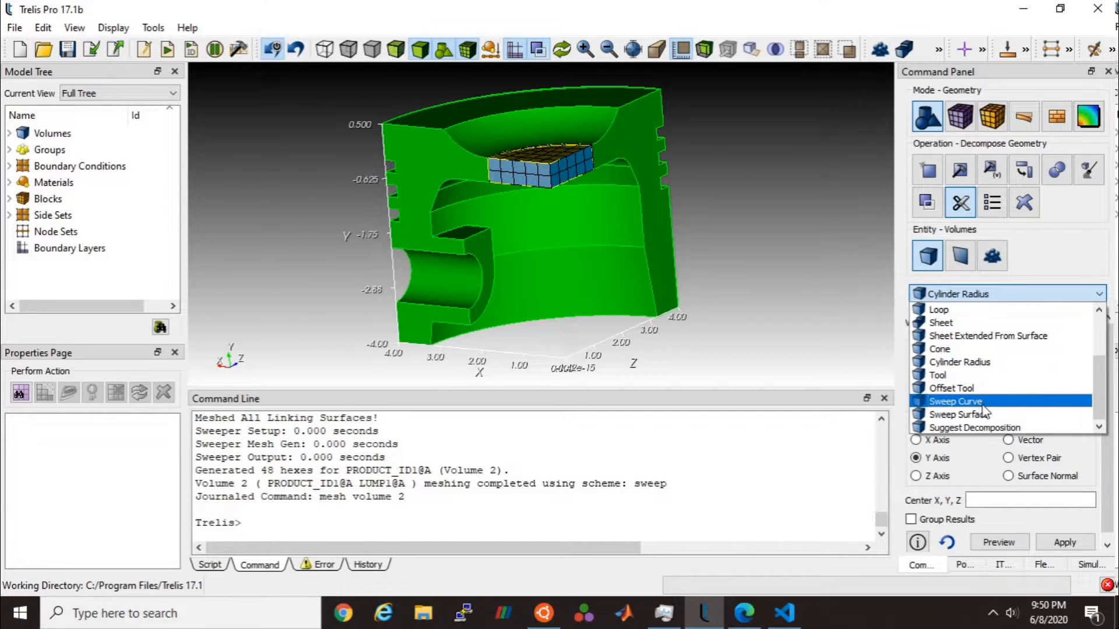
mouse_move(955, 400)
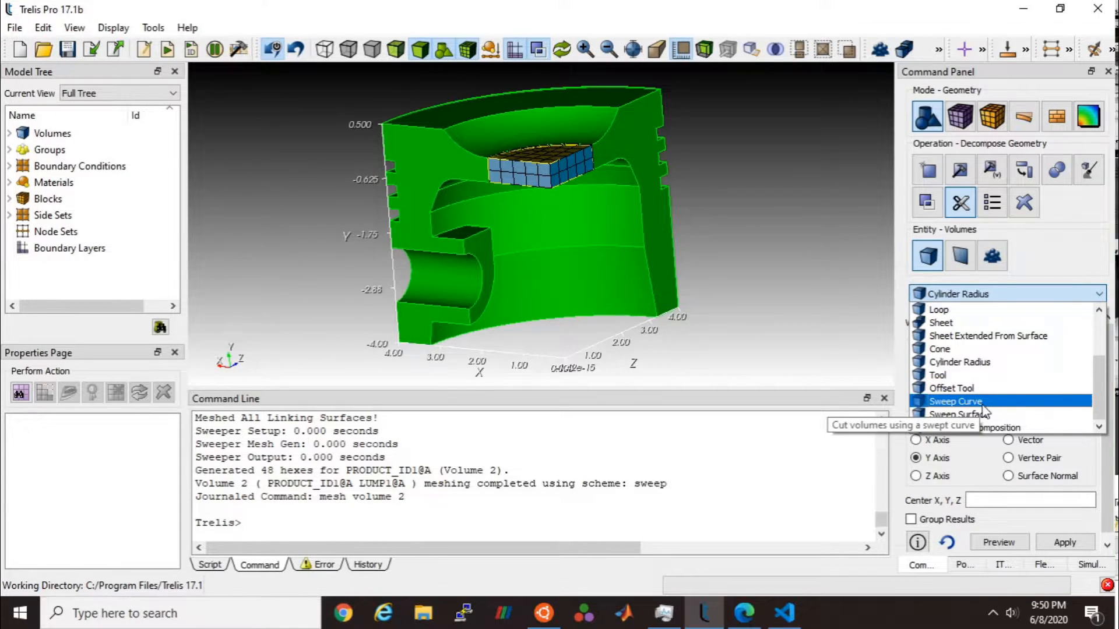
Step: Switch the webcut type to Sweep Curve
click(955, 402)
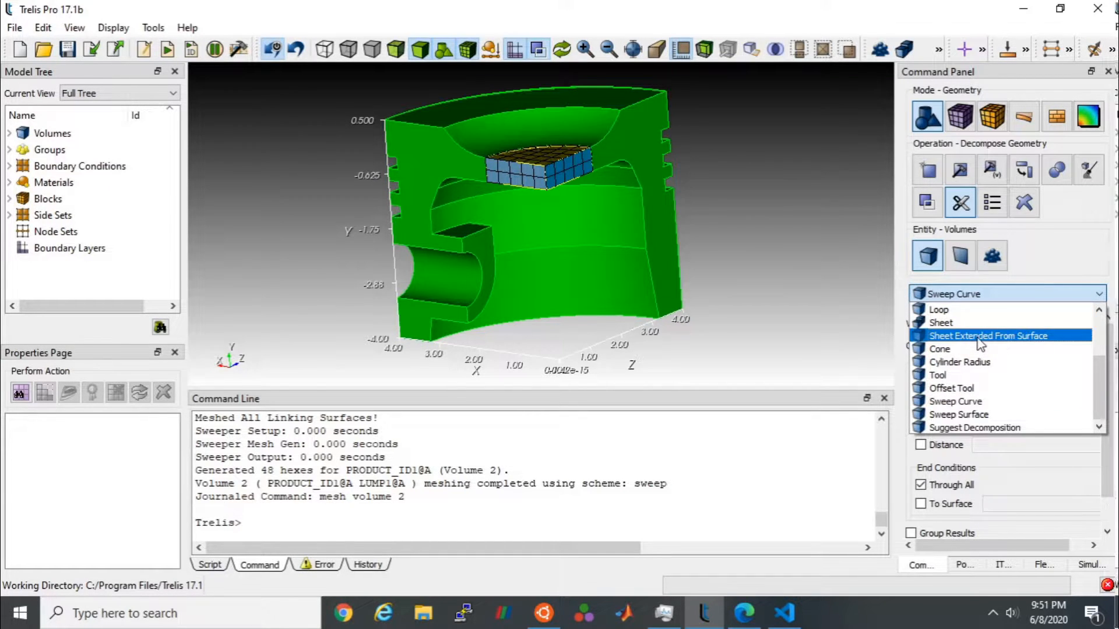
Step: Webcut volume 1 with a sheet extended from surface 29 and mesh new volume 3
click(988, 336)
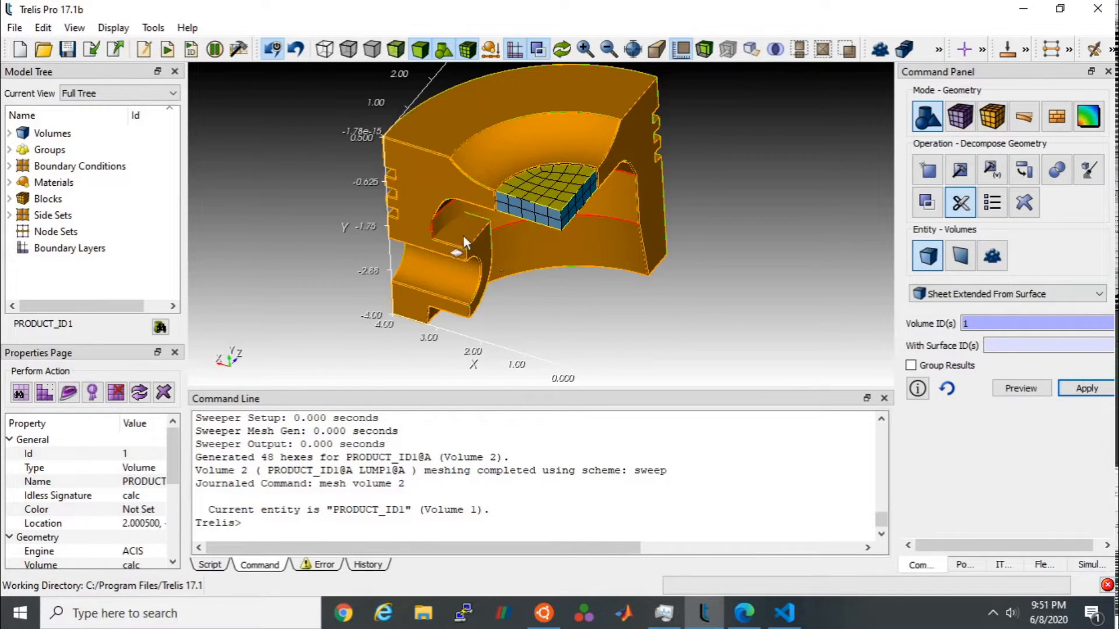
click(1020, 388)
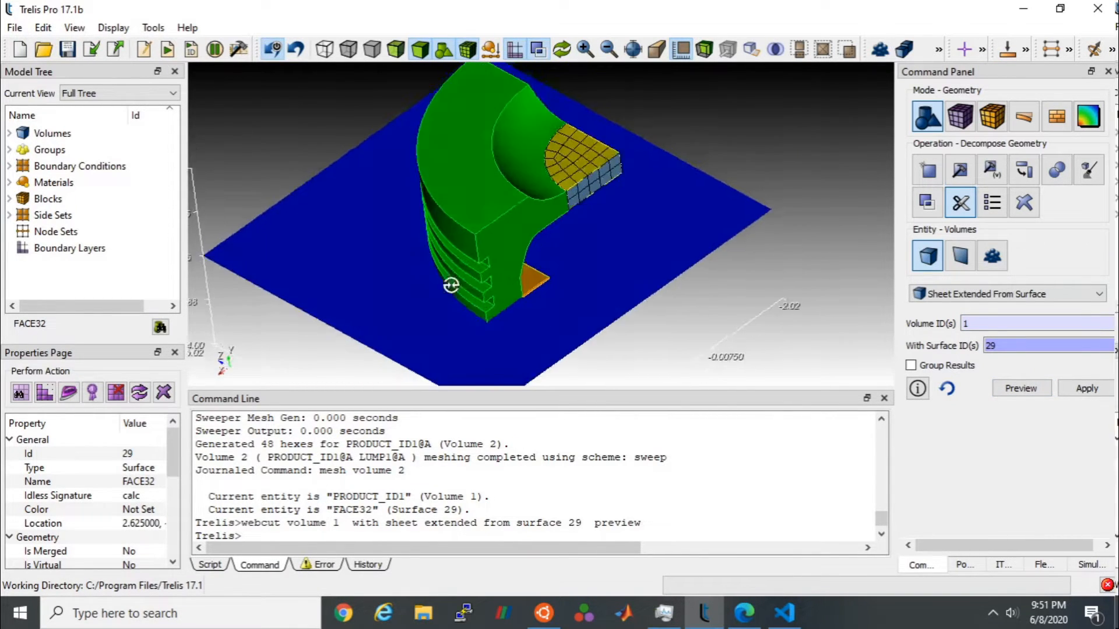
click(1085, 388)
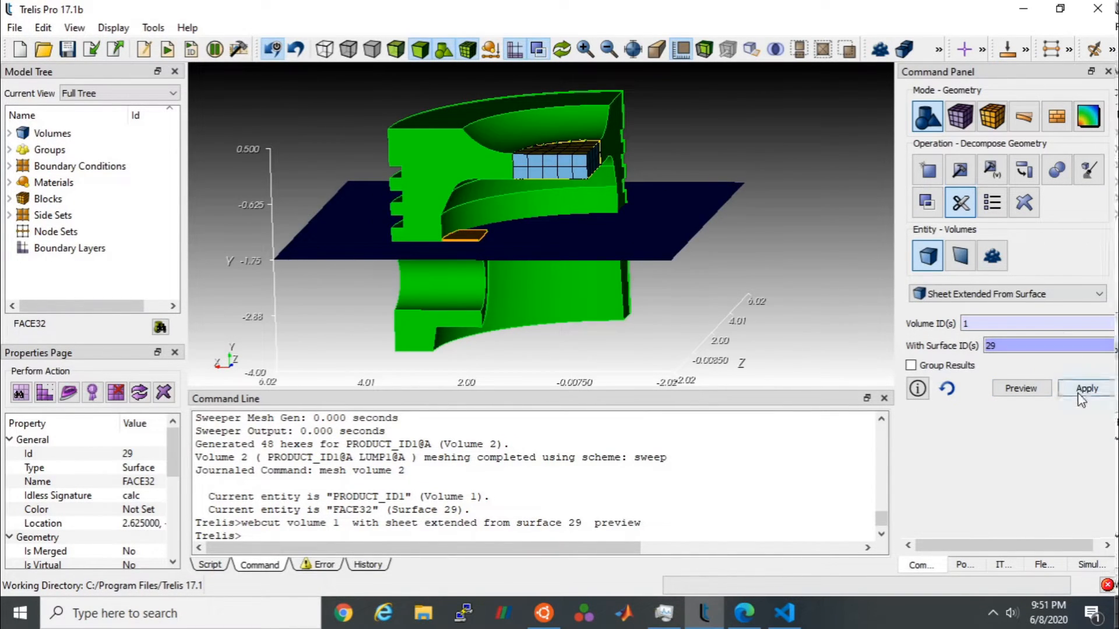
click(1086, 388)
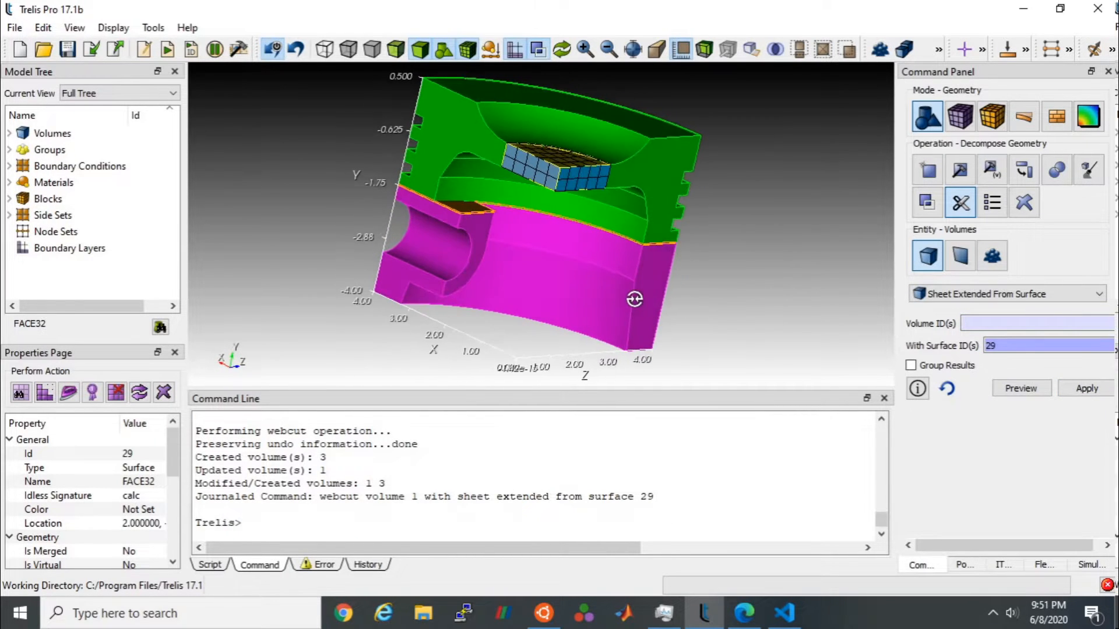
click(500, 271)
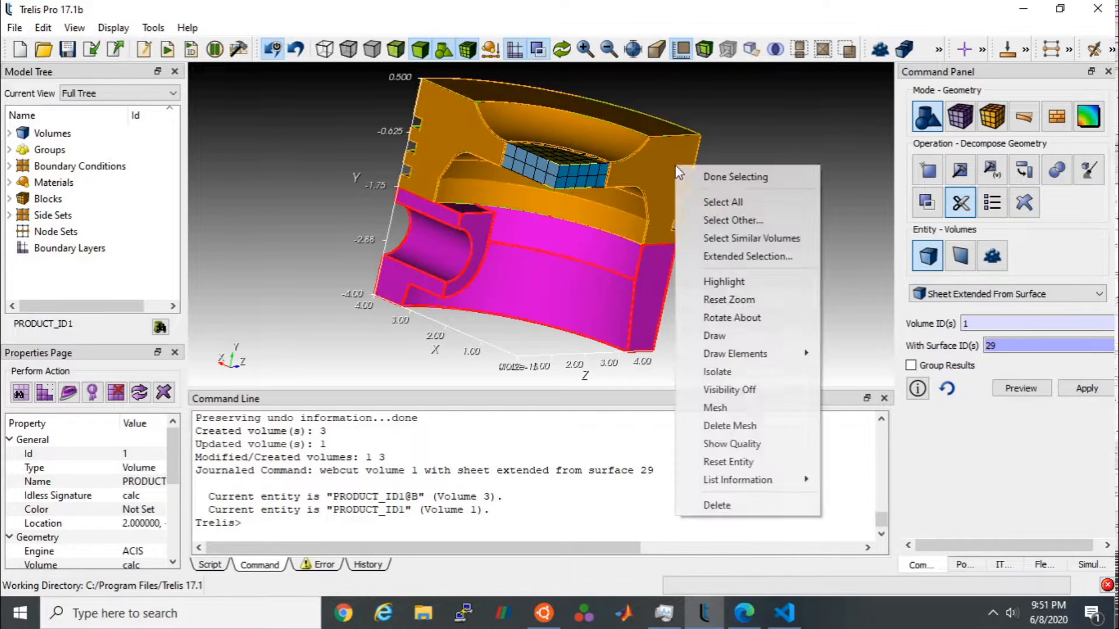
click(715, 408)
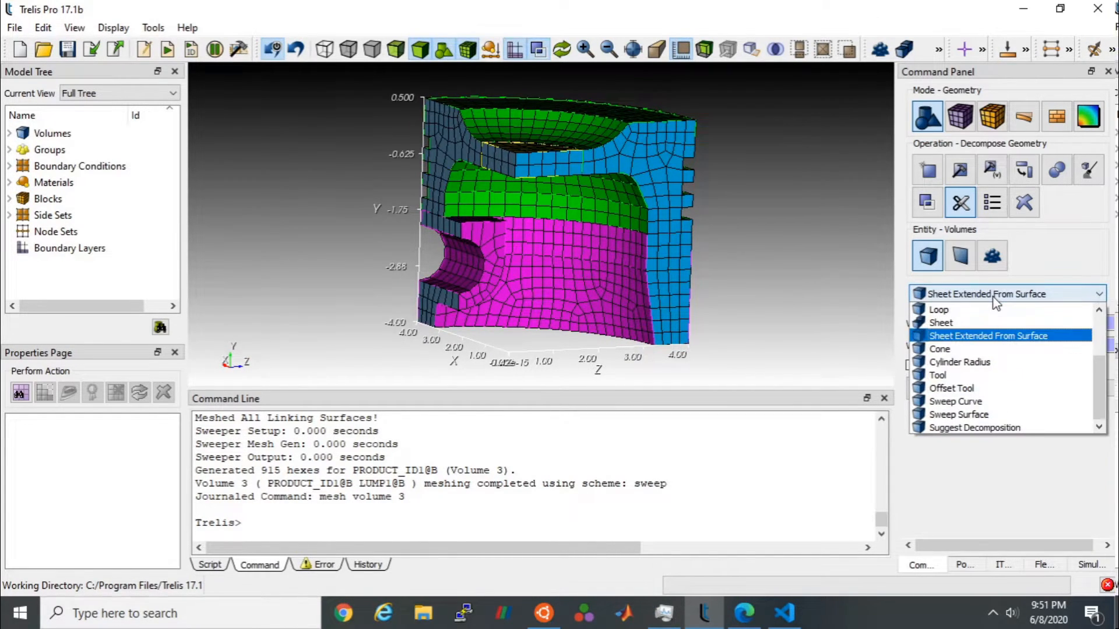
Step: Webcut volume 3 with a sheet extended from surfaces 44 and 17, creating volume 4
click(988, 336)
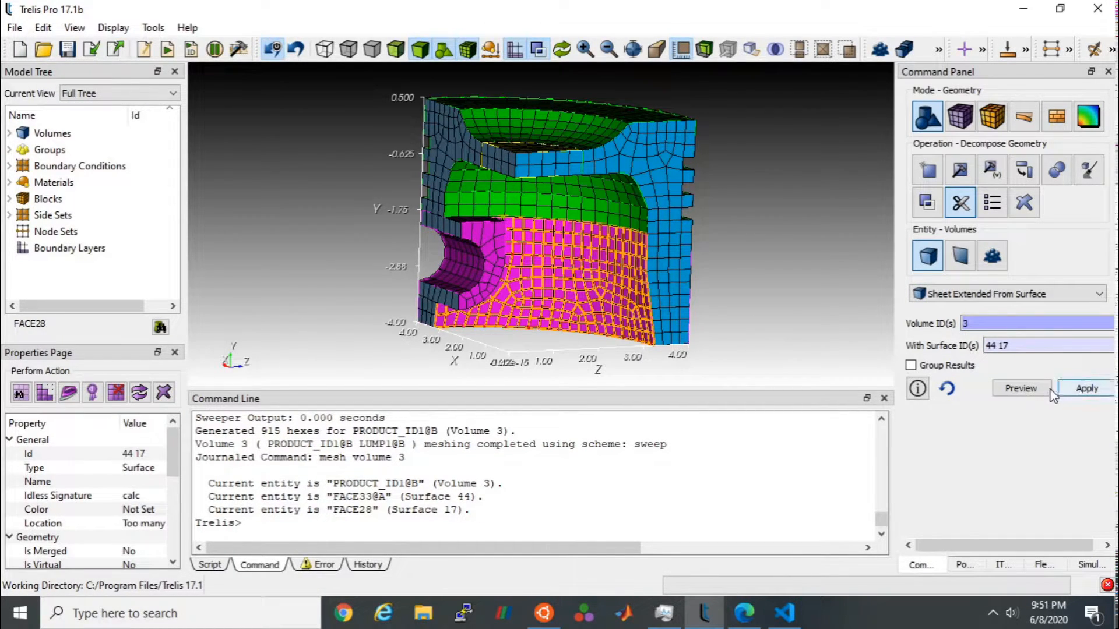
click(1021, 388)
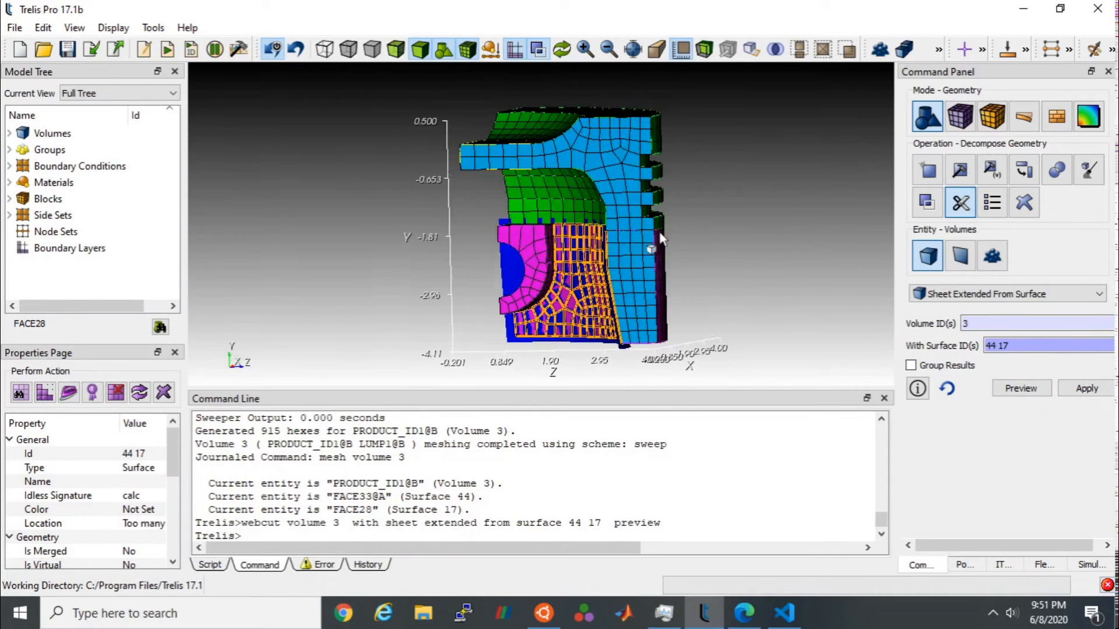
click(1085, 388)
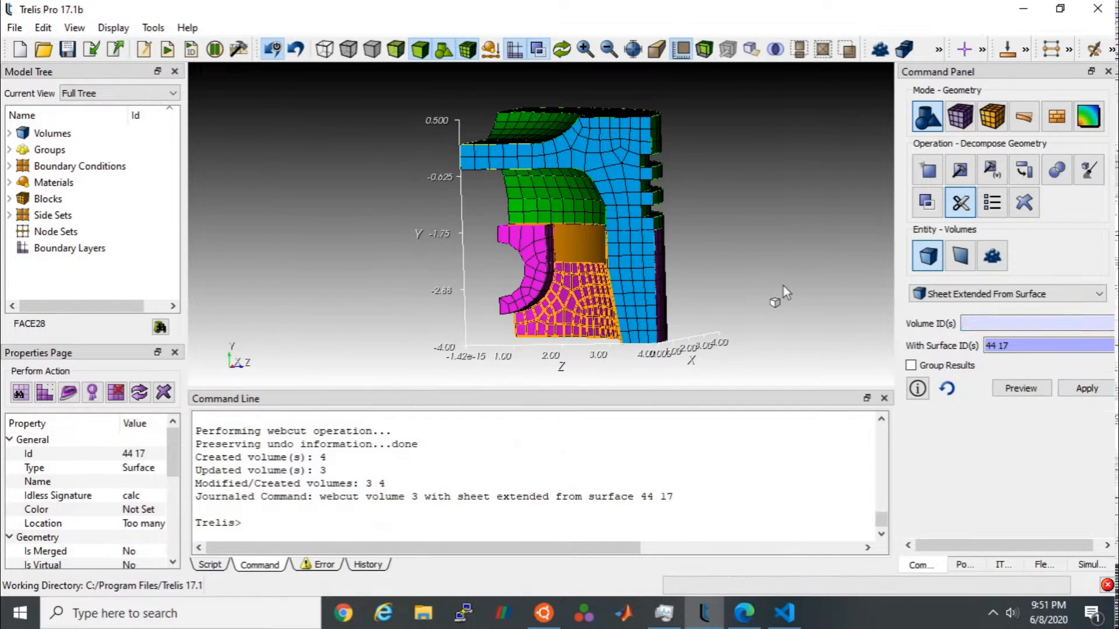
text(delete mesh)
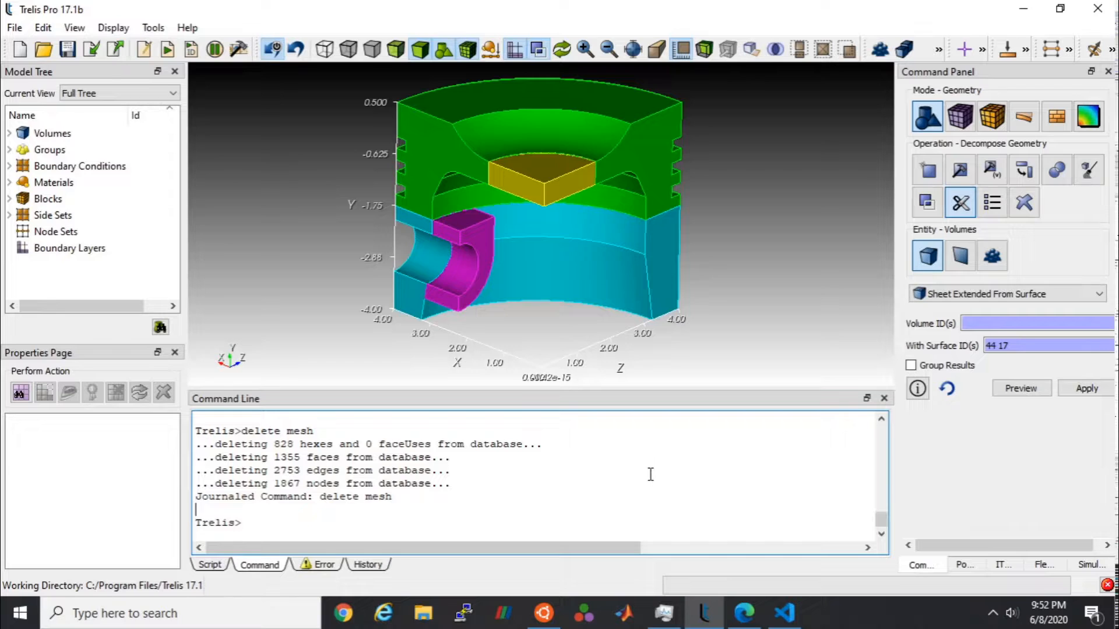
Step: Size volumes 1–4 at 0.1, 0.25, 0.15 and 0.05, then mesh all volumes
text(vol 1 s)
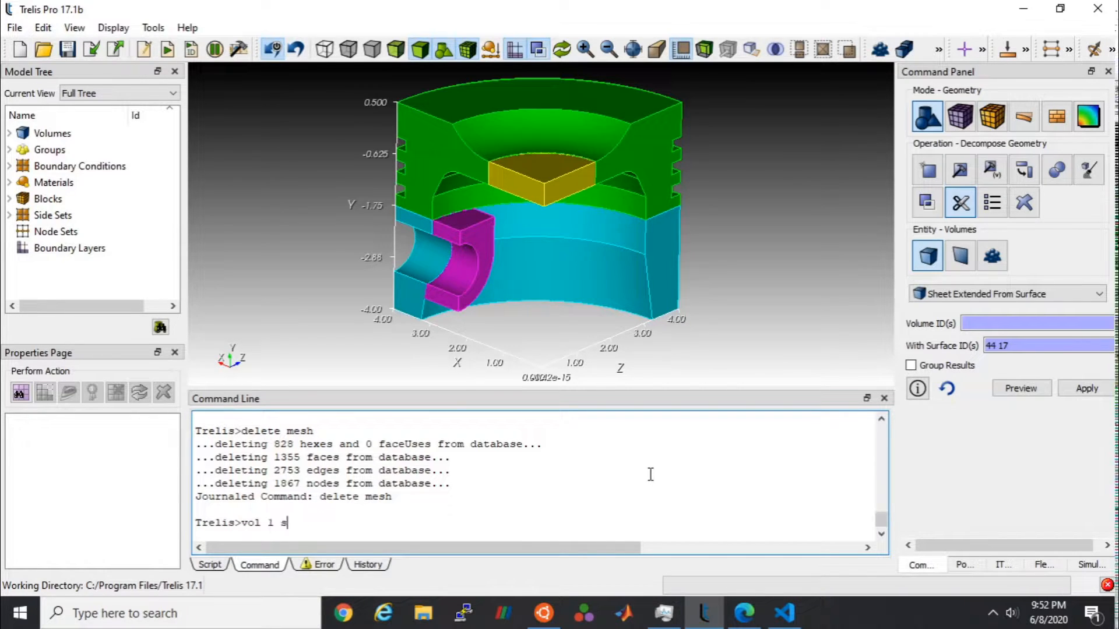
text(ize)
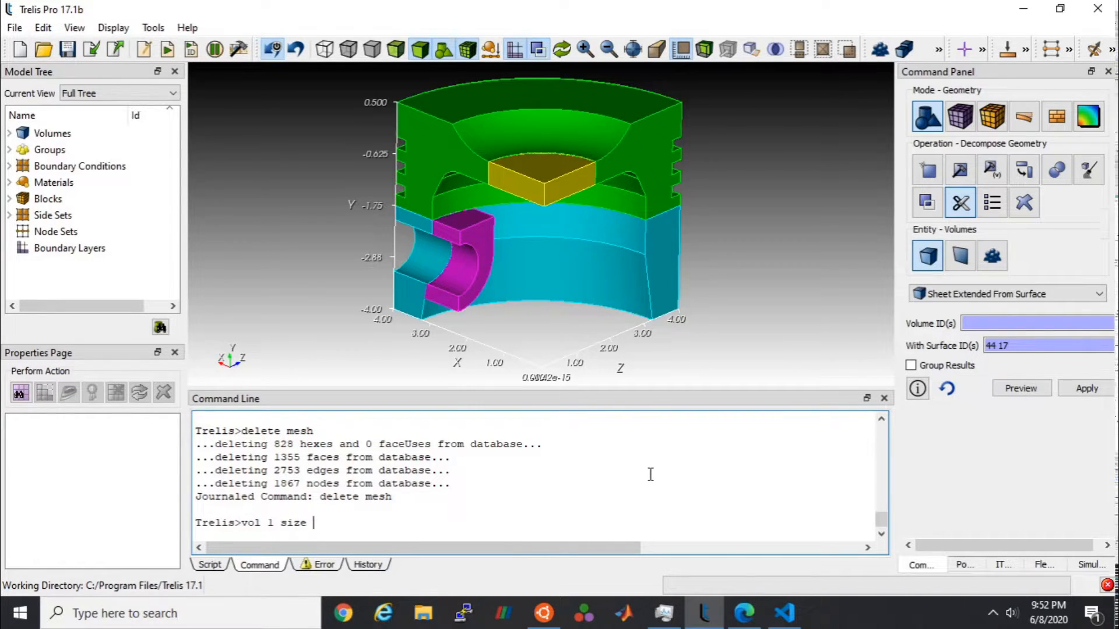
key(Return)
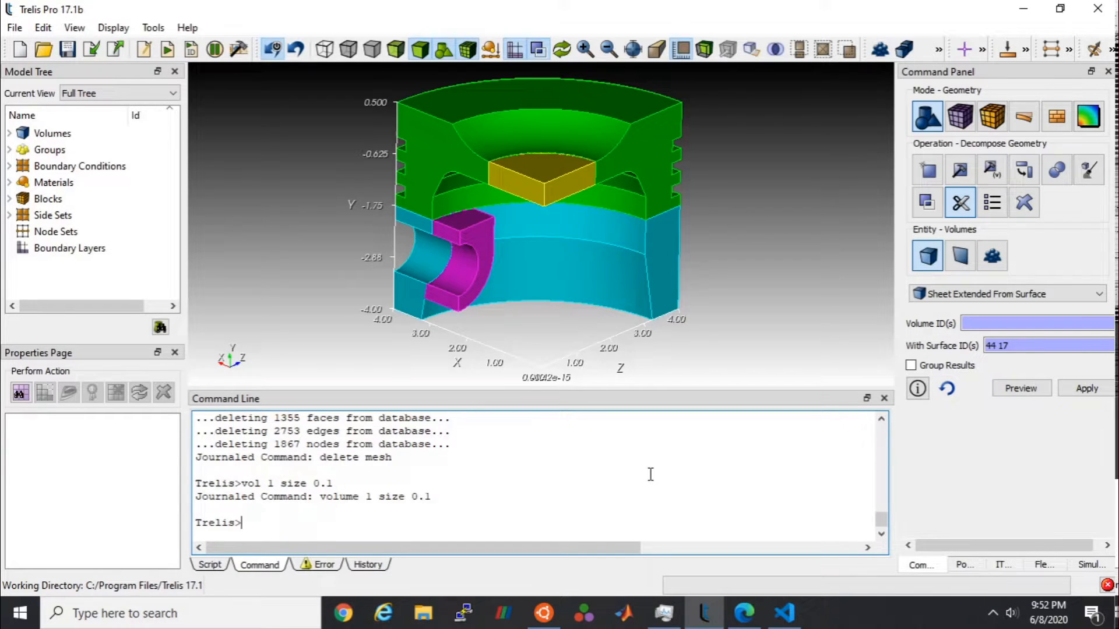
text(vol 2 si)
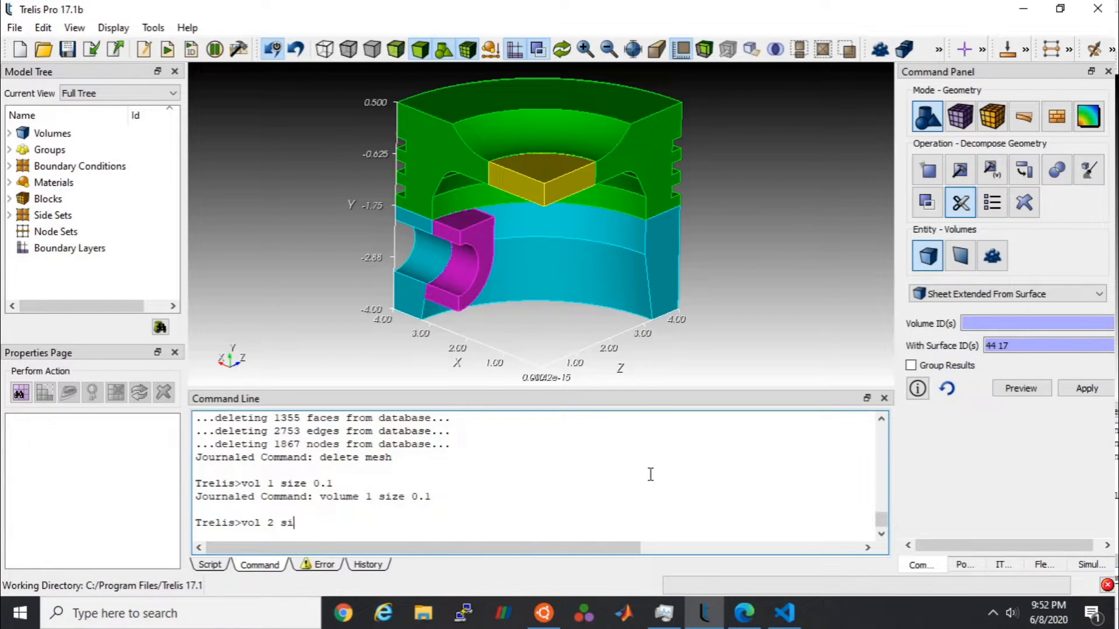
text(ze 1)
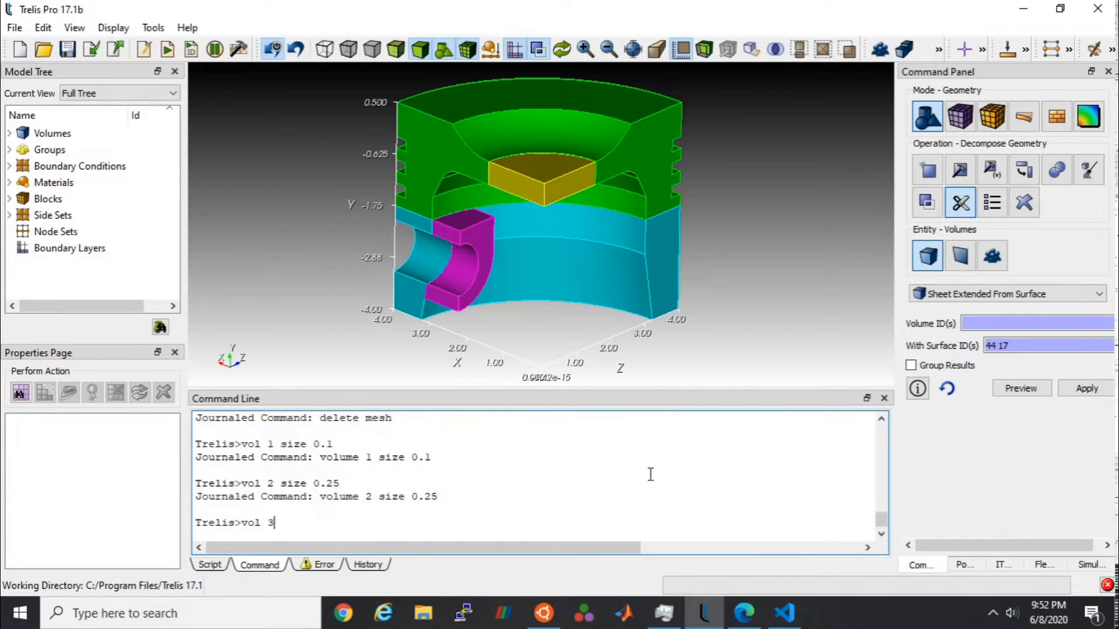
text(size .15)
text(vol)
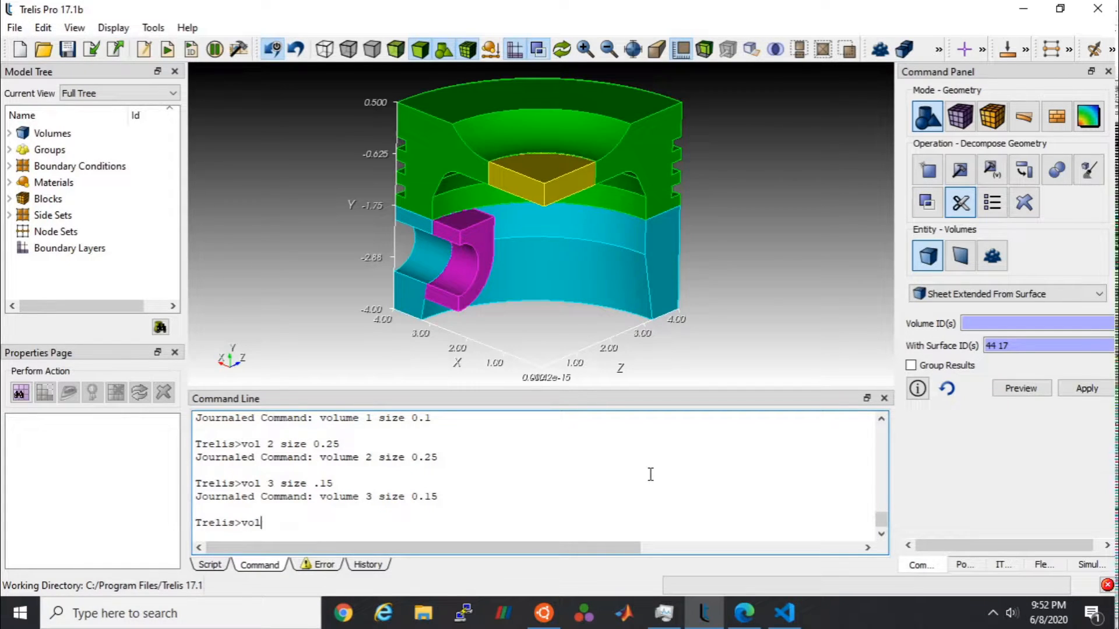
text(4 size)
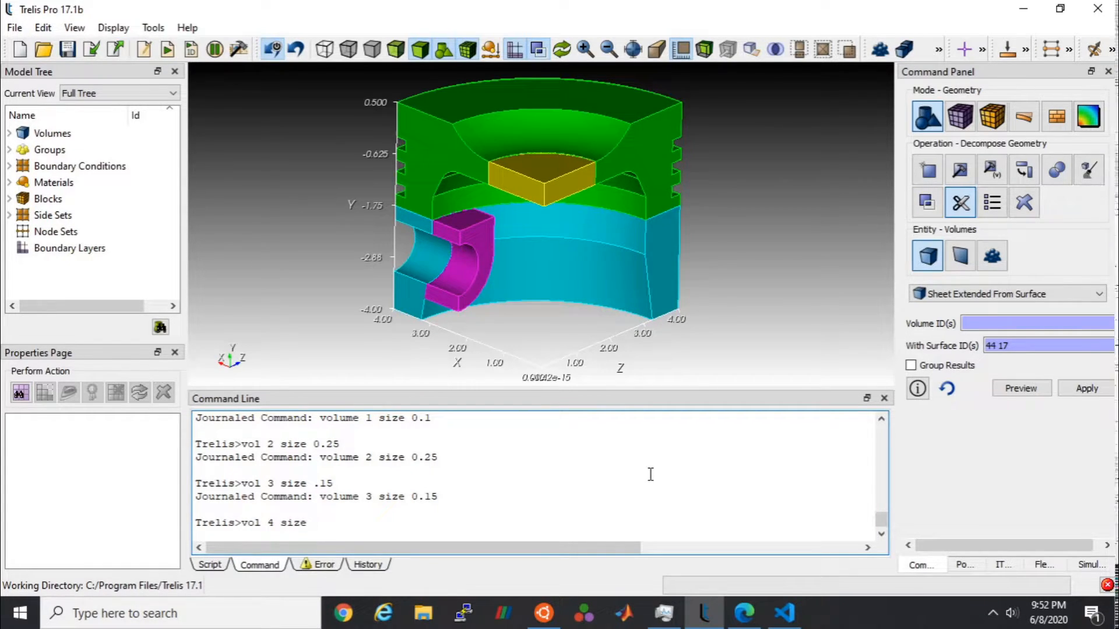
text(.05)
text(mesh vol al)
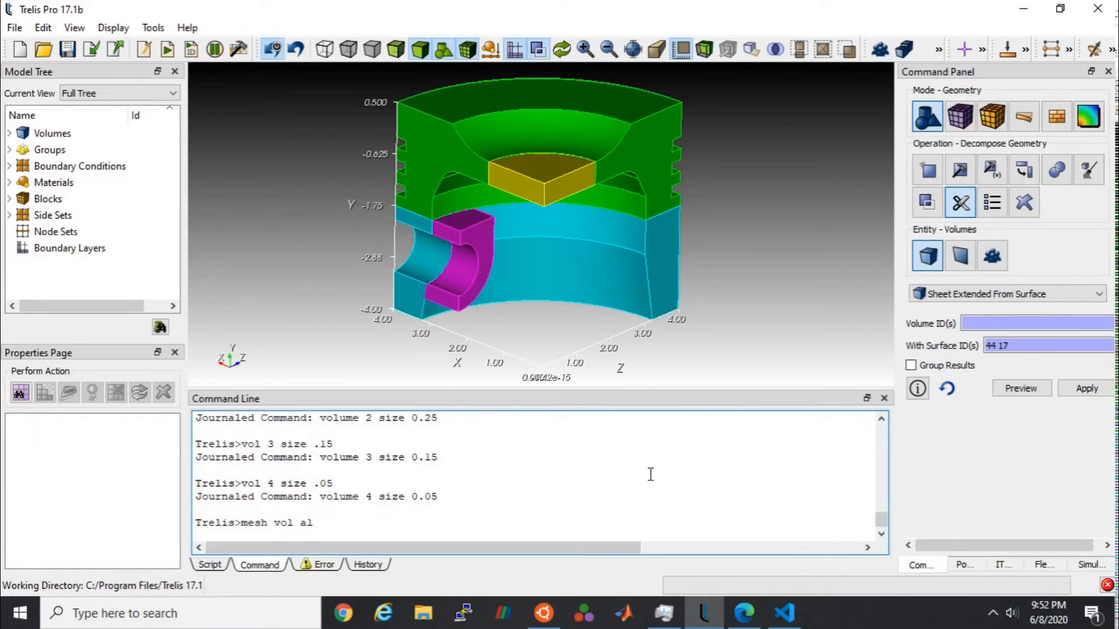
key(Return)
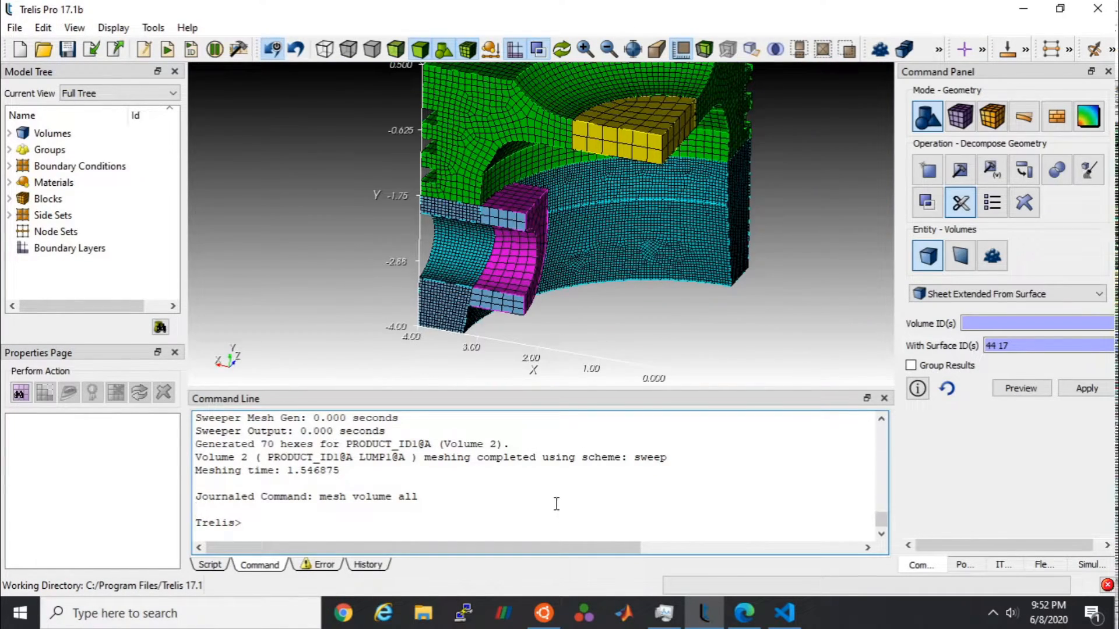
Step: Delete the mesh, then imprint and merge volume IDs 'all' in Imprint and Merge
text(delete mes)
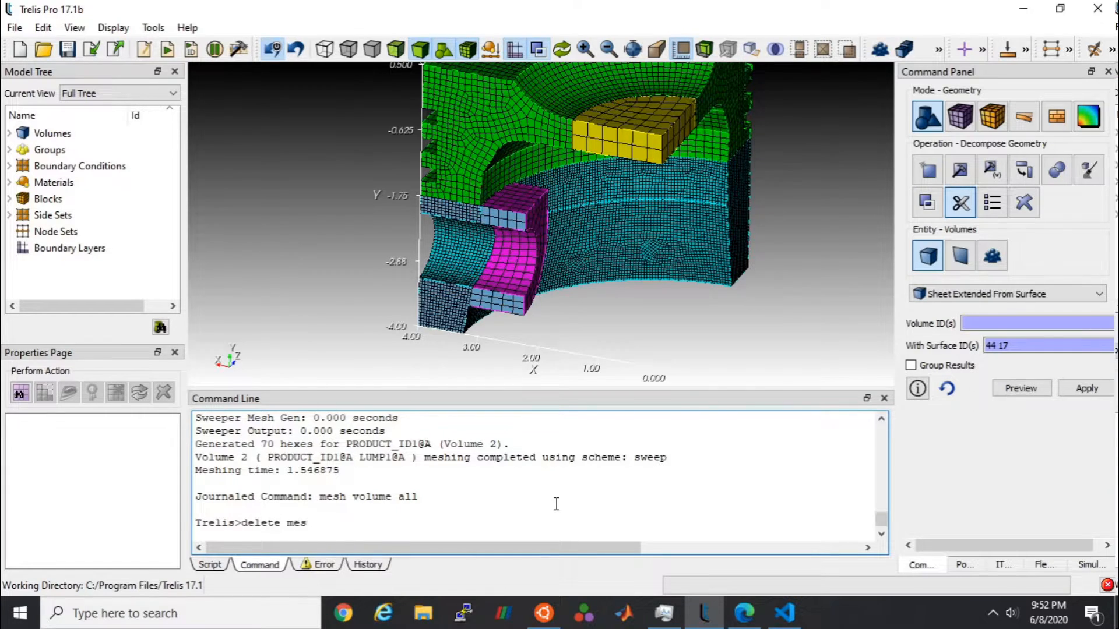
key(Return)
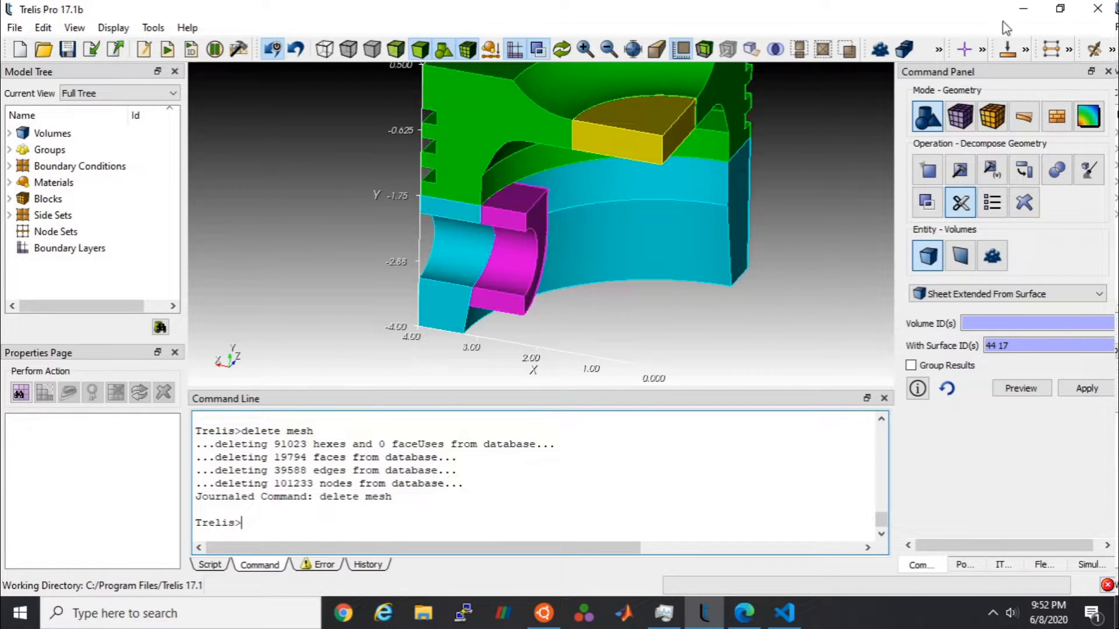
click(1057, 169)
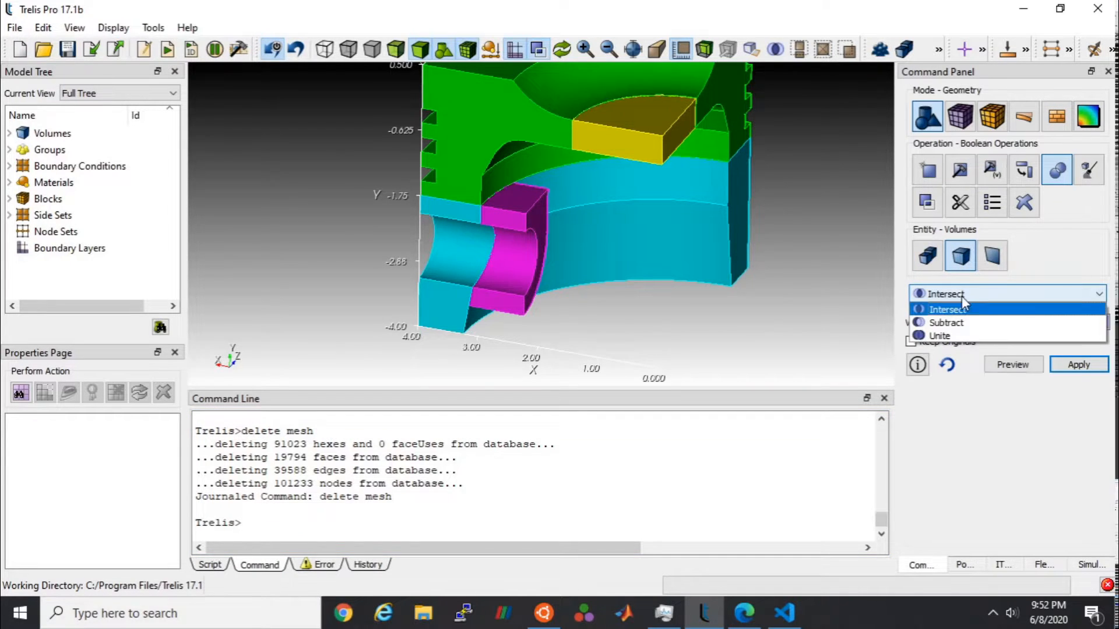
click(927, 202)
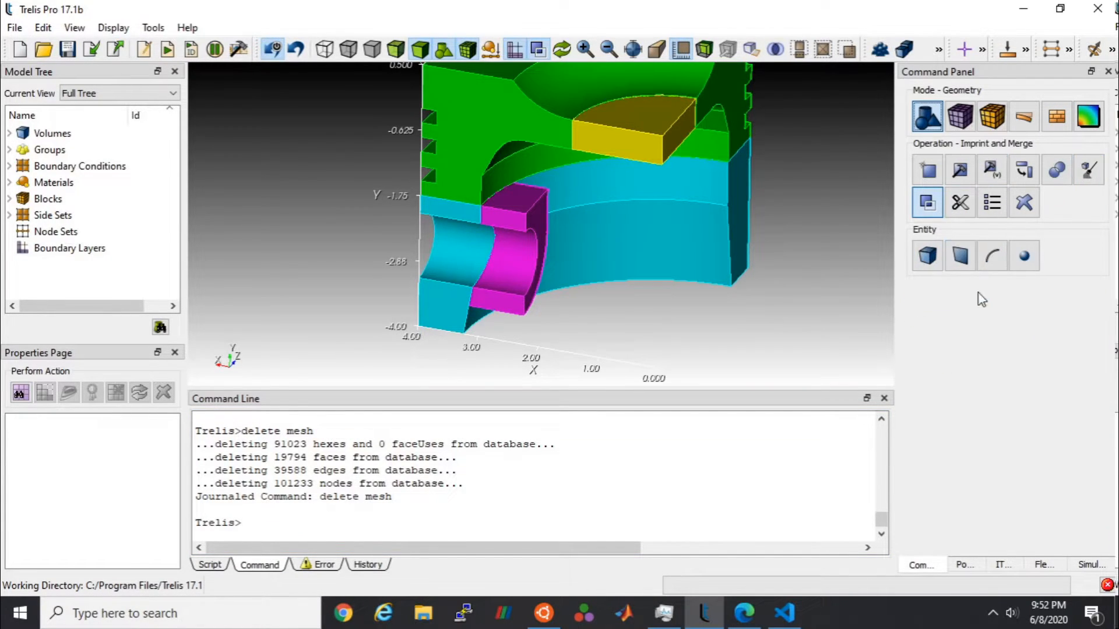
click(927, 255)
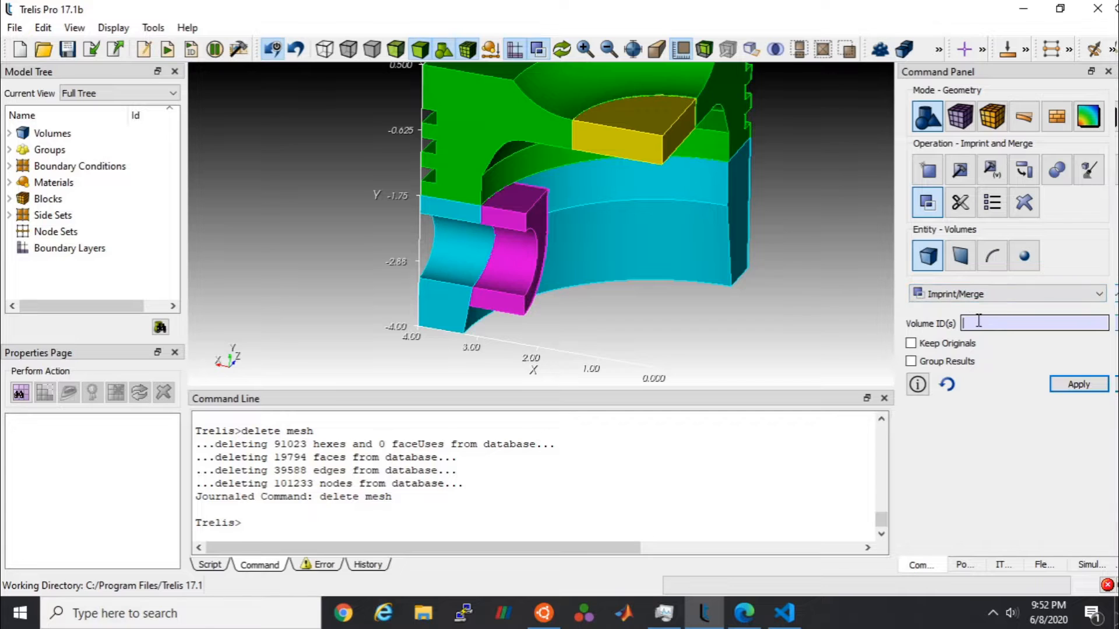
text(all)
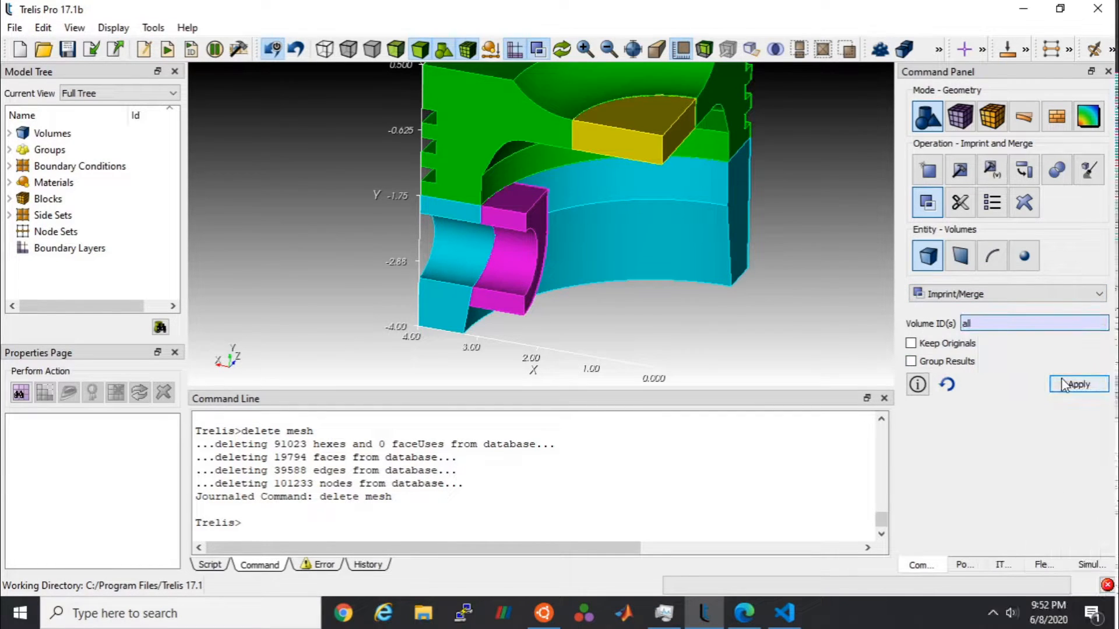
click(1078, 384)
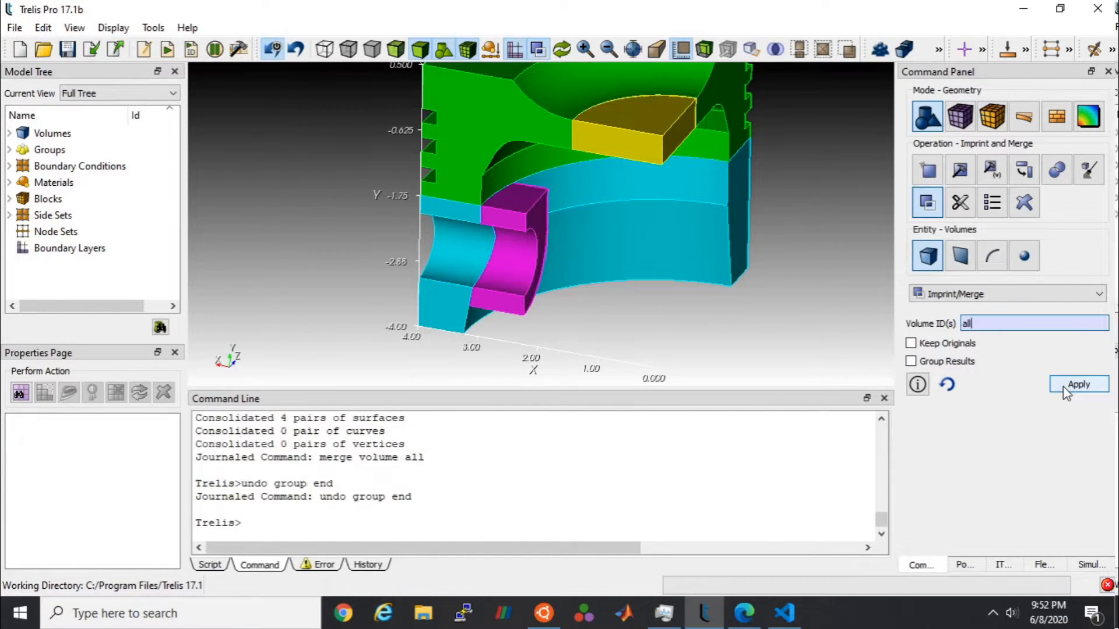
Step: Scroll the command history and type 'vol all' into the command line
click(1078, 384)
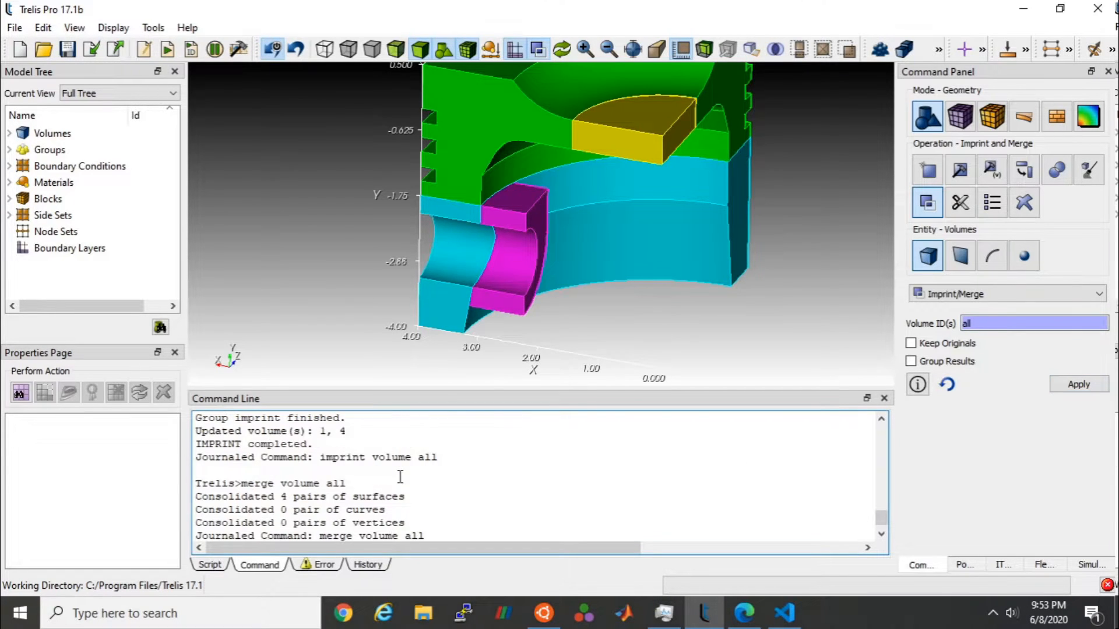
scroll(up, 3)
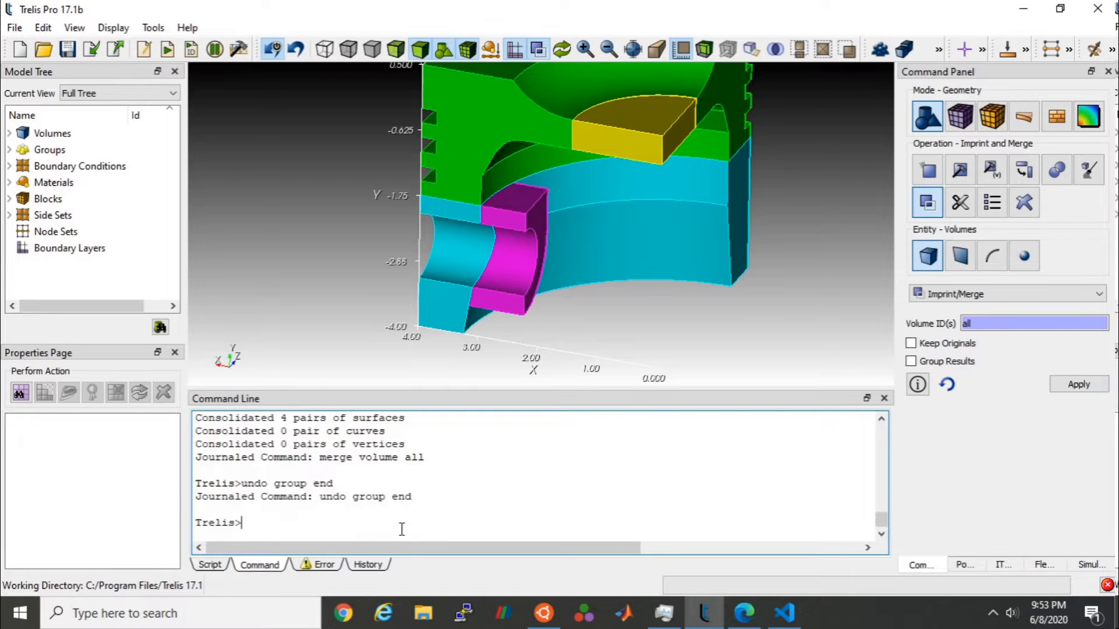
text(vol all)
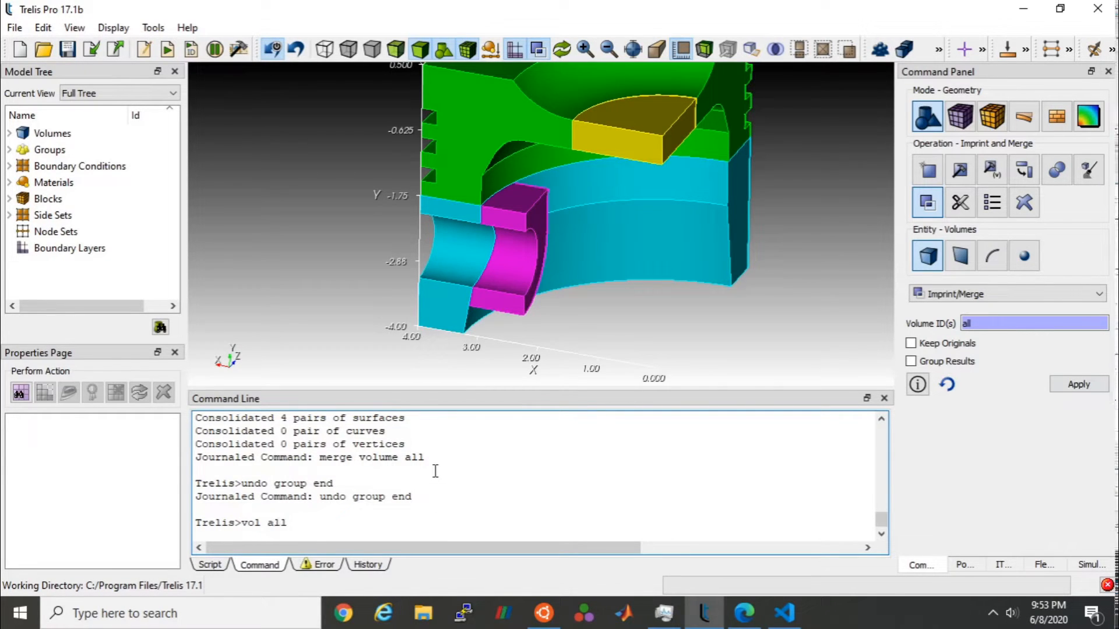
Step: Undo the merge, then run 'reset vol all' and 'mesh vol all'
key(Return)
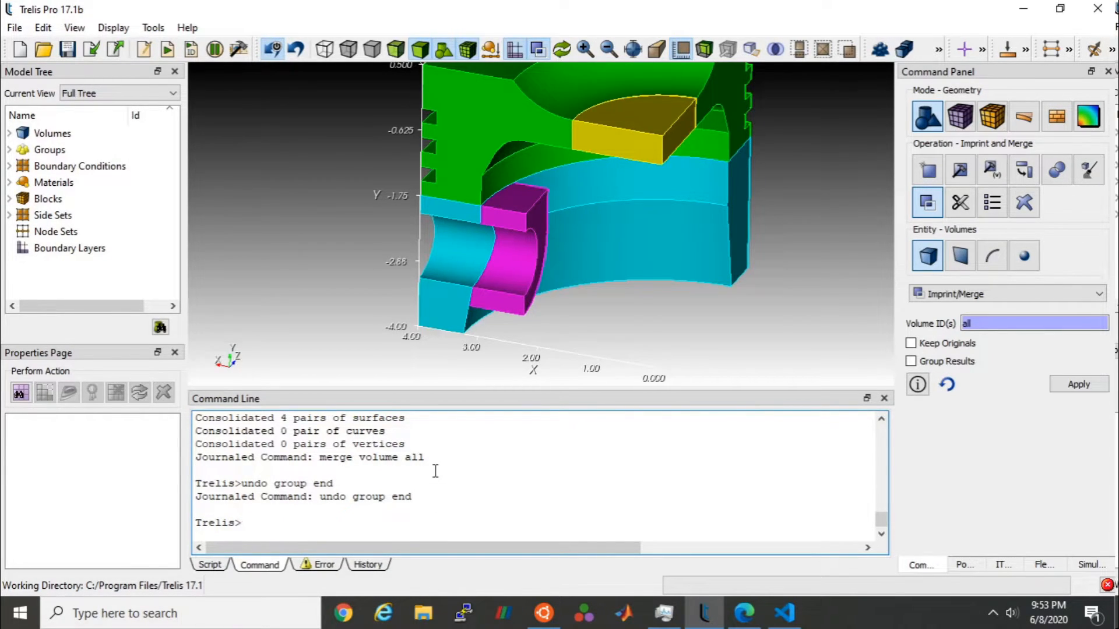
text(reset vol all)
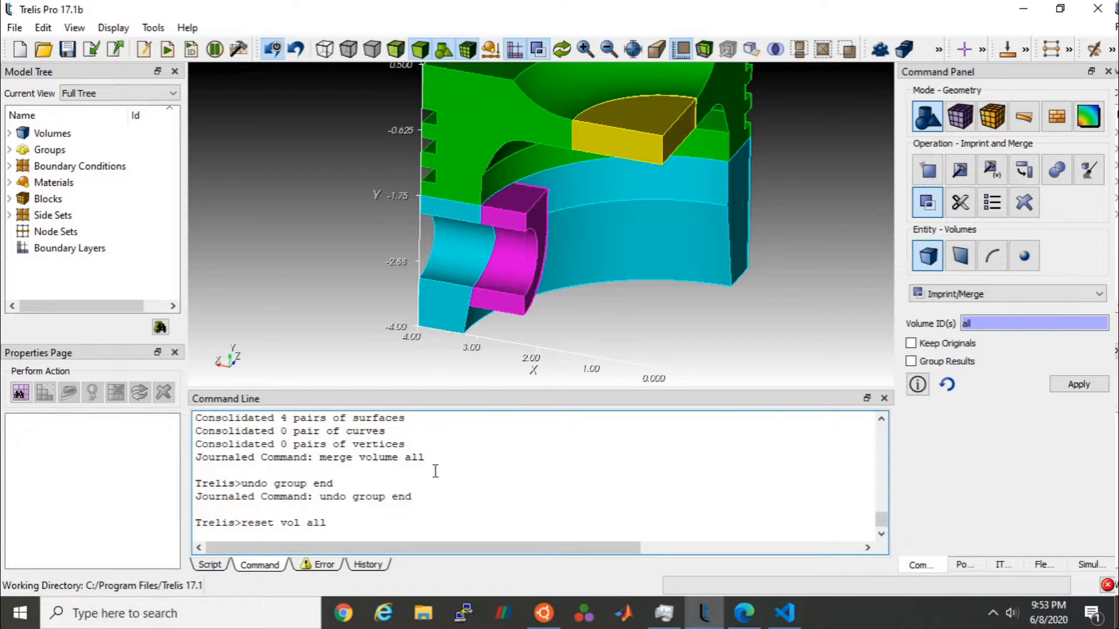
text(mesh vol al)
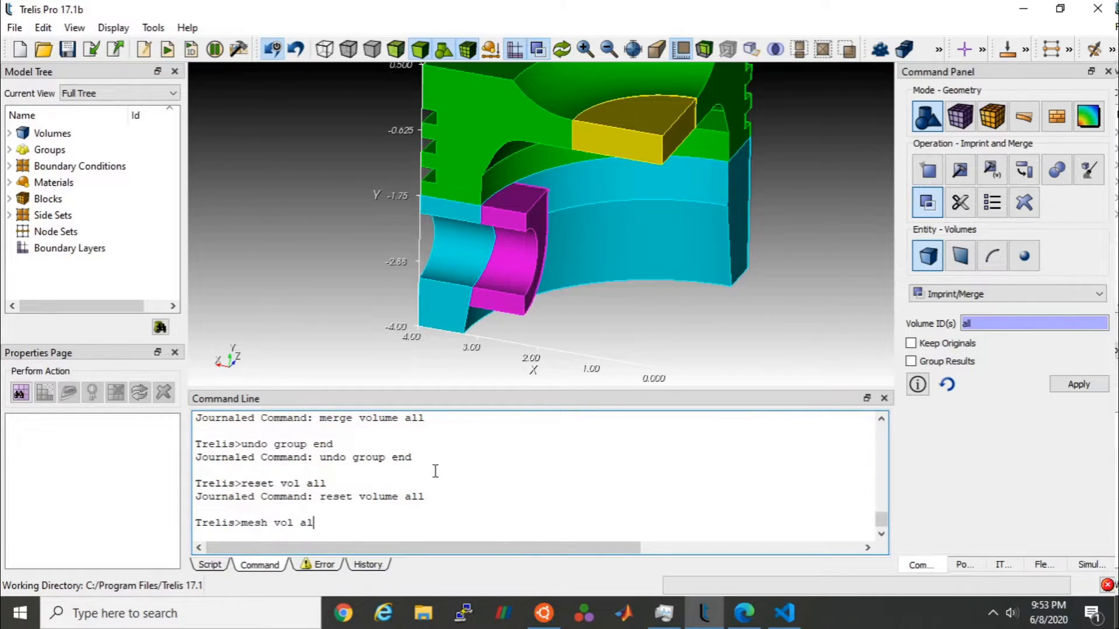
key(Return)
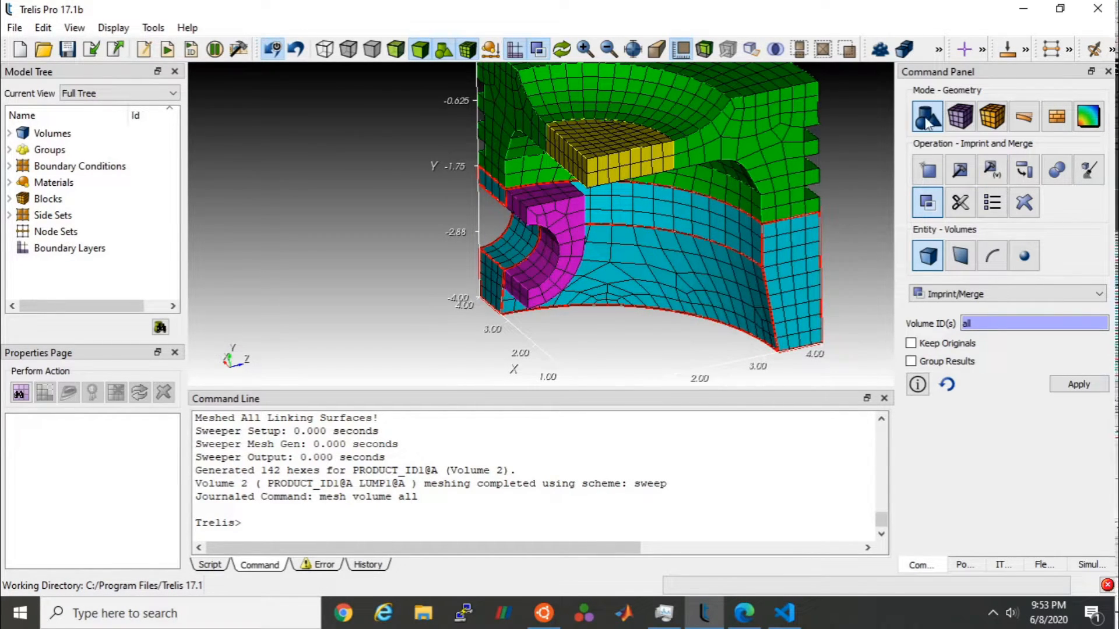
Step: Set up a YZ coordinate-plane webcut on all volumes and preview it
click(959, 203)
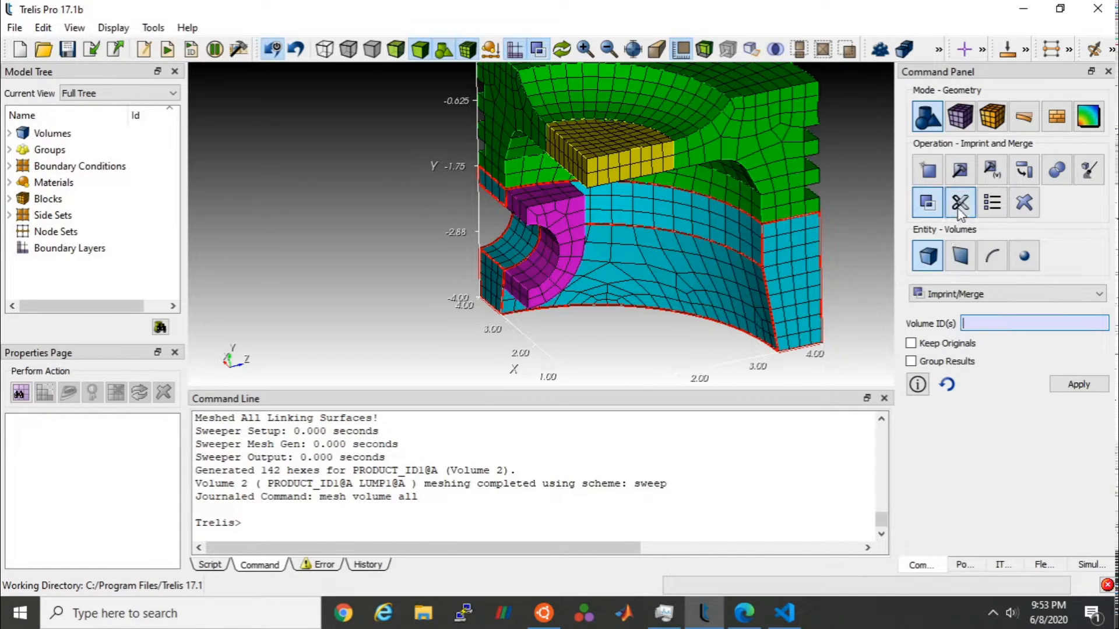
click(960, 202)
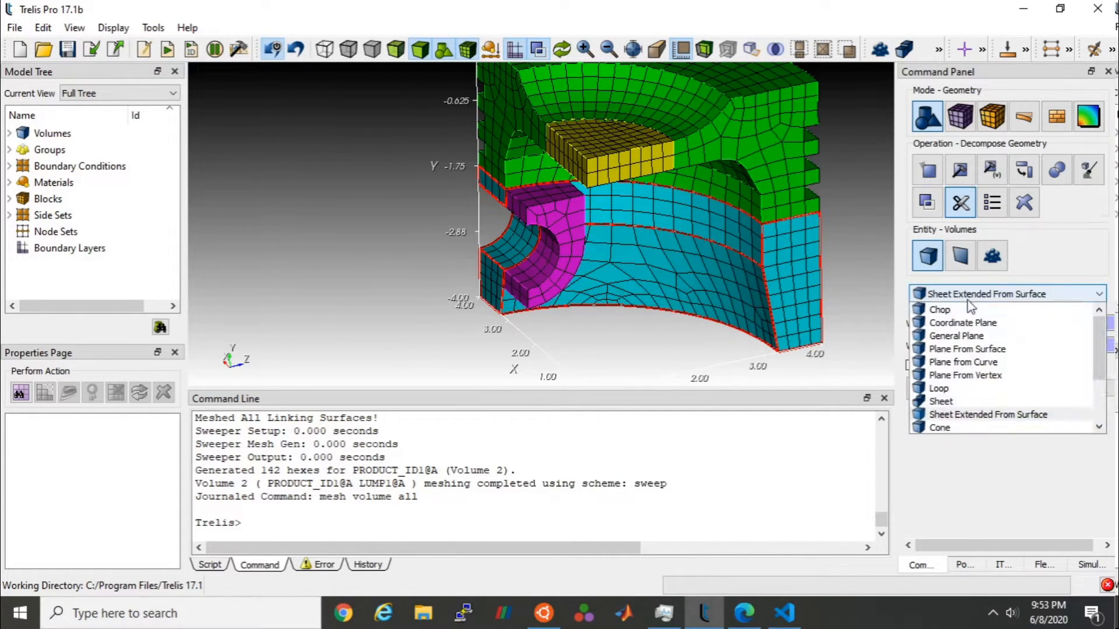
click(963, 322)
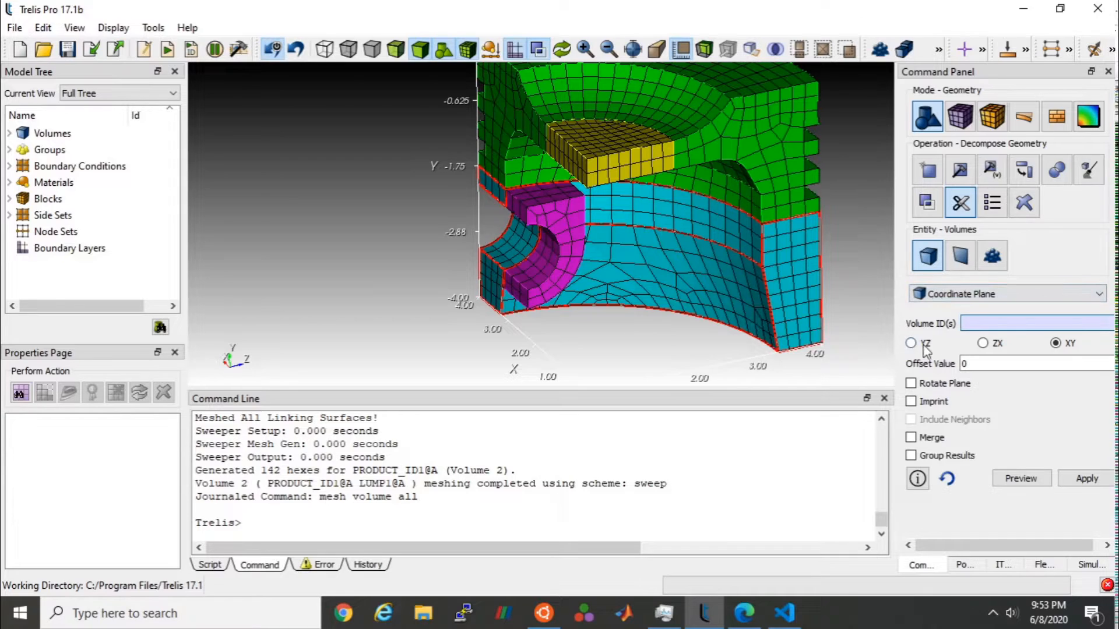
click(912, 343)
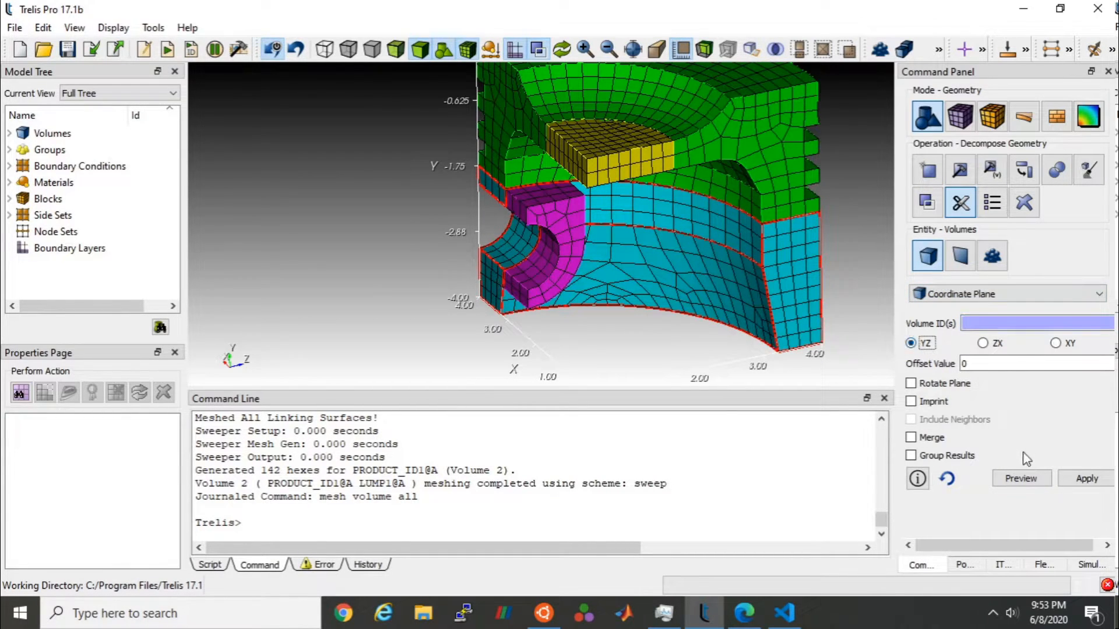
text(a)
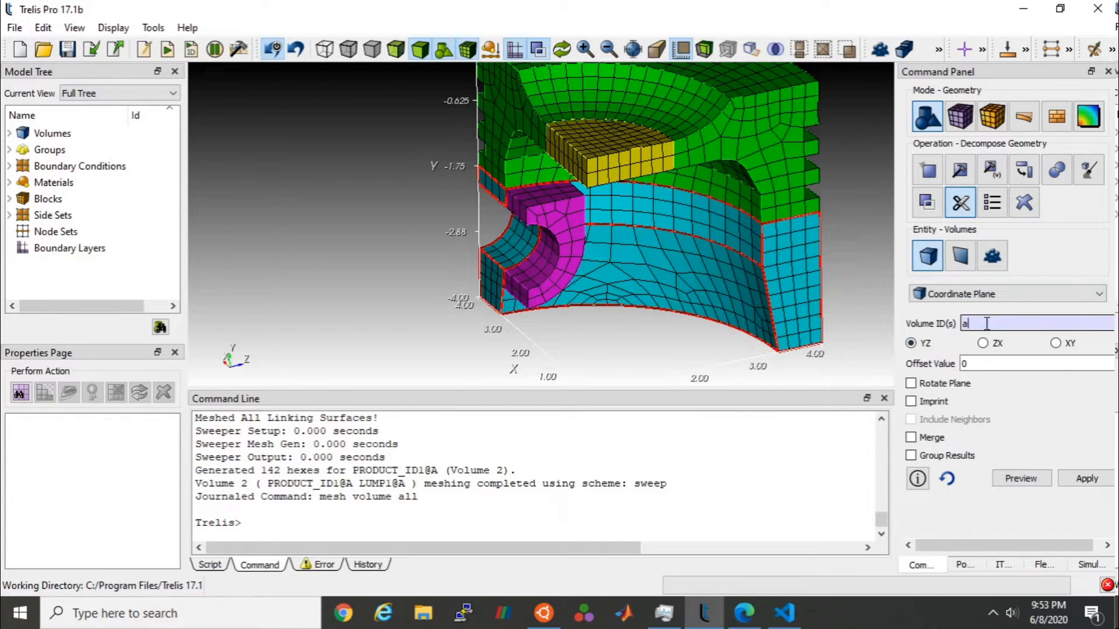
click(1019, 479)
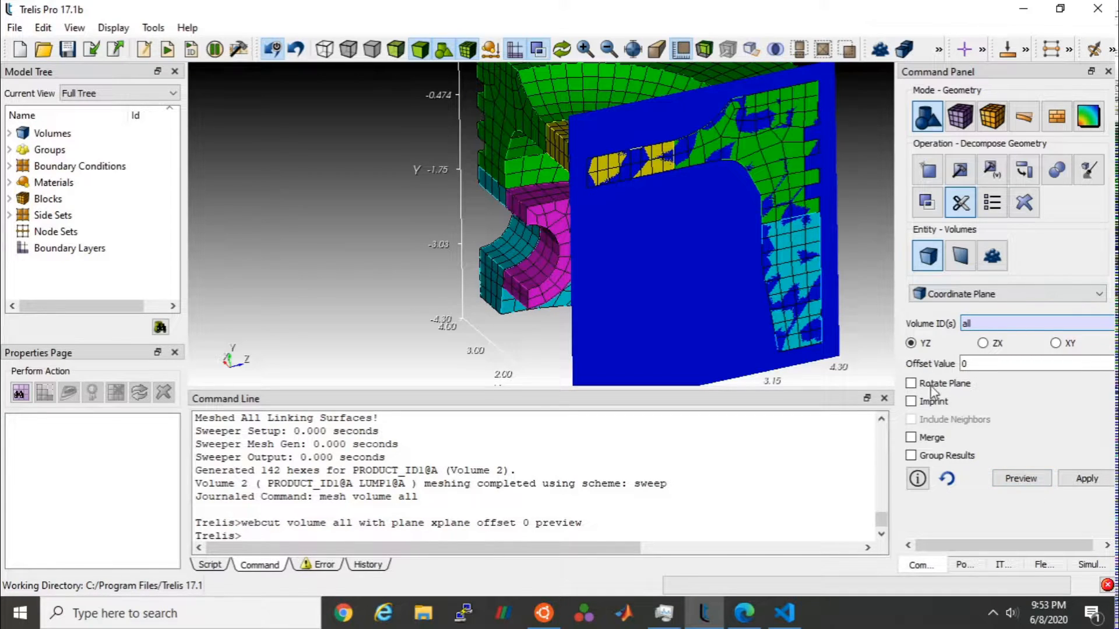
Step: Rotate the cutting plane 45° about the Y axis and apply the cut
click(912, 383)
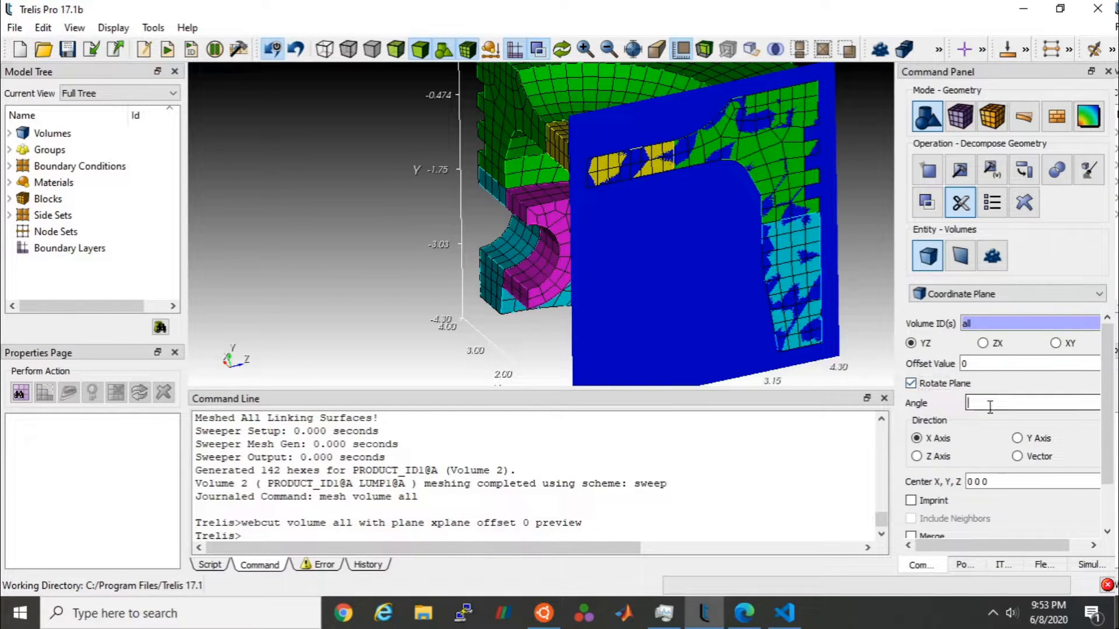
text(45)
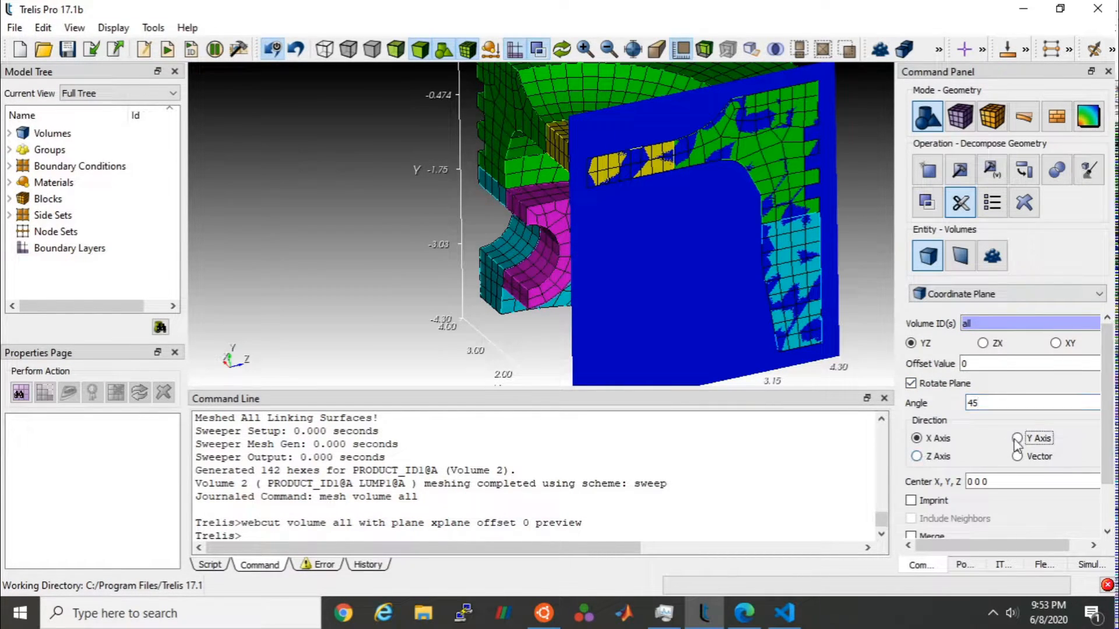
click(1021, 529)
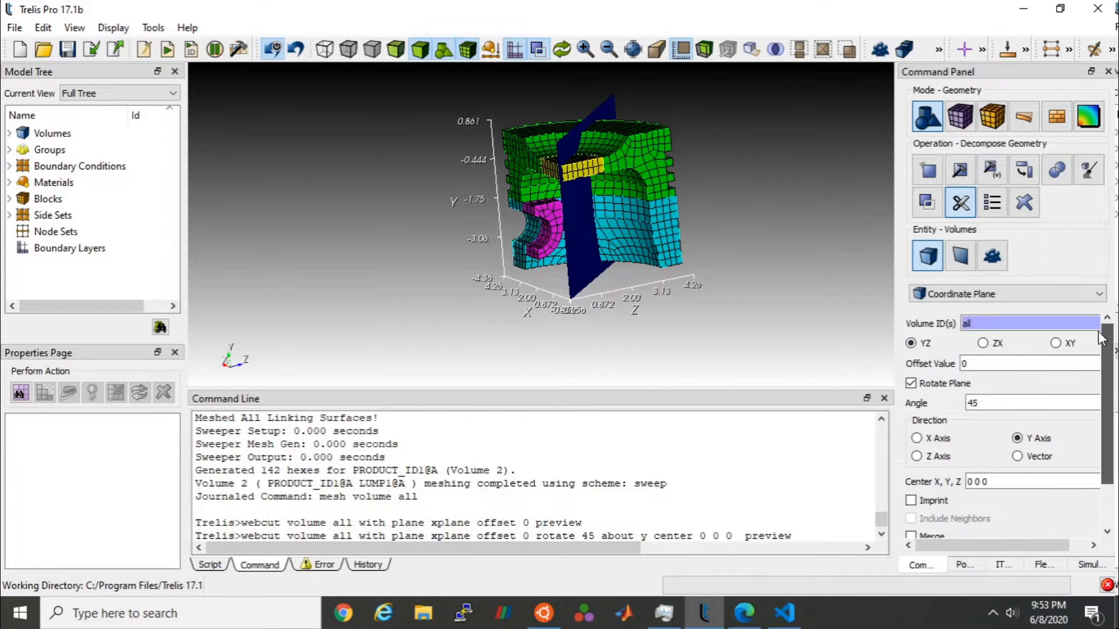
click(636, 235)
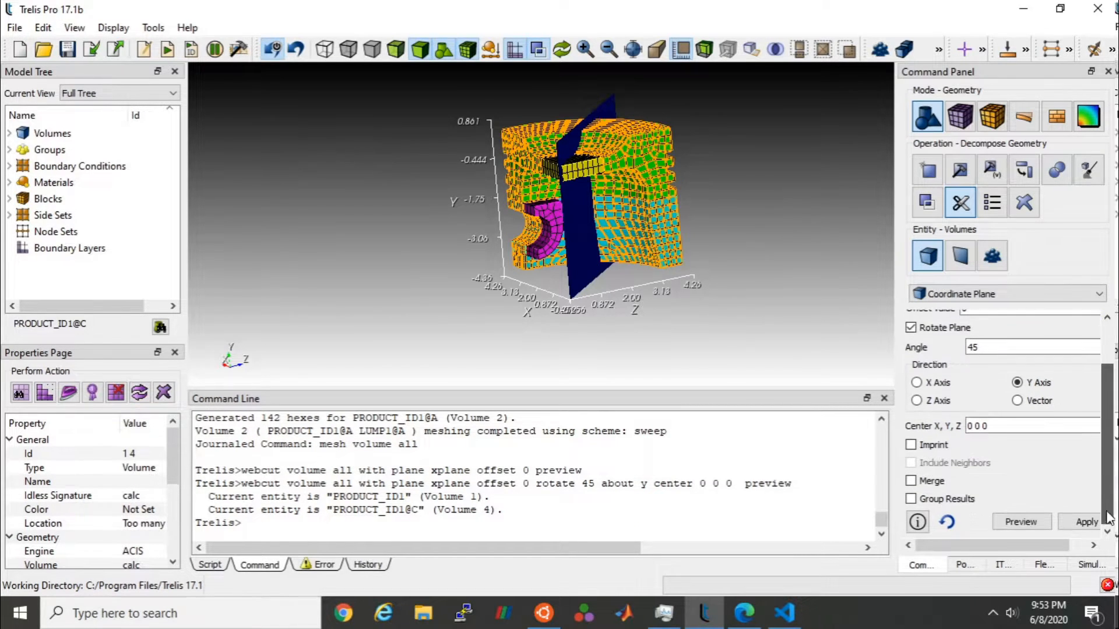
click(1087, 521)
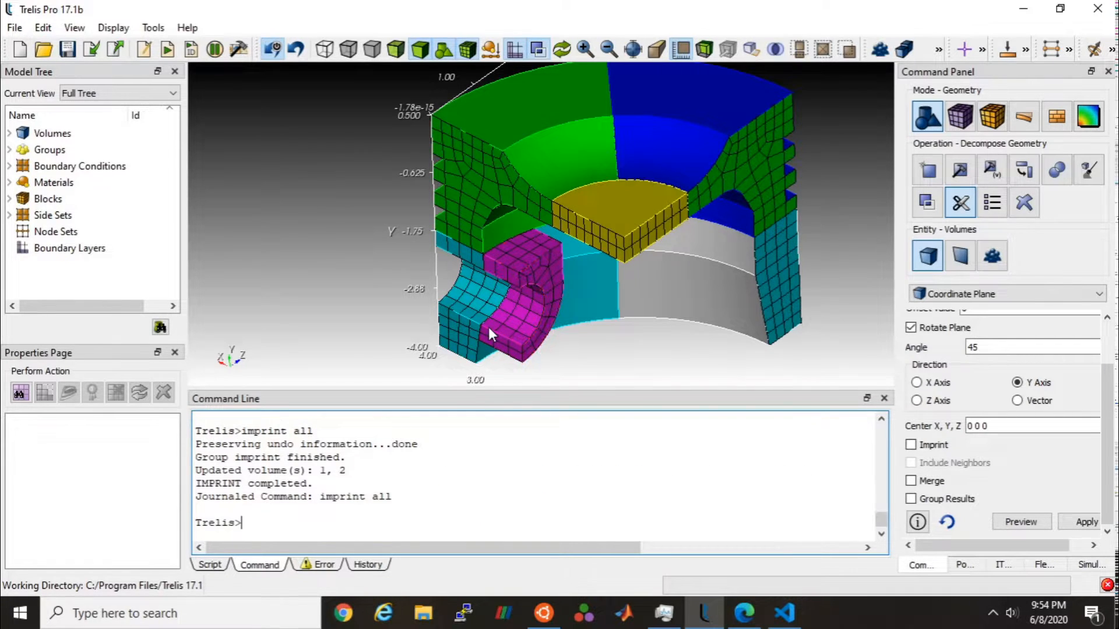
Step: Run 'merge all' and then 'mesh vol all' on the cut piston
text(merge all)
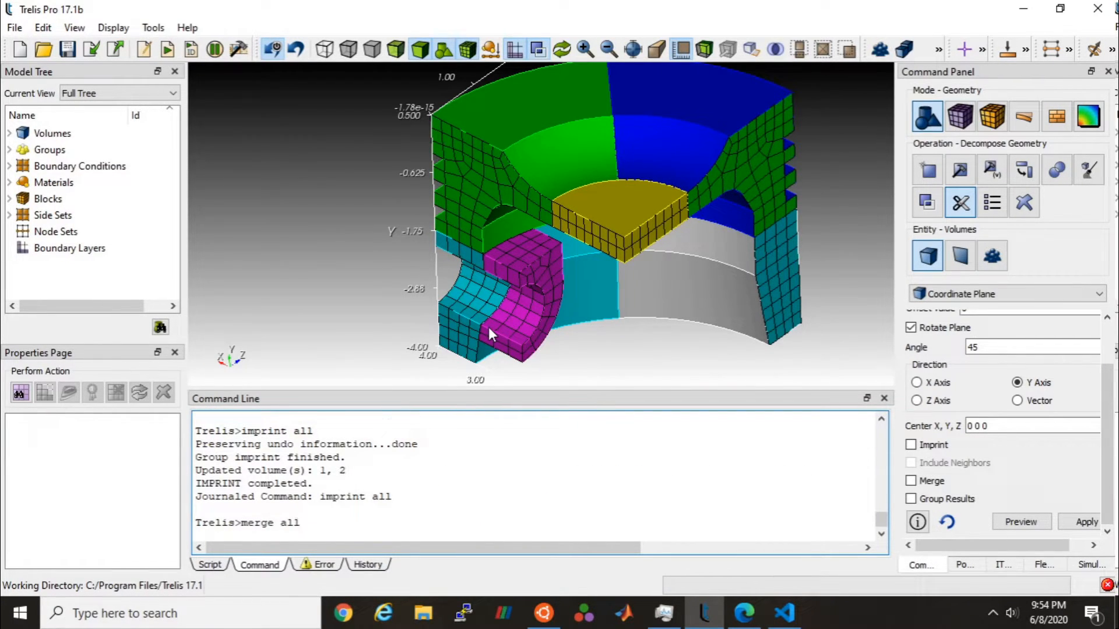
text(mesh vol al)
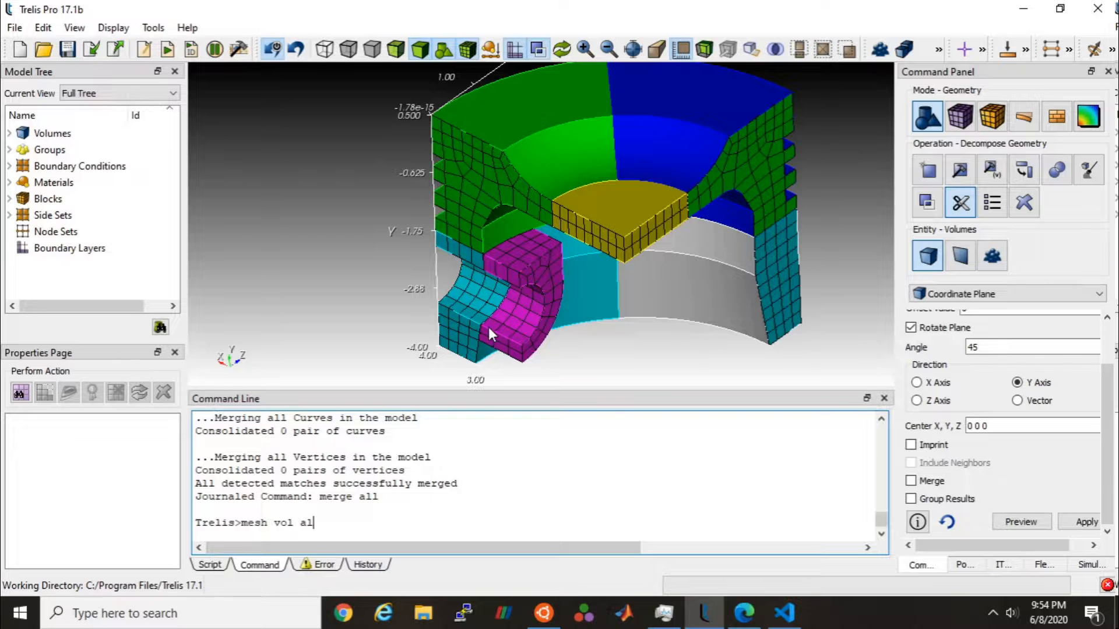
key(Return)
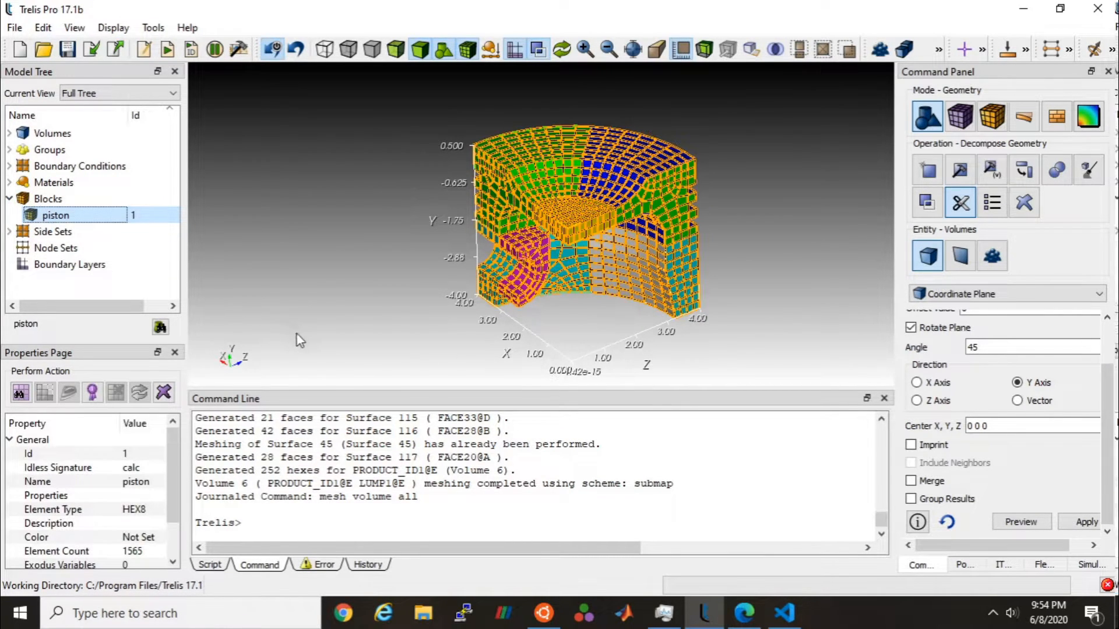
Step: Expand Side Sets in the Model Tree and select ymin, then load_surf
click(9, 231)
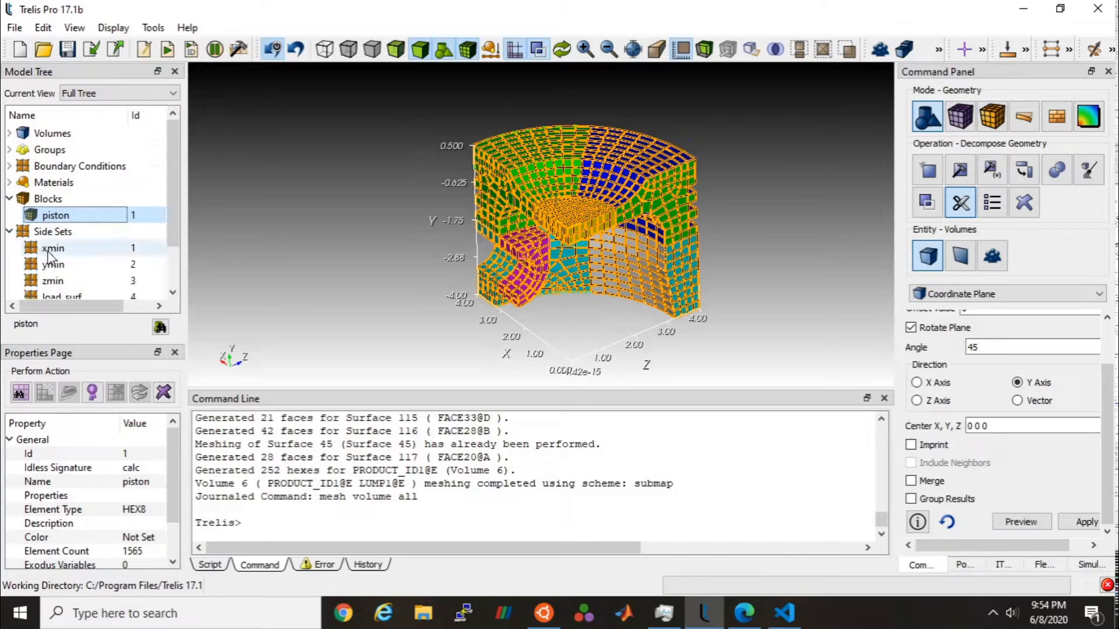
click(53, 264)
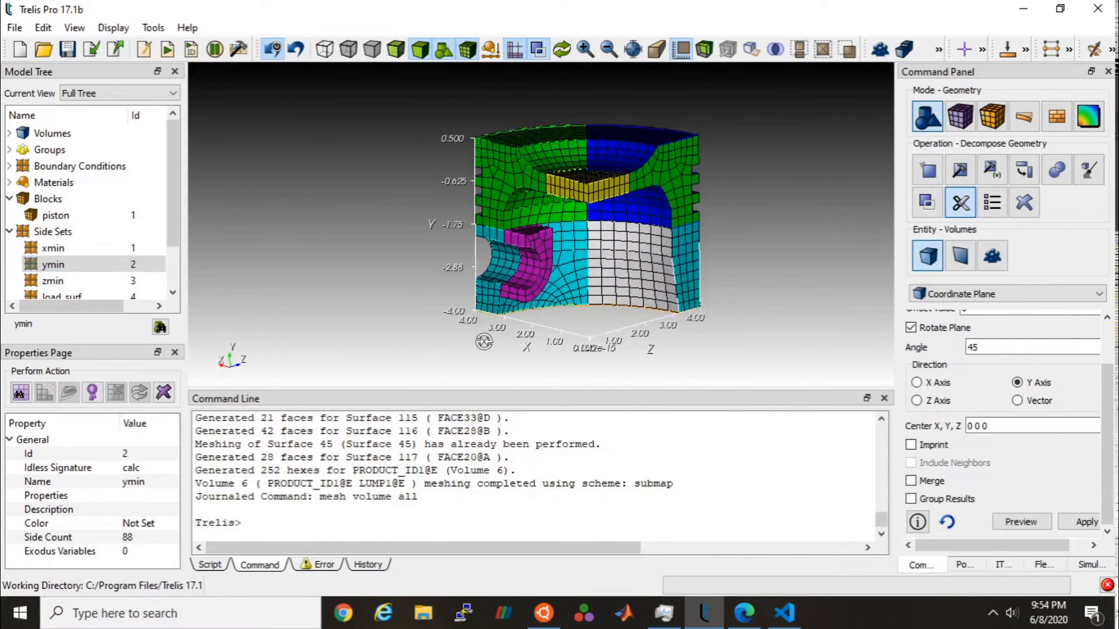
click(53, 280)
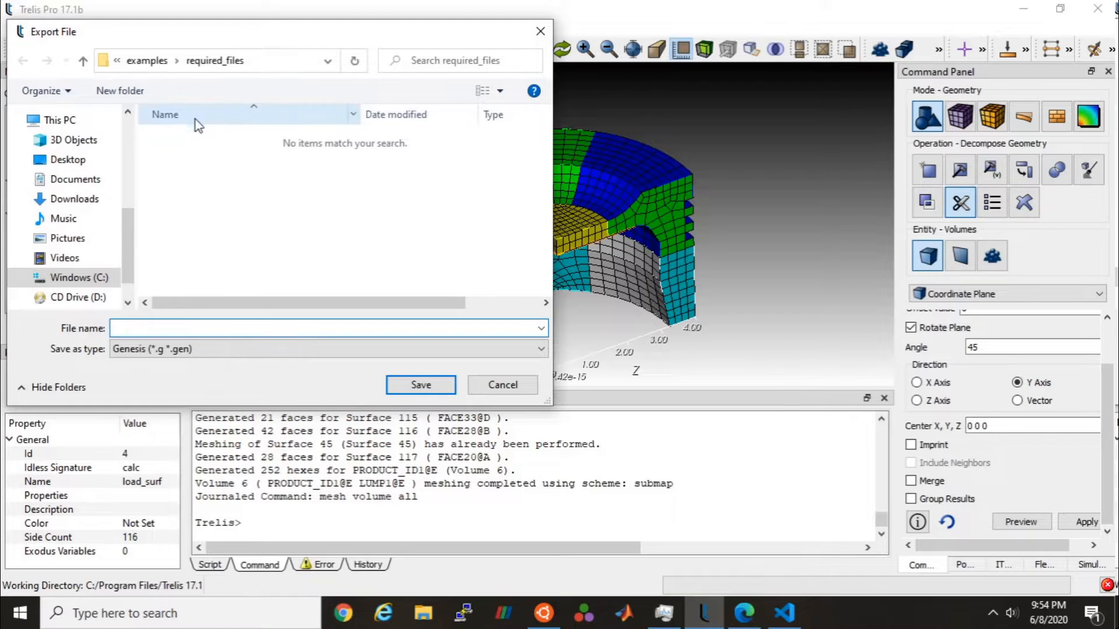
mouse_move(206, 256)
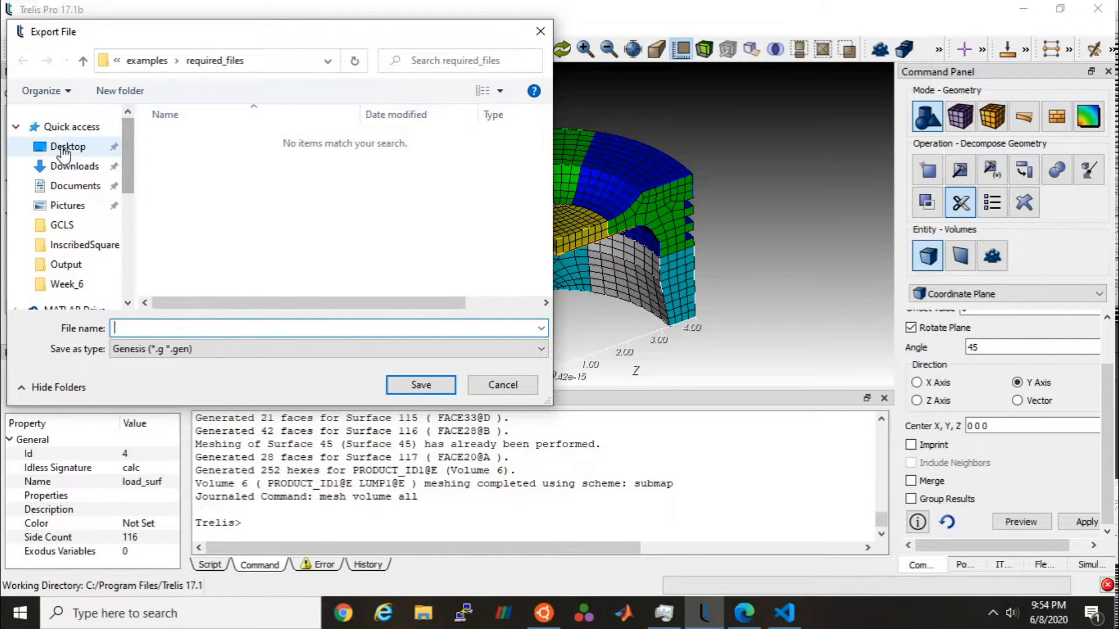
Step: Export to the Desktop as piston_coarse in Exodus (*.e *.exo) format
click(67, 146)
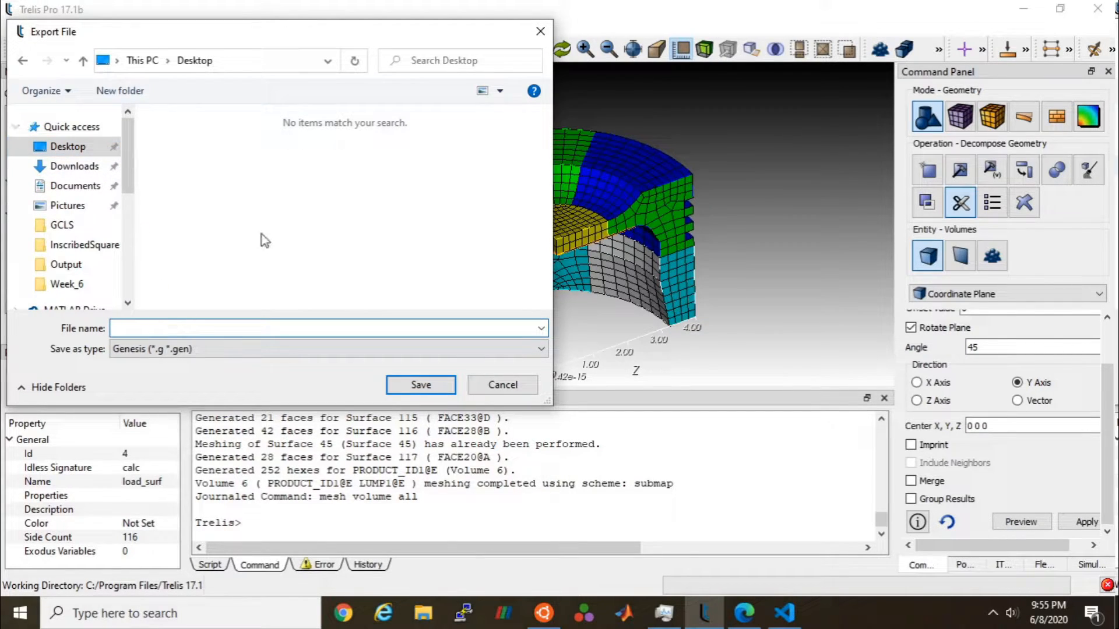
text(piston_ca)
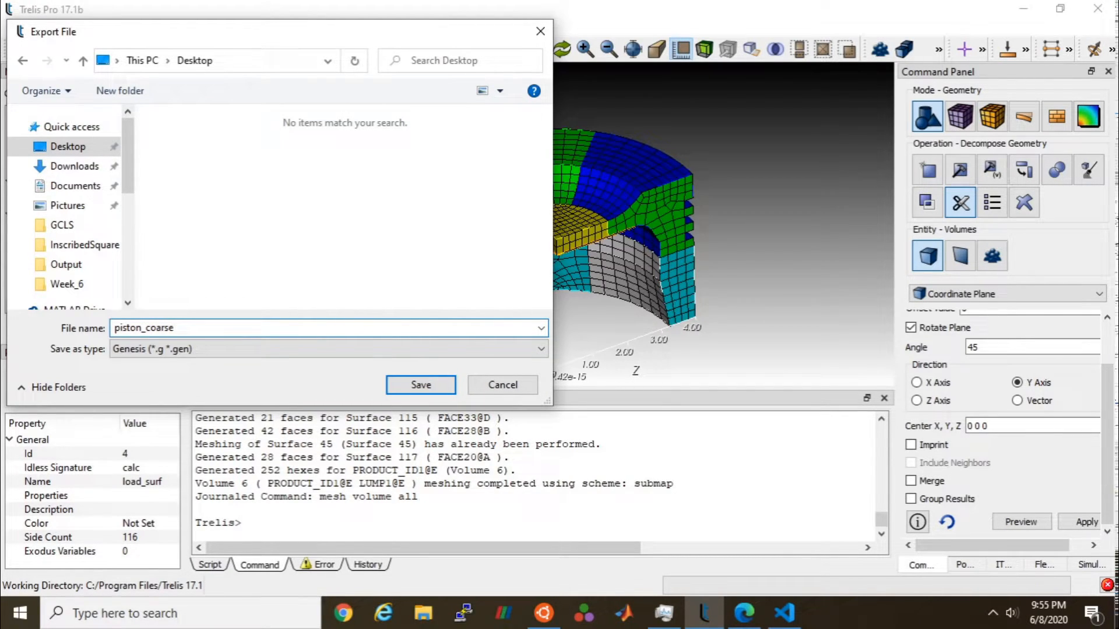
click(540, 350)
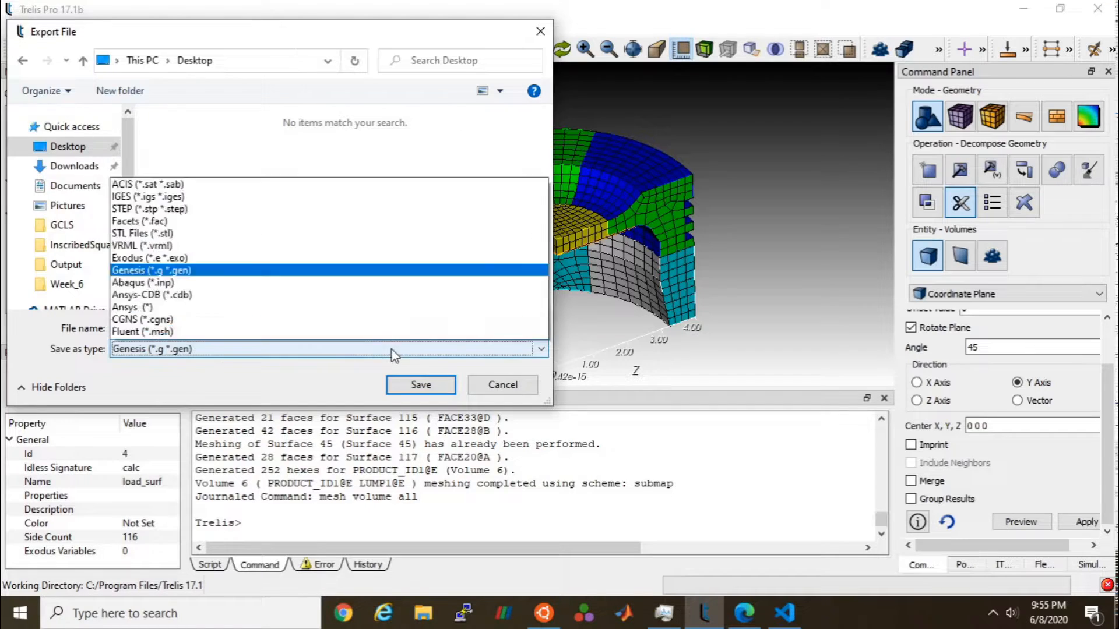
click(150, 257)
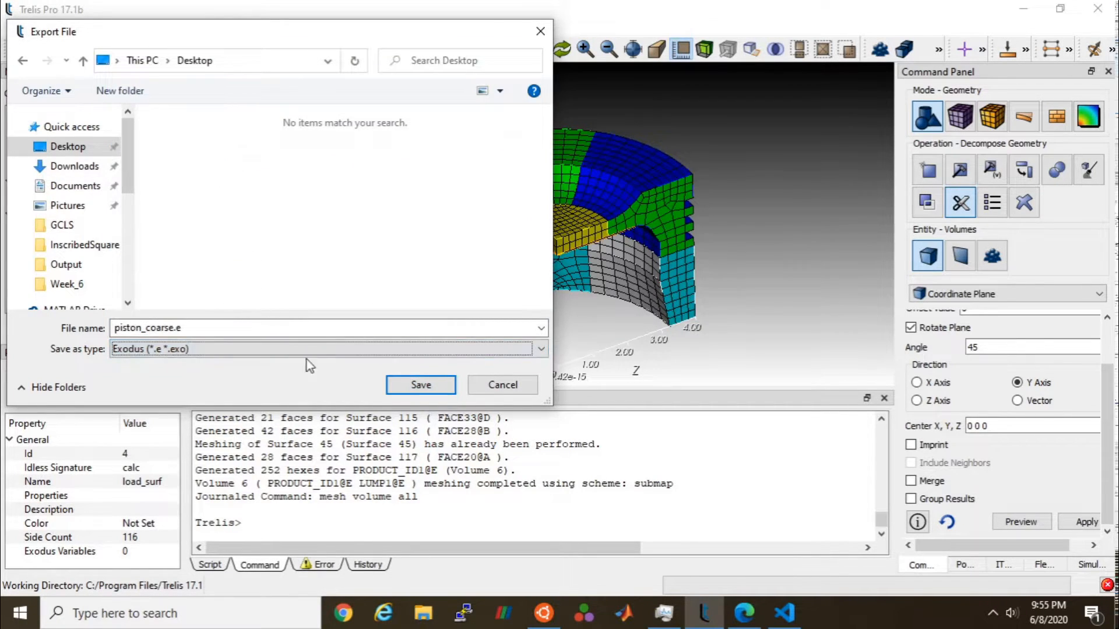
click(420, 384)
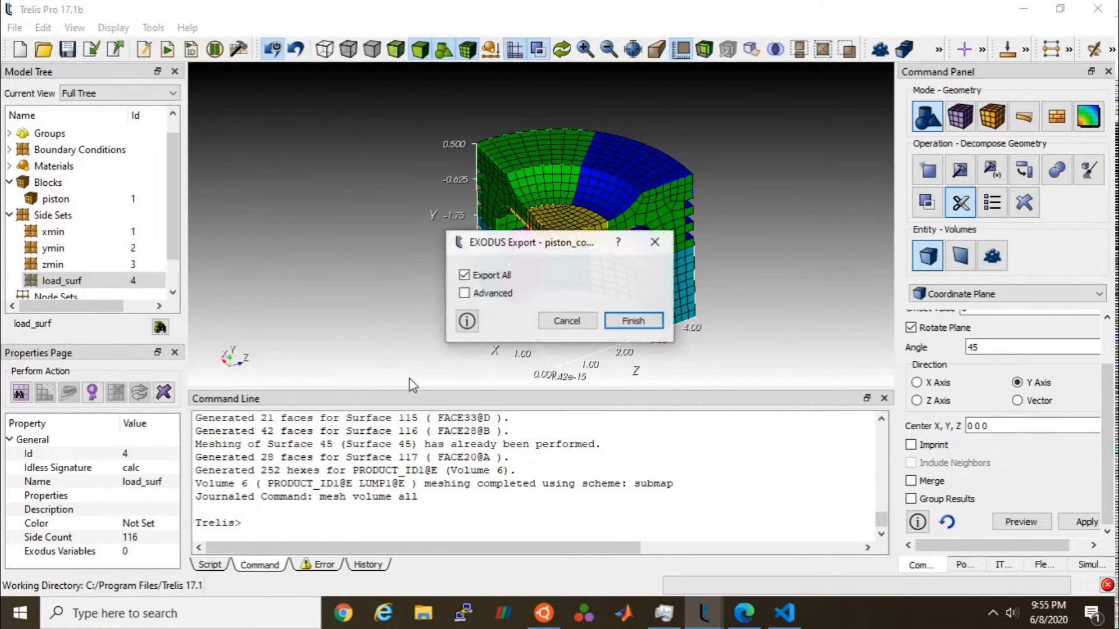
Step: Review advanced Exodus options, finish writing piston_coarse.e, and bring up piston_params.i
click(465, 293)
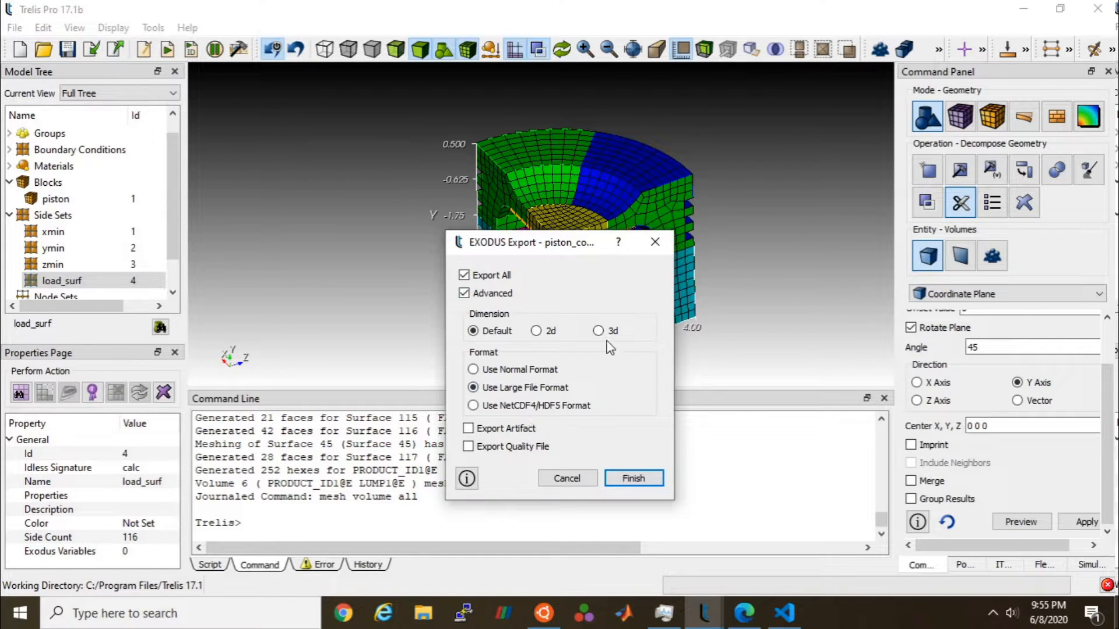
mouse_move(634, 478)
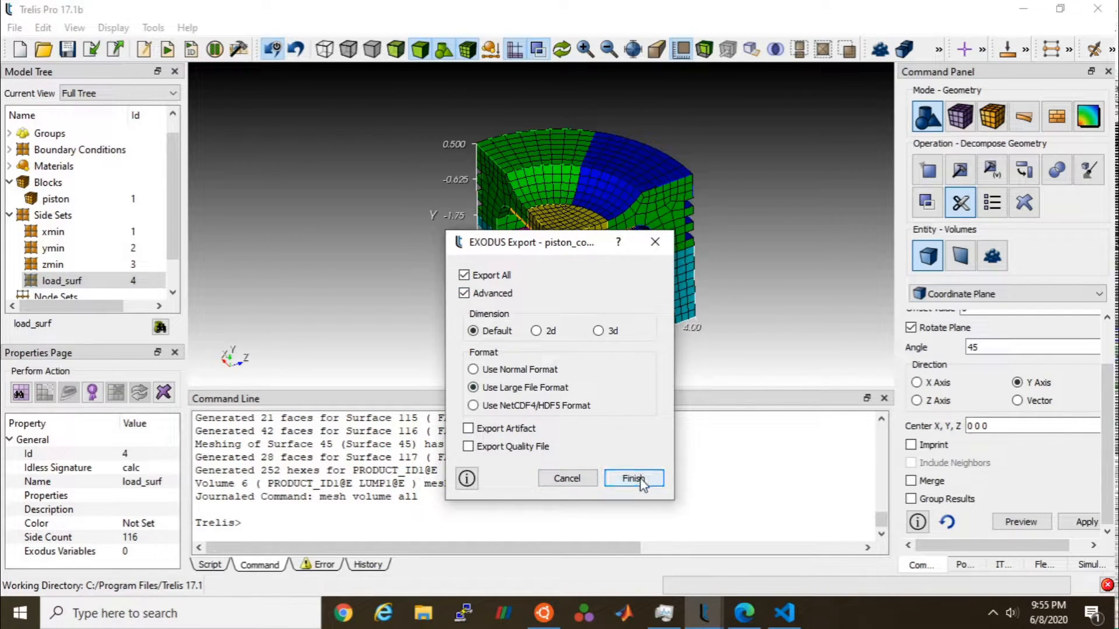
click(633, 478)
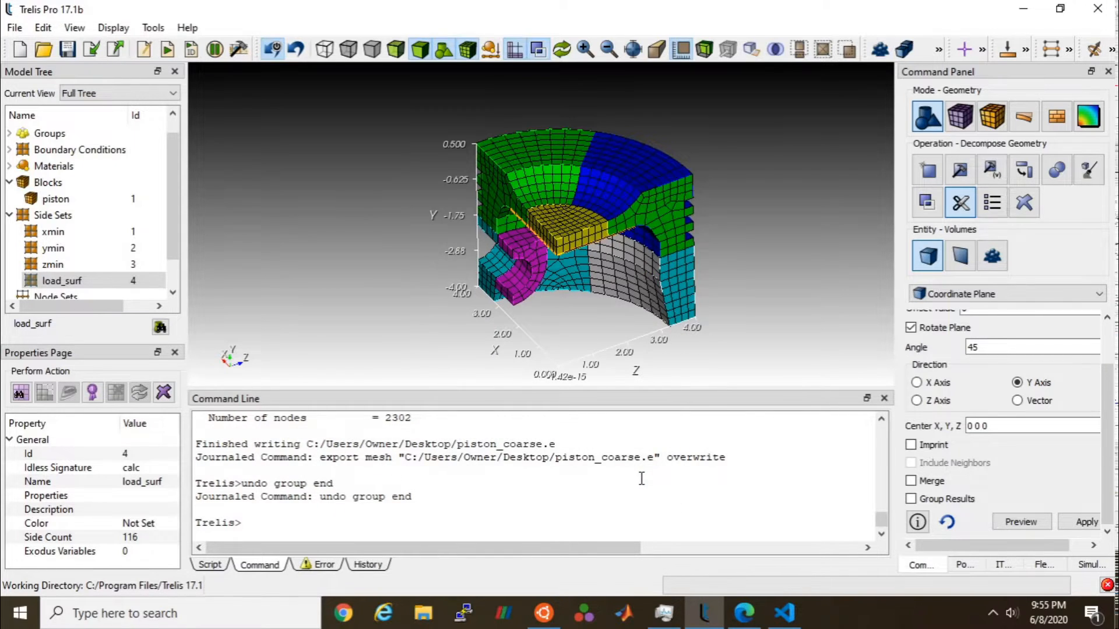
mouse_move(683, 536)
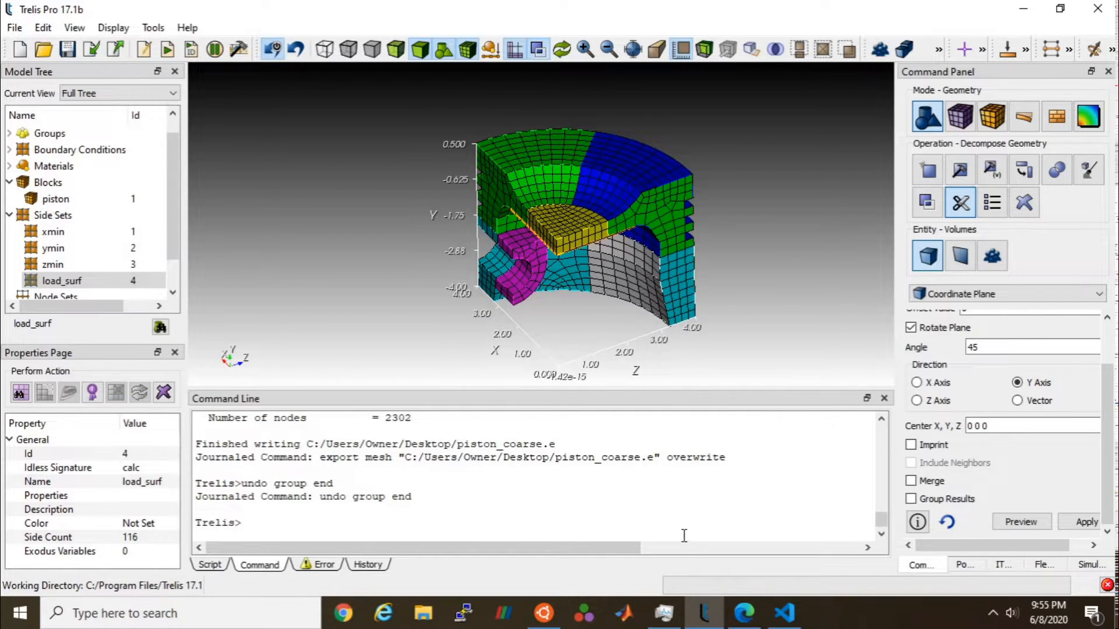
click(783, 613)
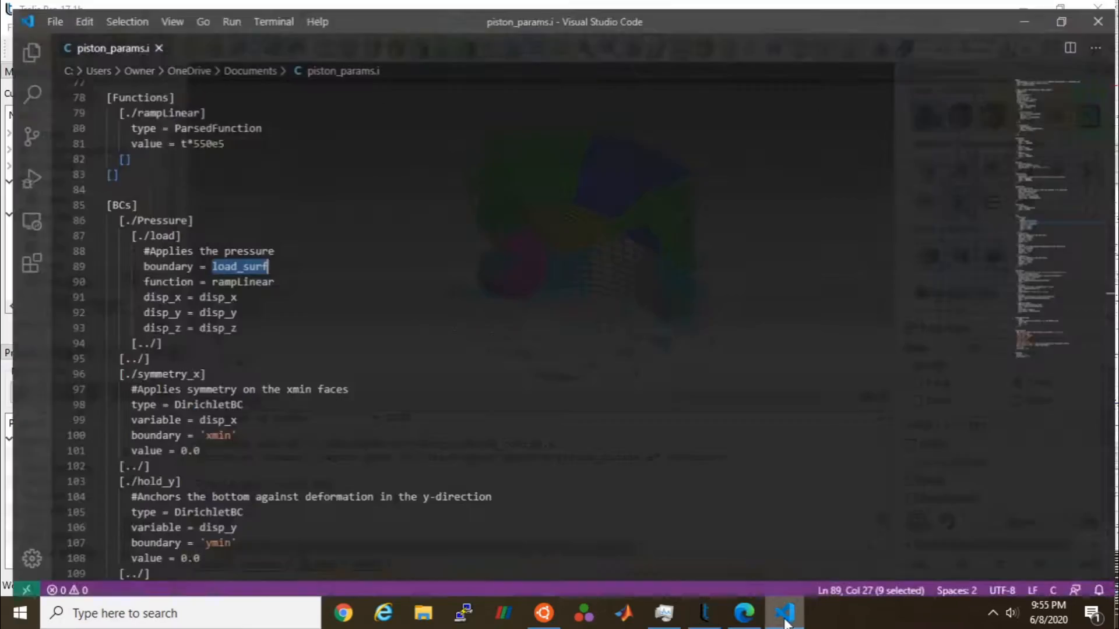
Step: Scroll to the [Mesh] block showing file = piston_coarse.e, then return to Ubuntu
scroll(up, 3)
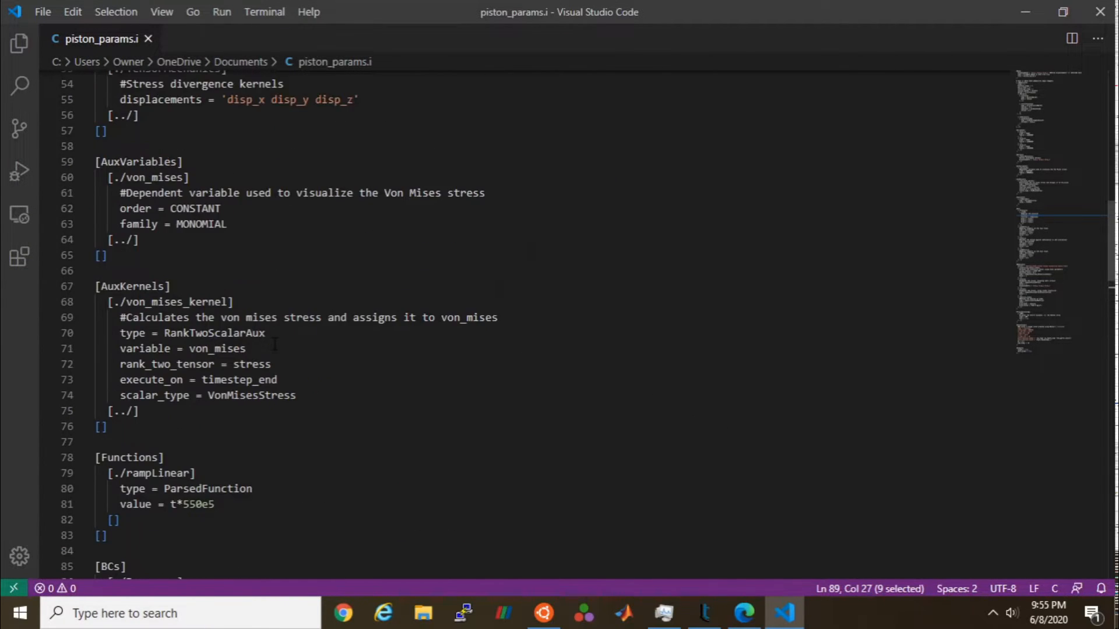
scroll(up, 3)
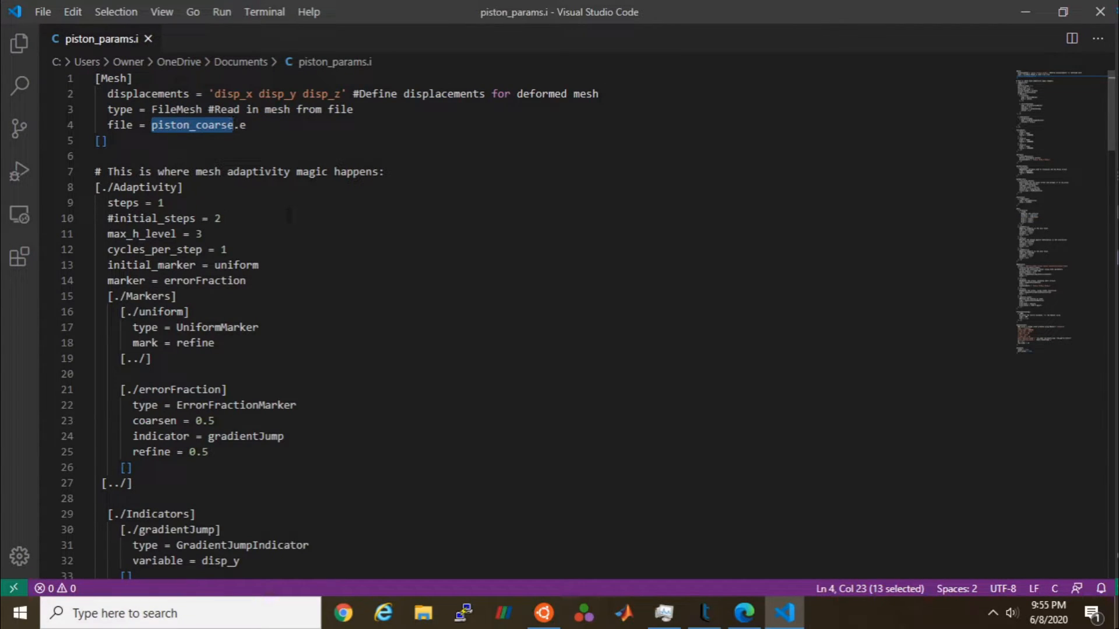
click(704, 613)
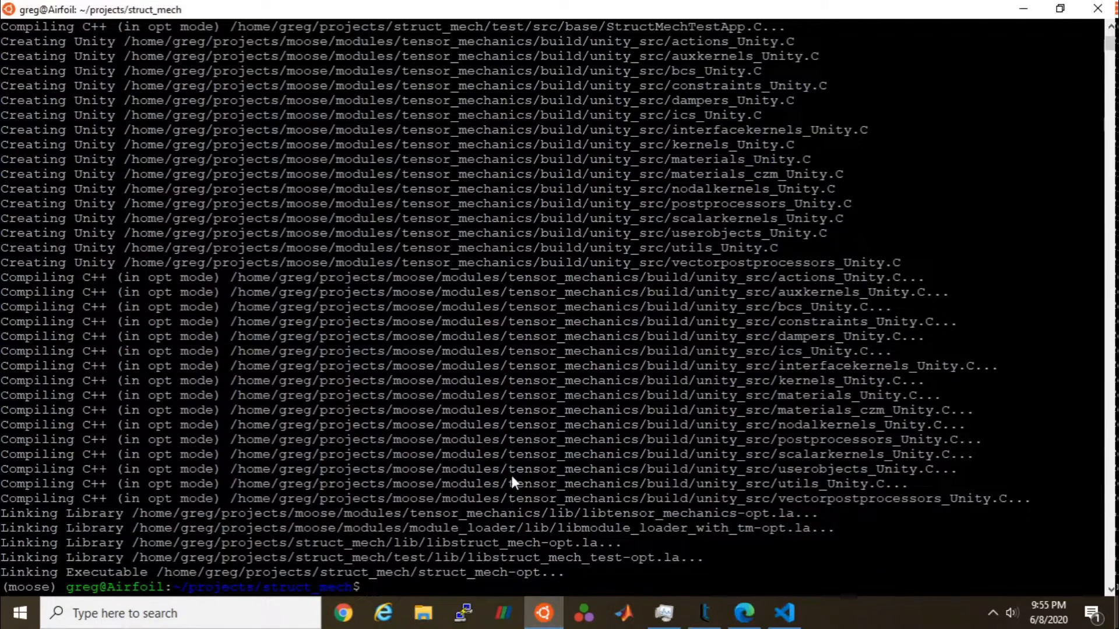
Step: In problems/, copy /mnt/c/Users/Owner/Desktop/piston_coarse.e here, then start typing '../'
text(cd problems/)
text(ls)
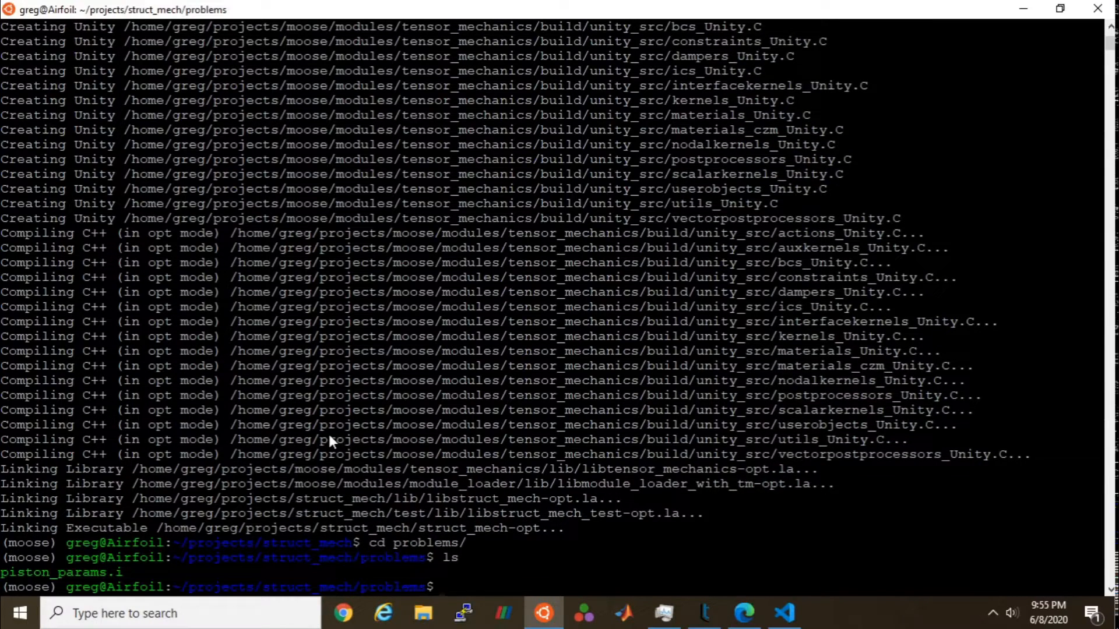
text(cp c)
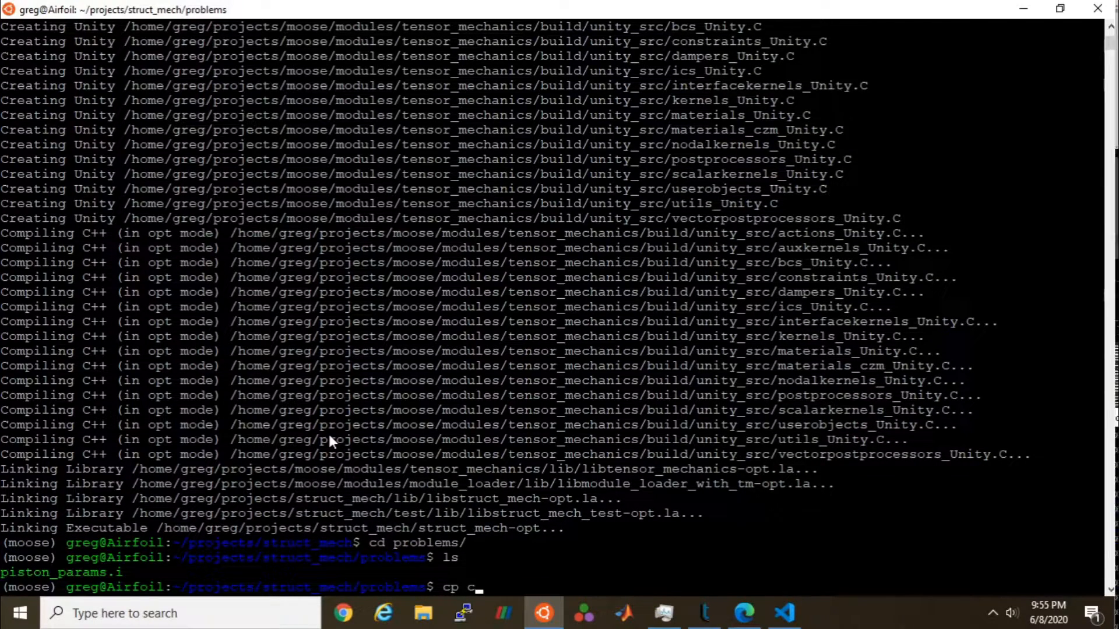
text(/mt)
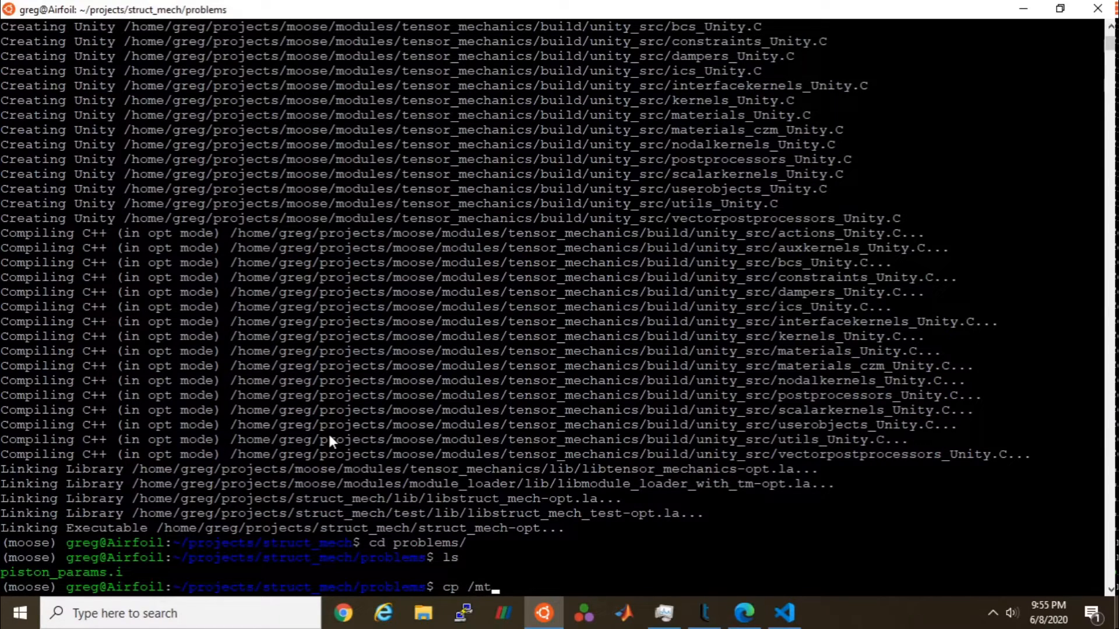
text(nt/c/)
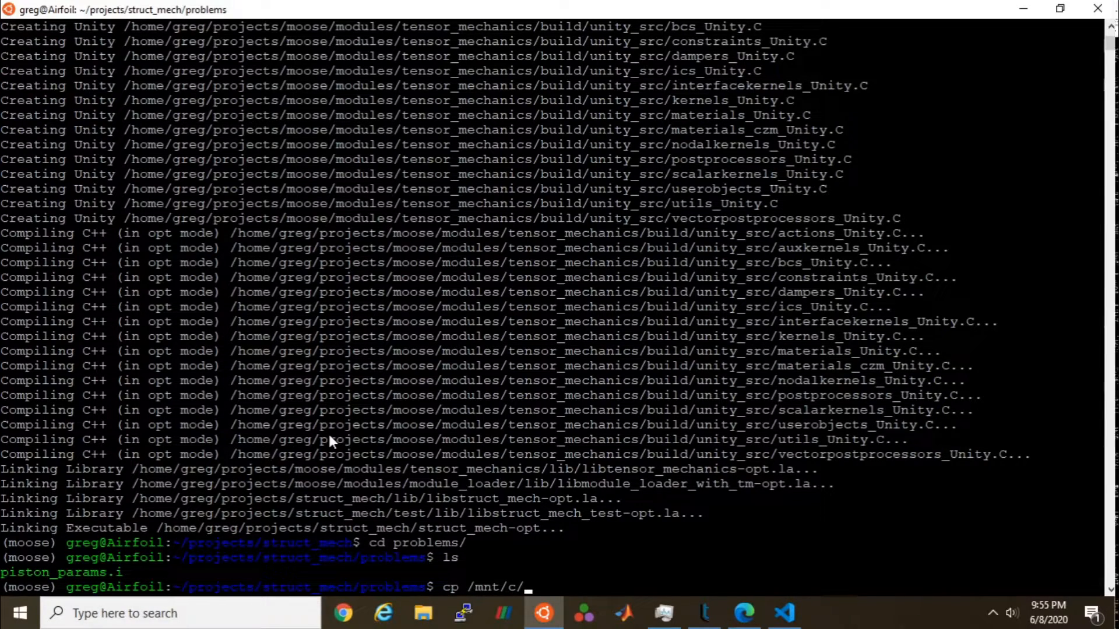
text(Users/g)
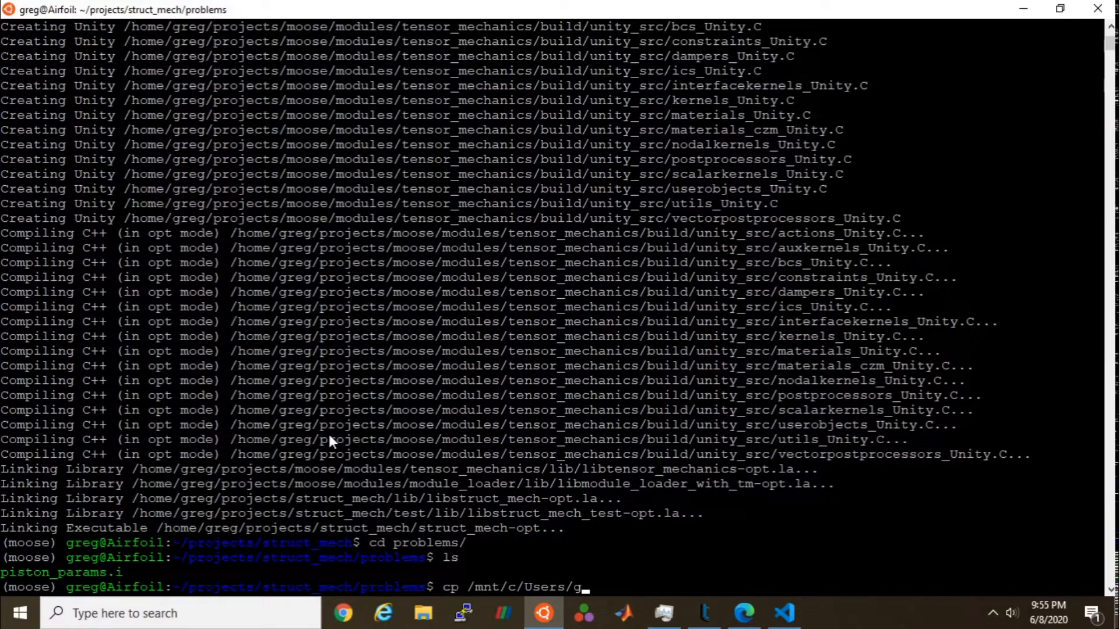
key(Backspace)
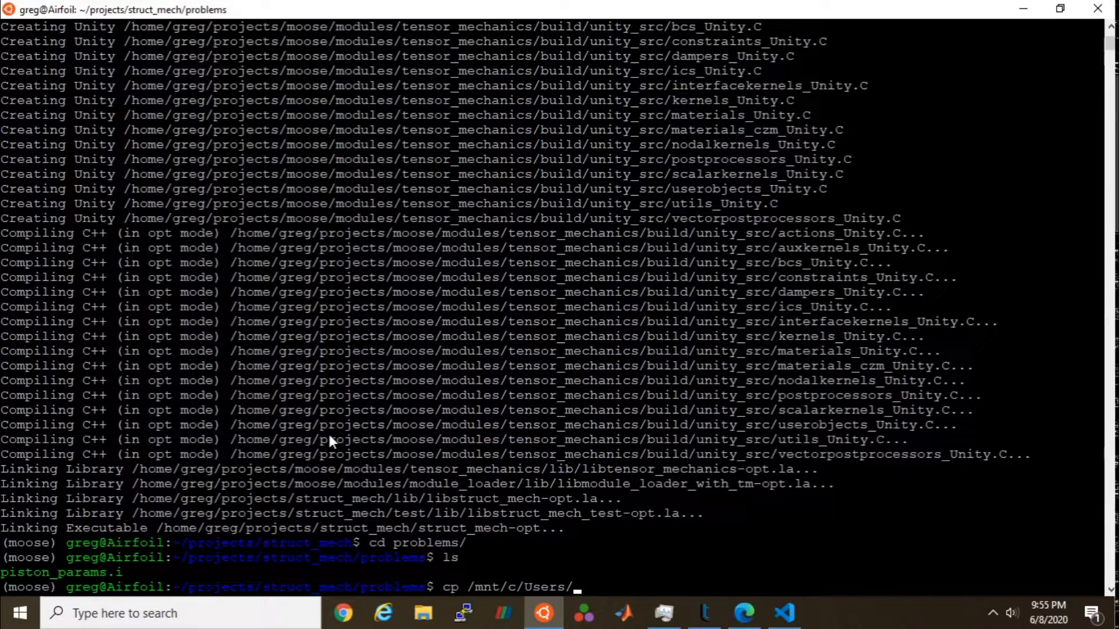
text(Owner/D)
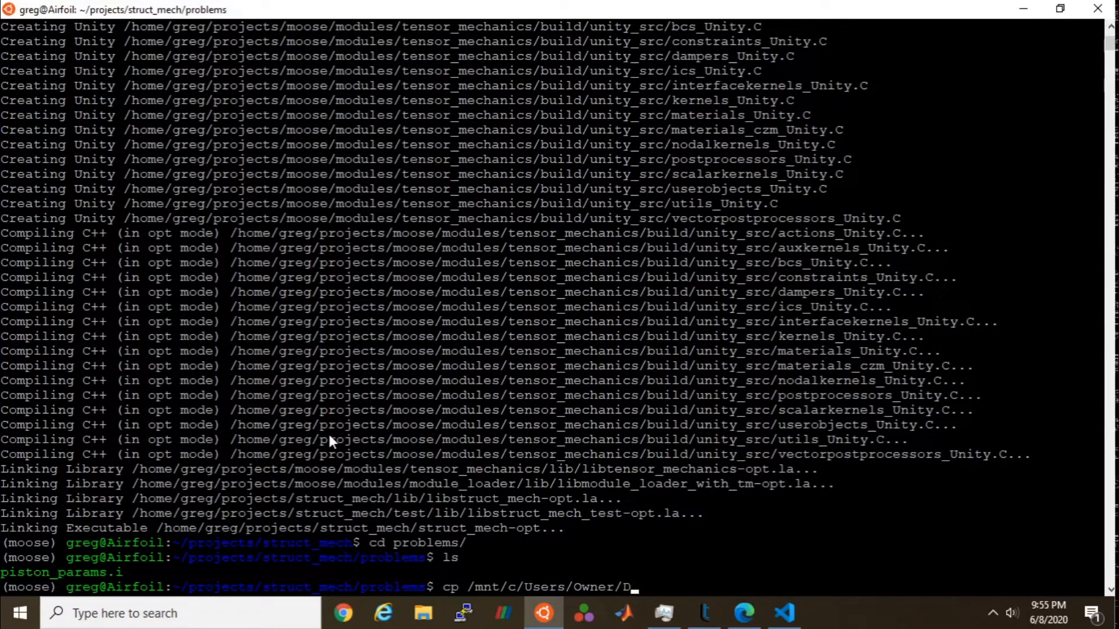
text(esktop/c)
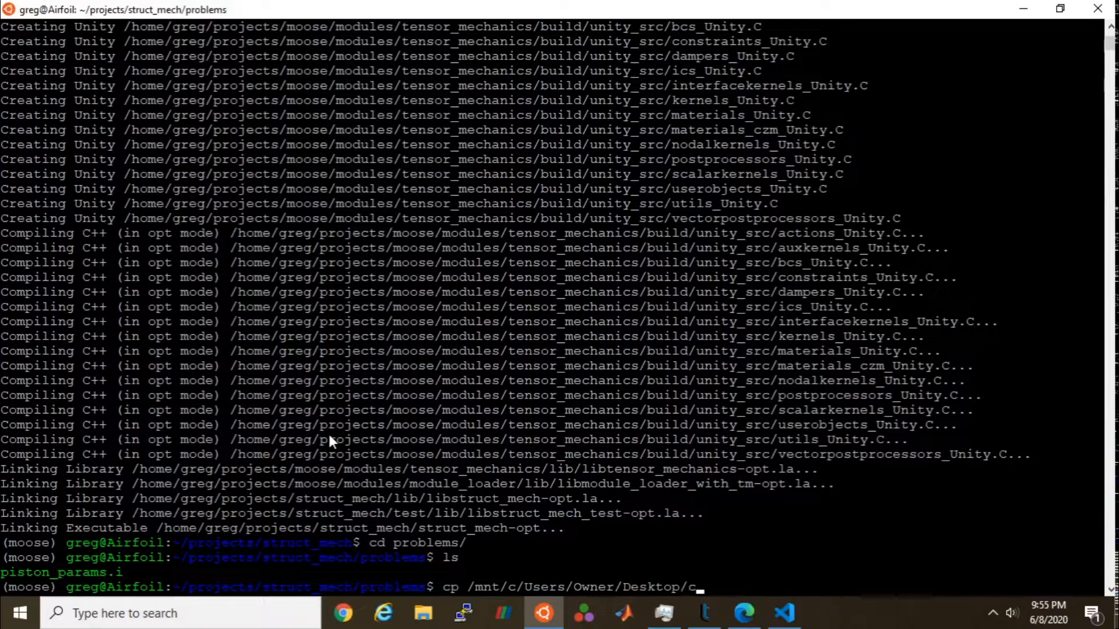
text(iston_coarse.e)
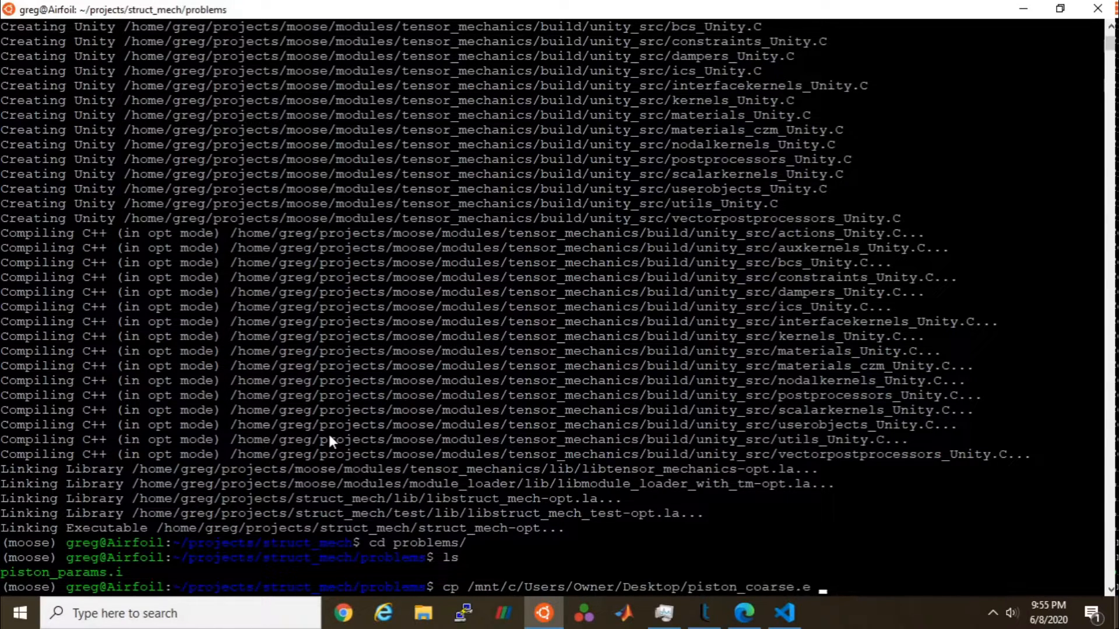
key(Return)
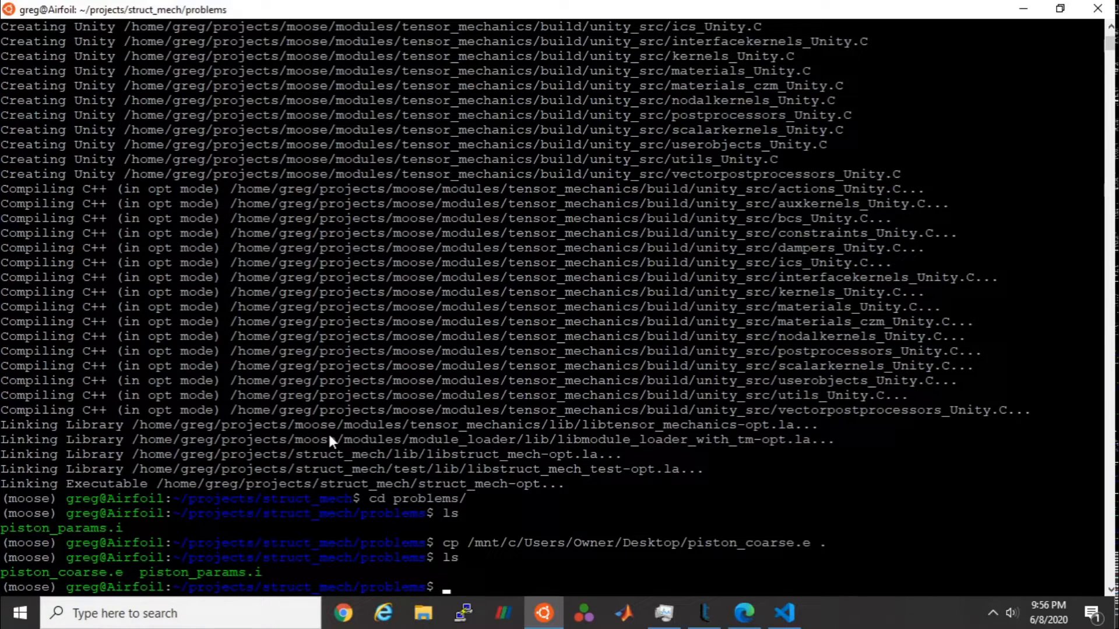
text(../struct_mech-opt)
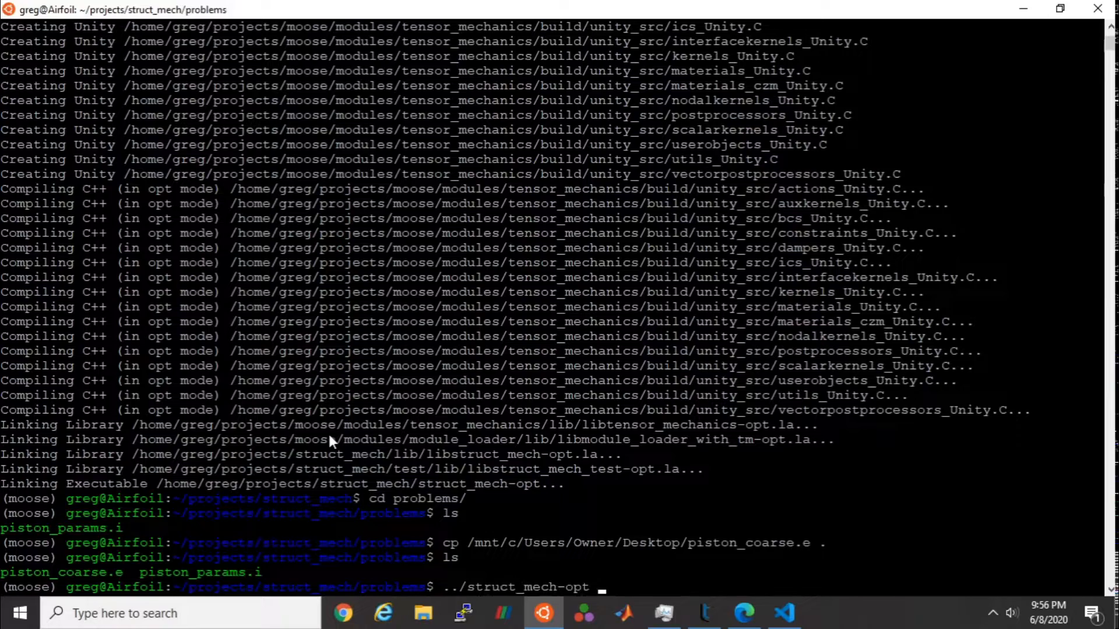
Step: Print the struct_mech-opt help with ../struct_mech-opt -h and allow it through Windows Firewall
text(-)
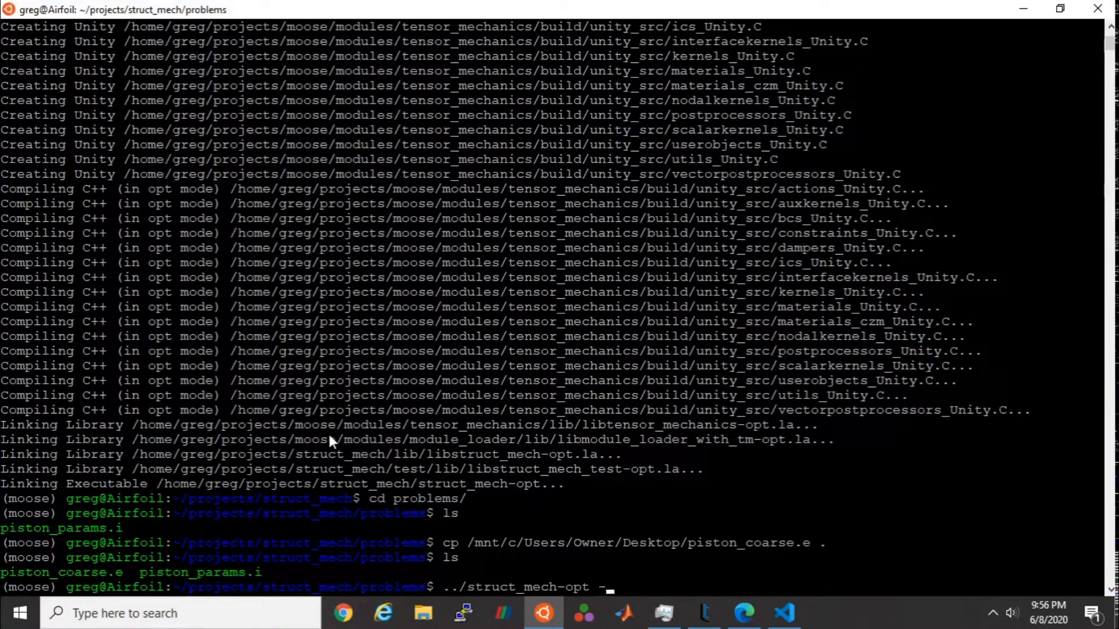
key(Return)
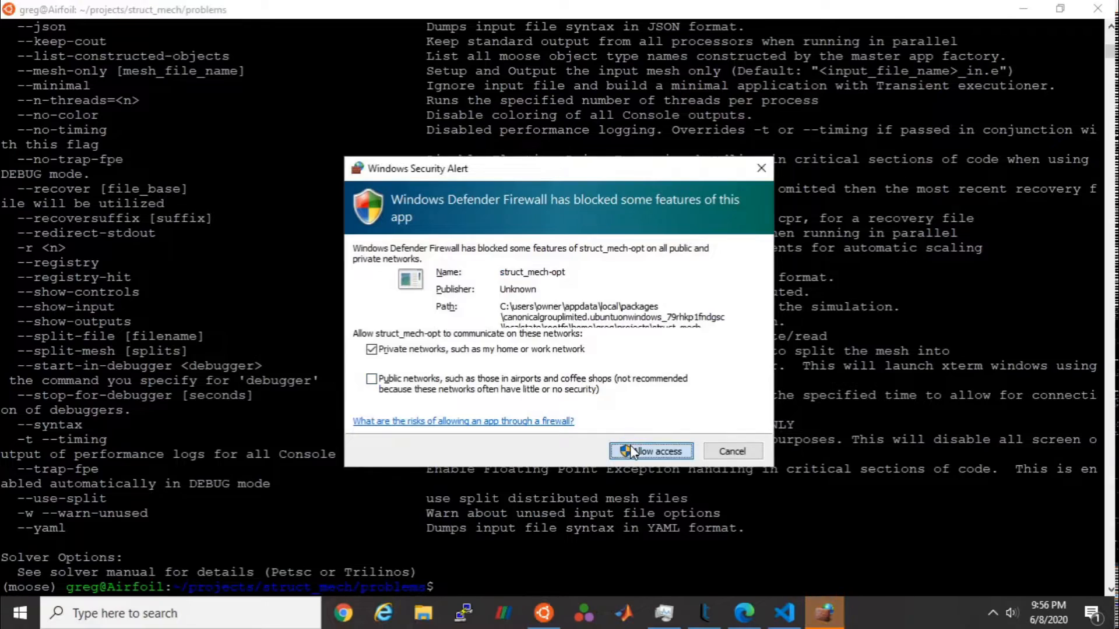
click(648, 451)
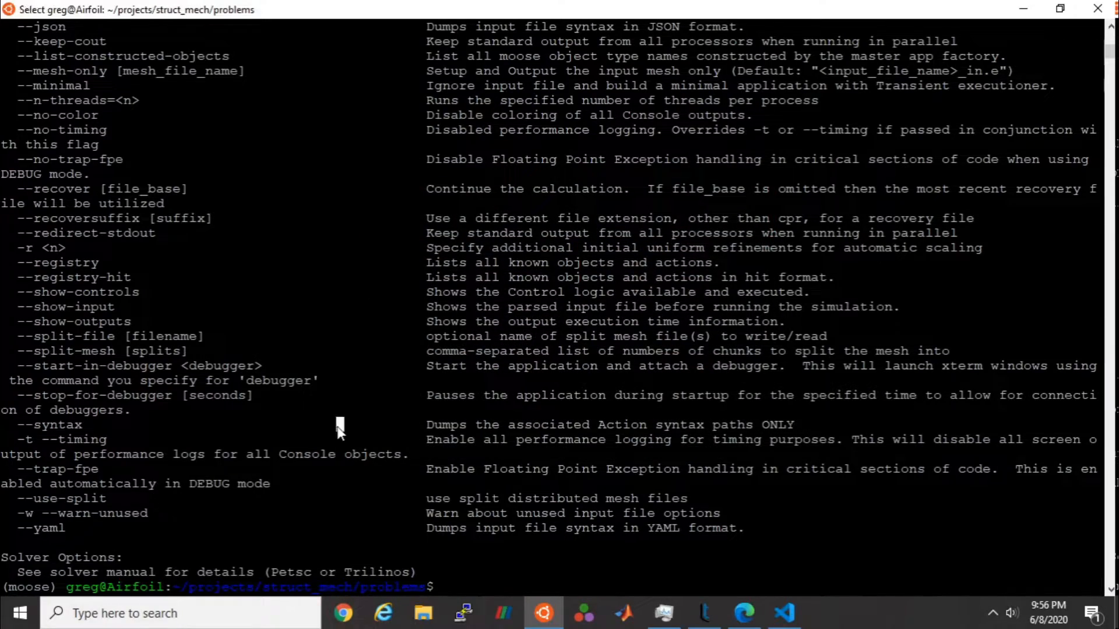
scroll(up, 3)
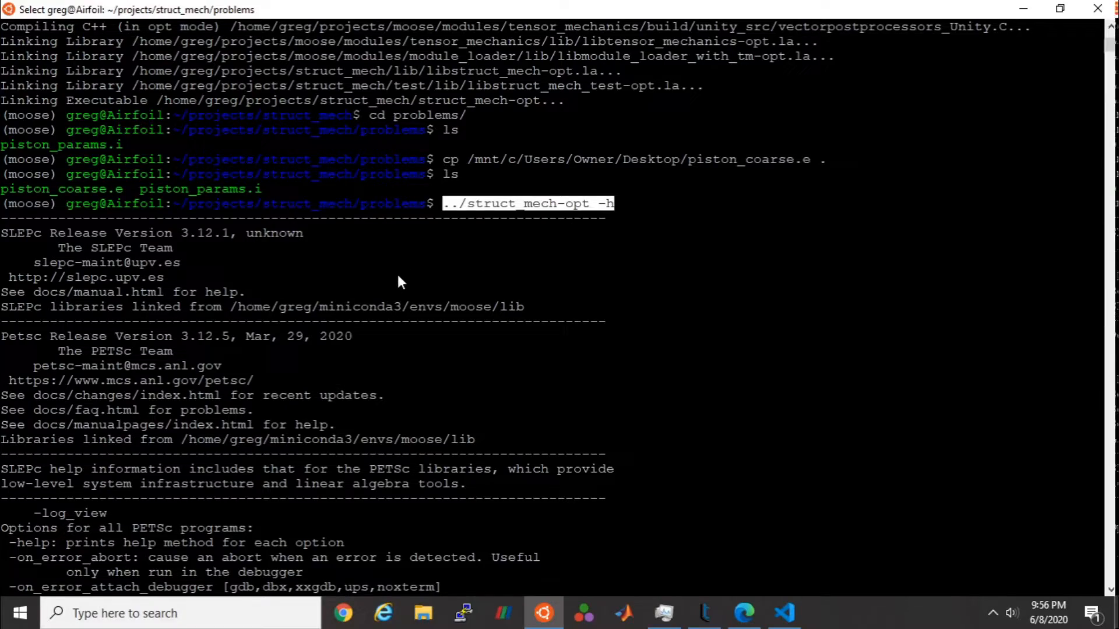
Step: Scroll down the help output and mark the --n-threads=<n> threads-per-process option line
scroll(down, 3)
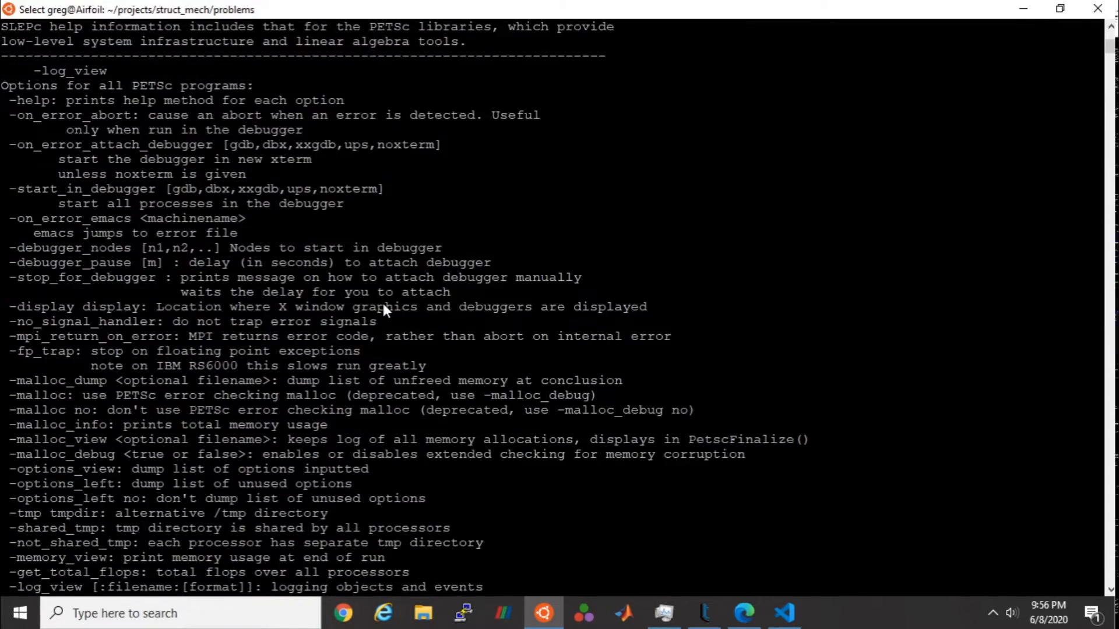
scroll(down, 3)
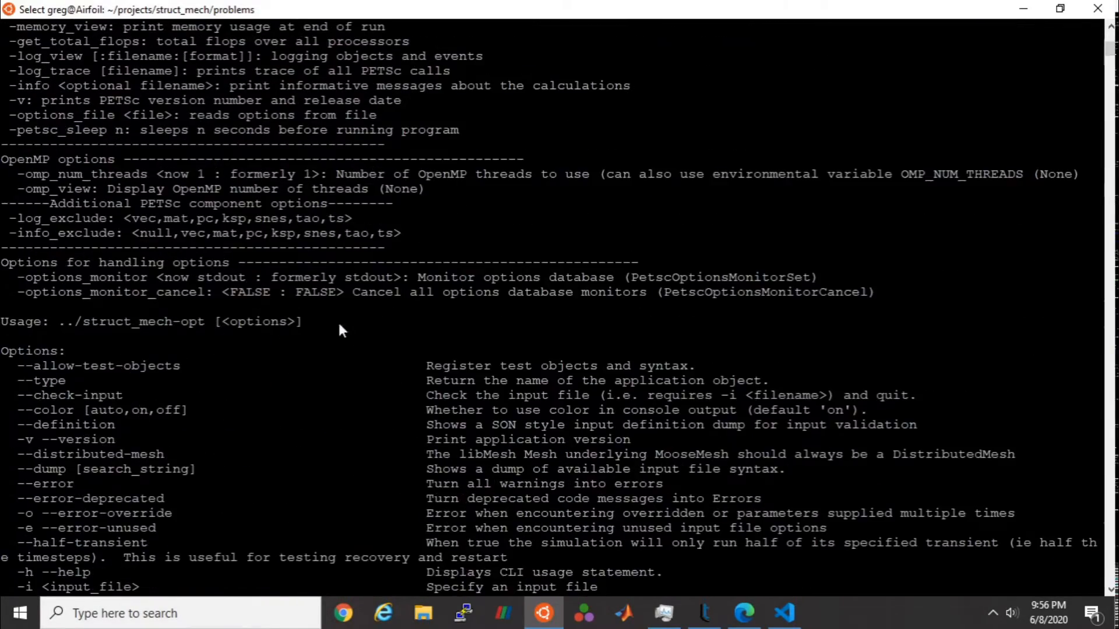
scroll(down, 3)
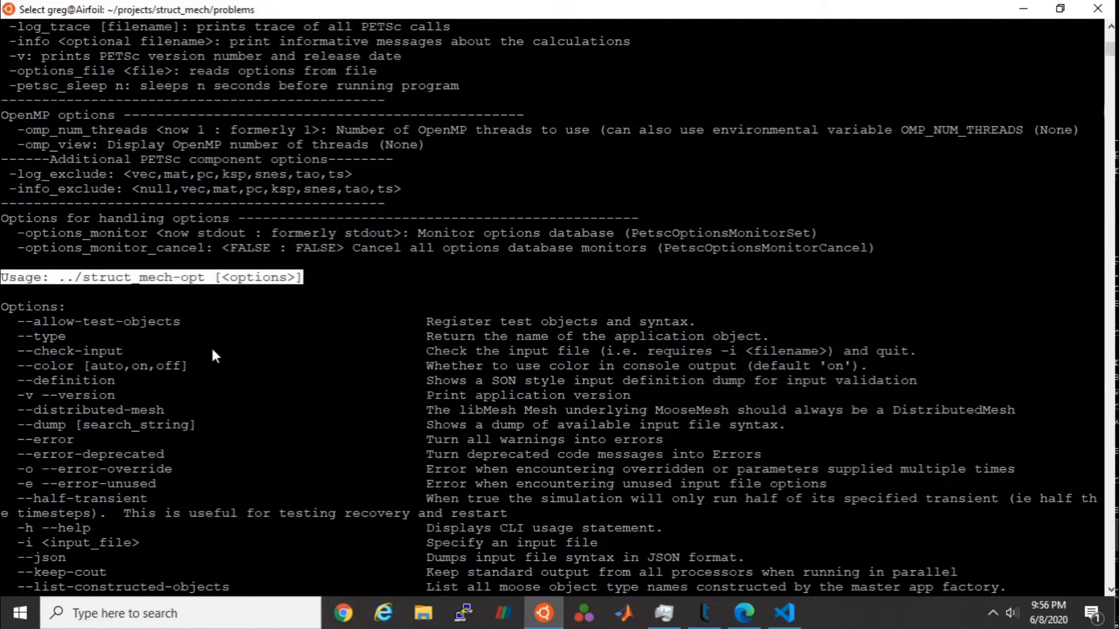
scroll(down, 3)
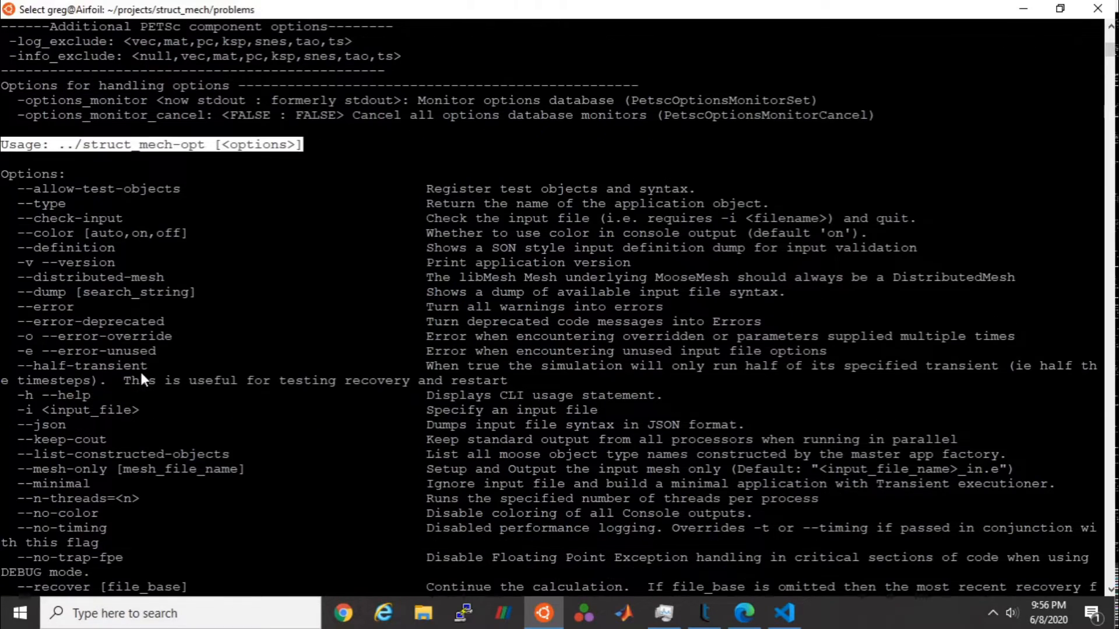
scroll(down, 3)
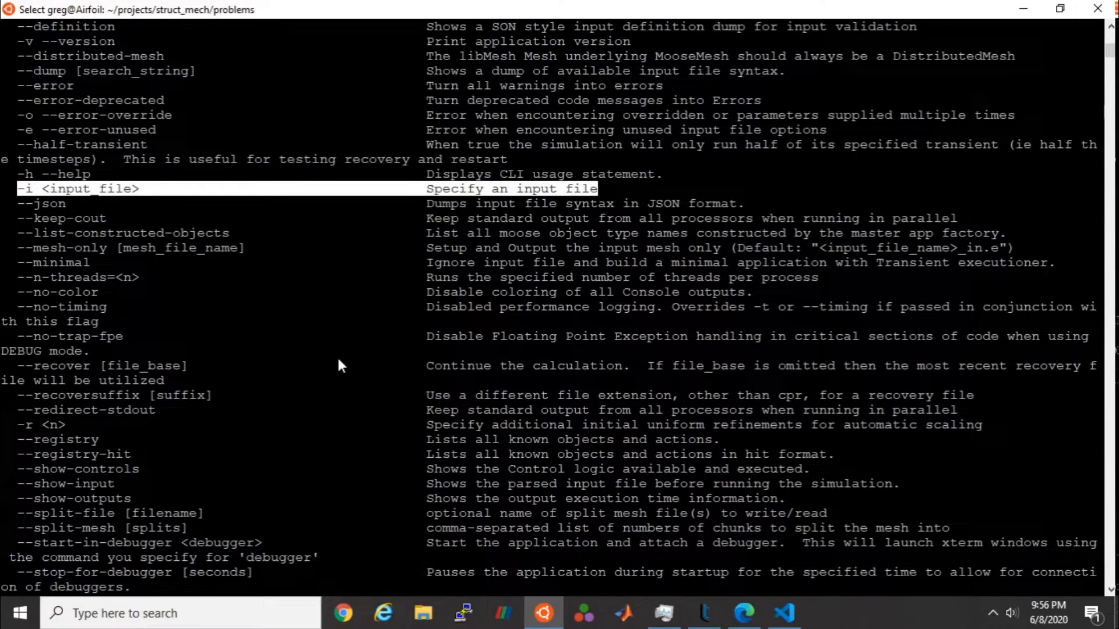
mouse_move(22, 279)
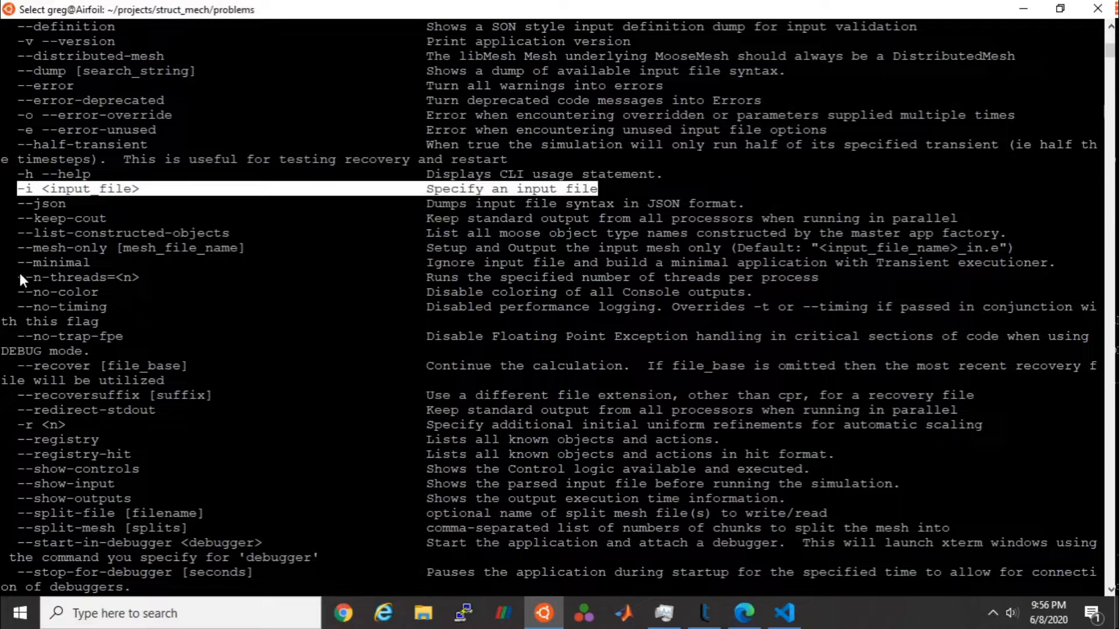
click(689, 262)
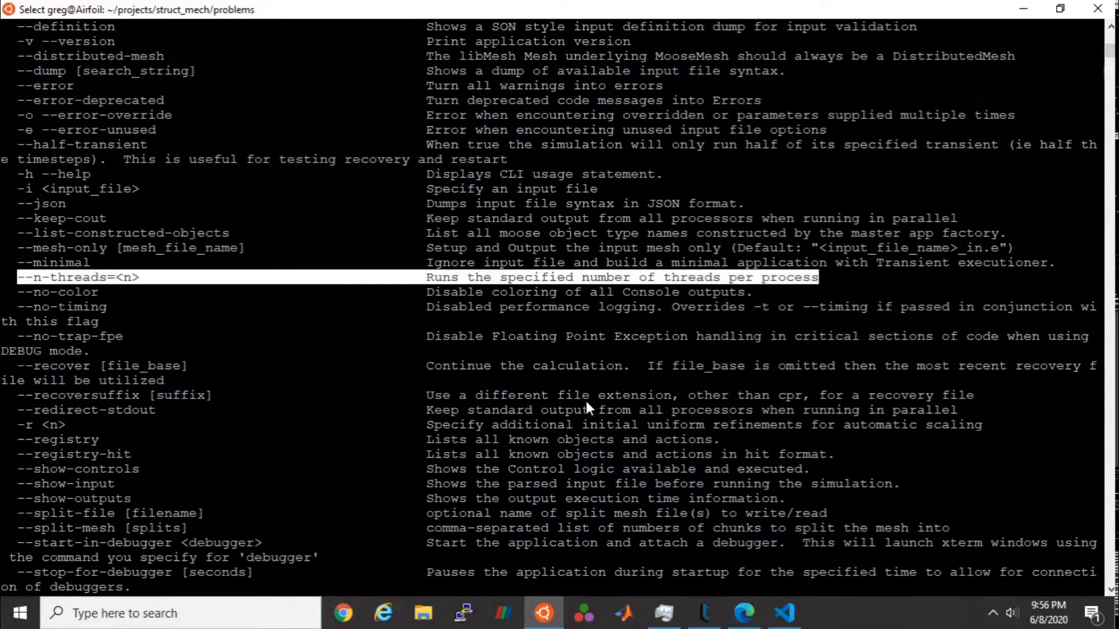
mouse_move(232, 392)
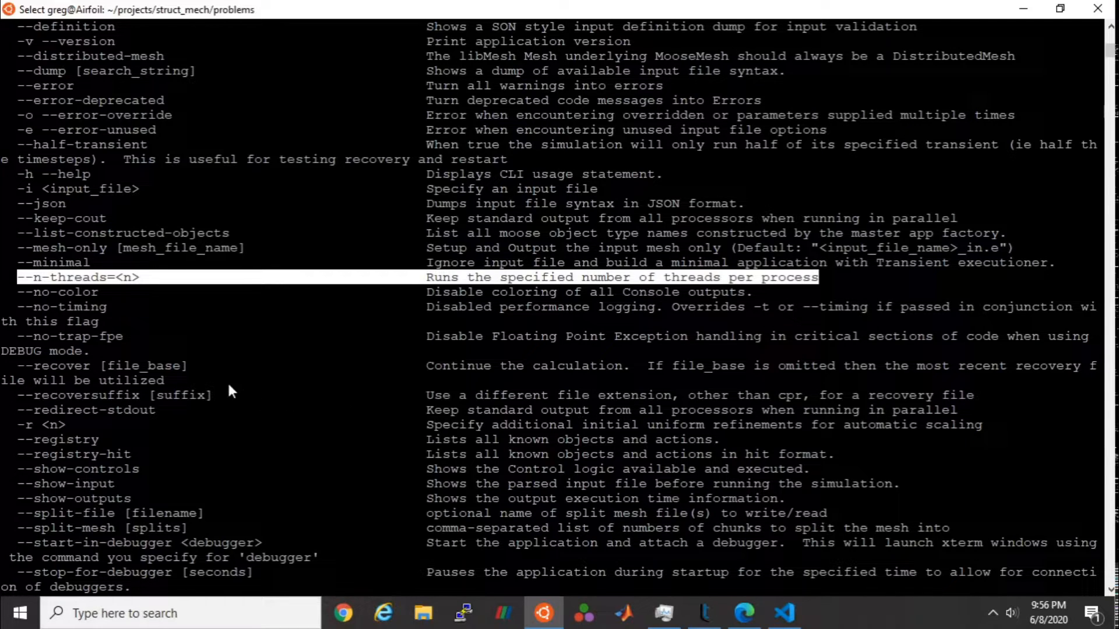
mouse_move(220, 346)
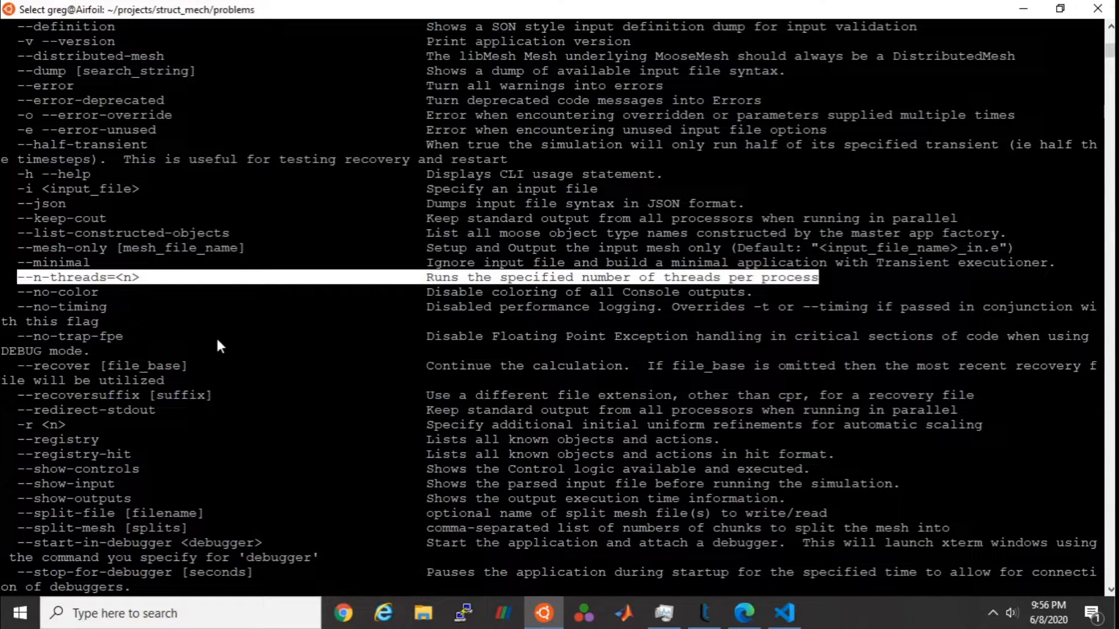
Step: Scroll back and forth through the rest of the general Options list
scroll(down, 3)
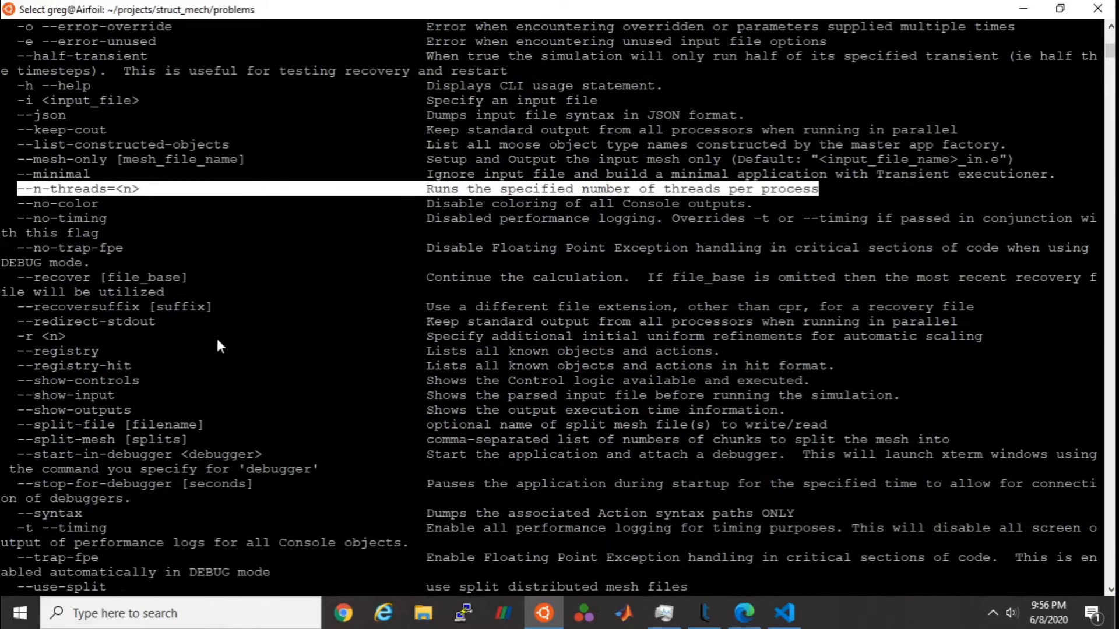
scroll(down, 3)
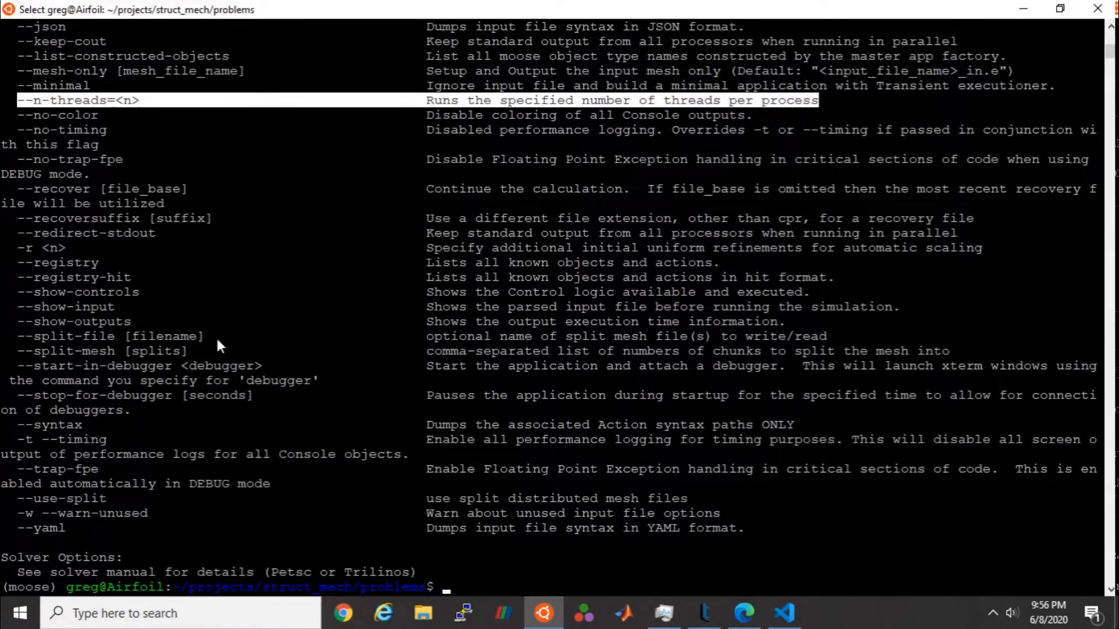
scroll(up, 3)
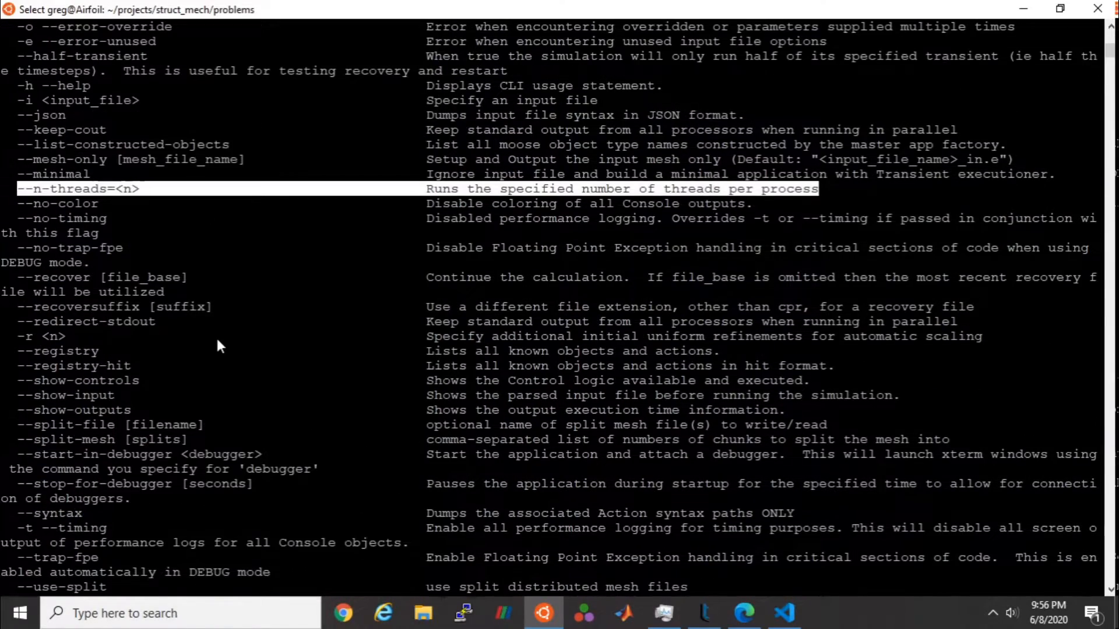
scroll(up, 3)
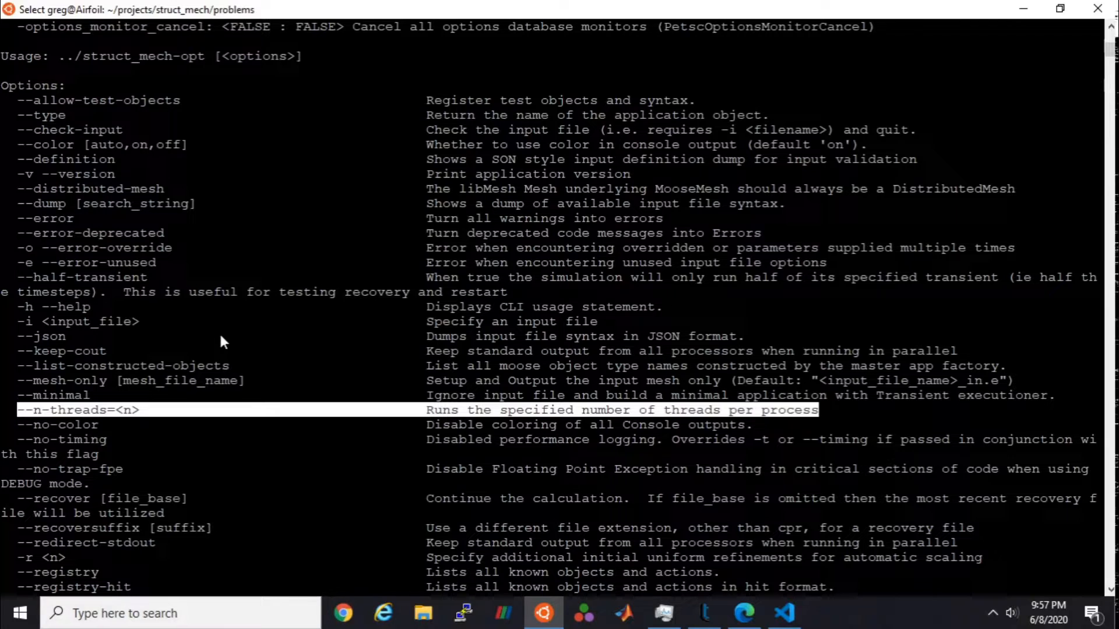
scroll(down, 3)
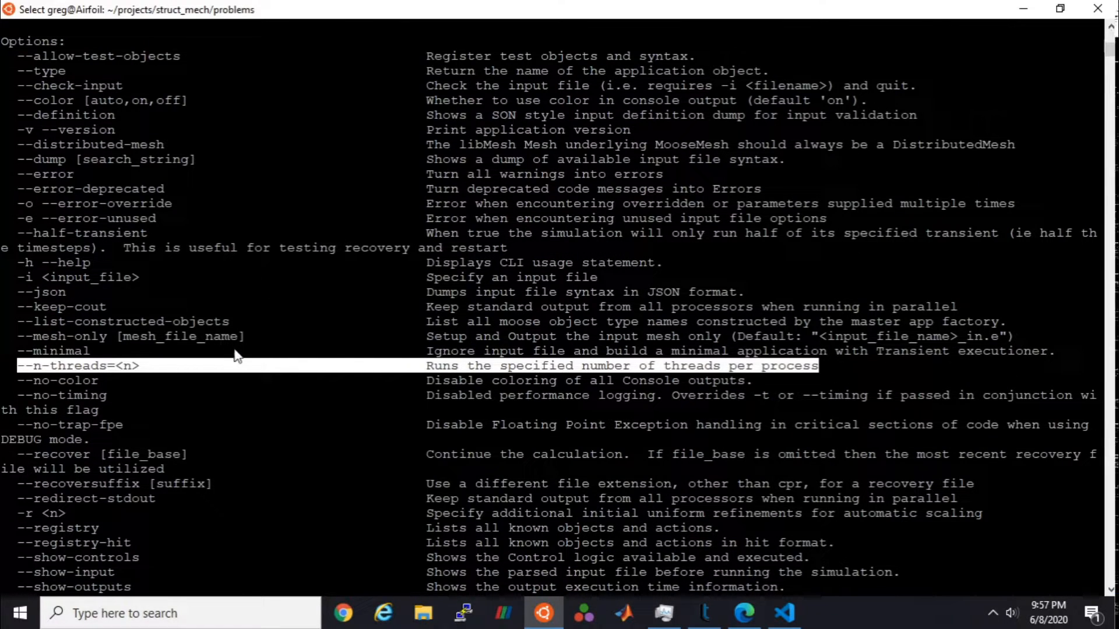
mouse_move(241, 363)
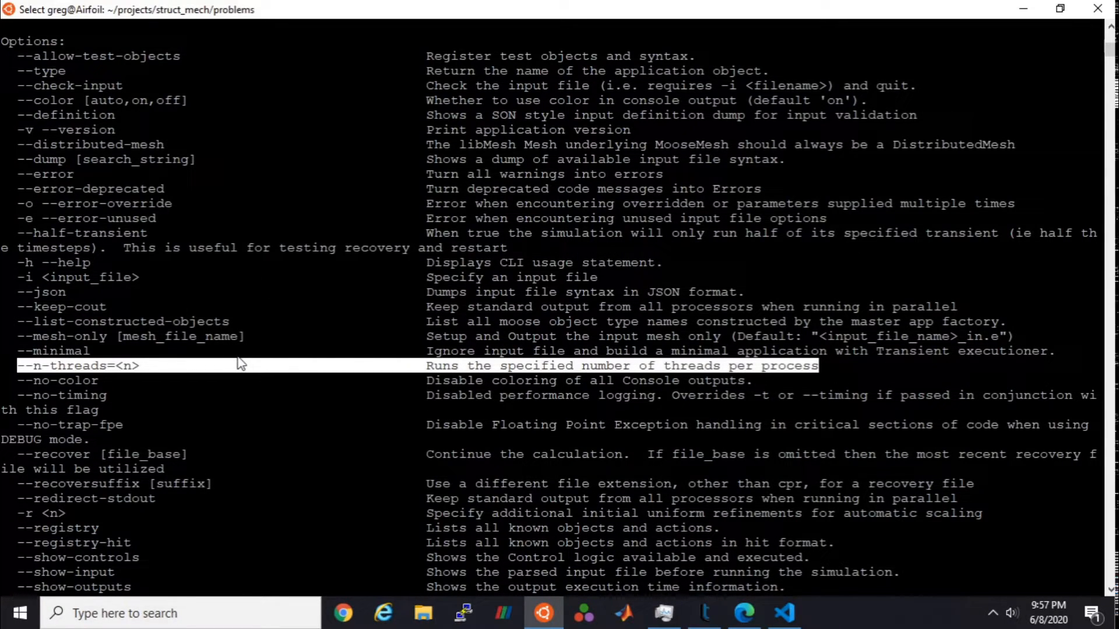
scroll(down, 3)
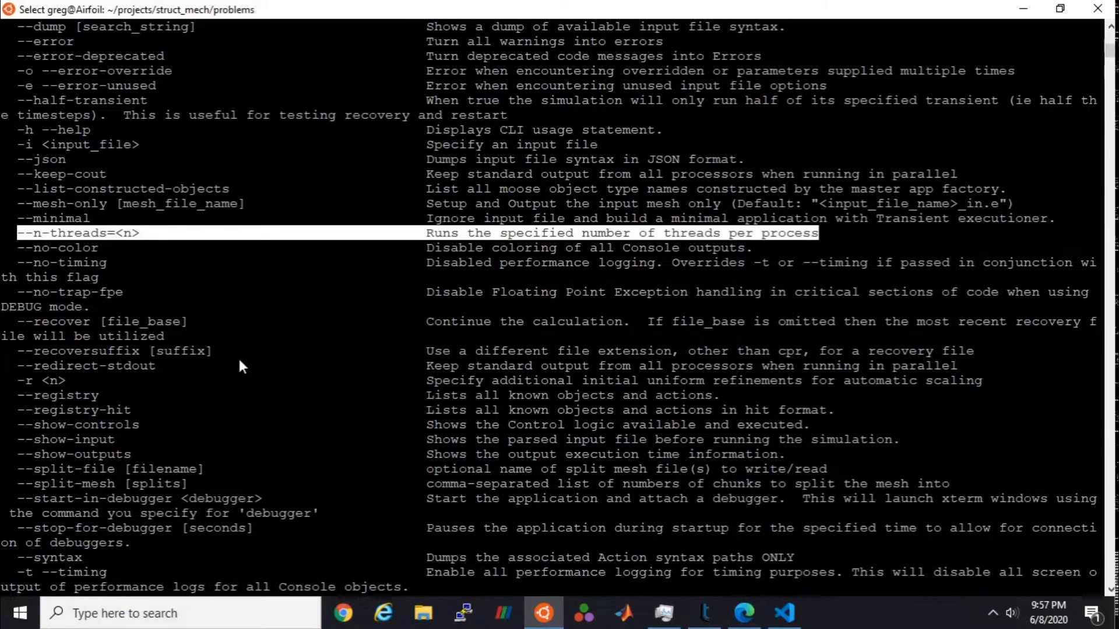
scroll(down, 3)
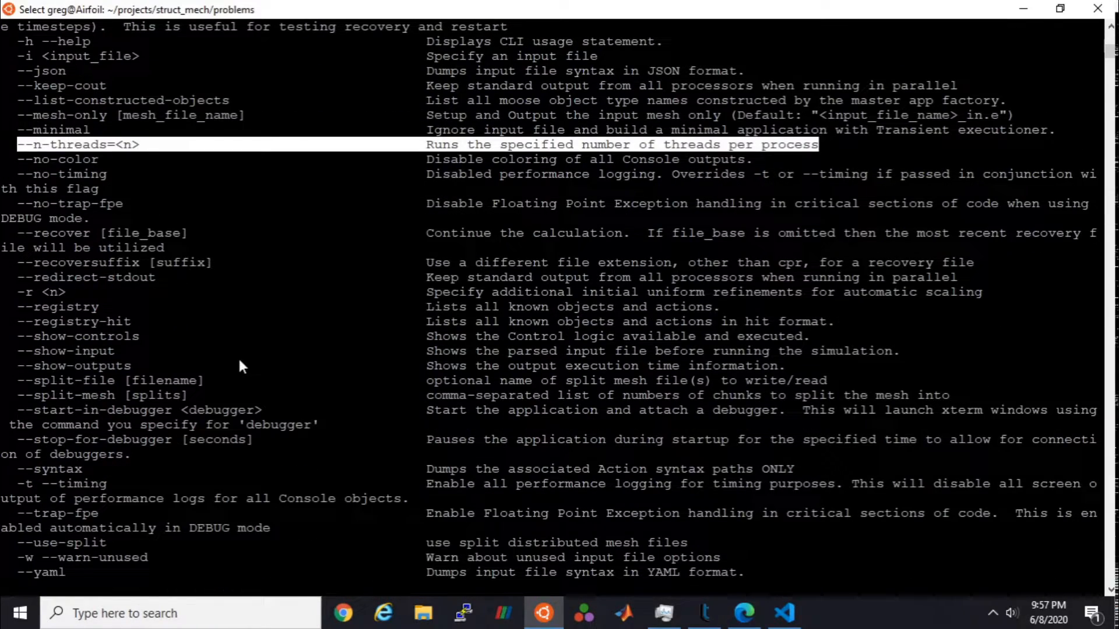
scroll(down, 3)
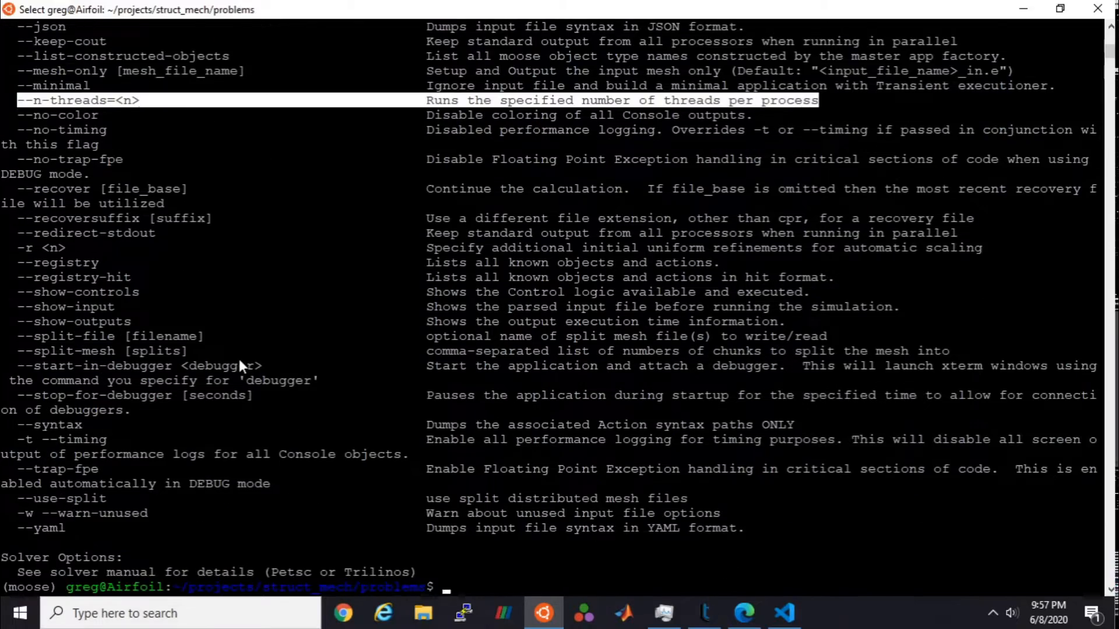
scroll(down, 3)
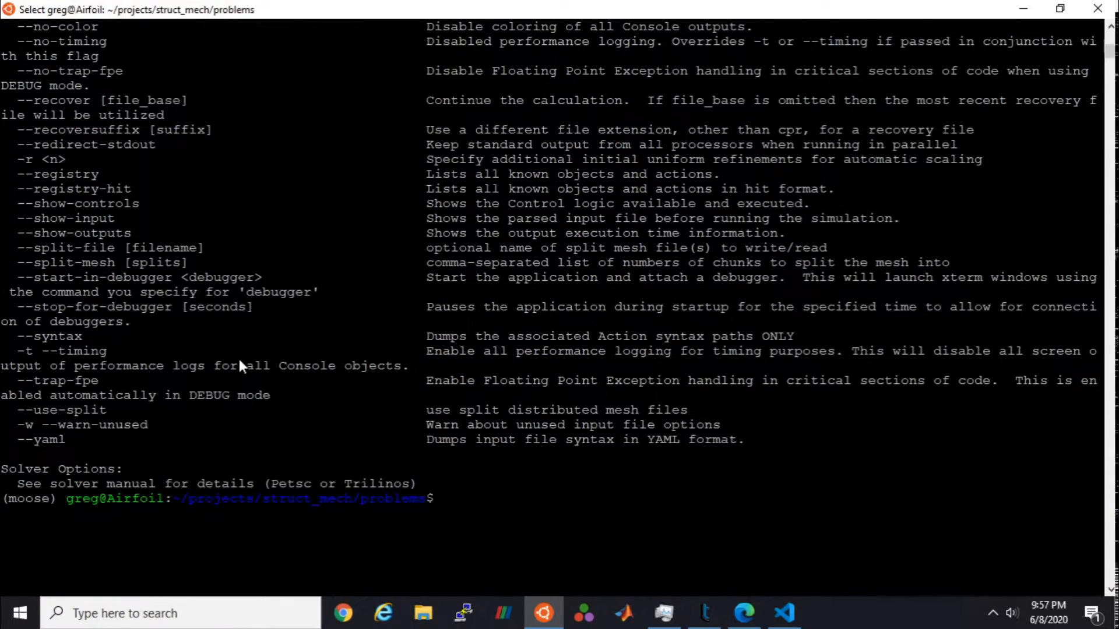
scroll(up, 3)
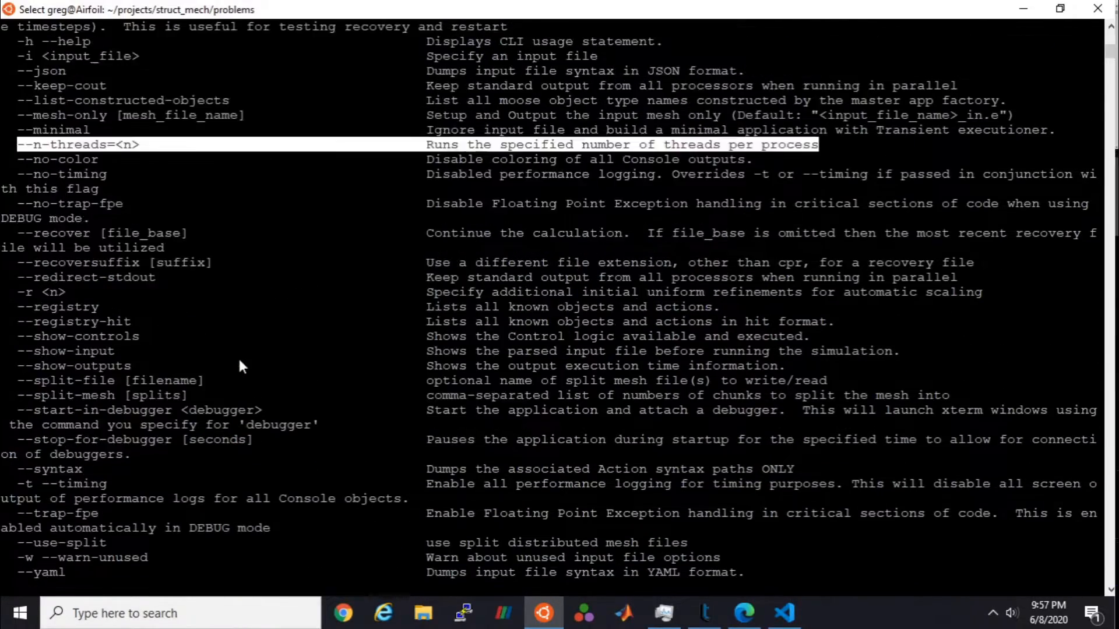
scroll(up, 3)
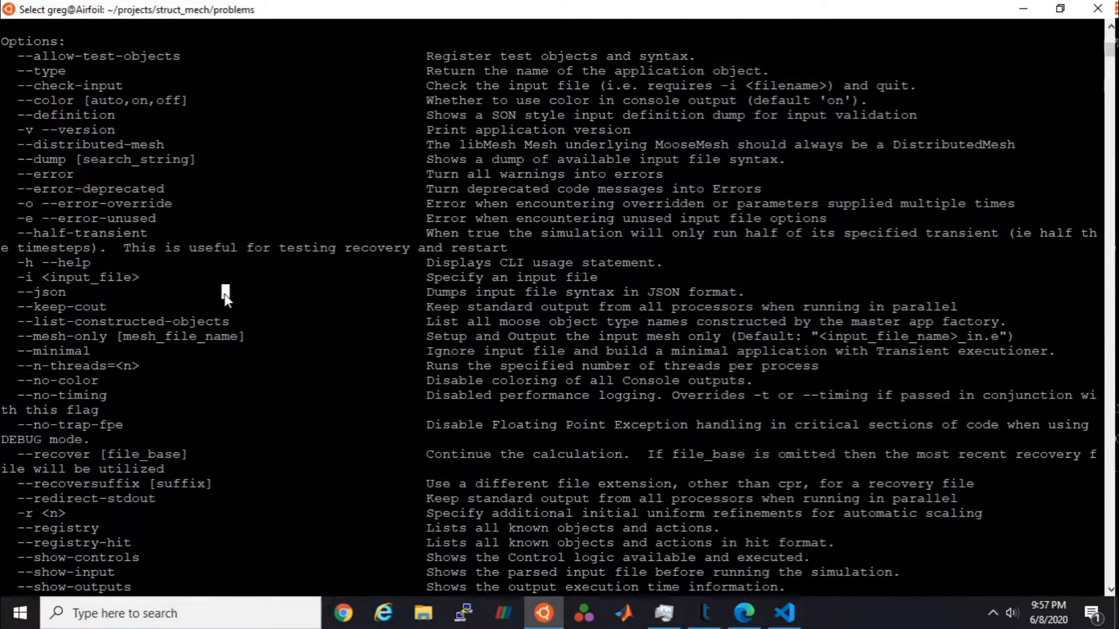
Step: Enter the command ../struct_mech-opt -i piston_params.i at the terminal prompt
scroll(down, 3)
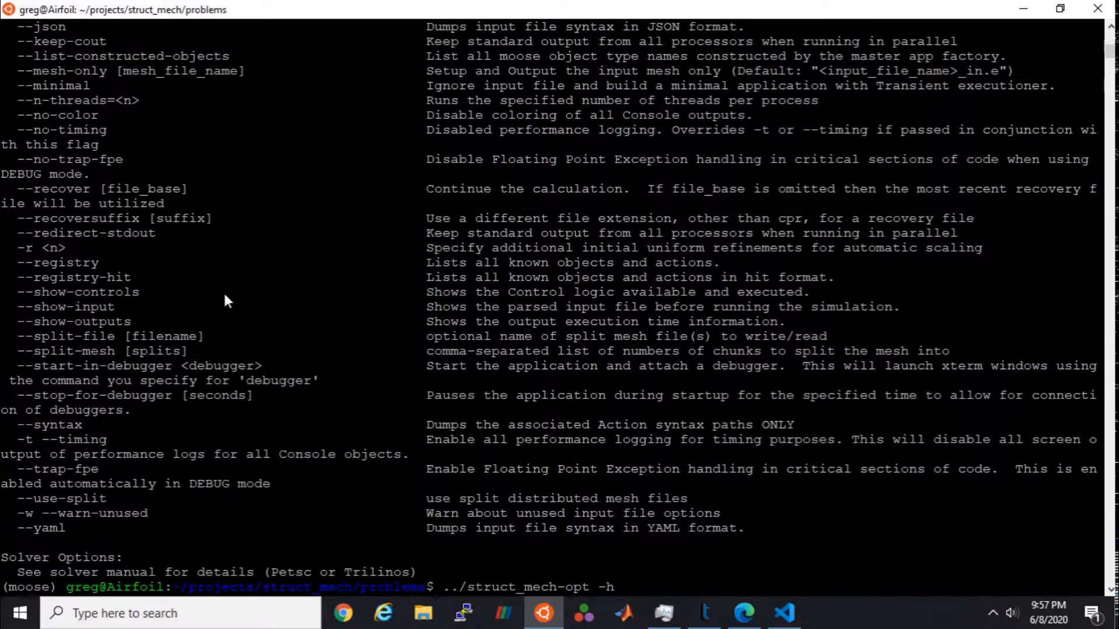
text(i)
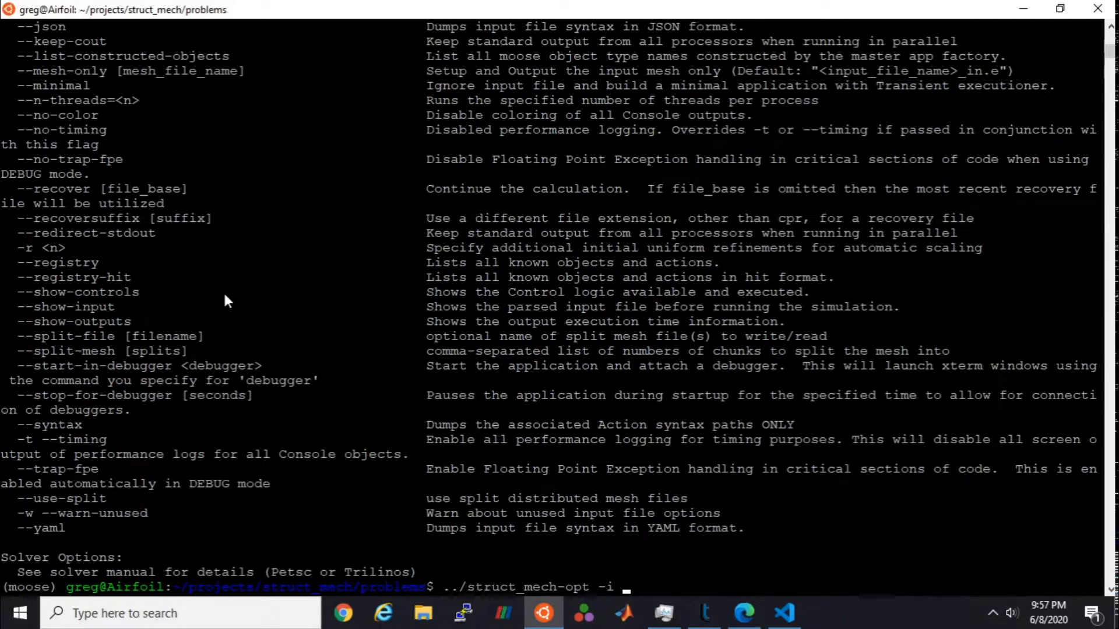
text(st)
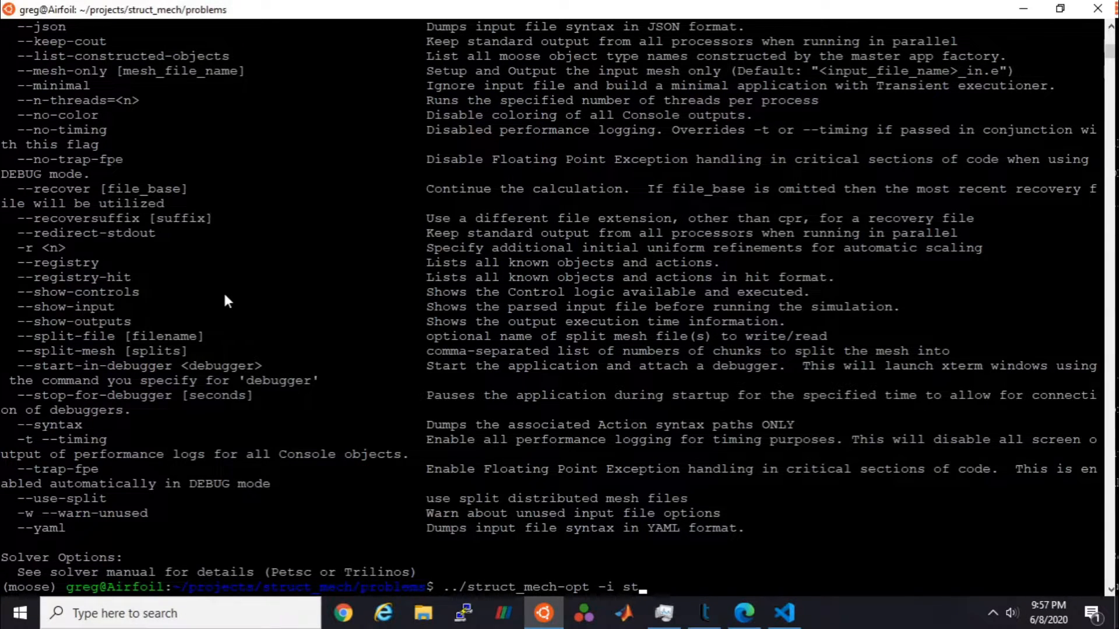
key(BackSpace)
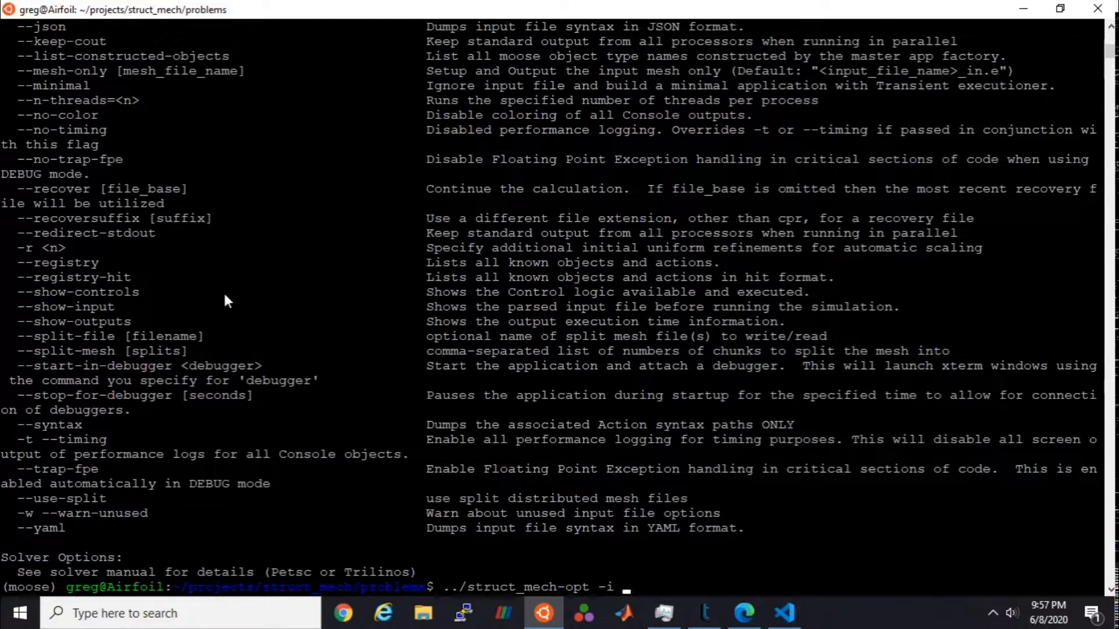
text(piston_params.i)
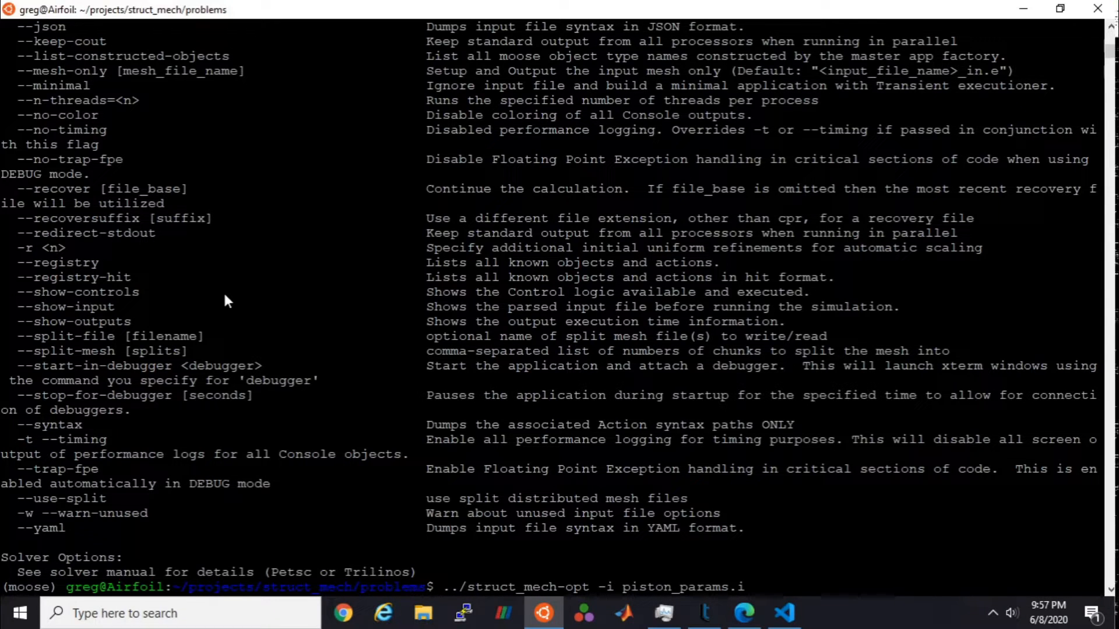
scroll(down, 3)
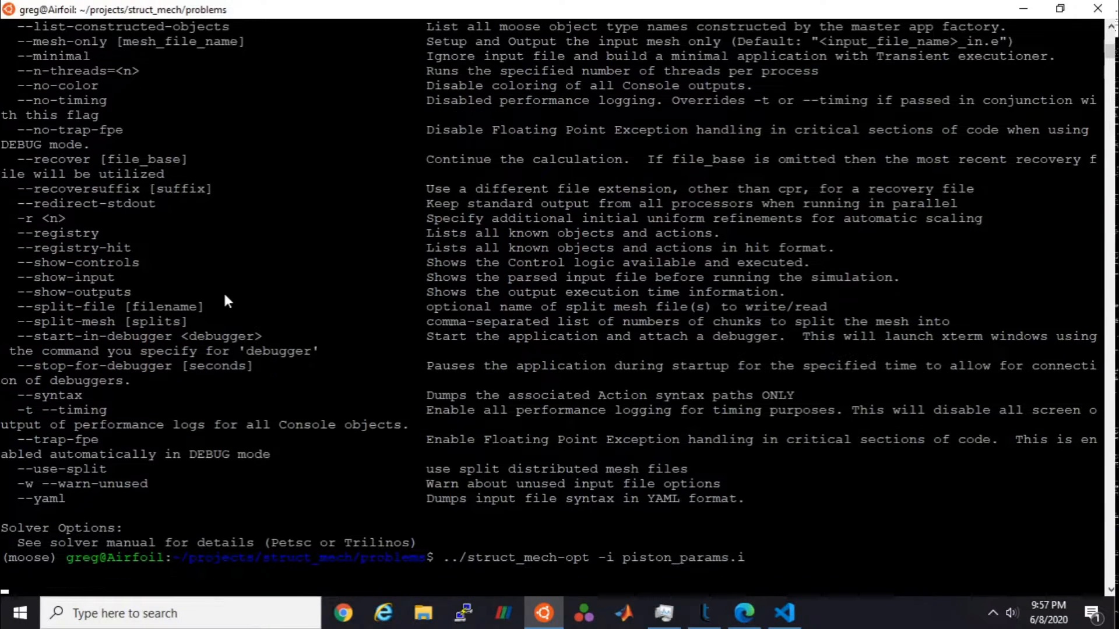
Step: Run the piston solver and follow its output as time steps 8–10 converge
key(Return)
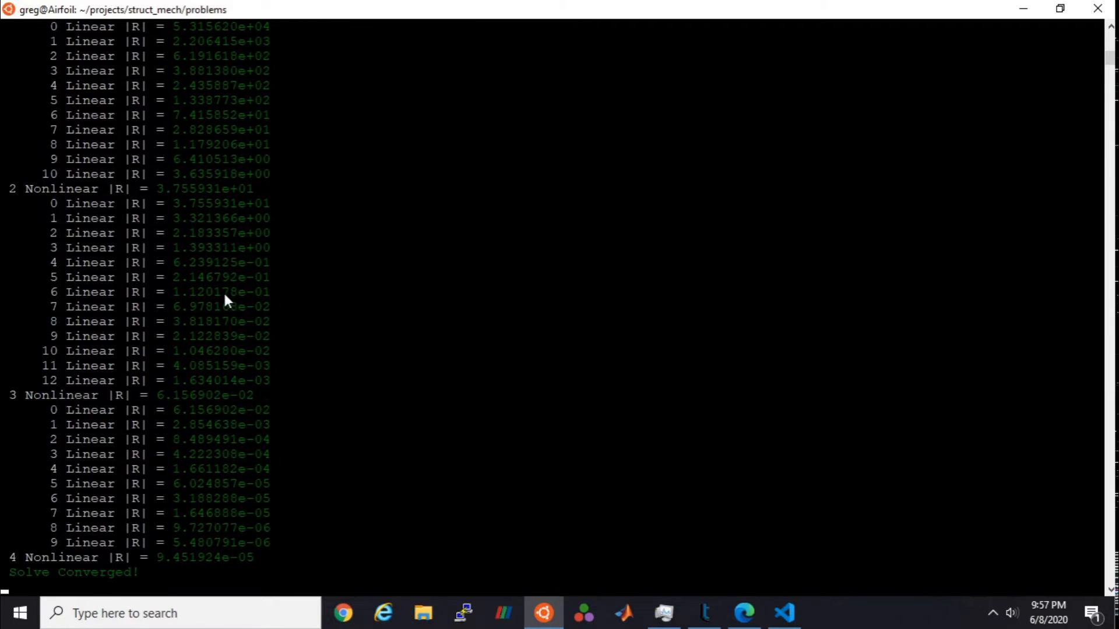
scroll(down, 3)
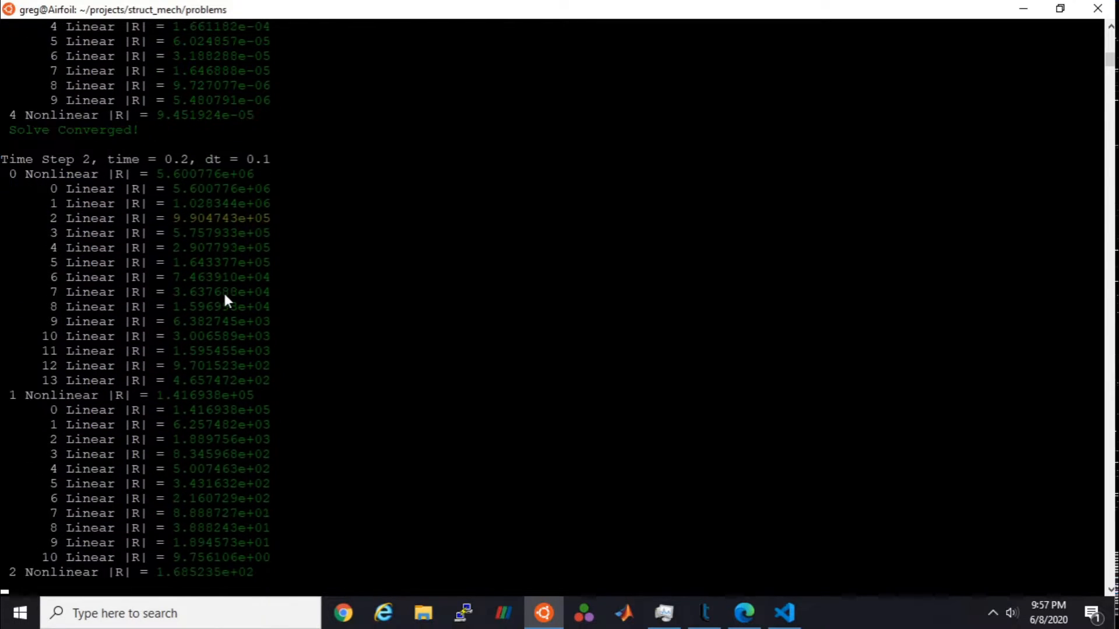
scroll(down, 3)
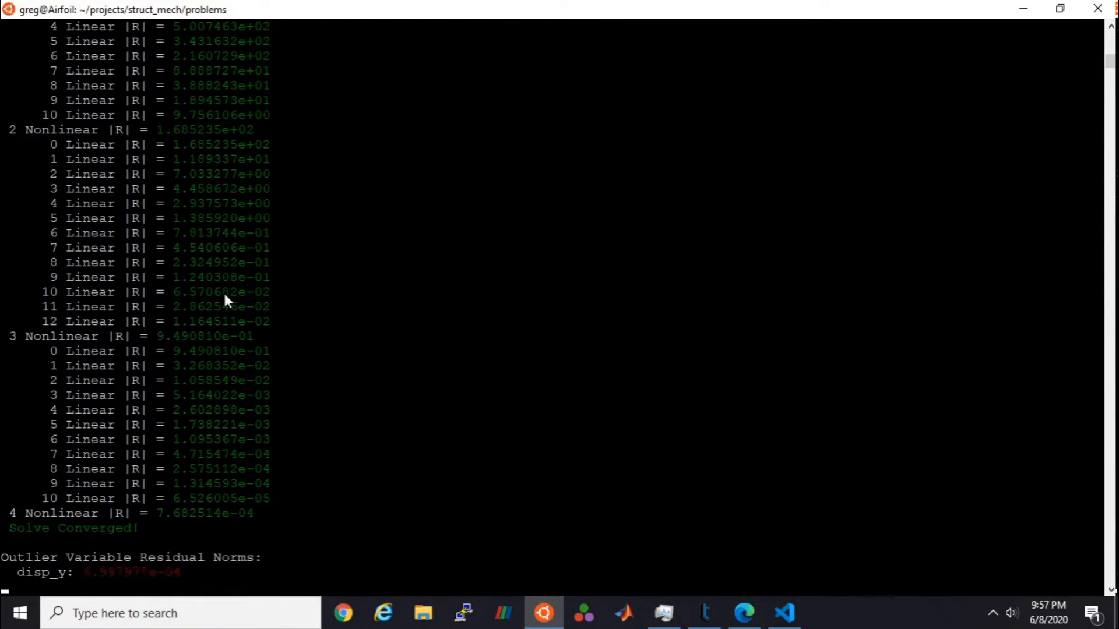
scroll(down, 3)
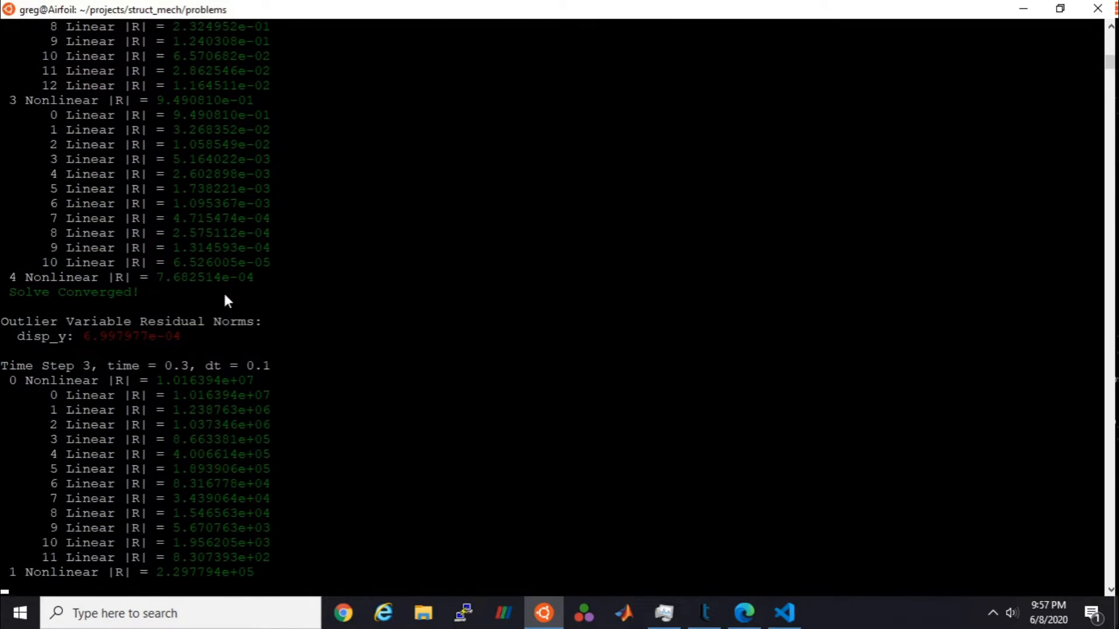
scroll(down, 3)
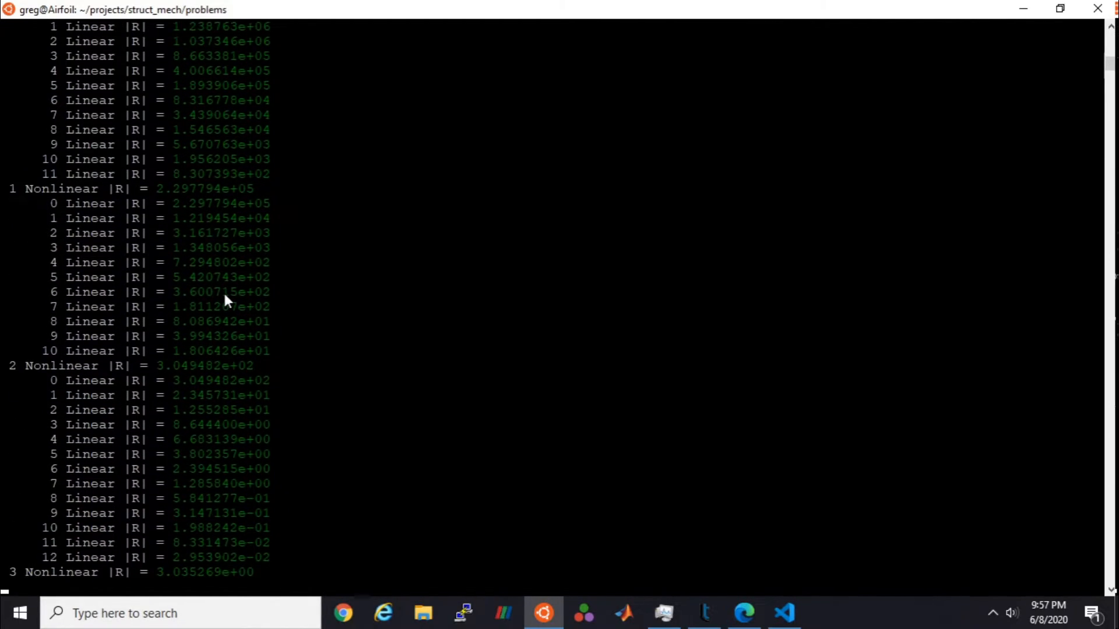
scroll(down, 3)
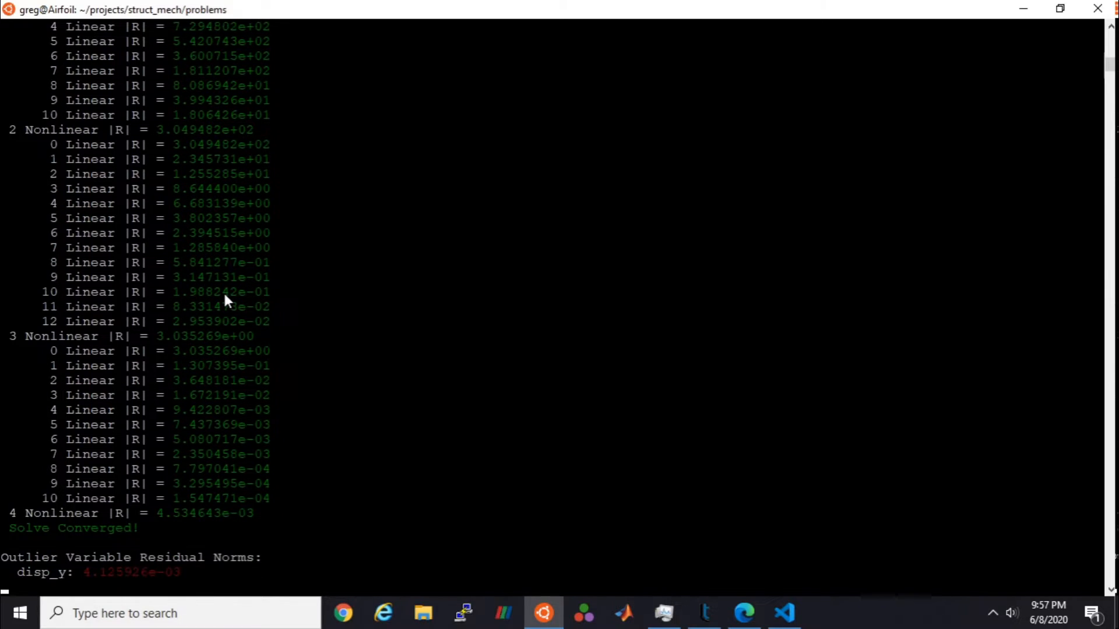
scroll(down, 3)
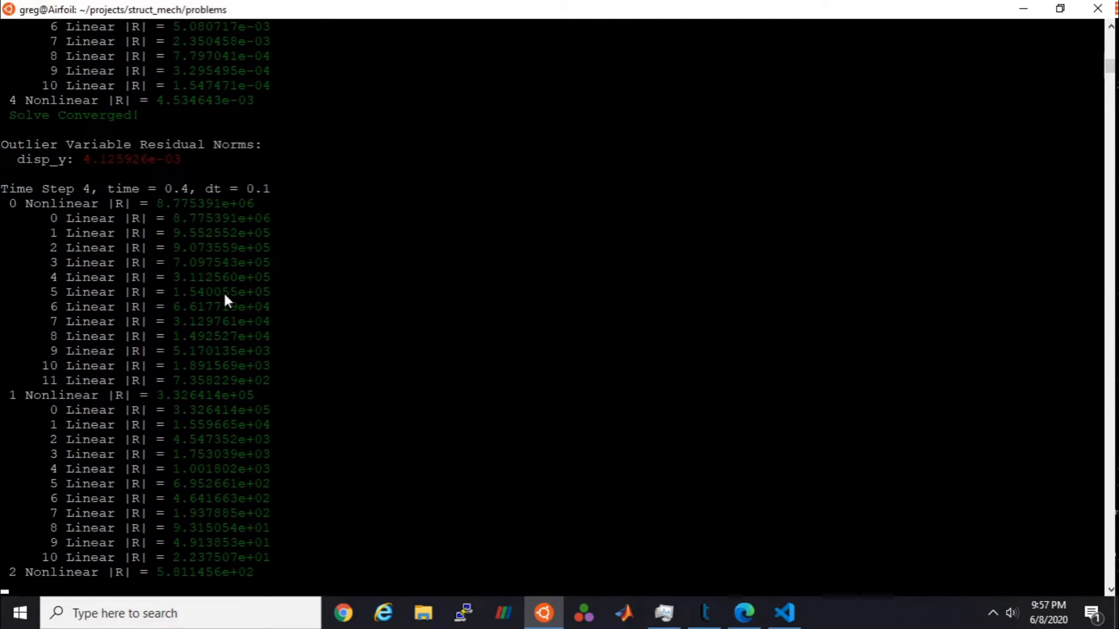
scroll(down, 3)
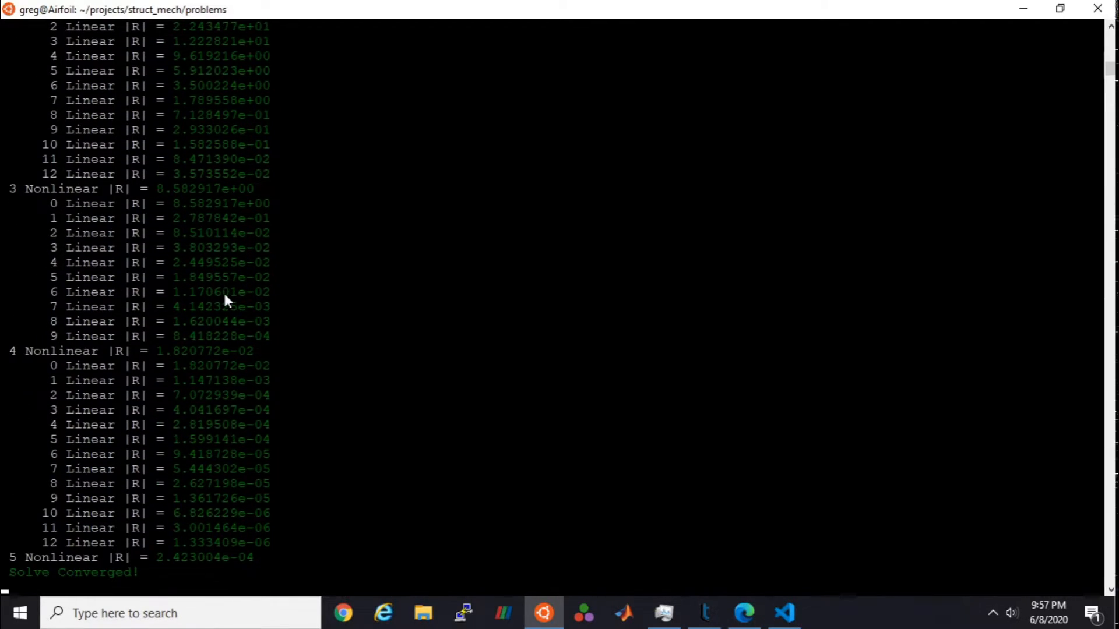
scroll(down, 3)
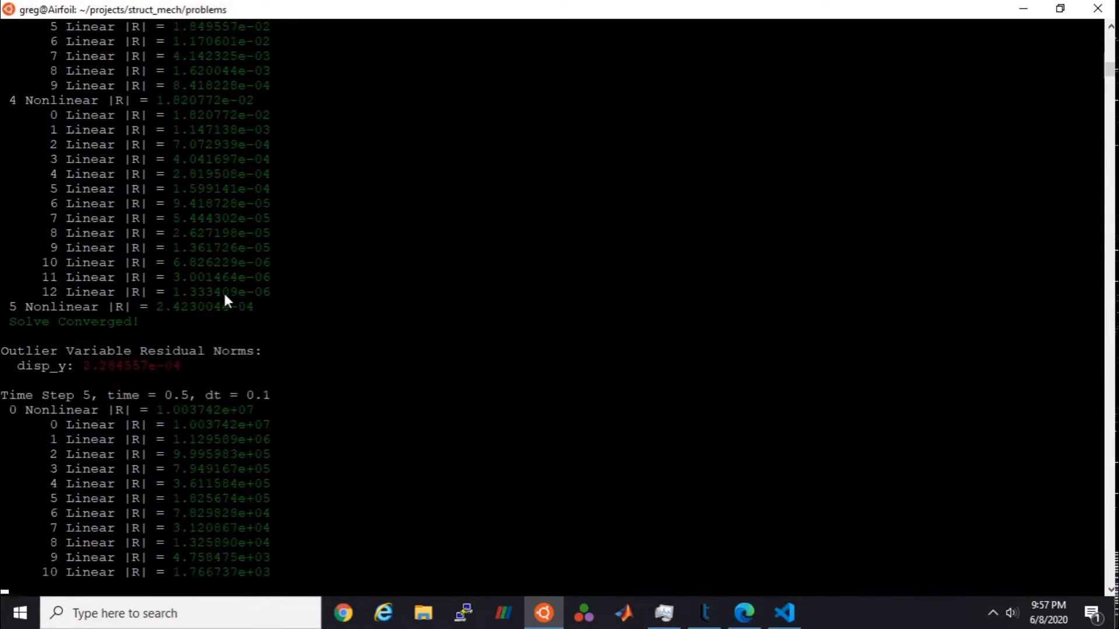
scroll(down, 3)
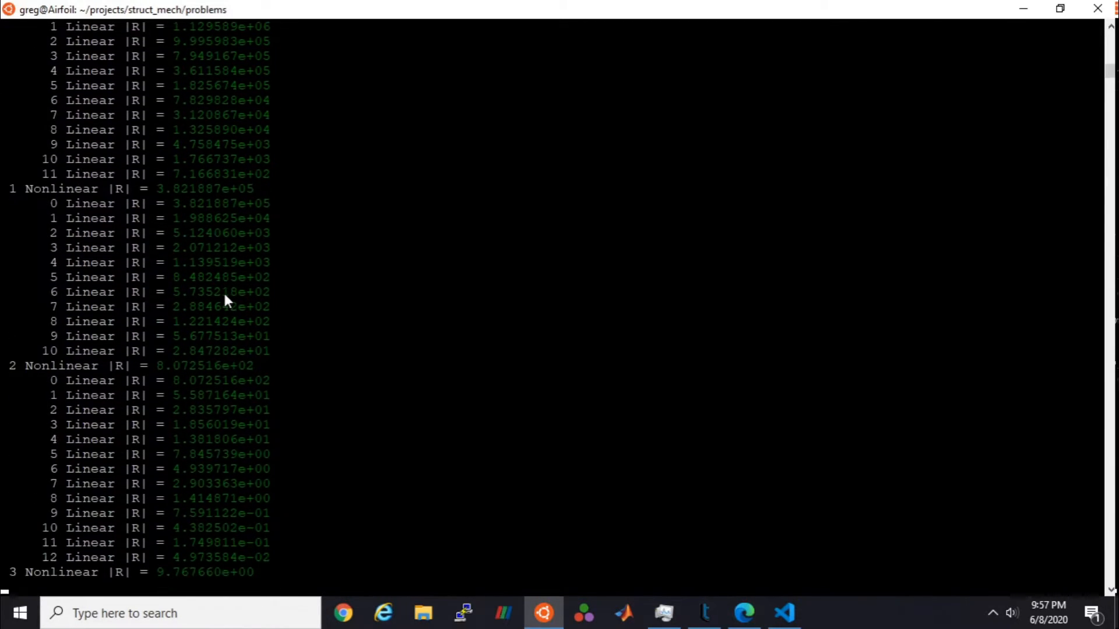
scroll(down, 3)
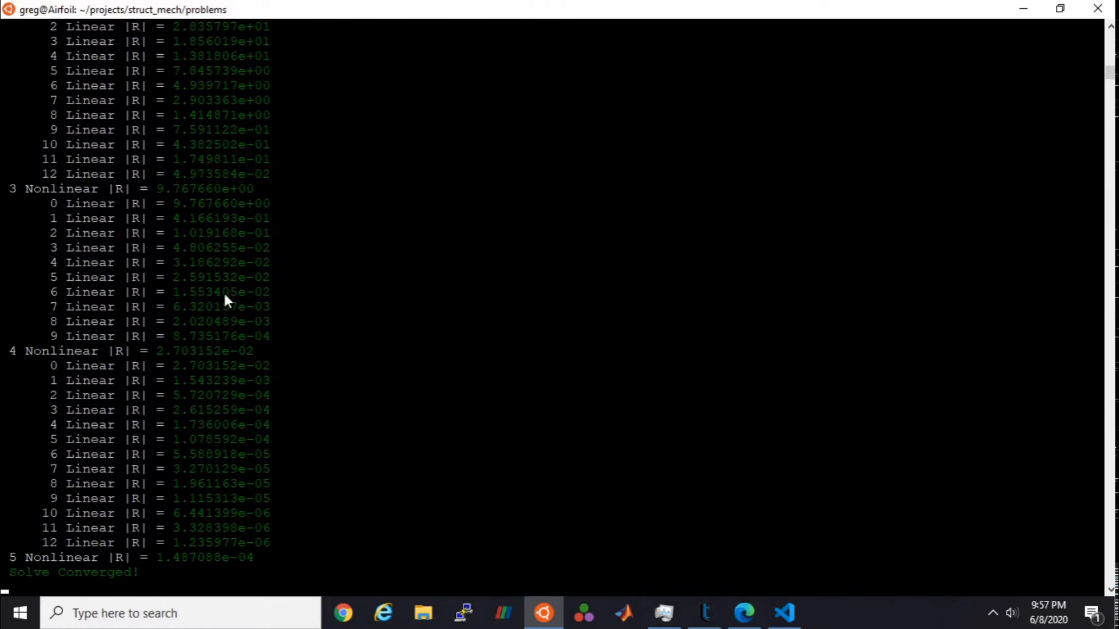
scroll(down, 3)
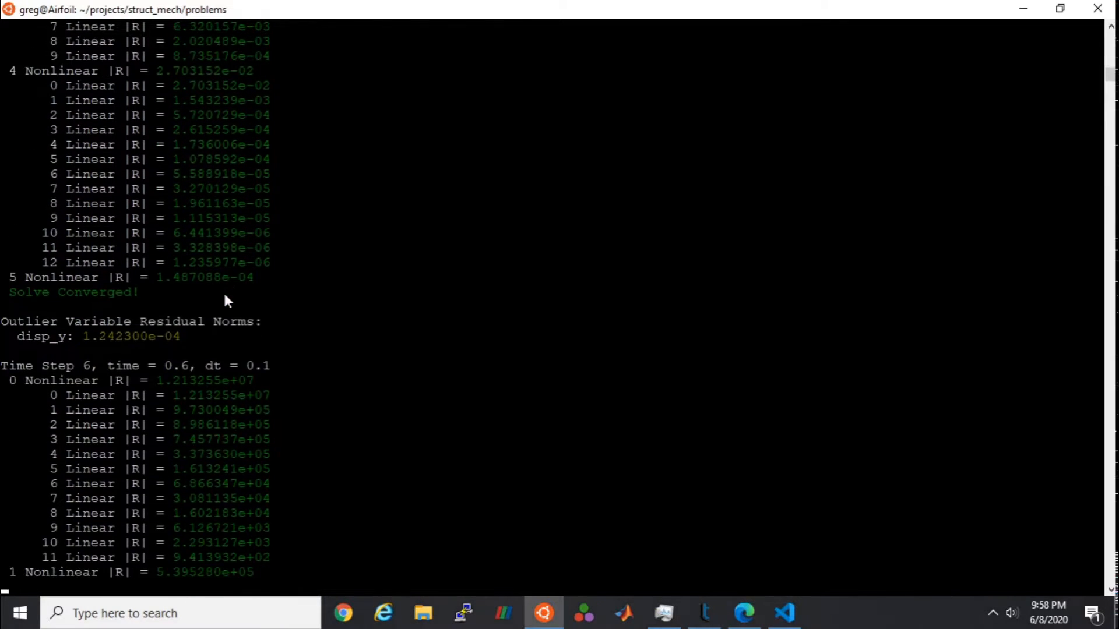
scroll(down, 3)
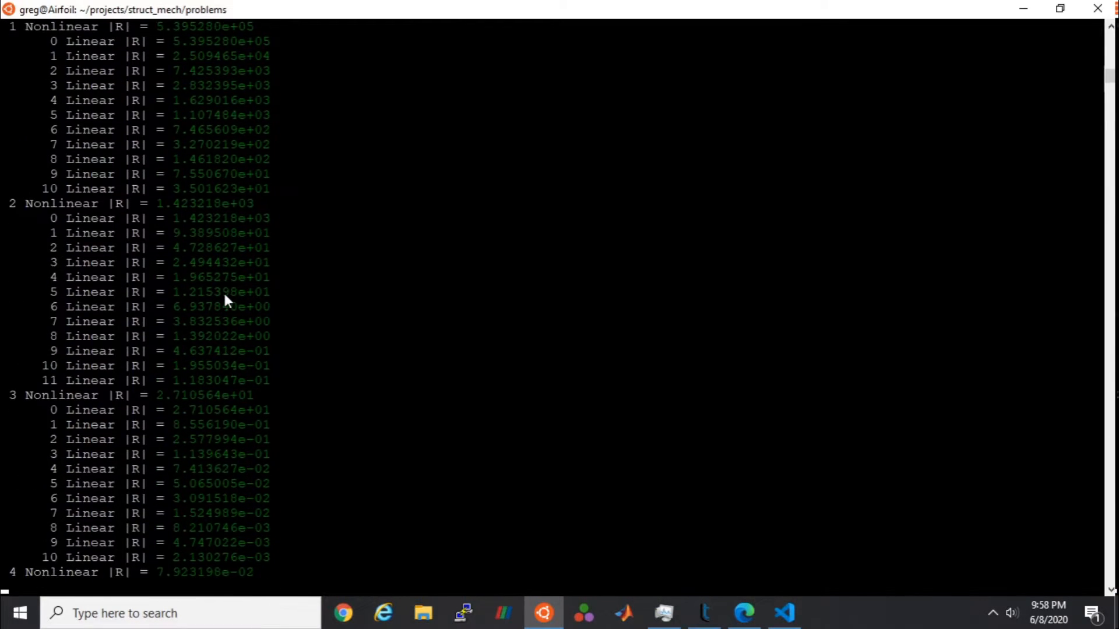
scroll(down, 3)
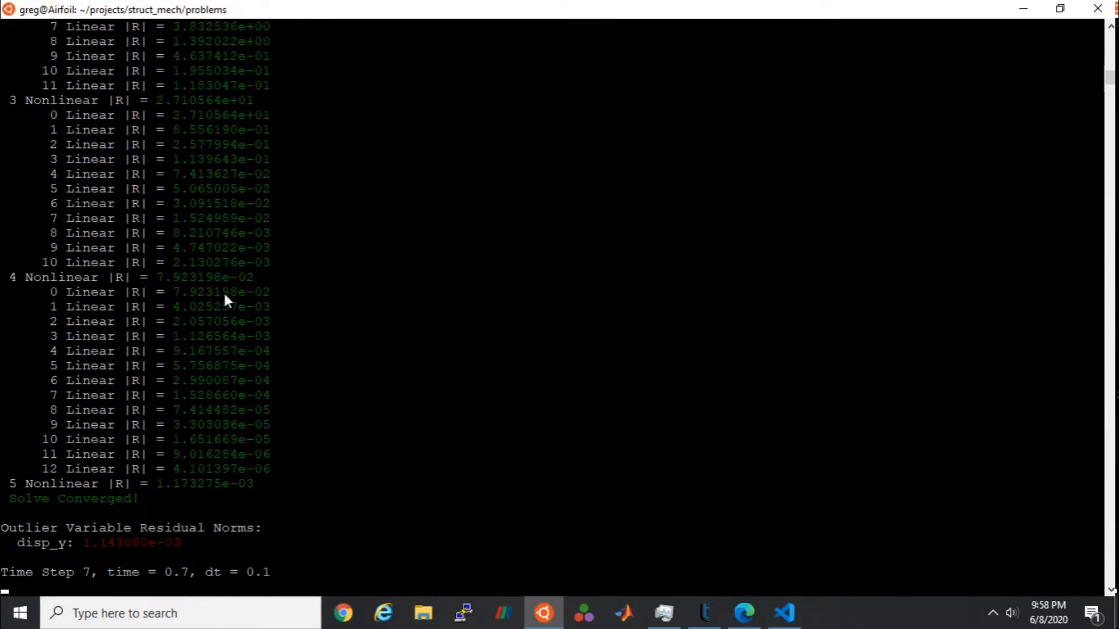
scroll(down, 3)
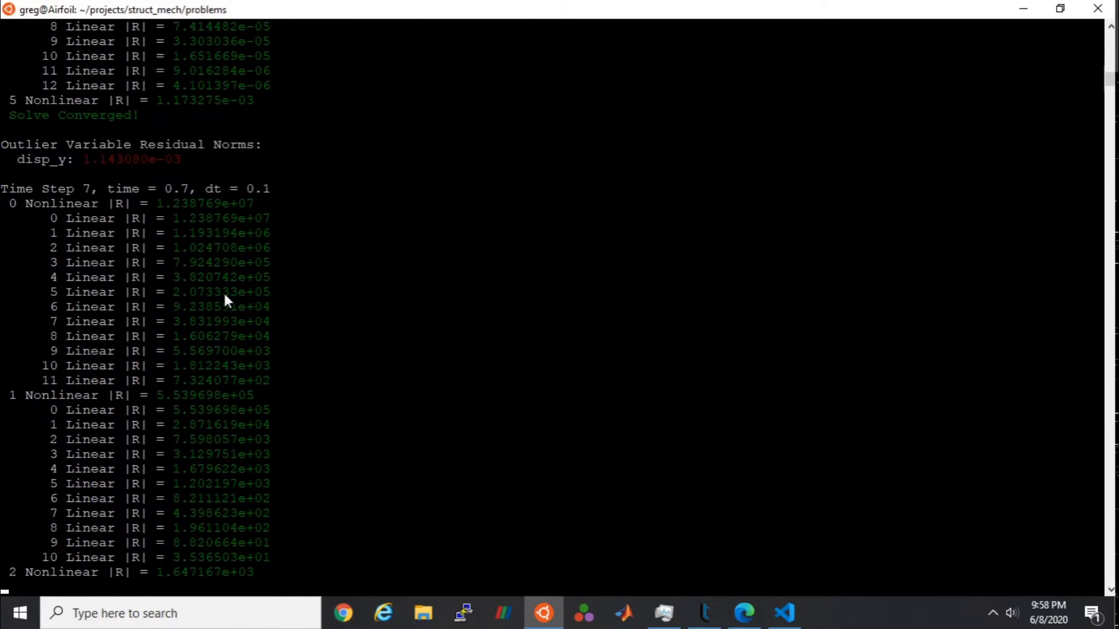
scroll(down, 3)
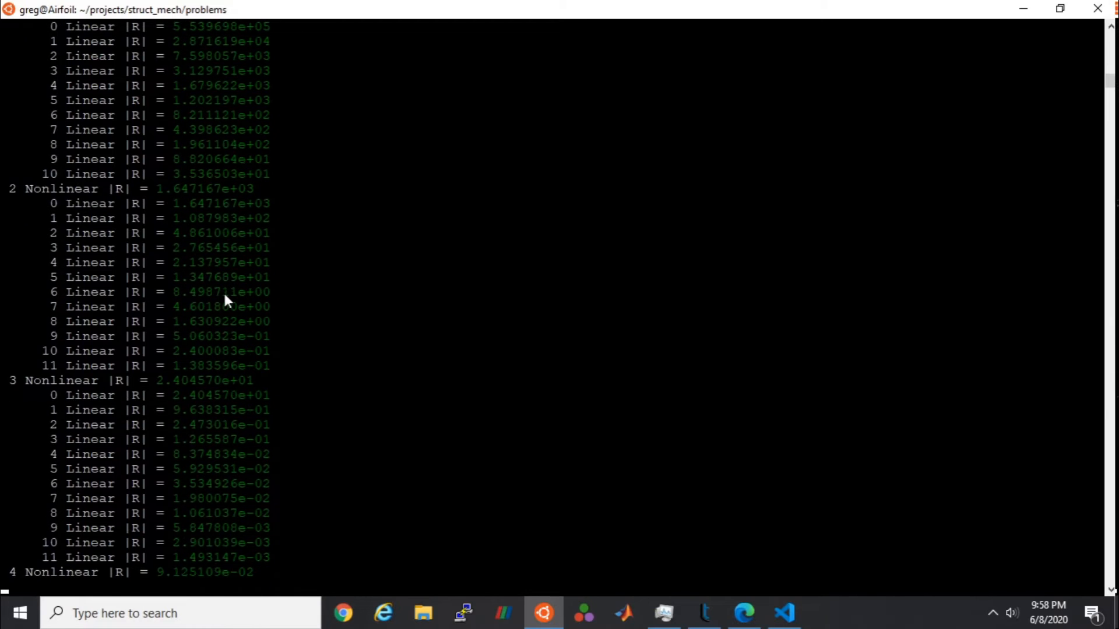
scroll(down, 3)
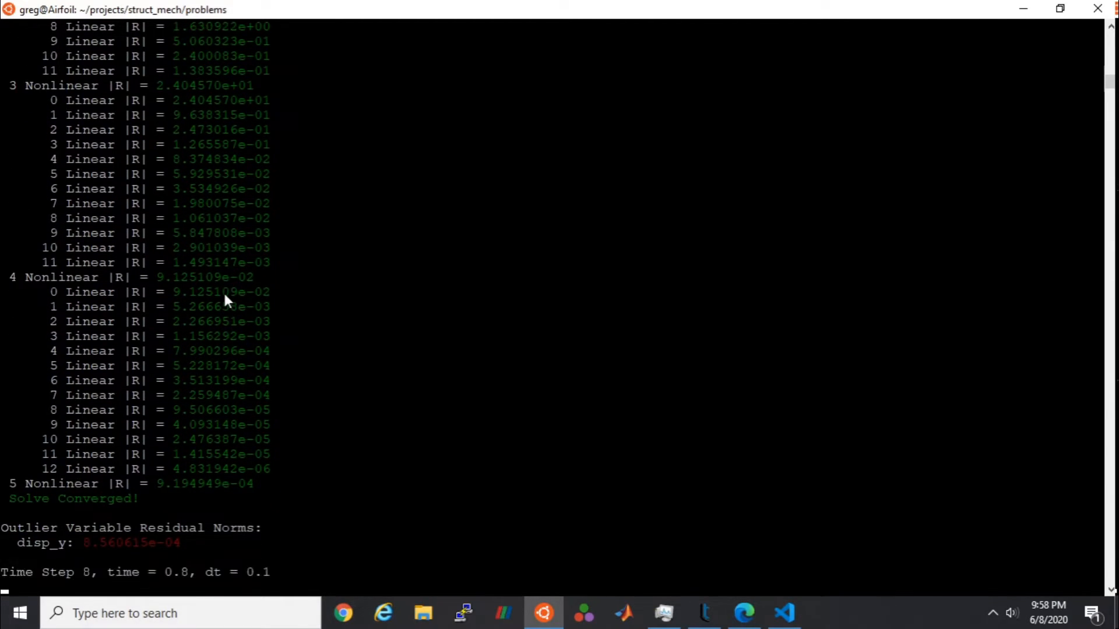
scroll(down, 3)
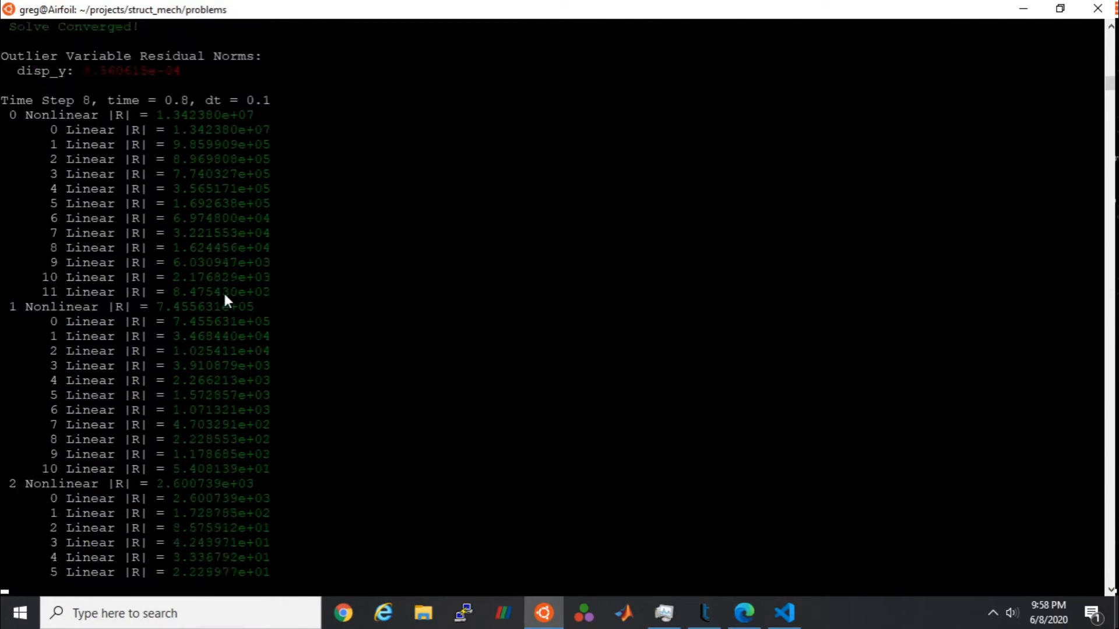
scroll(down, 3)
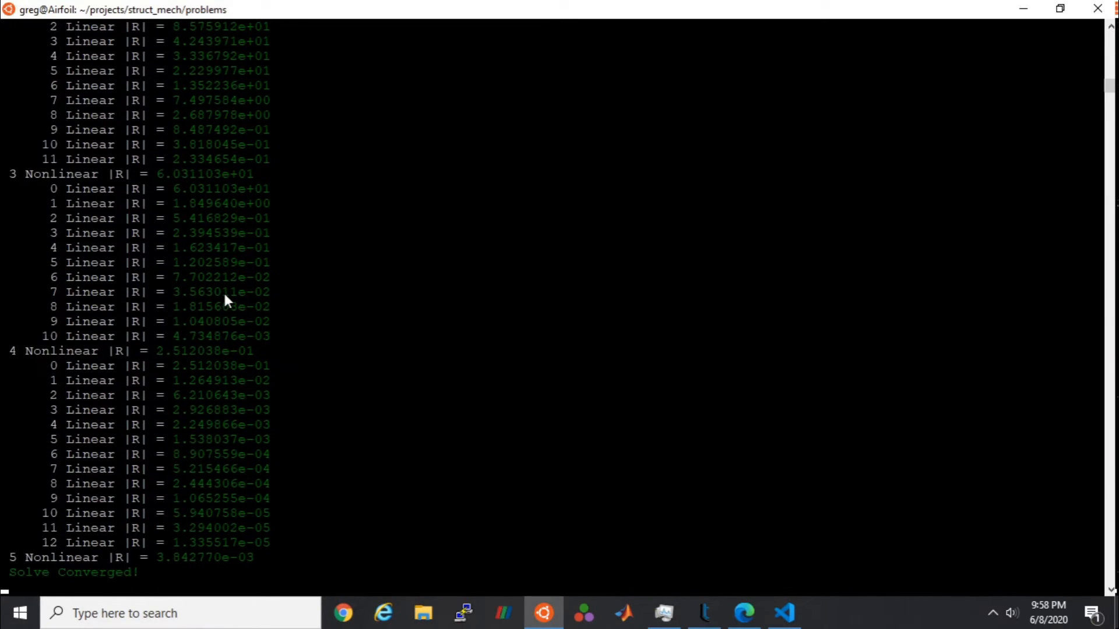
scroll(down, 3)
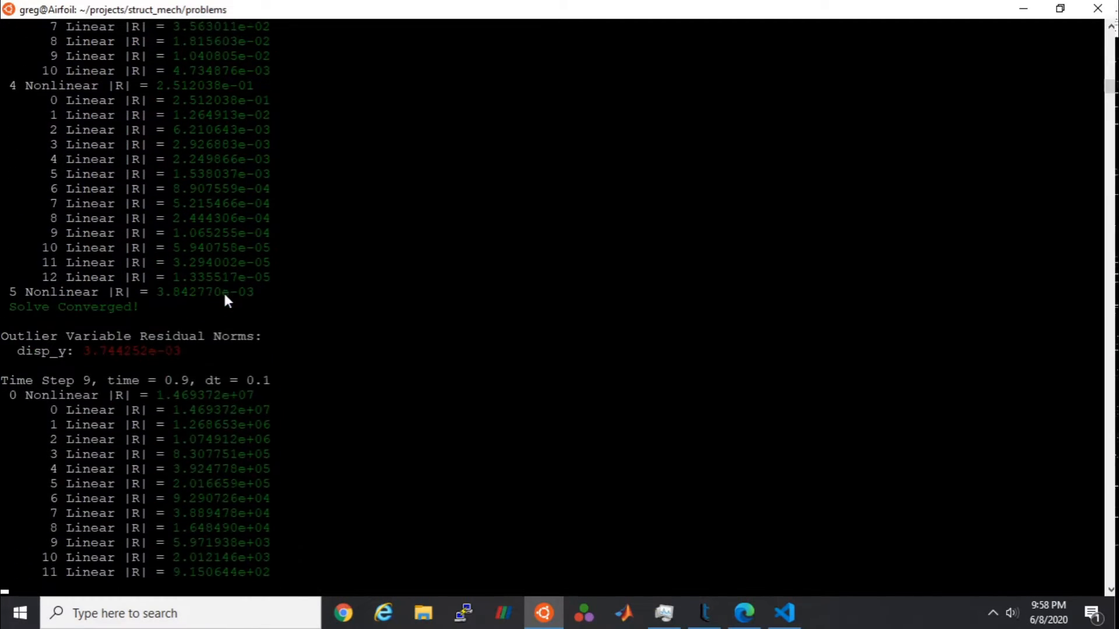
scroll(down, 3)
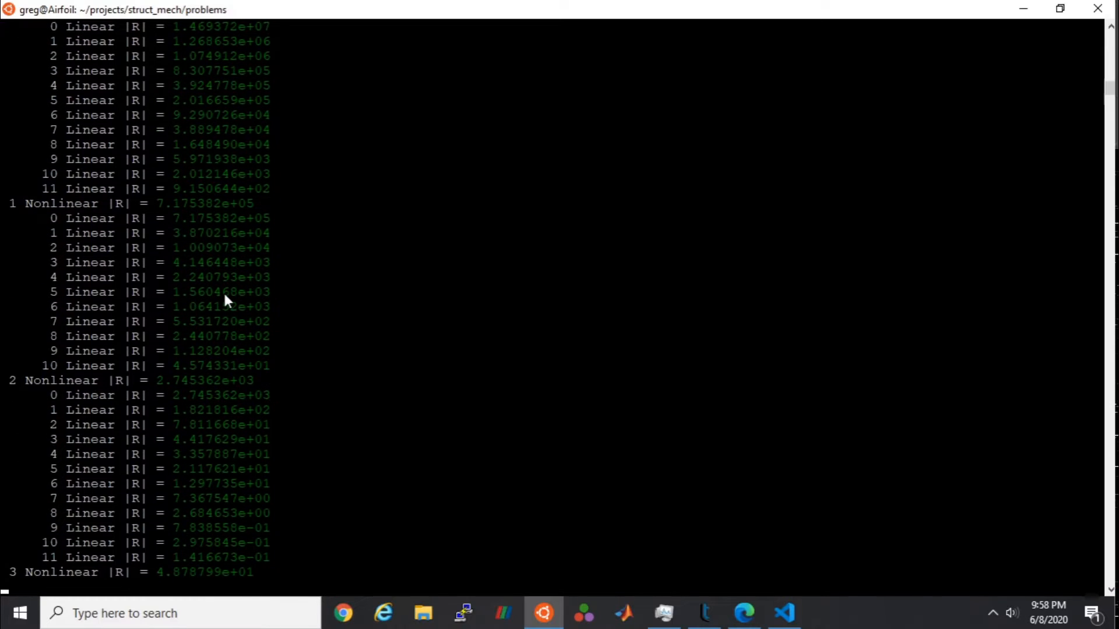
scroll(down, 3)
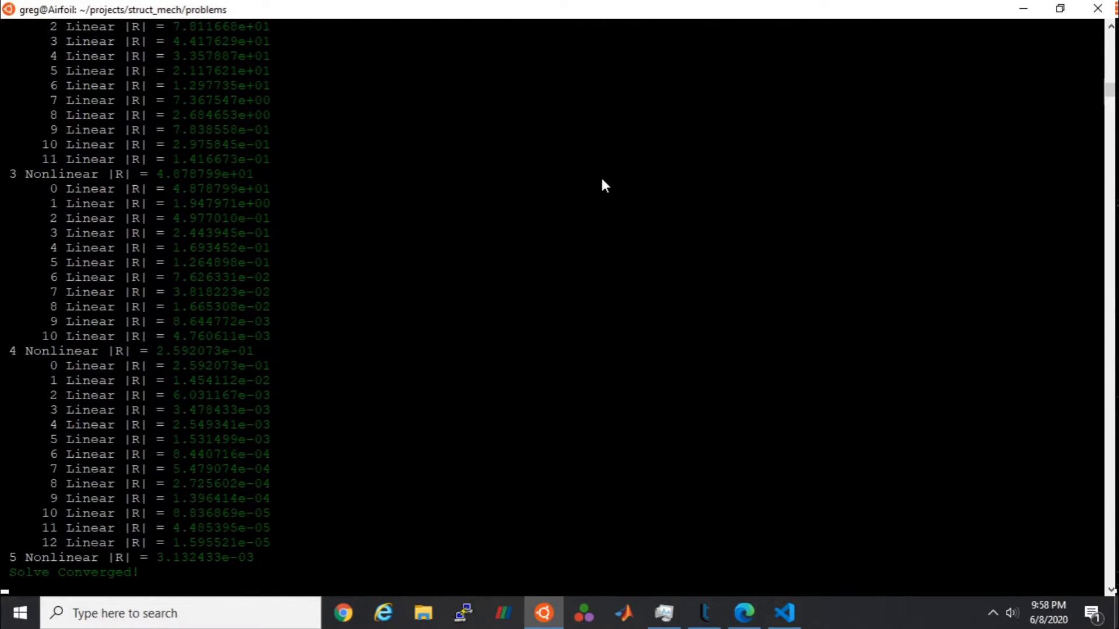
scroll(down, 3)
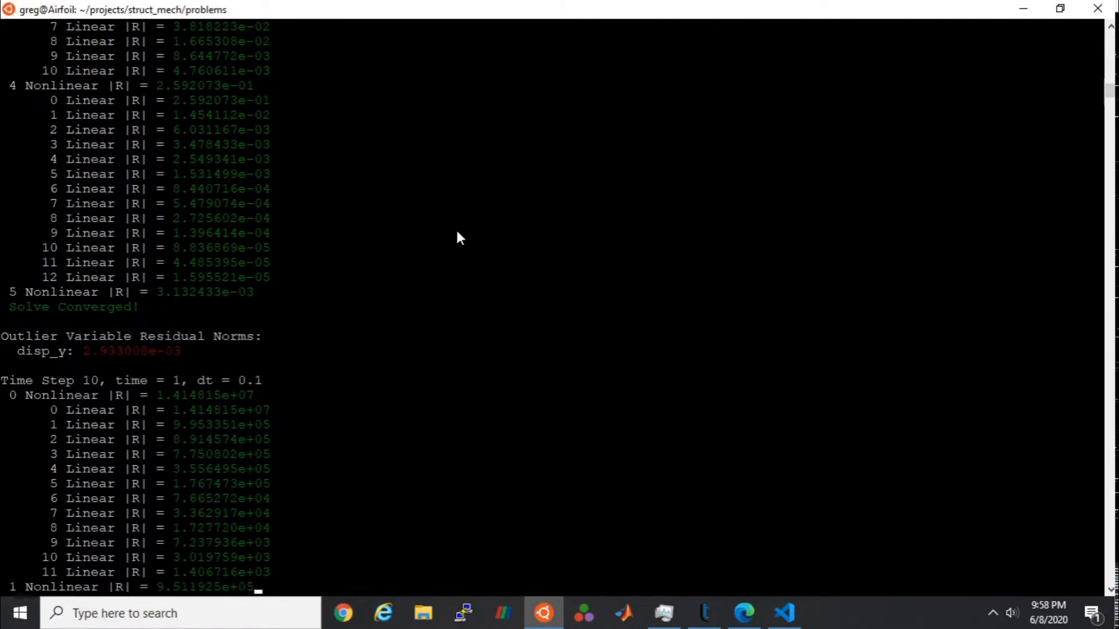
scroll(down, 3)
text(ls)
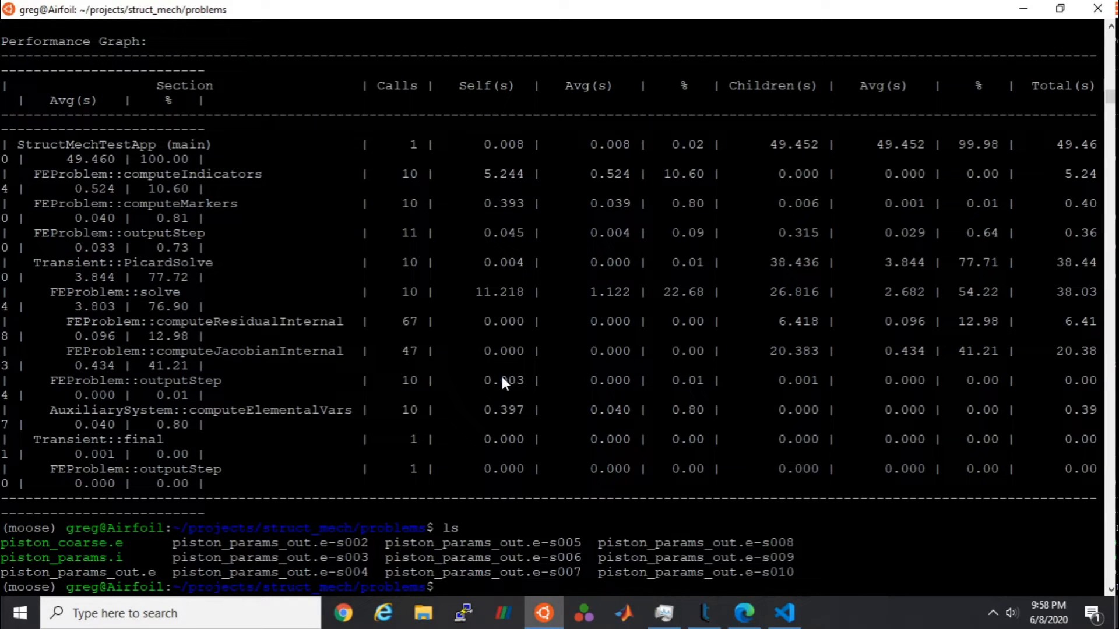
Step: Copy piston_params_out.e* to /mnt/c/Users/Owner/Desktop/ with cp
text(cp pis)
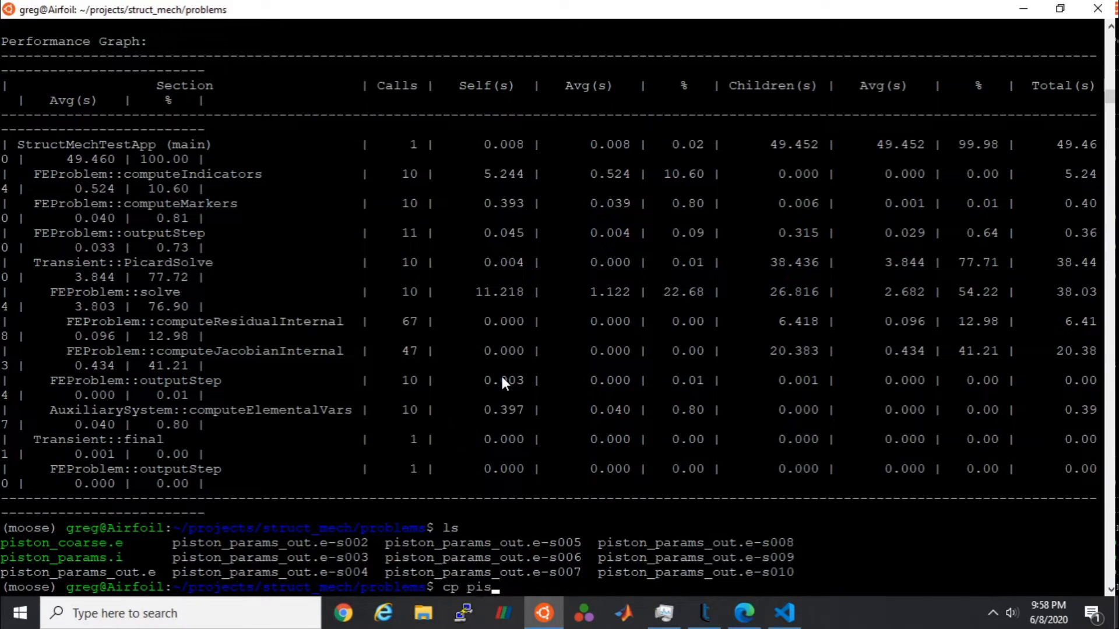
text(ton_)
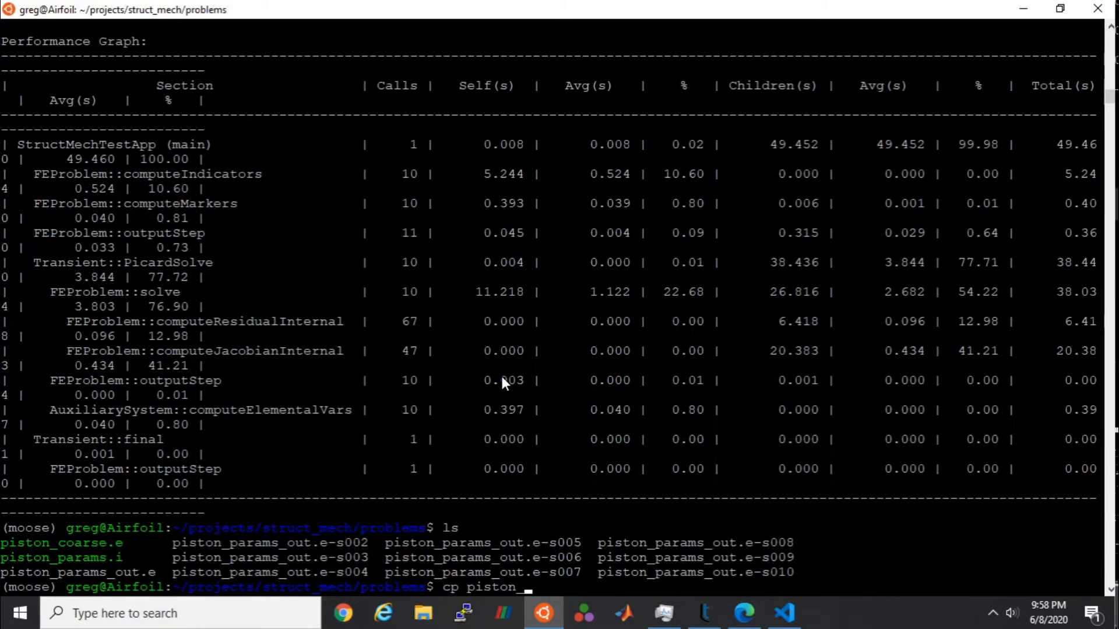
text(params_out.e)
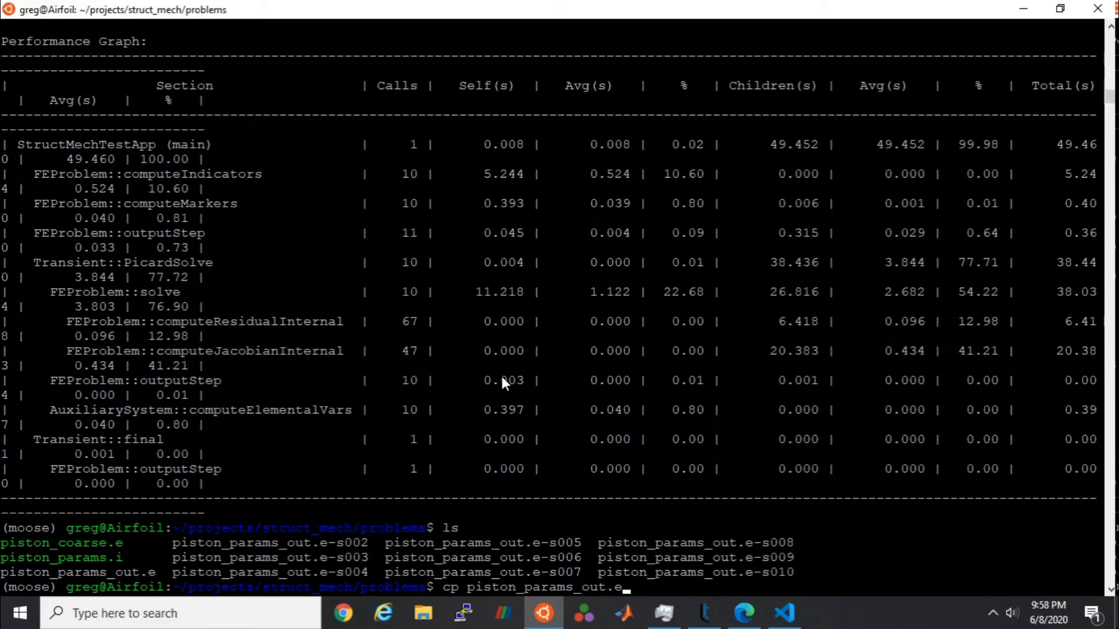
text(*)
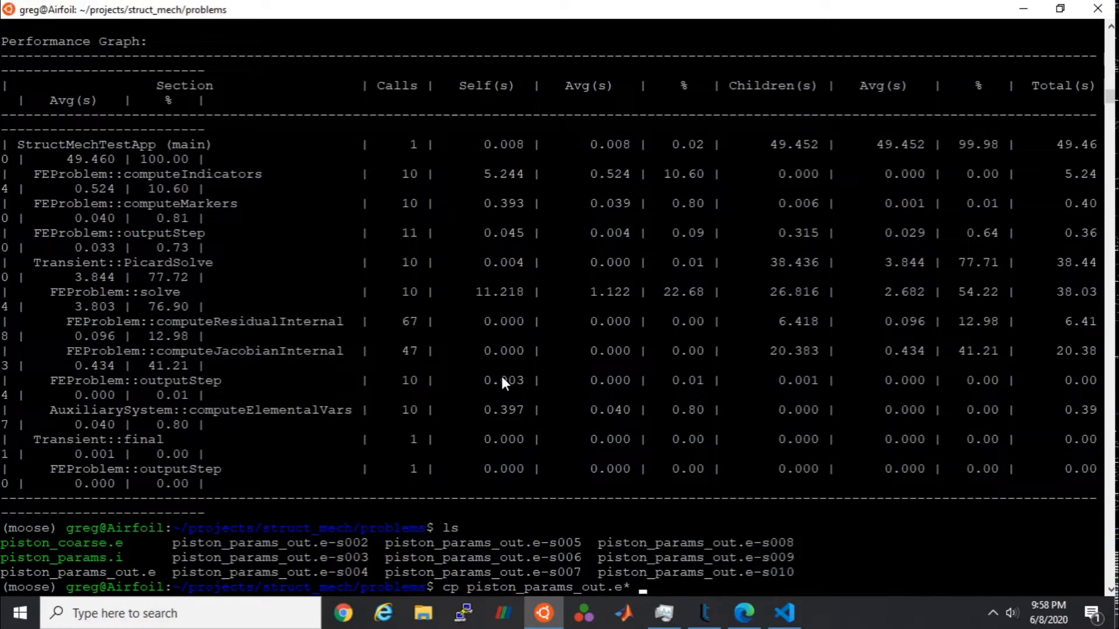
text(/mnt/)
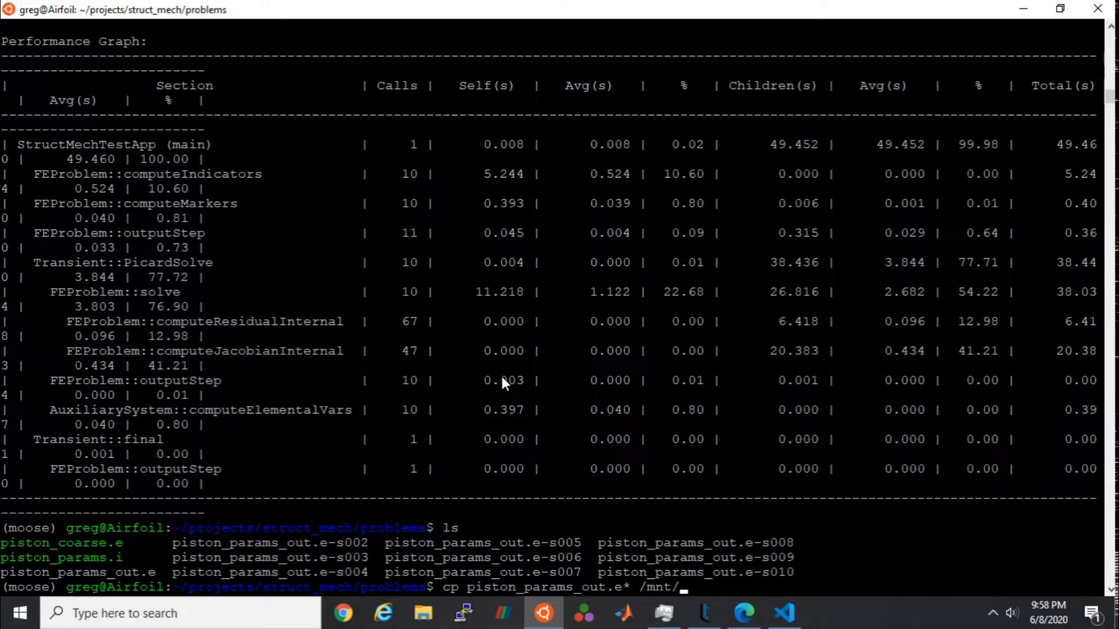
text(c/)
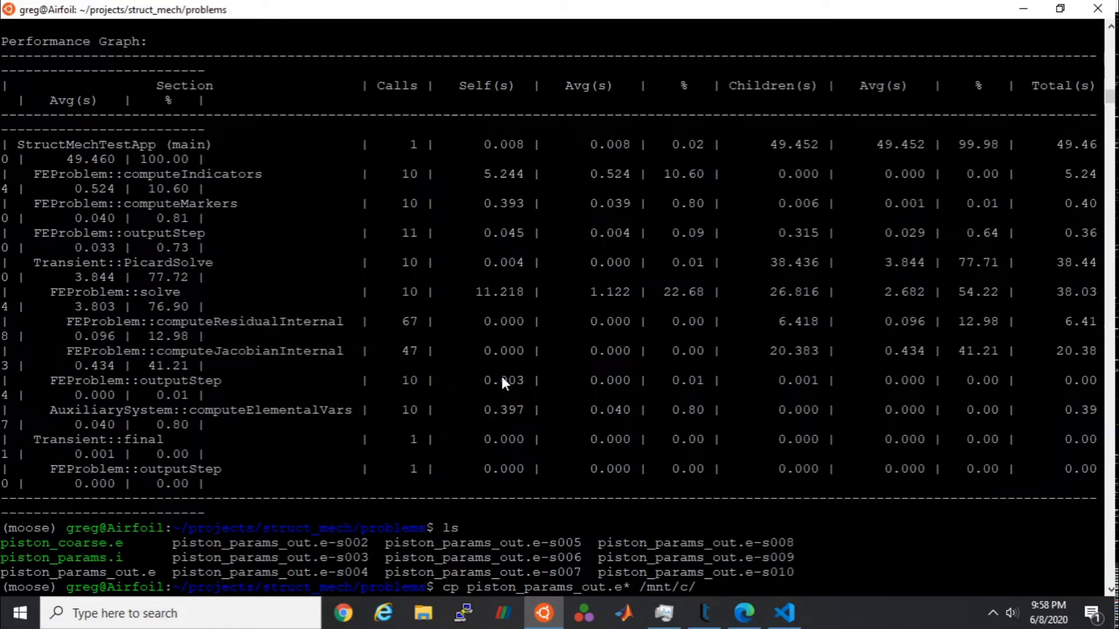
text(Us)
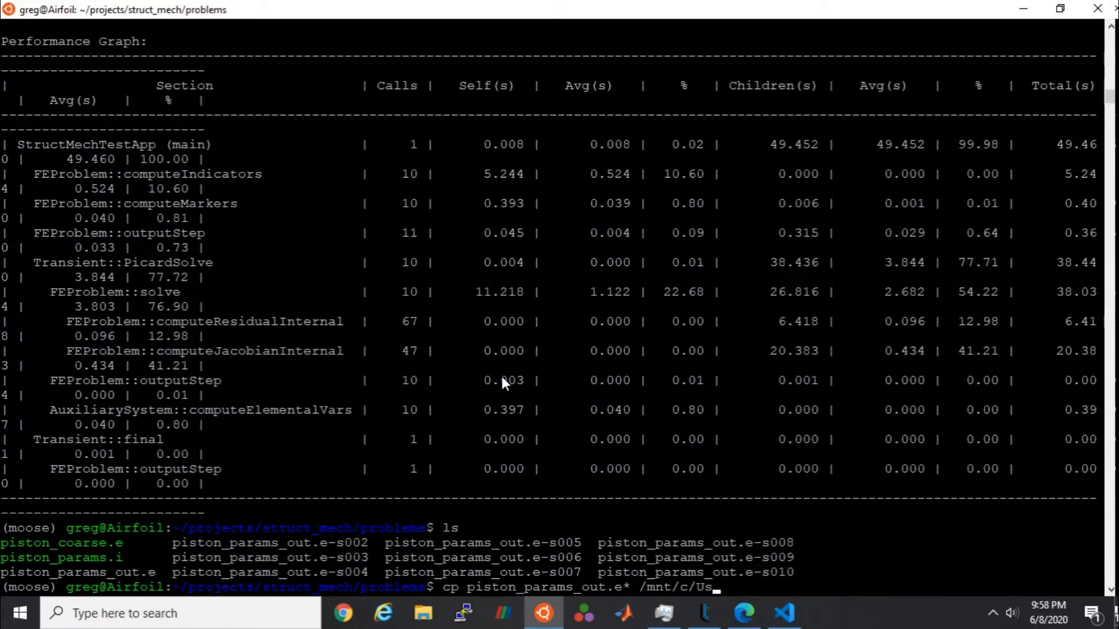
text(ers/O)
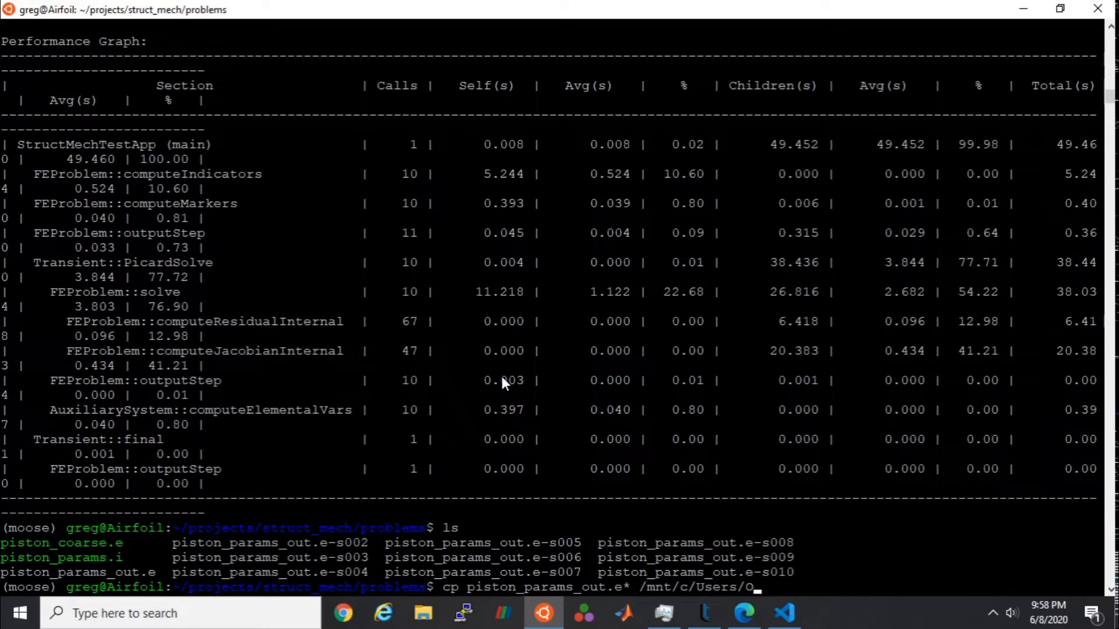
text(wner/Desktop/)
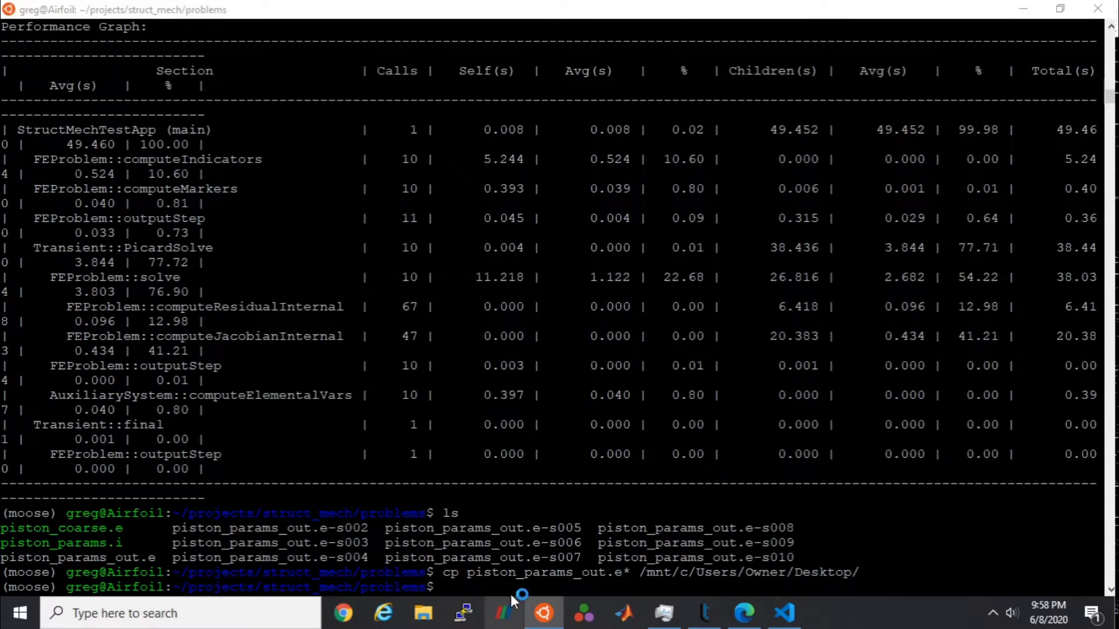
mouse_move(410, 542)
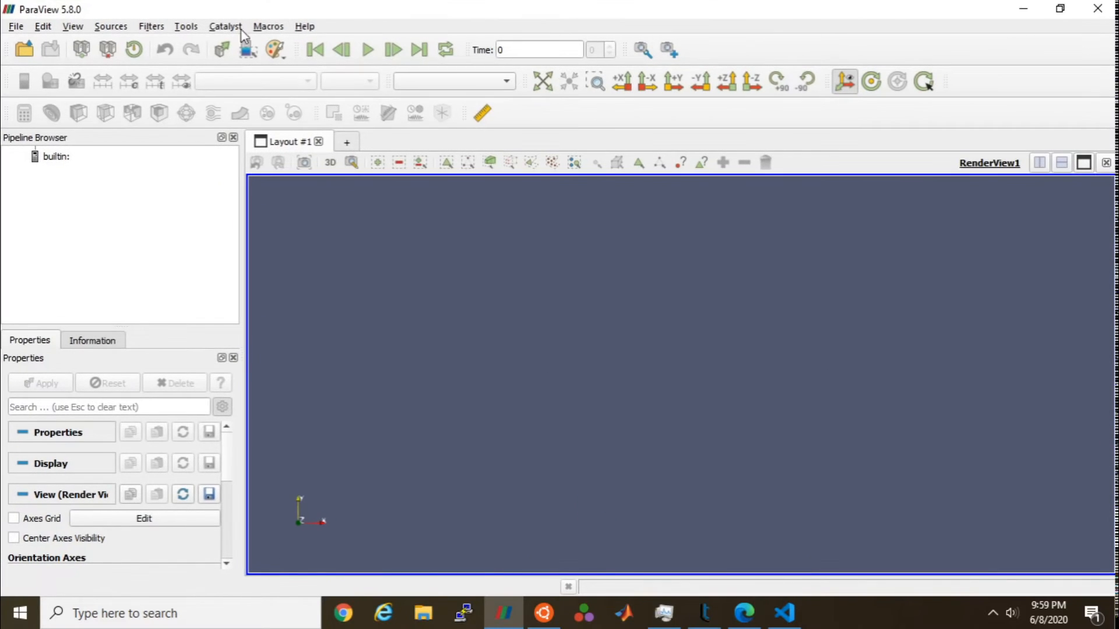
Step: Open piston_params_out.e from the Desktop and apply it to show the quarter-piston
click(24, 49)
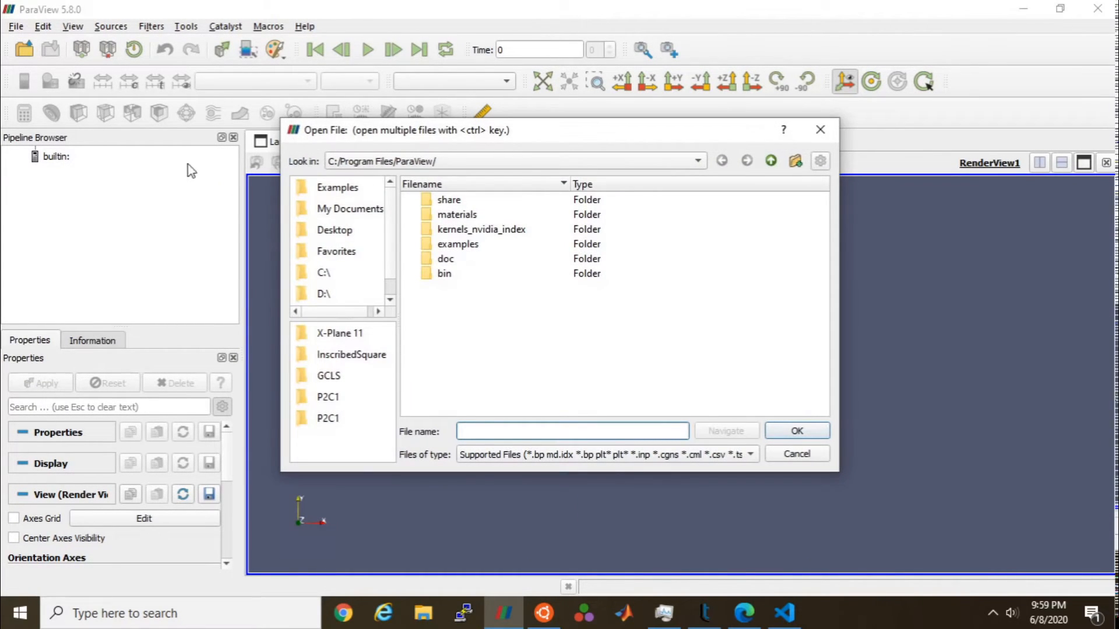
click(334, 229)
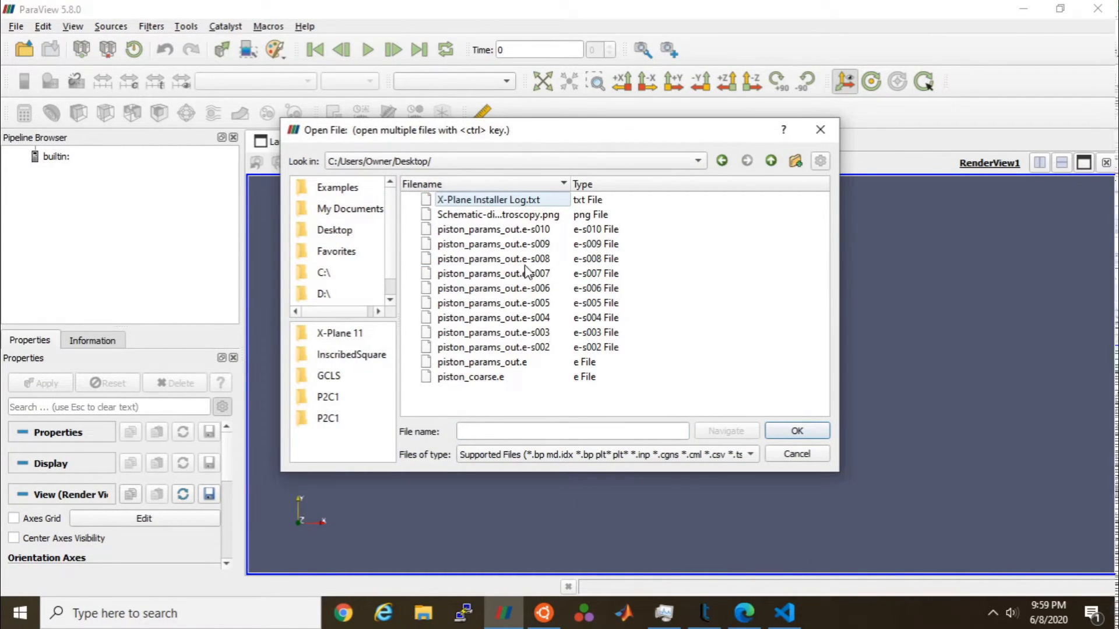
mouse_move(515, 353)
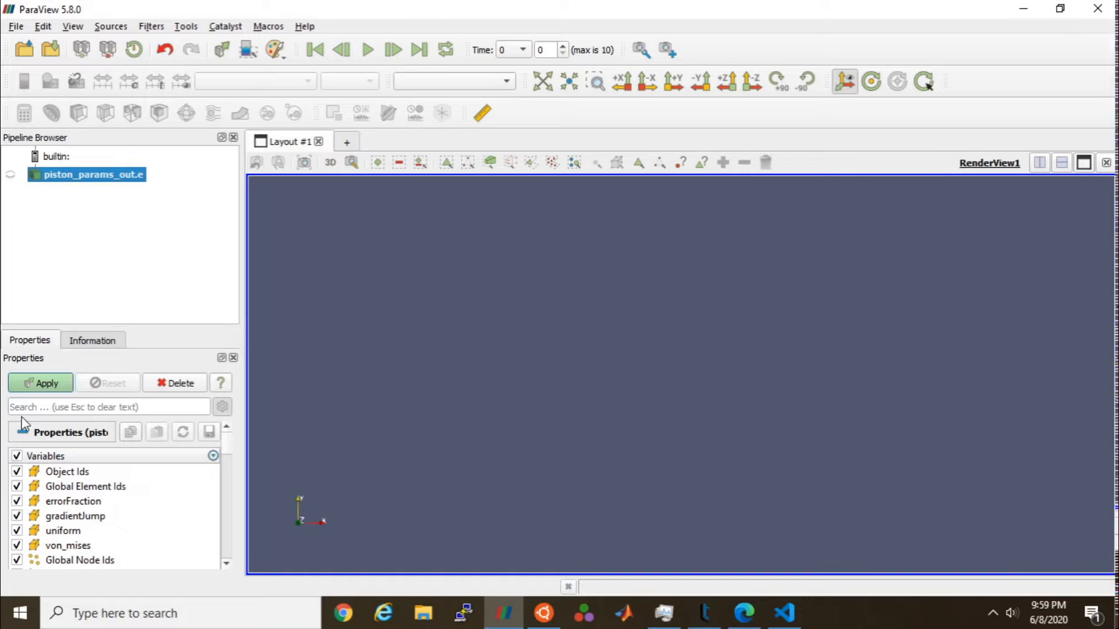
click(40, 384)
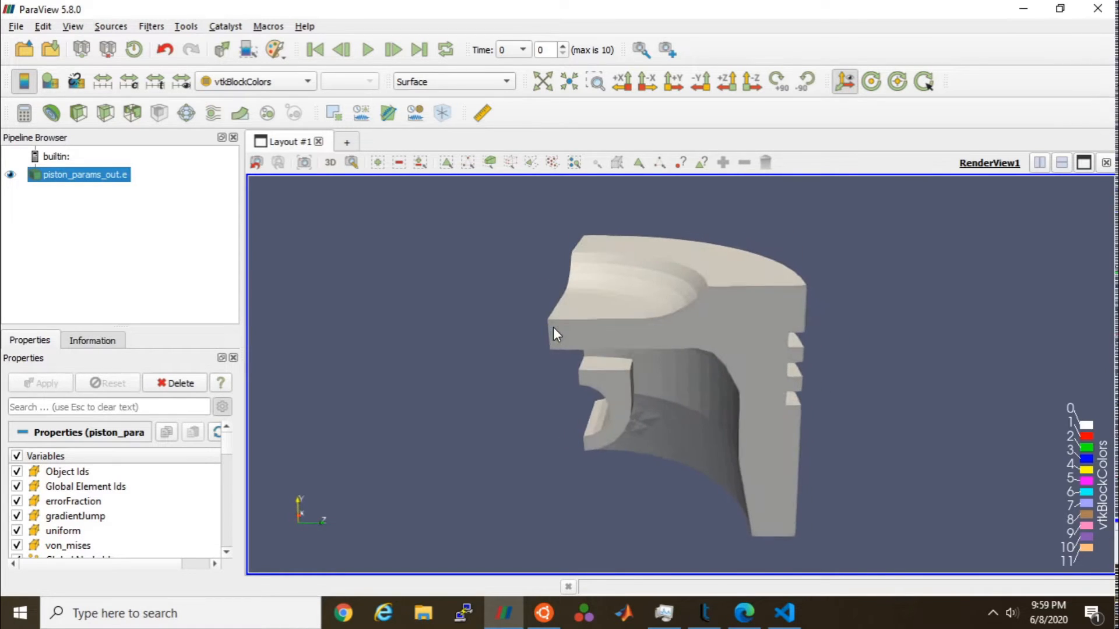
Step: Show the piston as Surface With Edges, colour it by disp_, and play to time 1
click(453, 81)
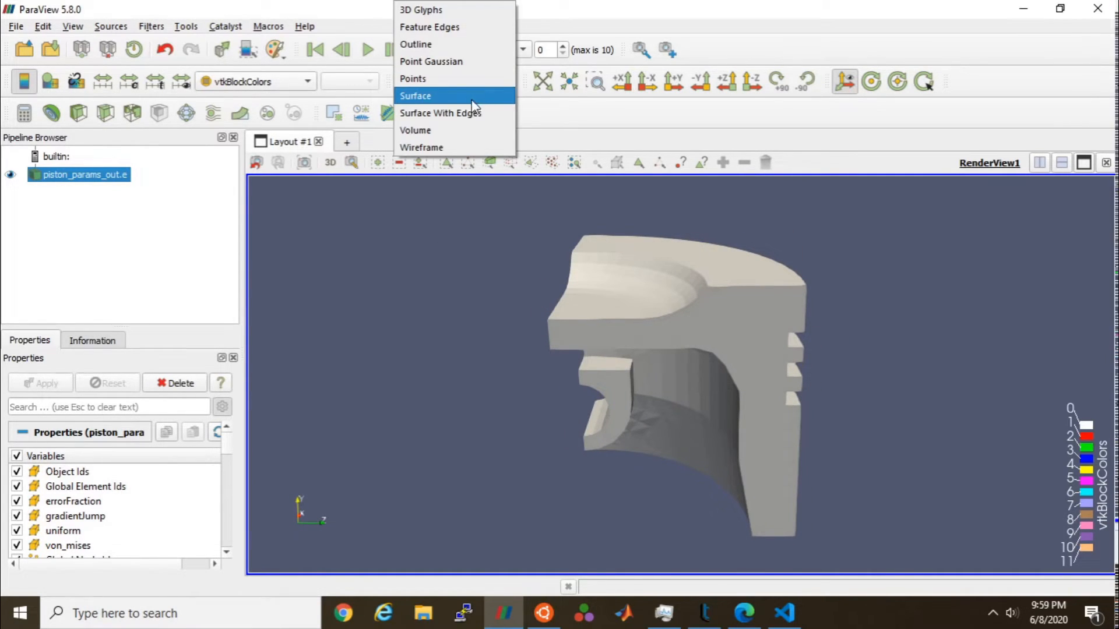
click(441, 113)
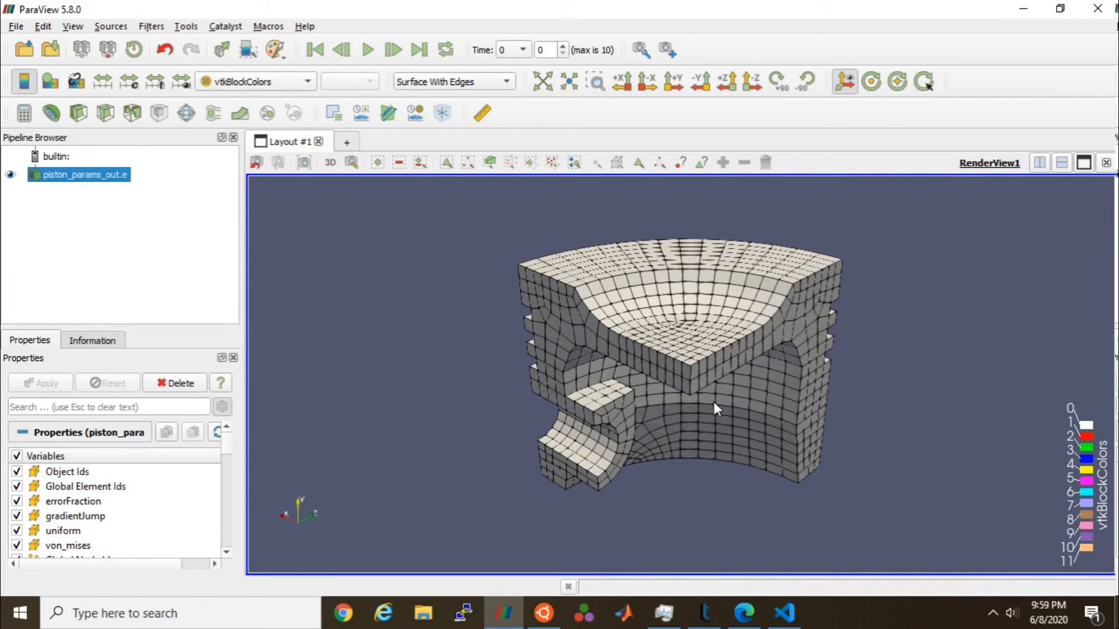
click(253, 82)
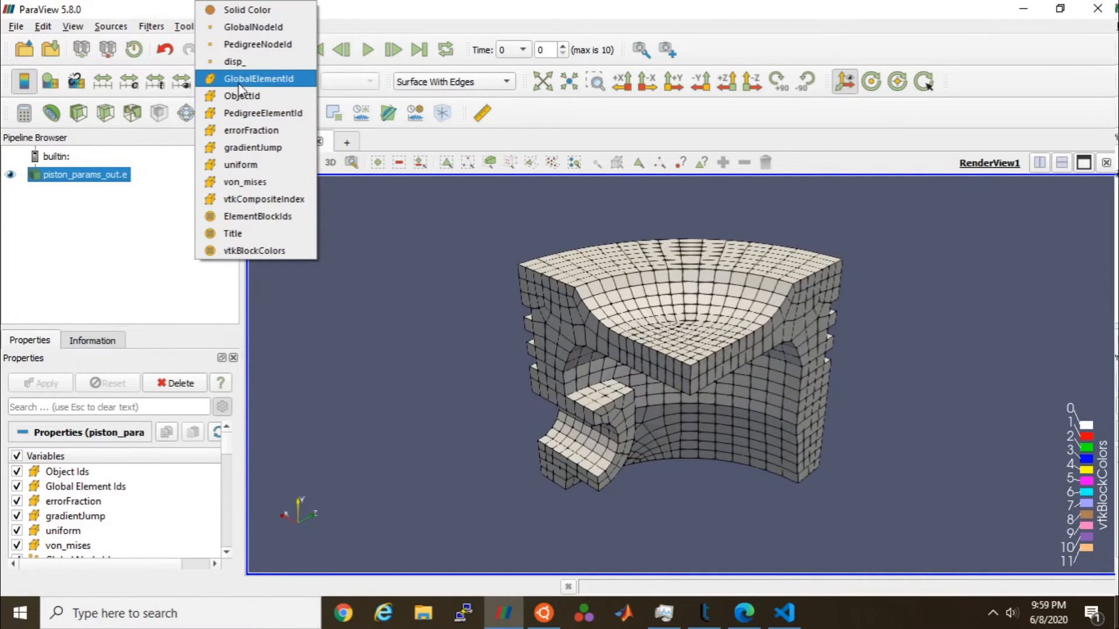
click(234, 61)
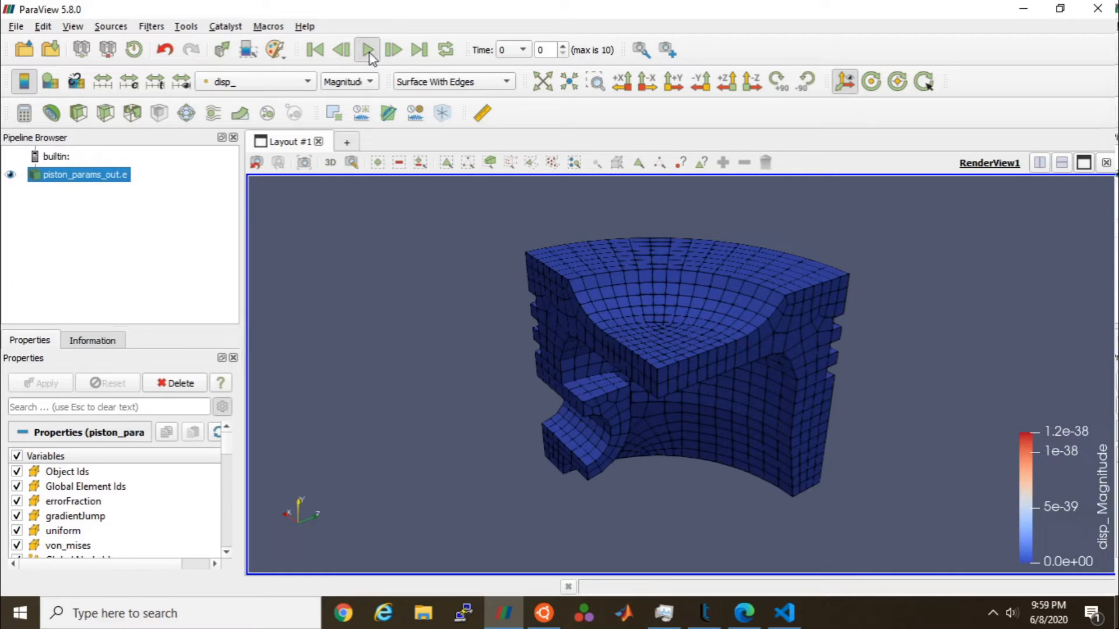
click(368, 49)
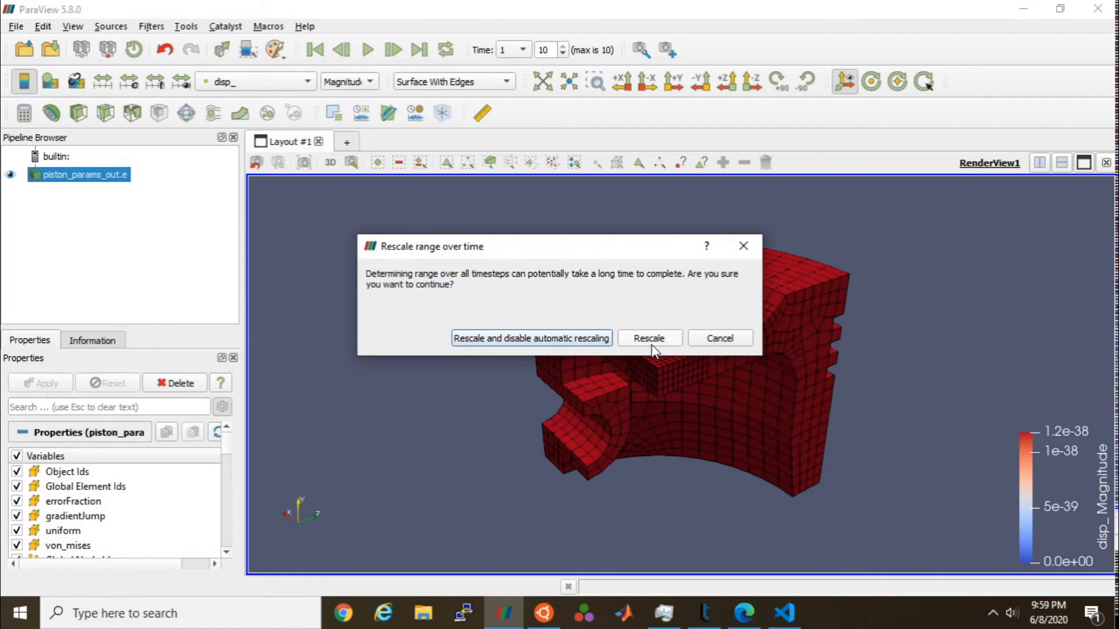
Step: Rescale disp_ colours over all time steps (0–0.018), then replay and pause at time 0.6
click(648, 338)
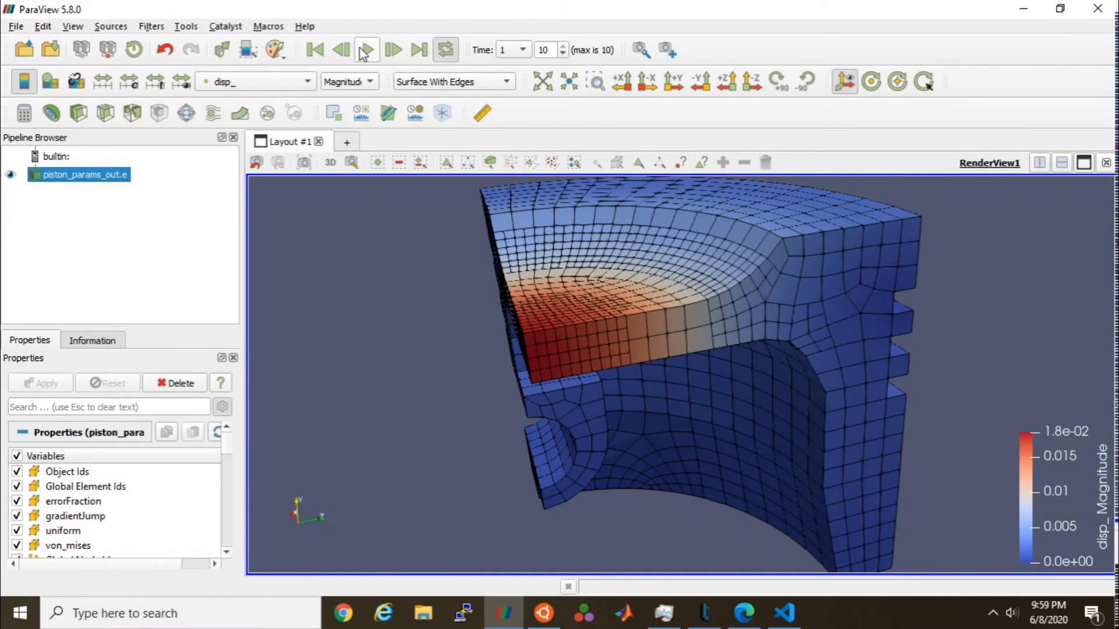
click(366, 49)
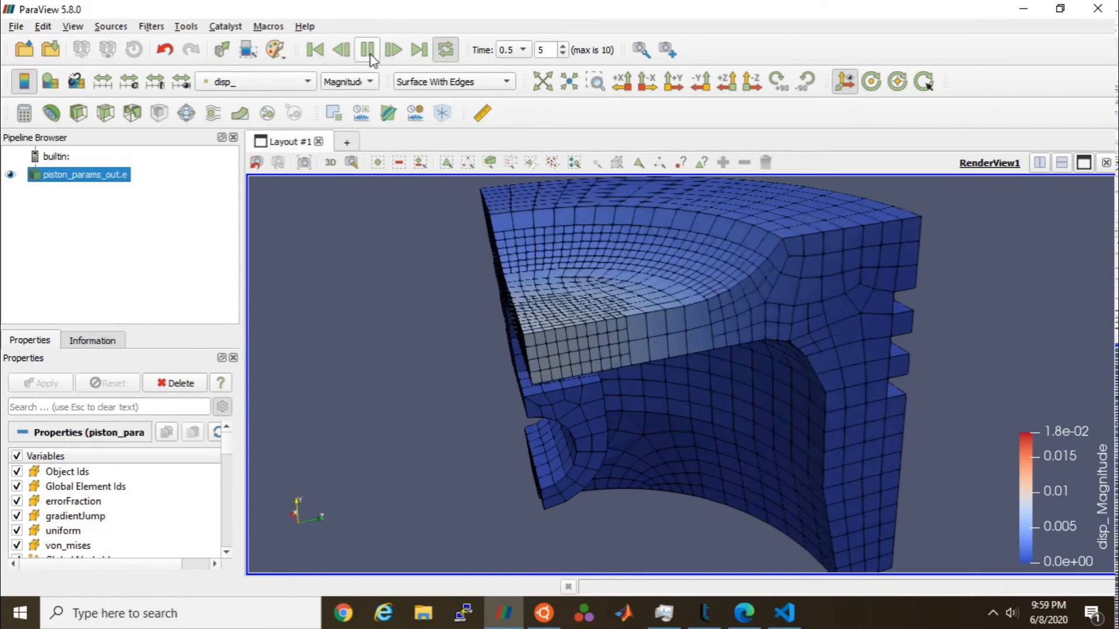
click(392, 49)
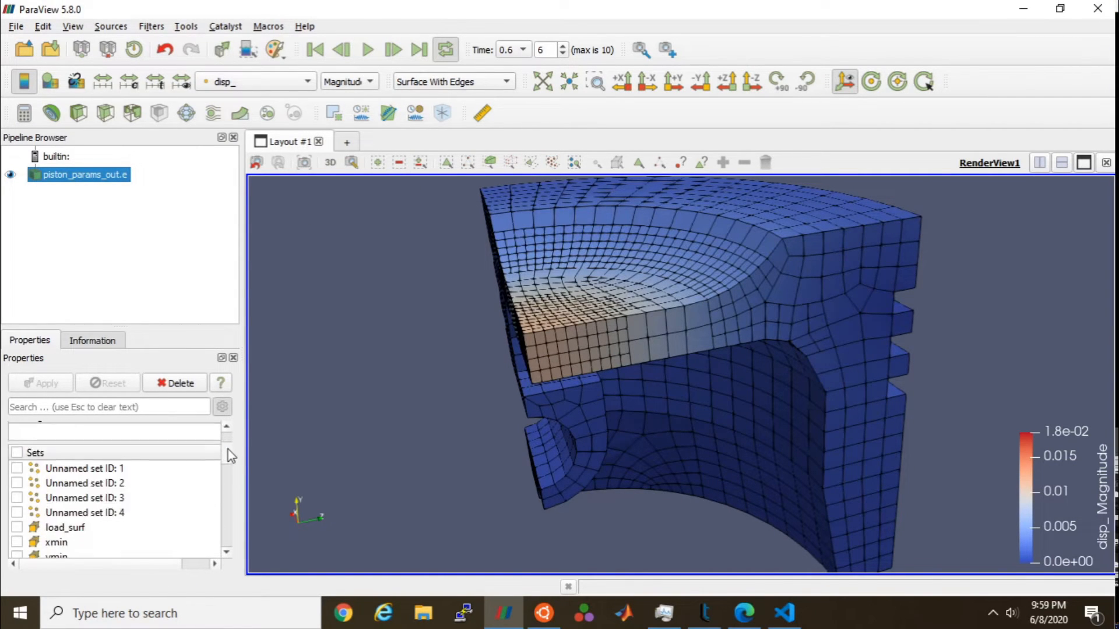
Step: Apply a Displacement Magnitude of 10, then 40, stepping through time to 0.2
scroll(down, 3)
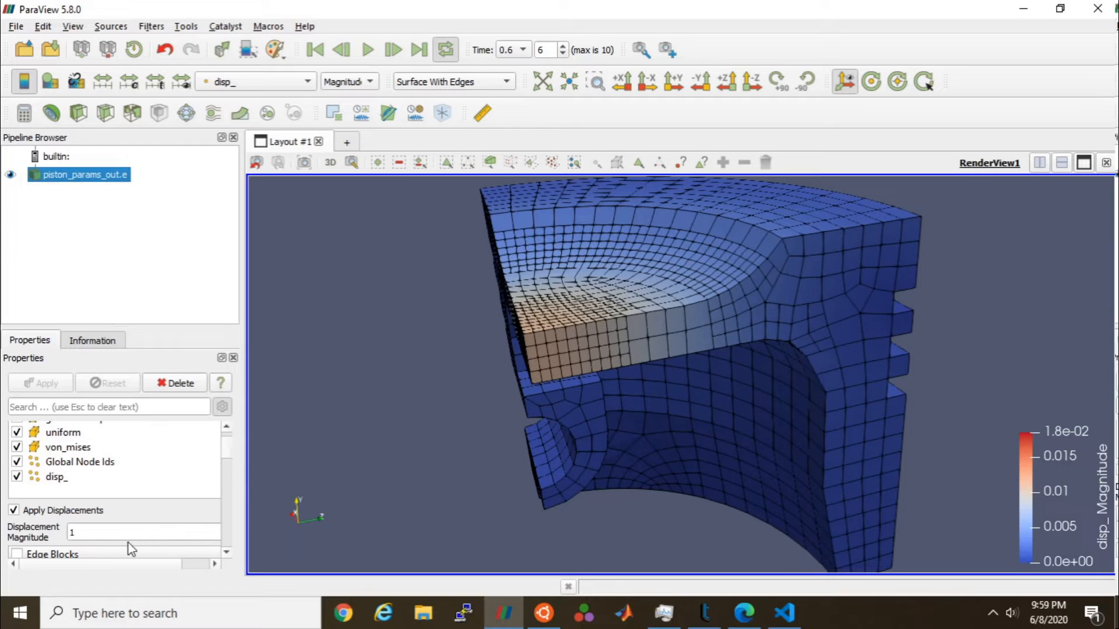
text(0)
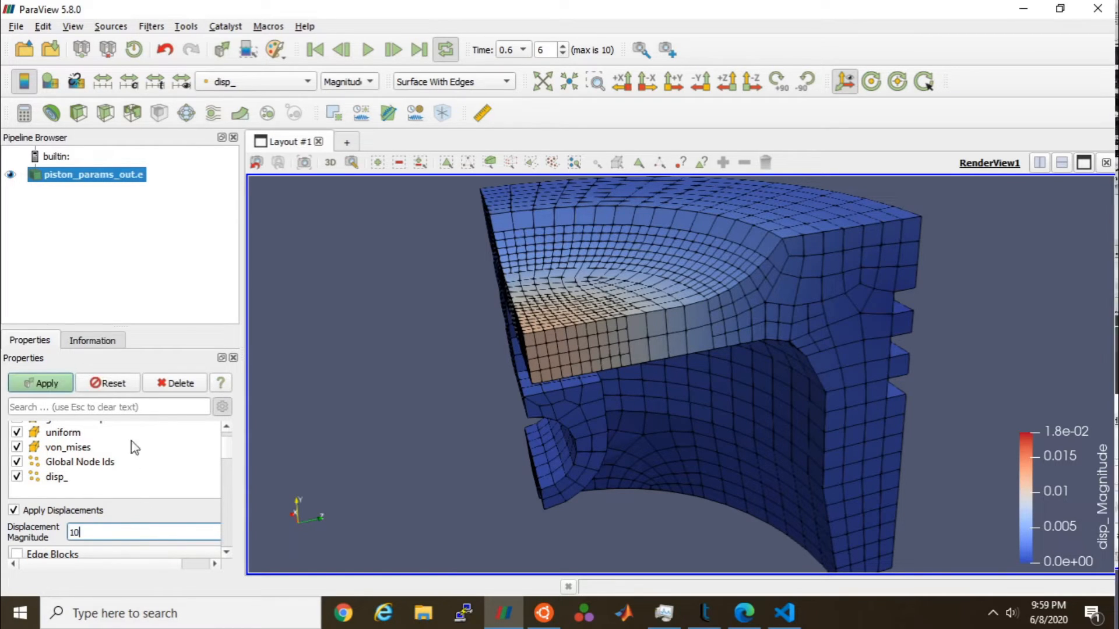
click(40, 383)
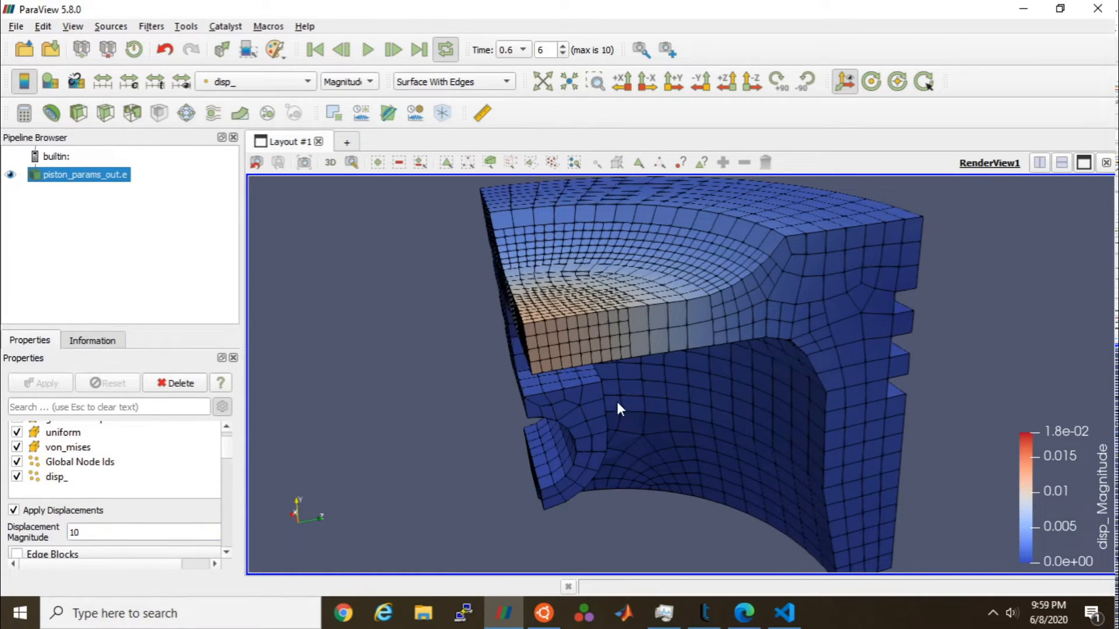
click(419, 49)
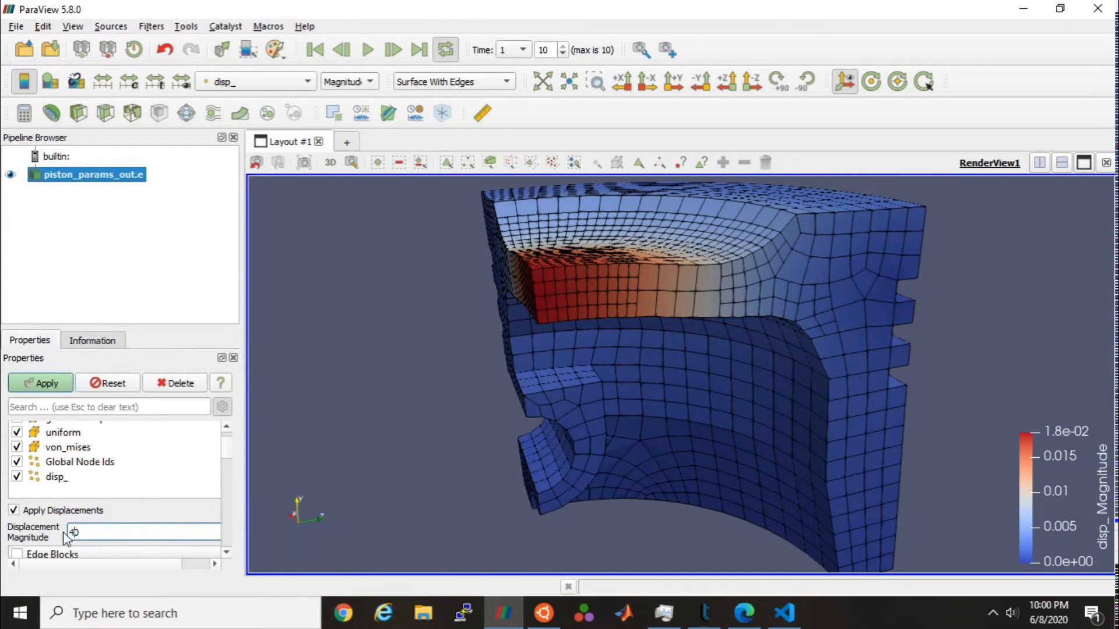
click(40, 384)
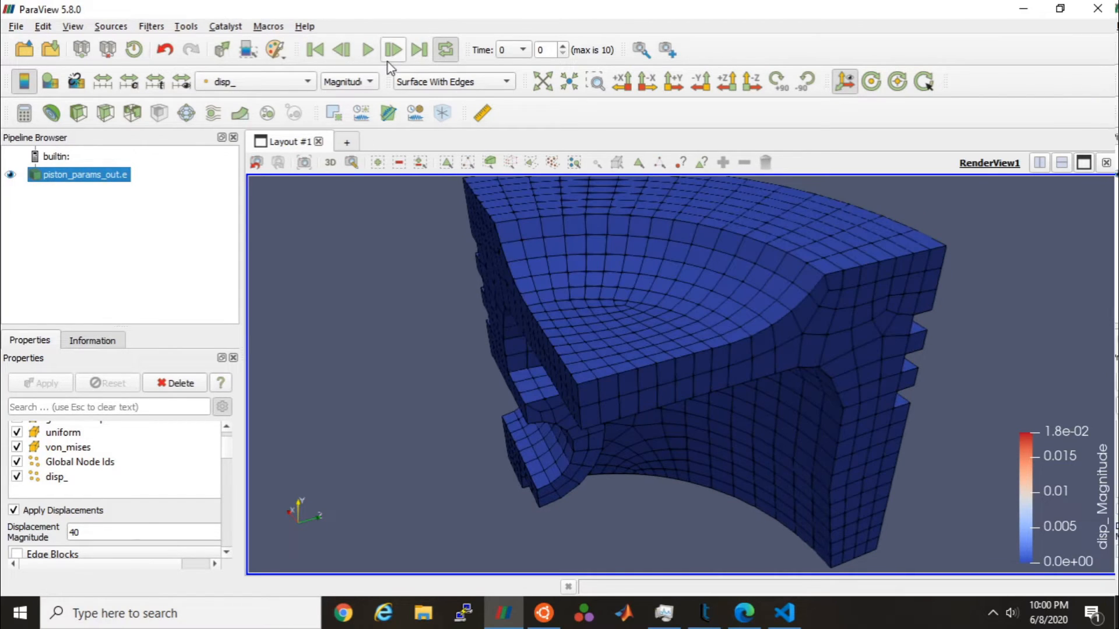
click(393, 48)
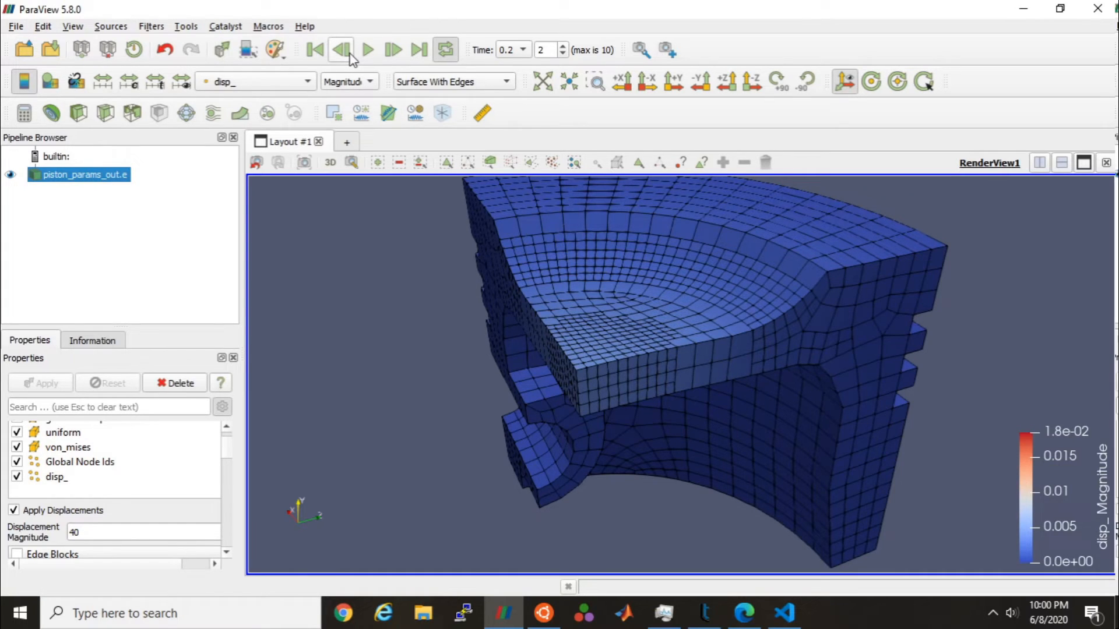
Step: Colour the piston by errorFraction (0–2) and step frame by frame to time 1
click(253, 82)
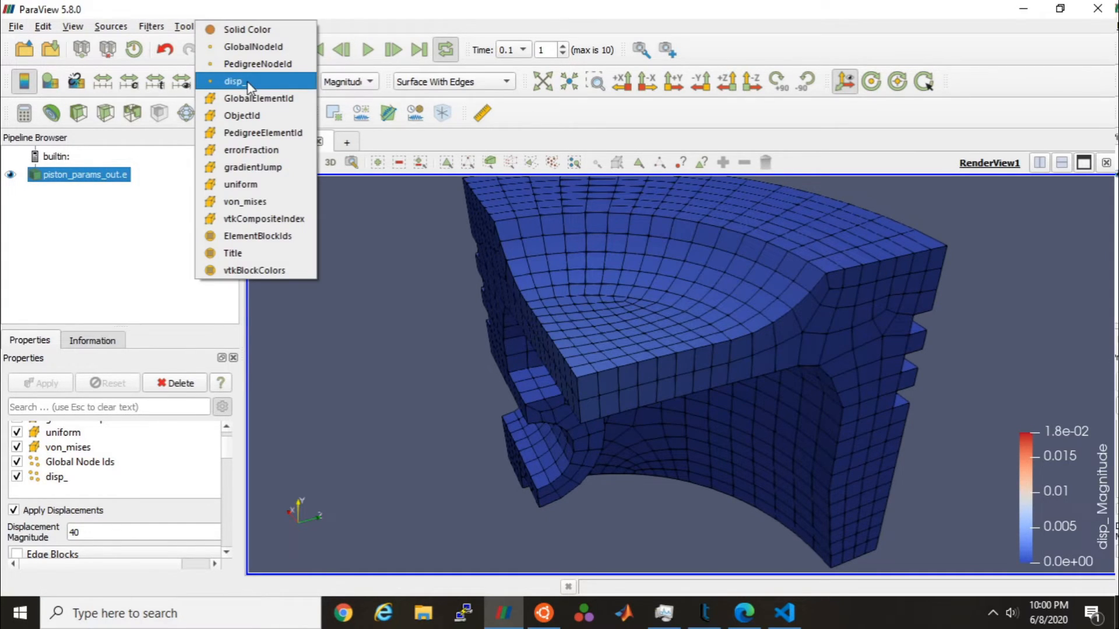
mouse_move(255, 201)
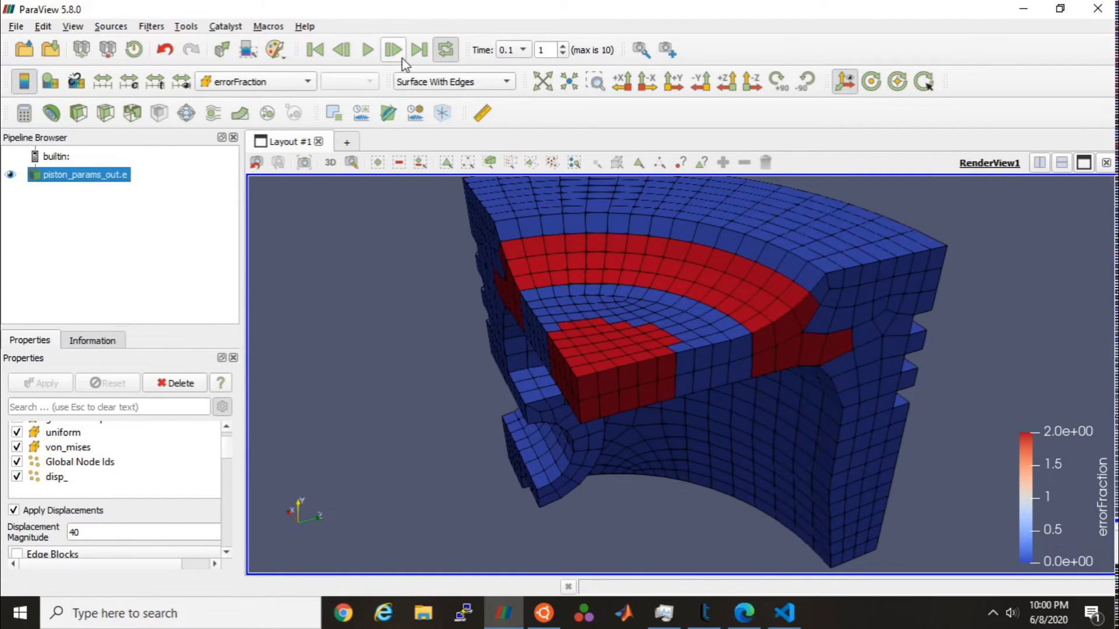
click(391, 49)
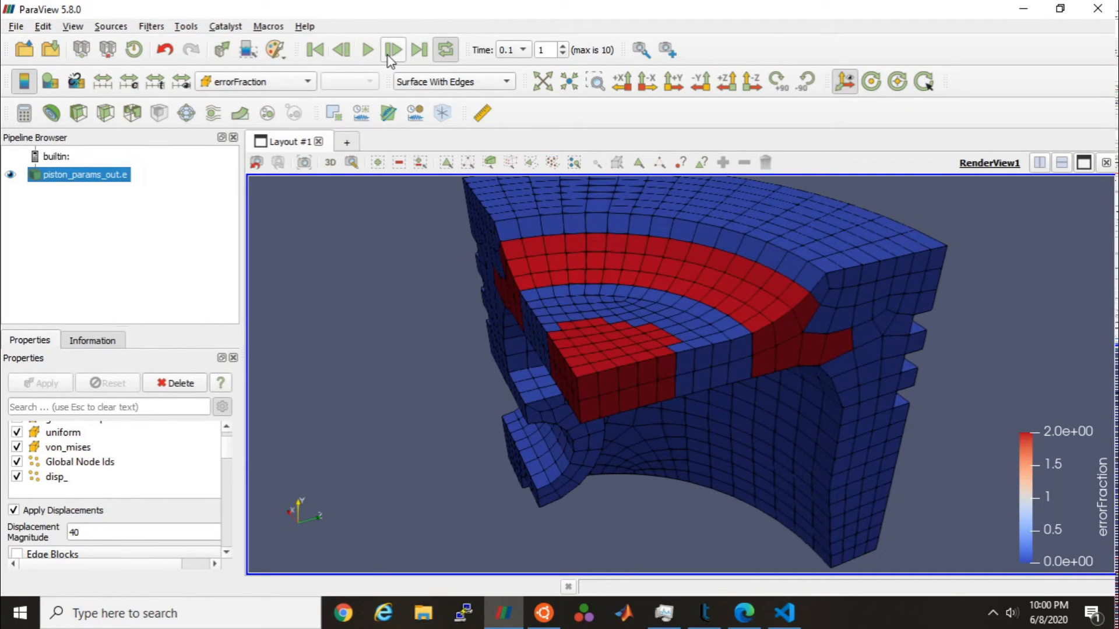
click(393, 49)
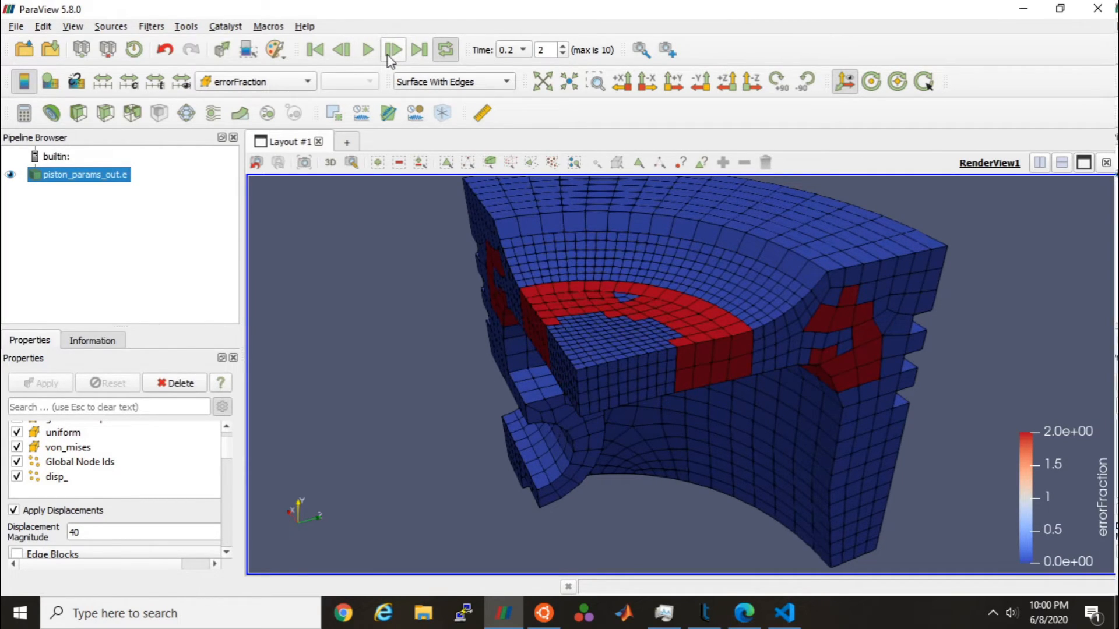
click(393, 49)
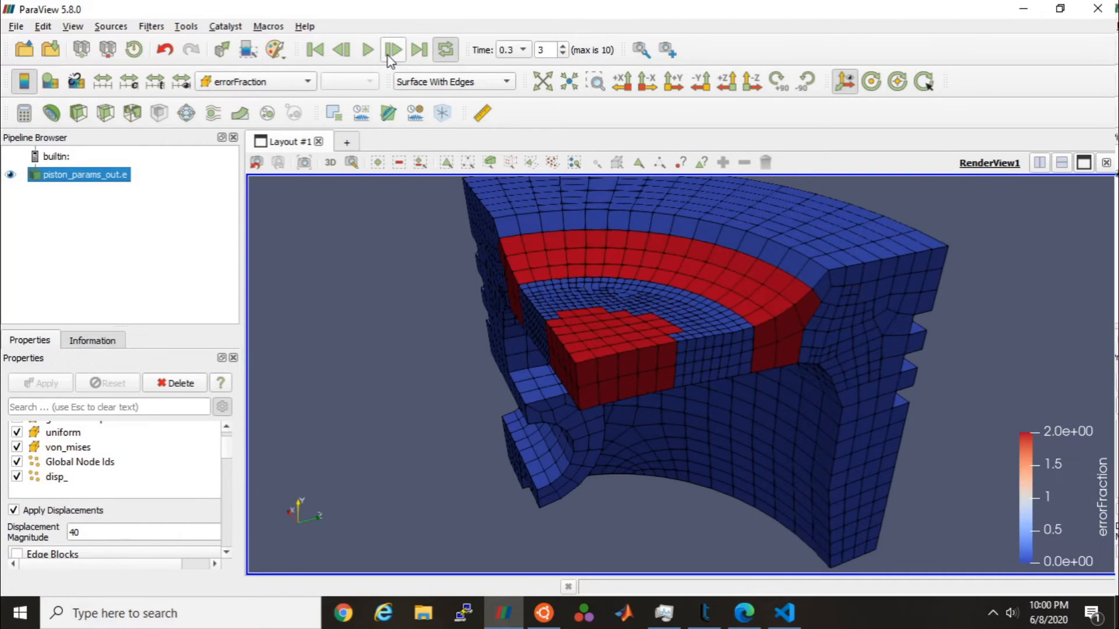
click(393, 49)
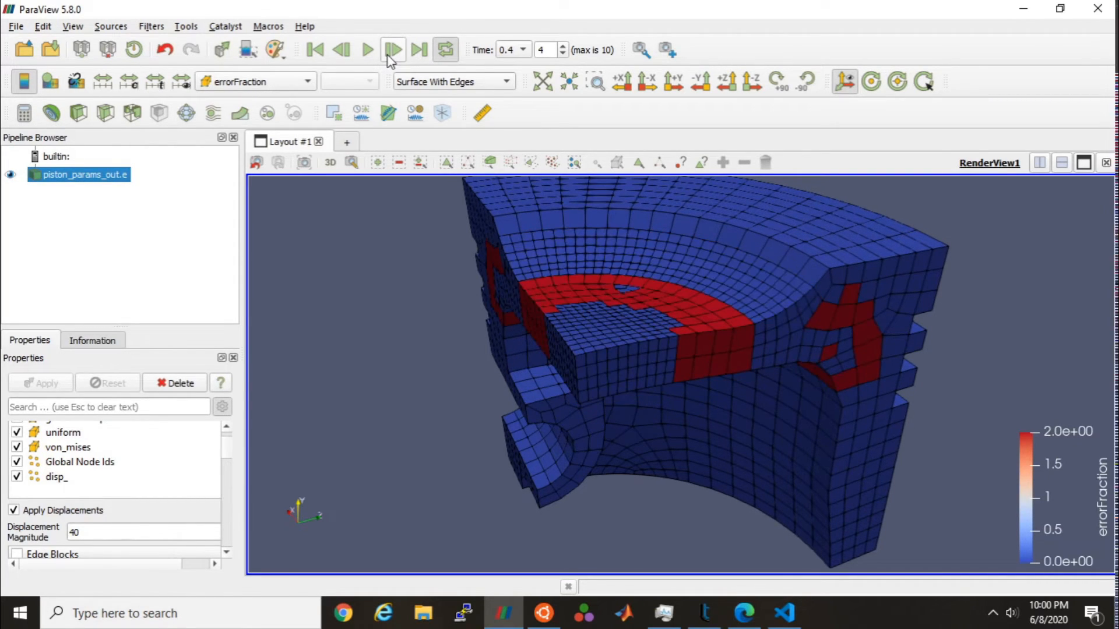
click(392, 49)
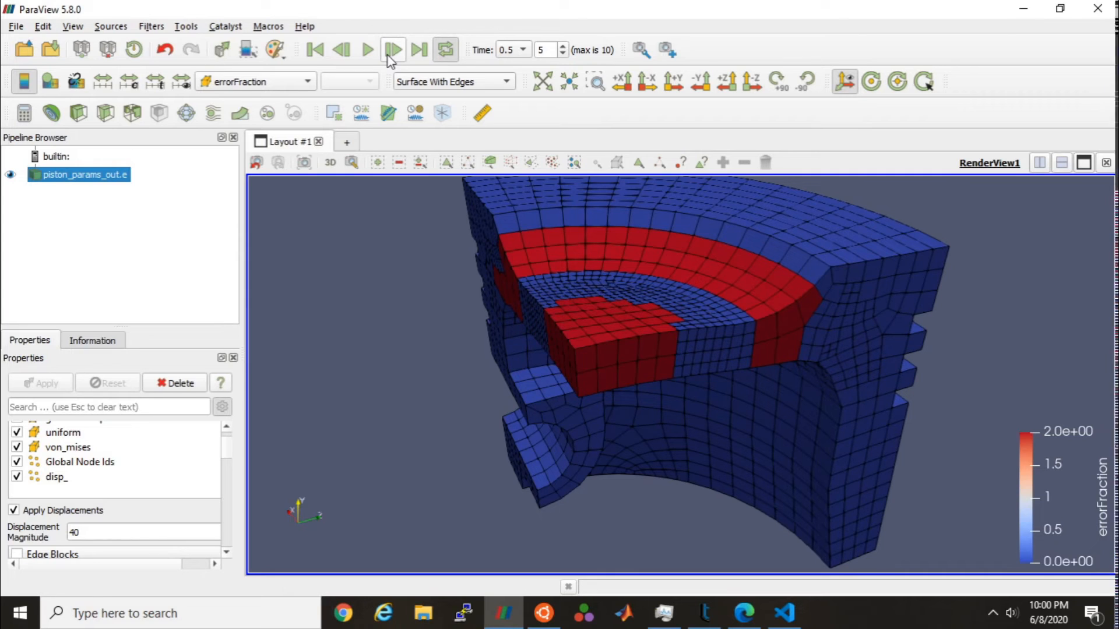
click(392, 49)
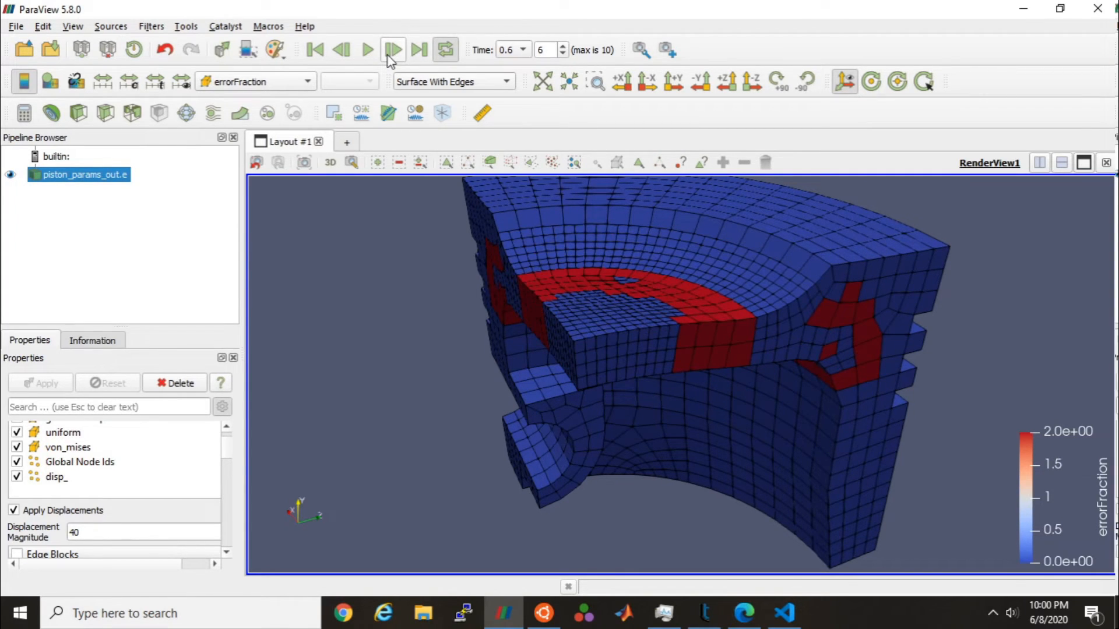
click(393, 49)
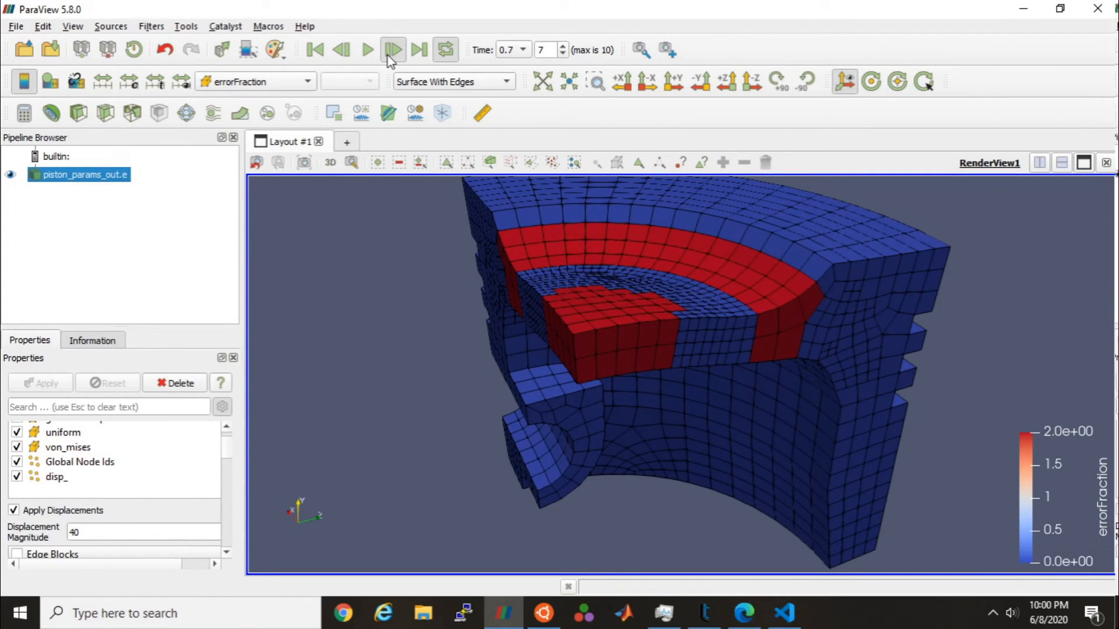
click(394, 49)
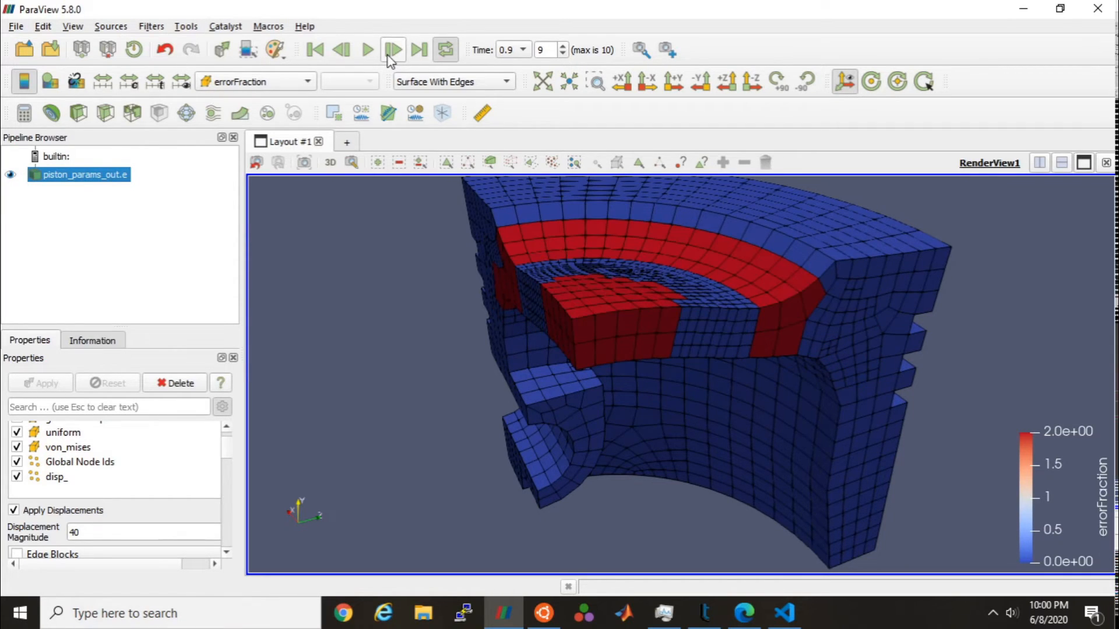
click(392, 49)
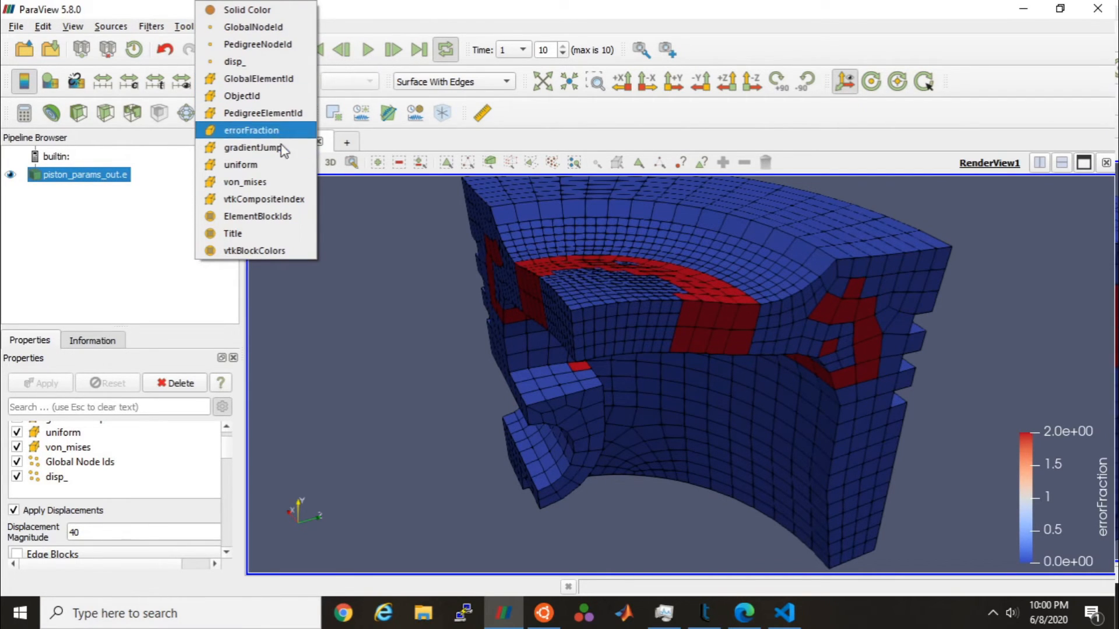
Step: Colour the deformed piston by the cell-data von_mises stress array
click(244, 181)
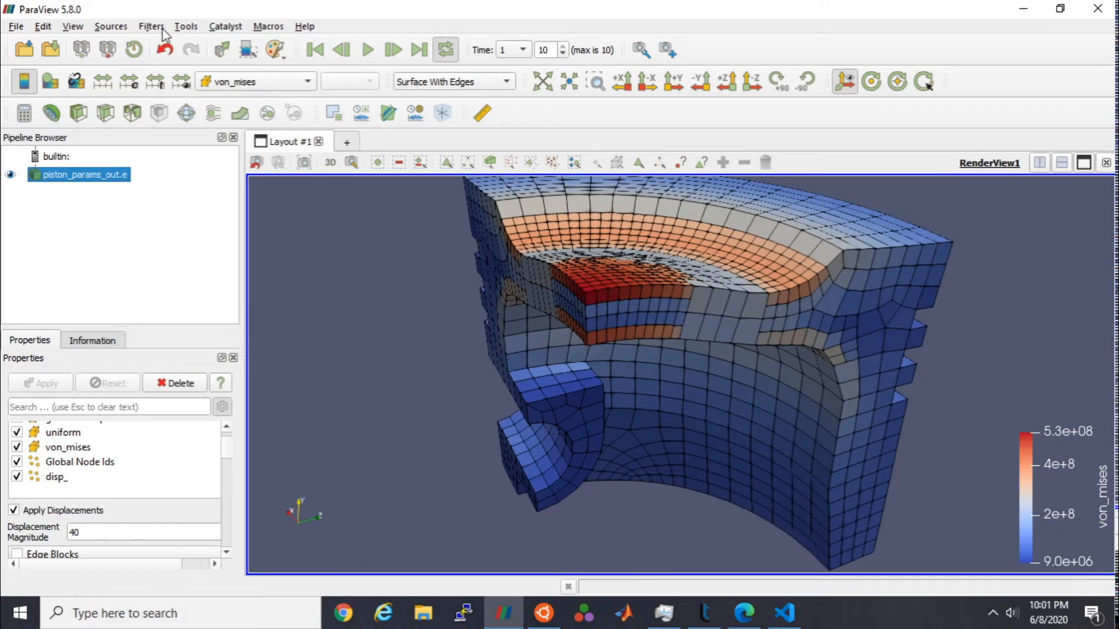
click(151, 26)
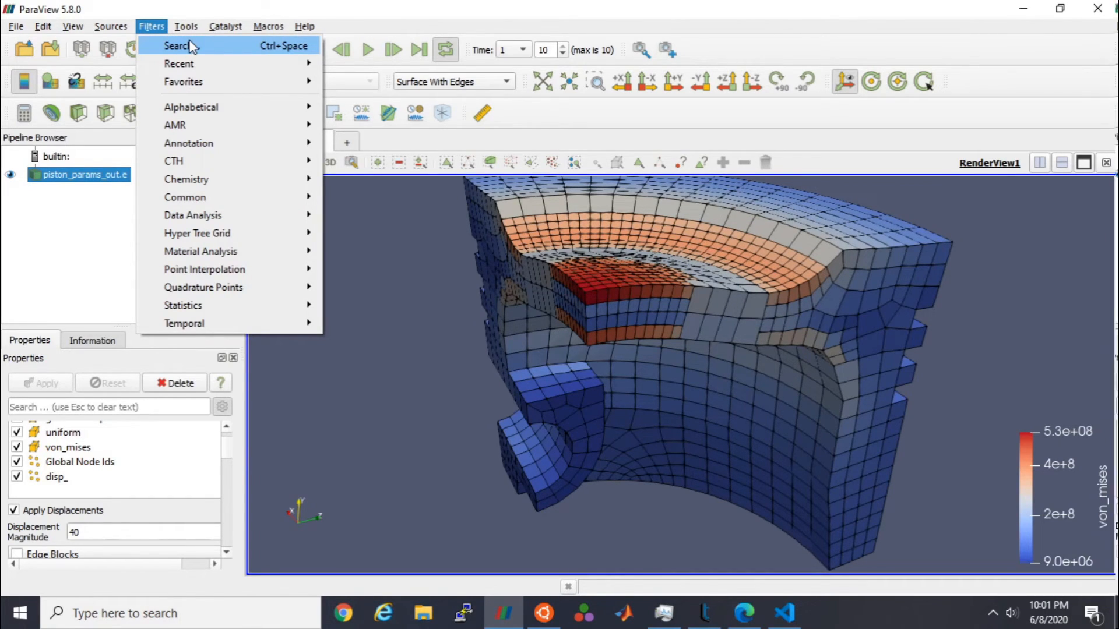
Step: Add Cell Data to Point Data with Pass Cell Data, shown as Surface With Edges
click(178, 45)
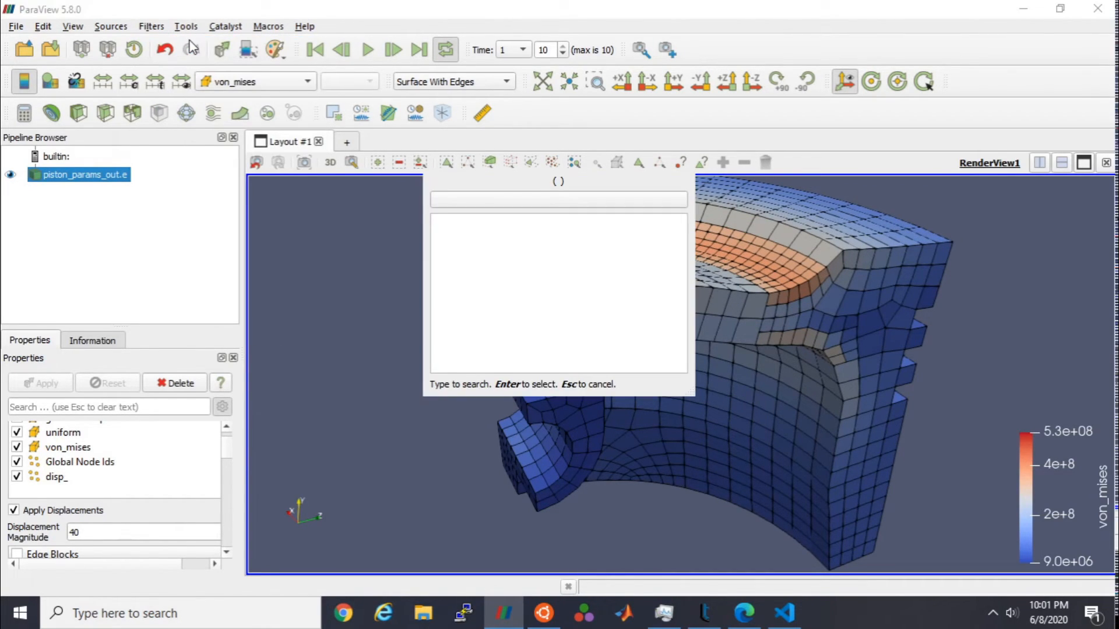
text(cell)
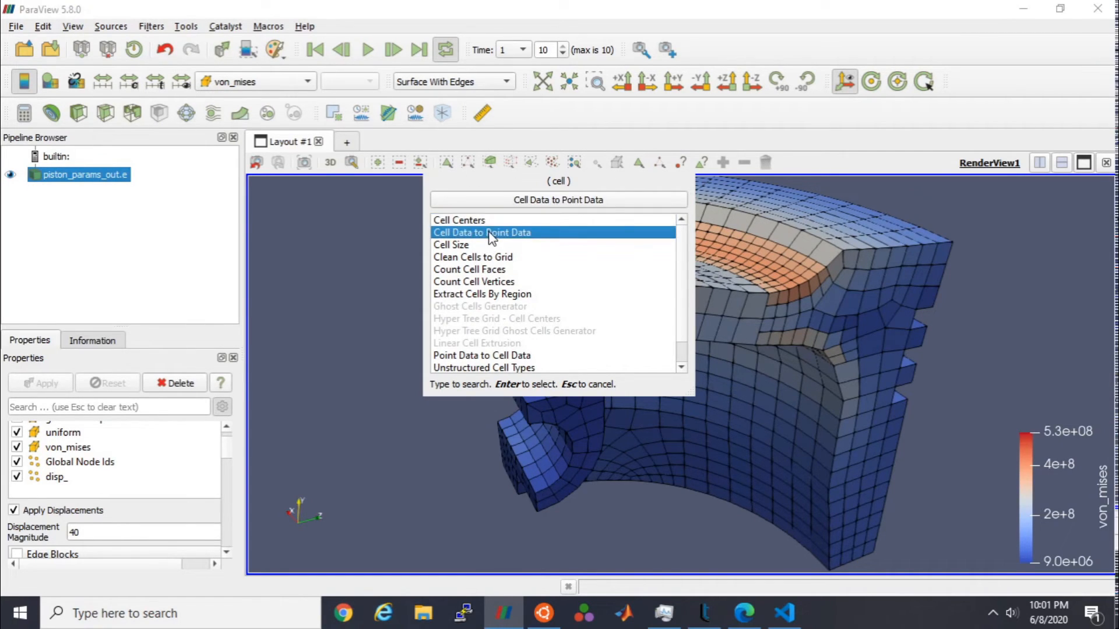
mouse_move(524, 241)
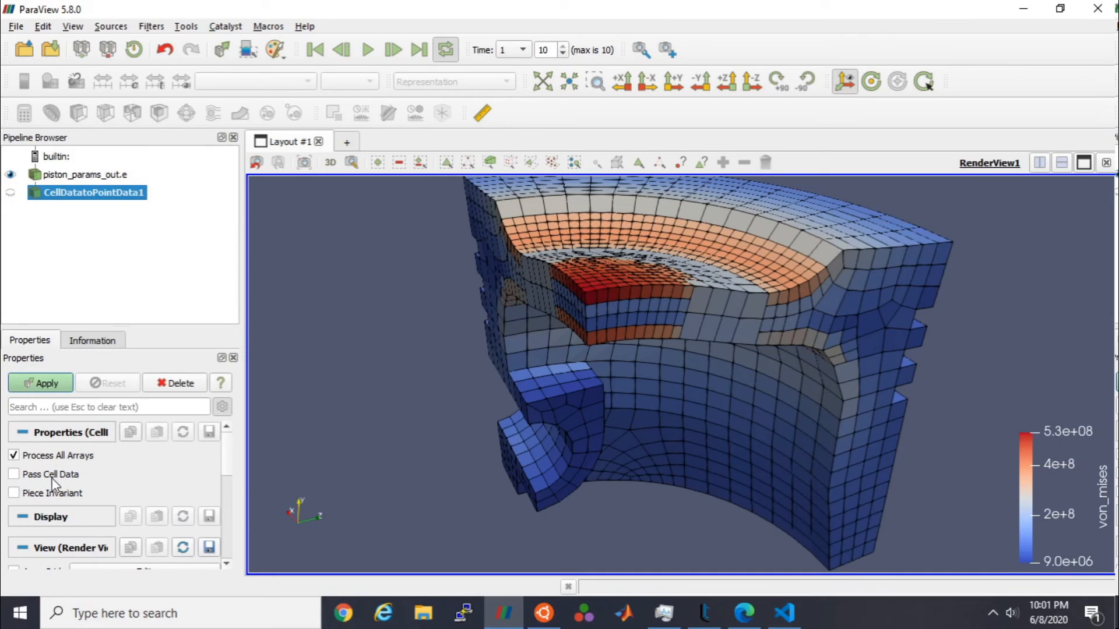
click(40, 384)
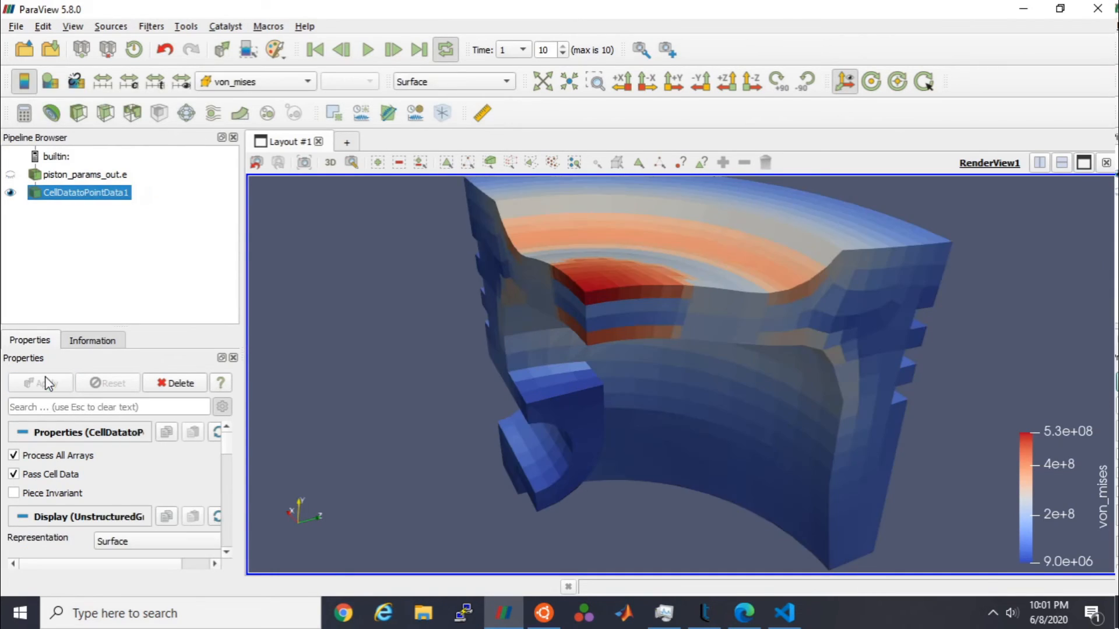
click(453, 80)
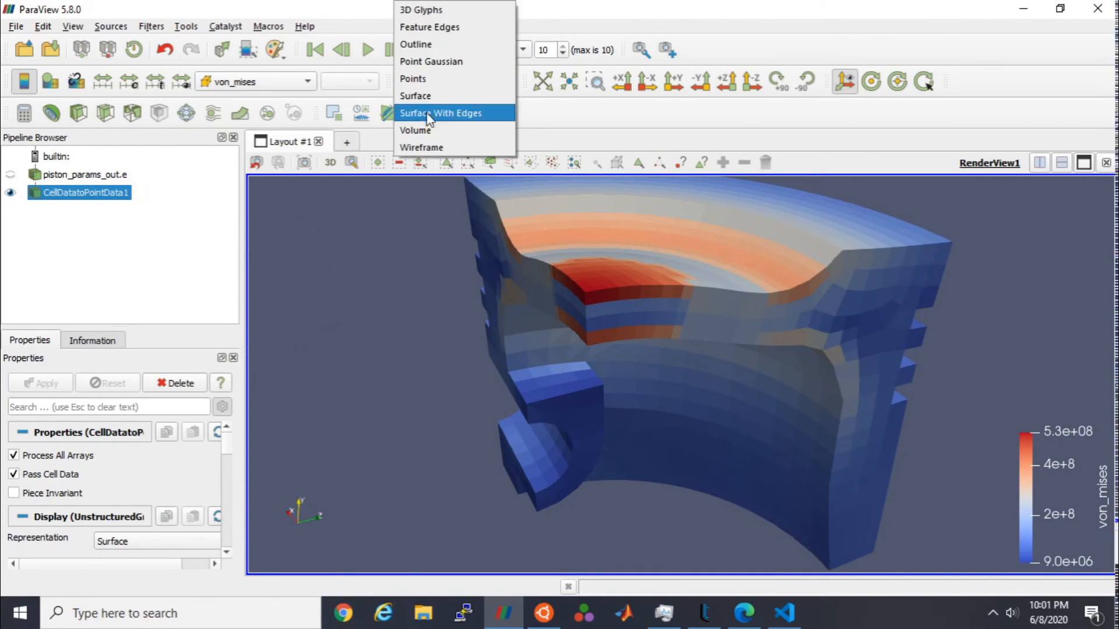
click(441, 113)
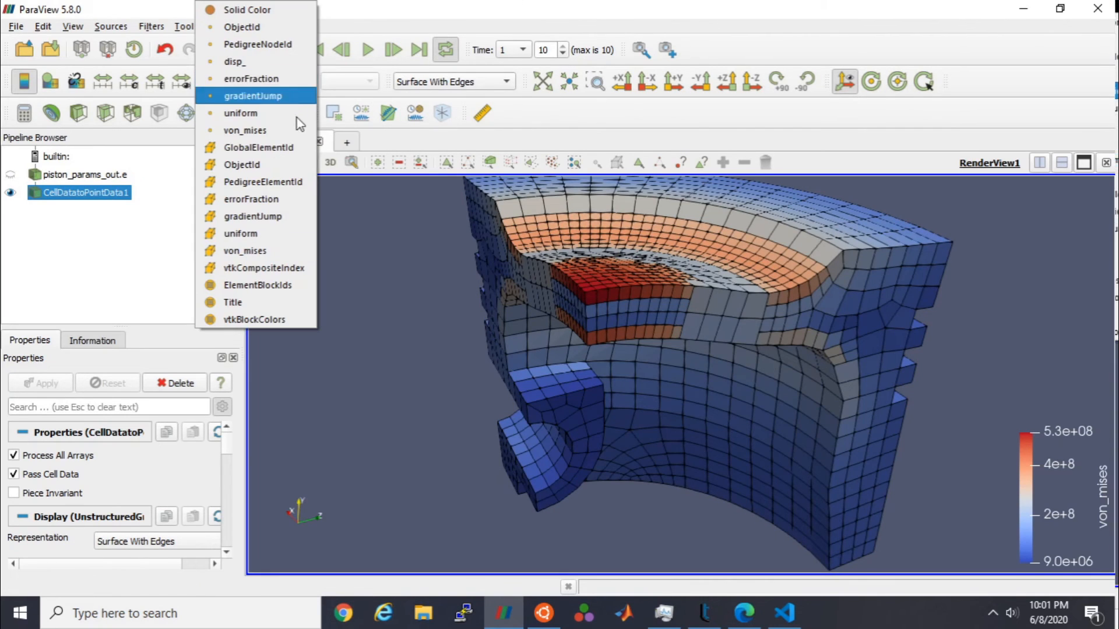
mouse_move(252, 164)
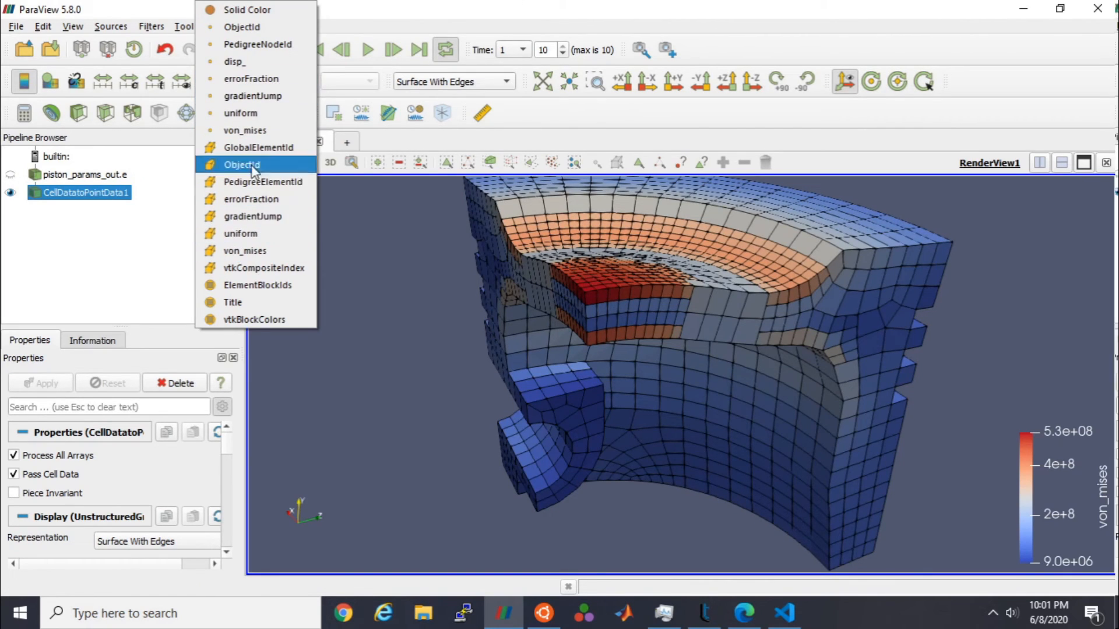